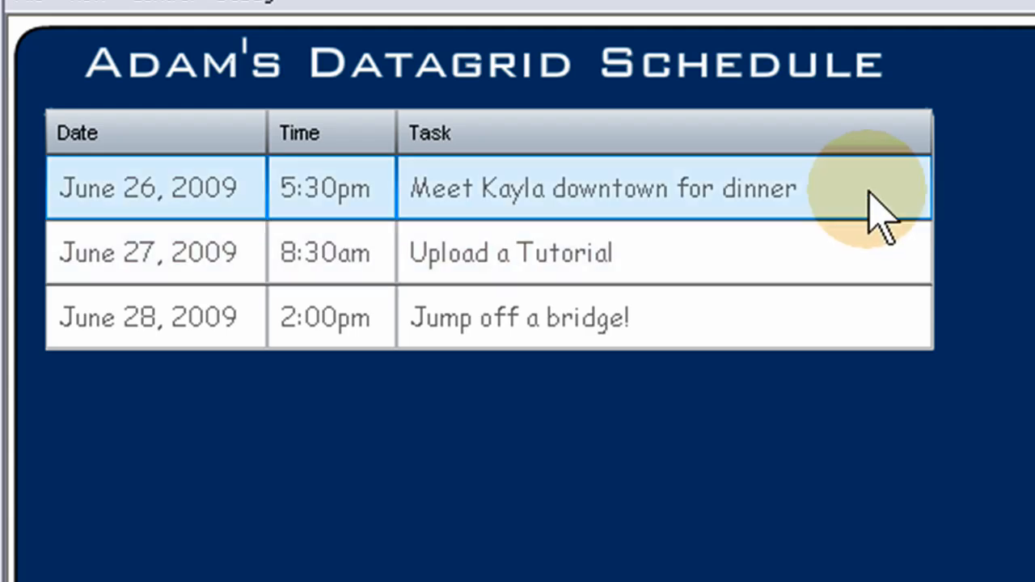
pyautogui.moveTo(380, 207)
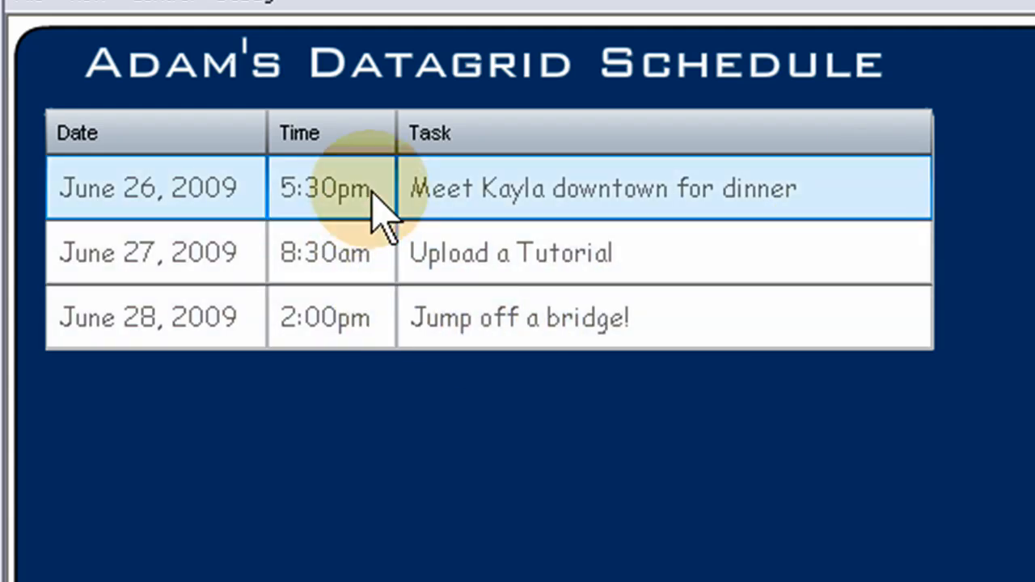
# Preview the finished DataGrid schedule by selecting the June 28 row, then close it
pyautogui.click(517, 316)
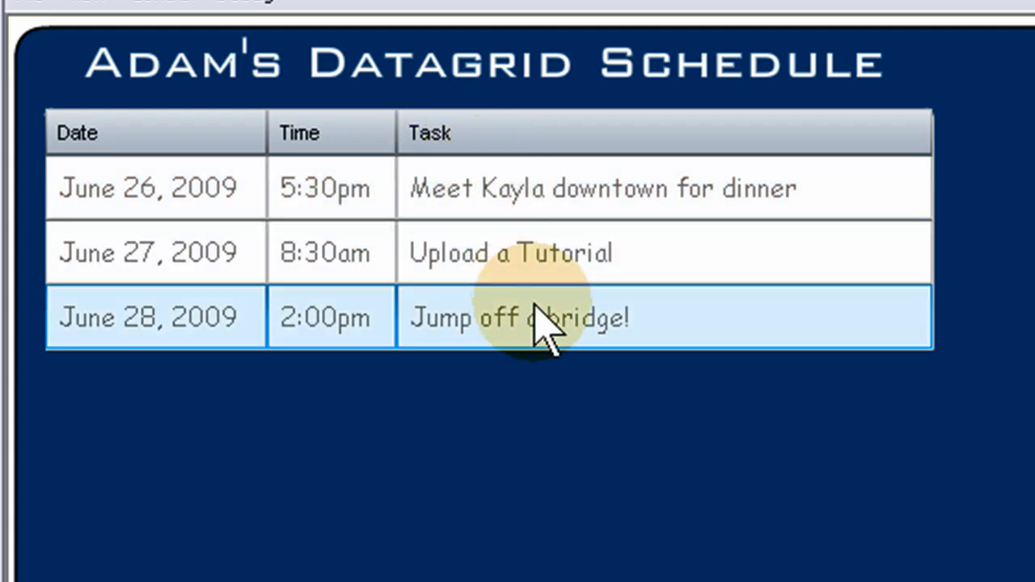
pyautogui.click(517, 317)
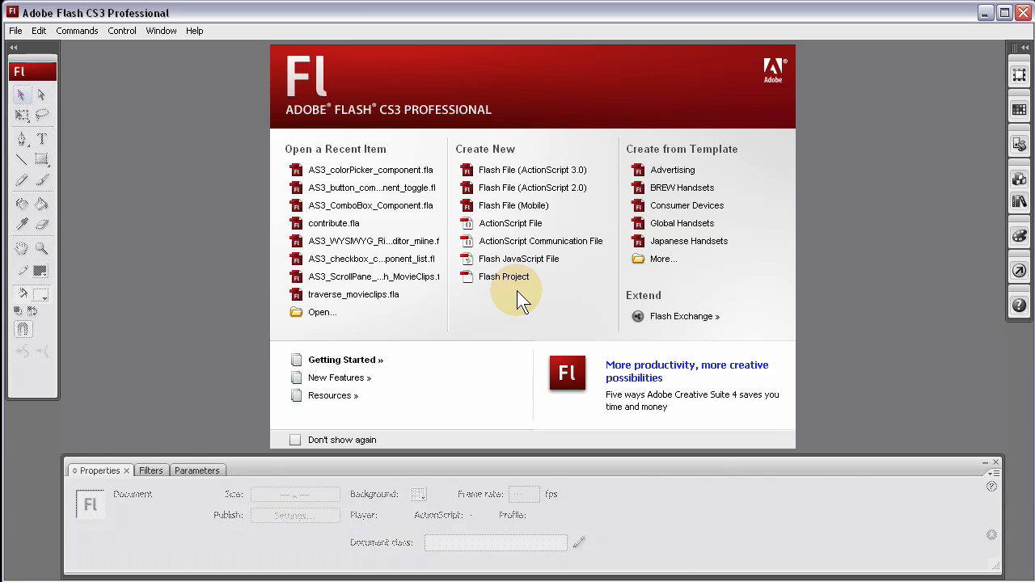
pyautogui.moveTo(532, 170)
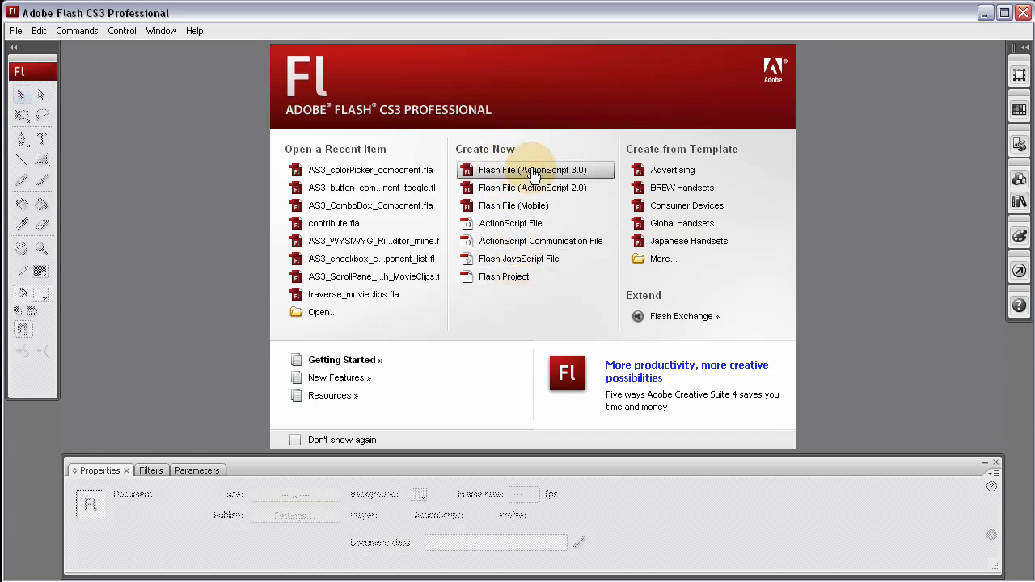
# Create a new ActionScript 3.0 Flash file with a 680 × 340 px stage
pyautogui.click(532, 169)
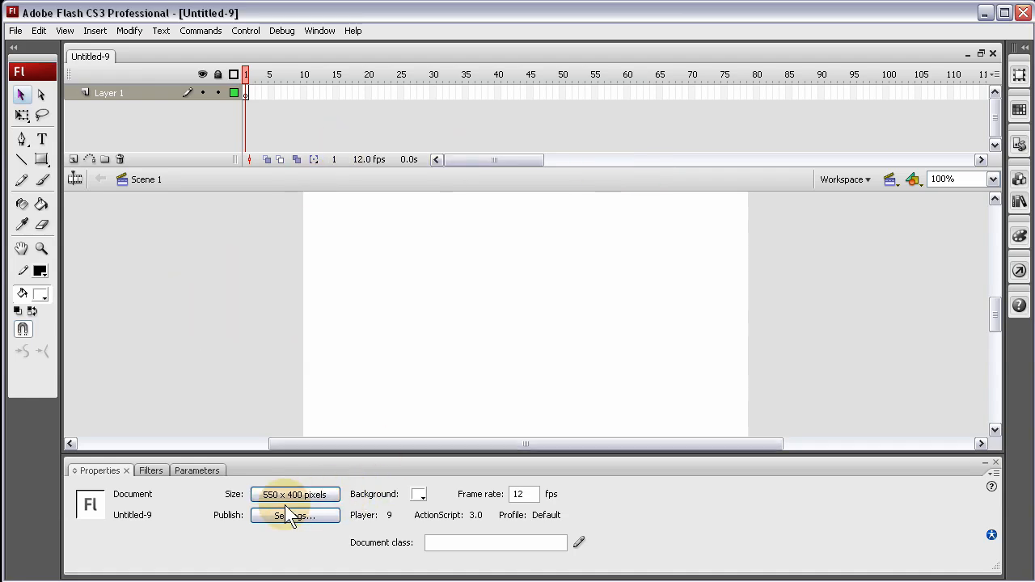
pyautogui.click(295, 494)
pyautogui.write('340')
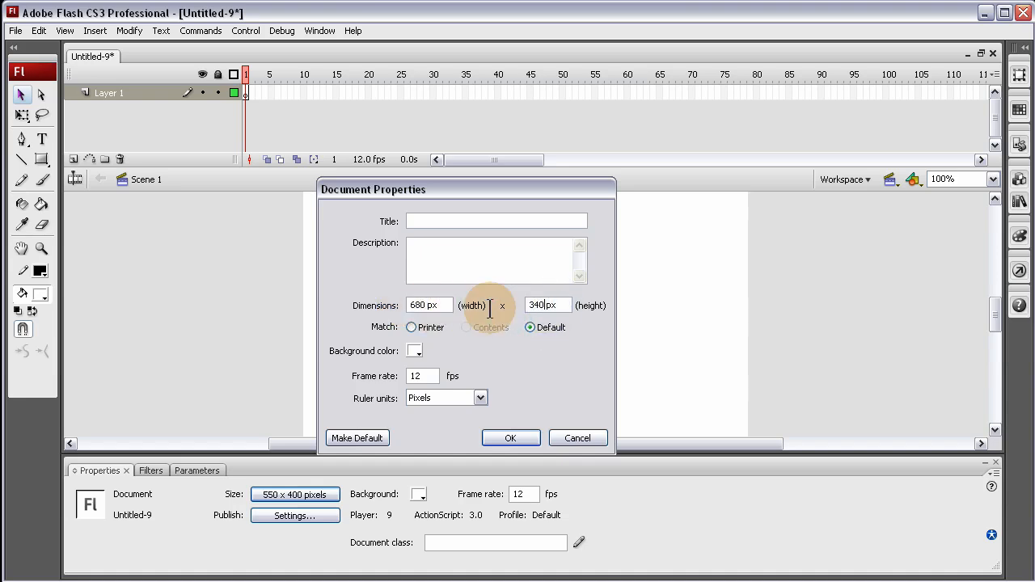
pyautogui.click(510, 437)
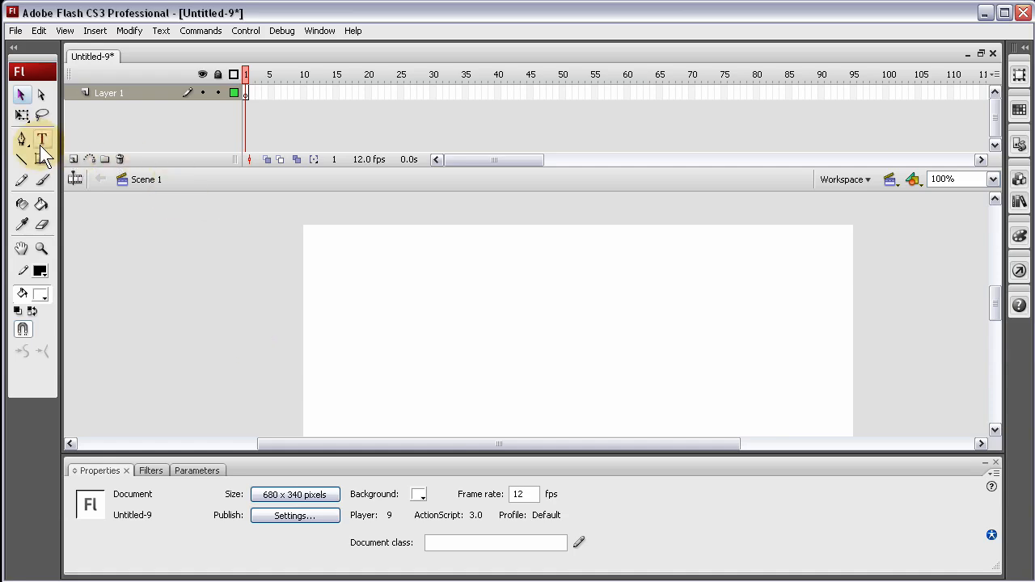
pyautogui.moveTo(45, 159)
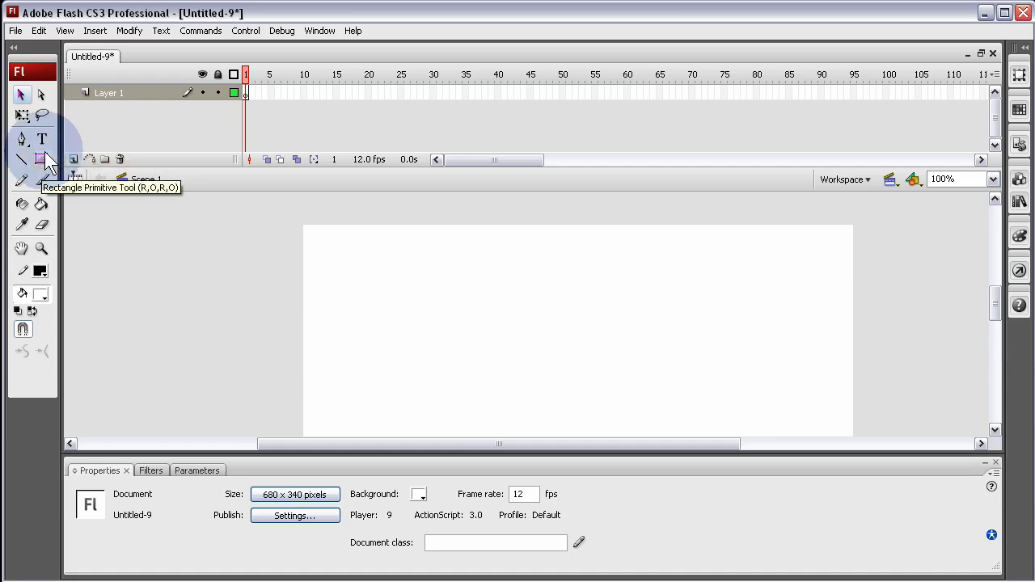
# Draw a navy-filled rounded rectangle primitive covering the stage
pyautogui.click(42, 158)
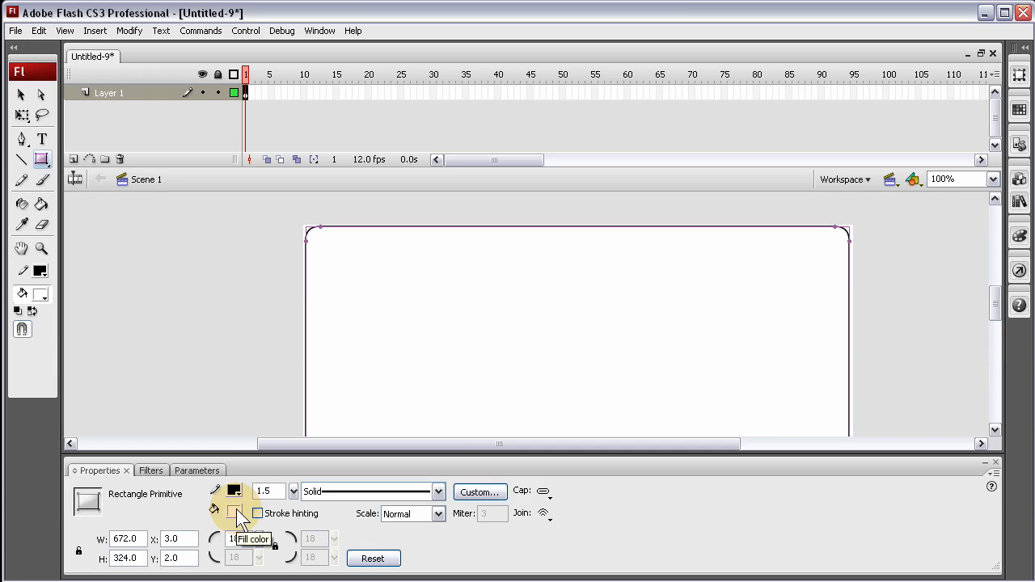
pyautogui.click(234, 491)
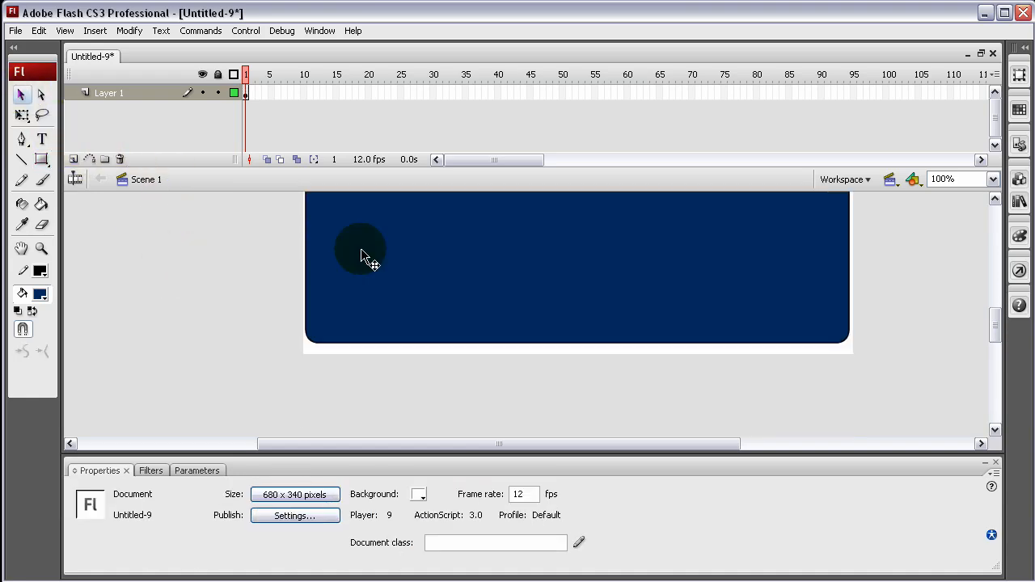
pyautogui.moveTo(226, 279)
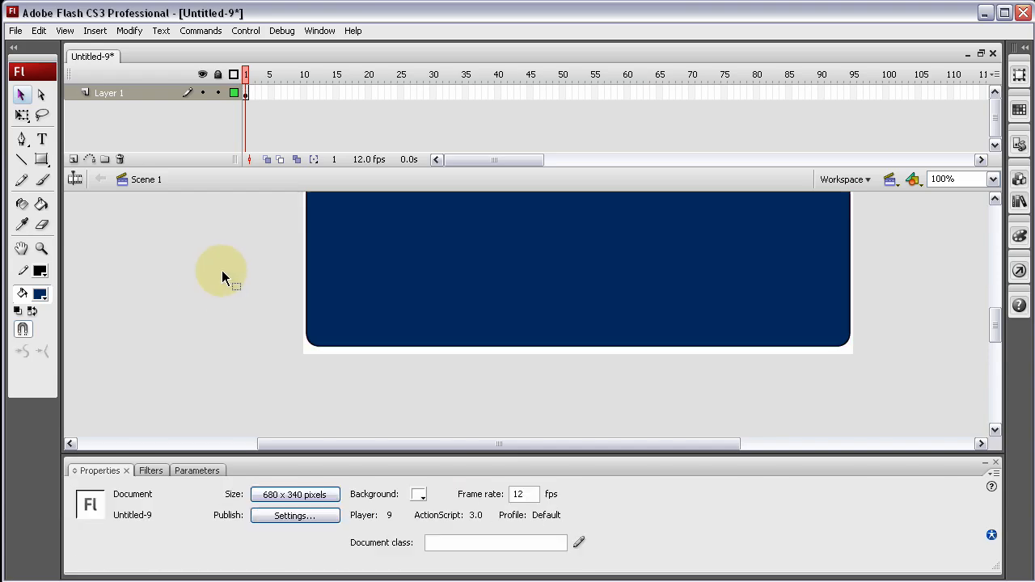
# Lock Layer 1 and add a new layer named 'task text' above it
pyautogui.click(245, 92)
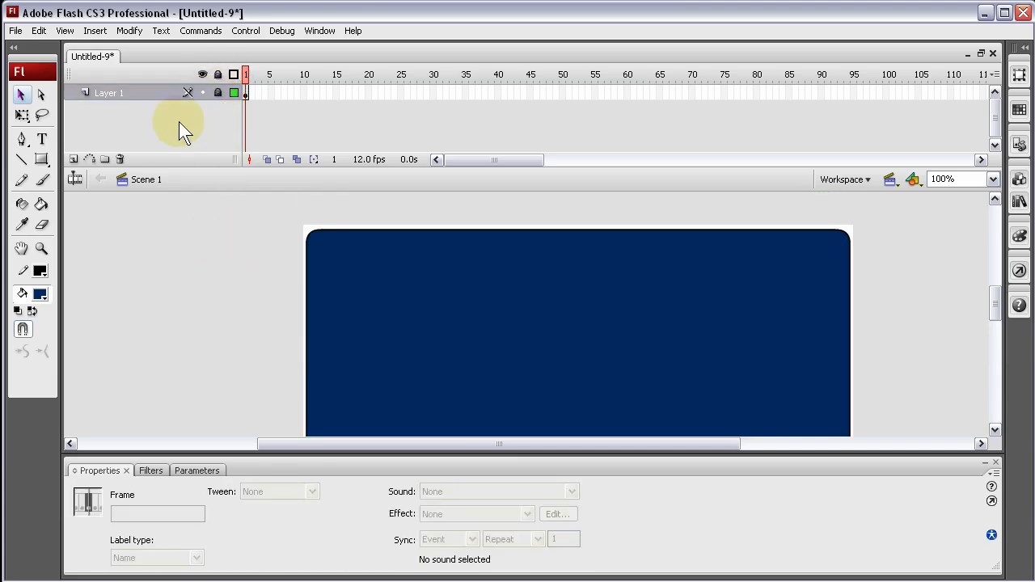
pyautogui.click(74, 159)
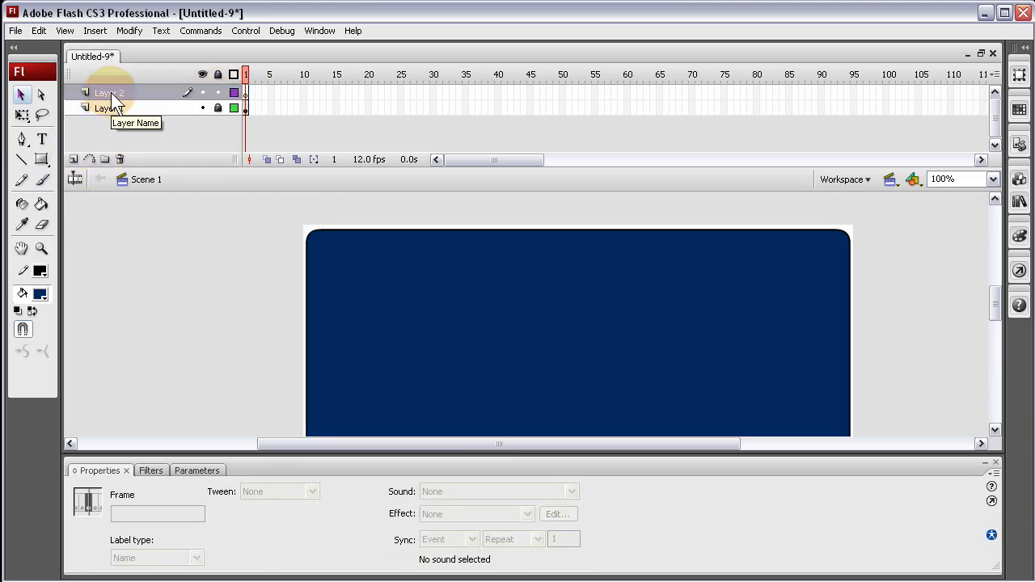
pyautogui.doubleClick(109, 92)
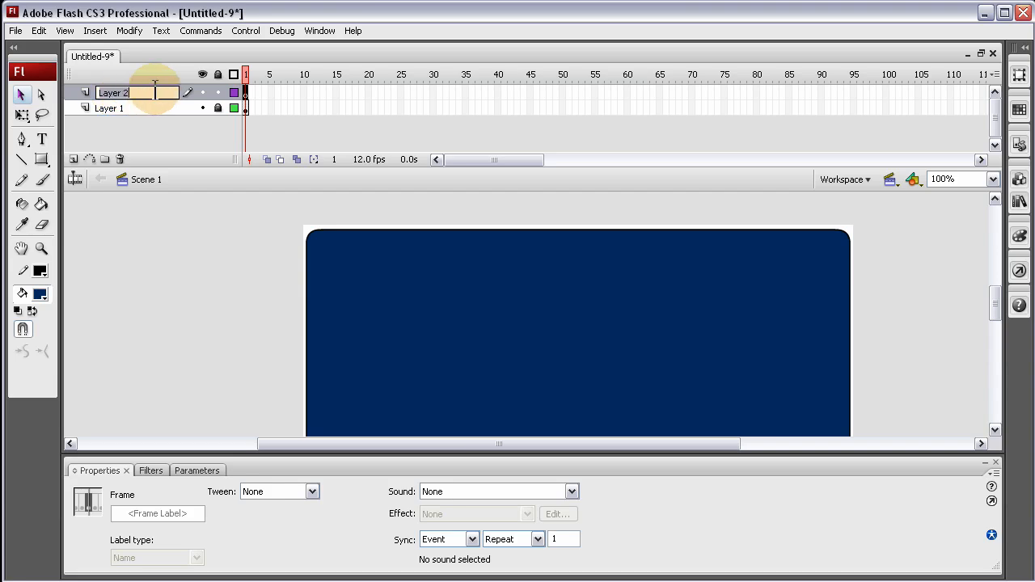
pyautogui.write('task text')
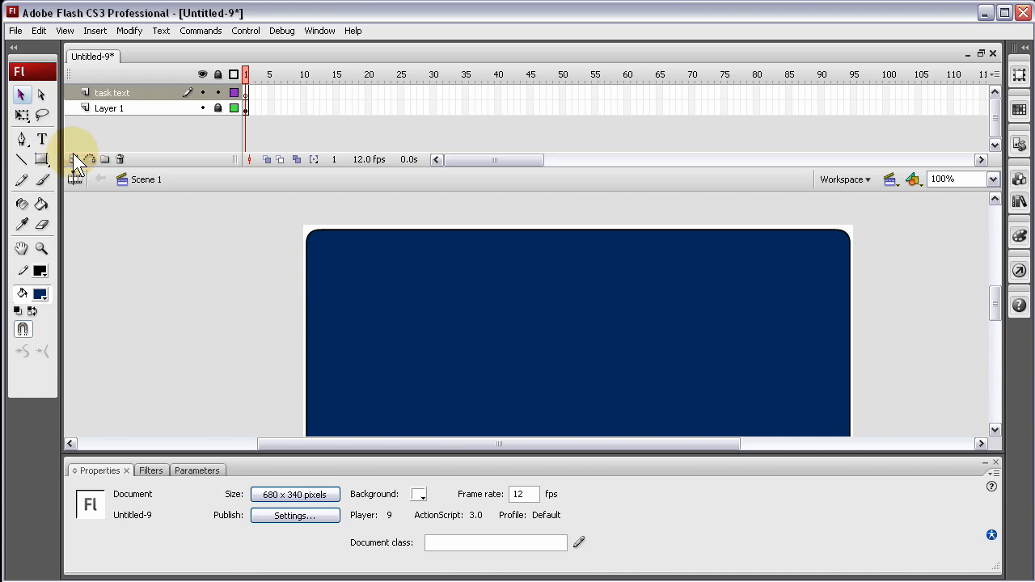
# Add a layer named 'AS3' and select the task text layer
pyautogui.click(74, 159)
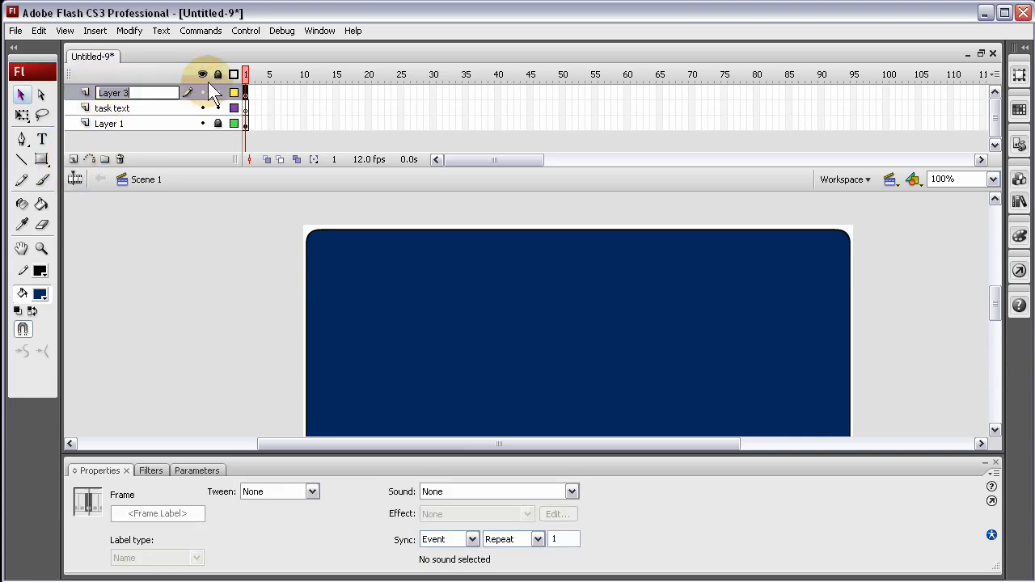
pyautogui.write('AS#')
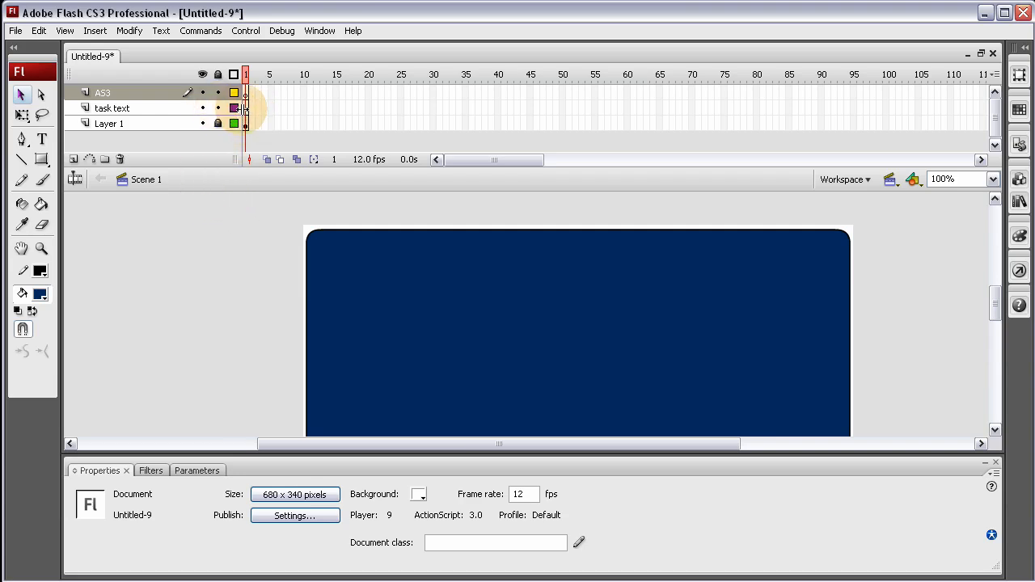
pyautogui.click(111, 107)
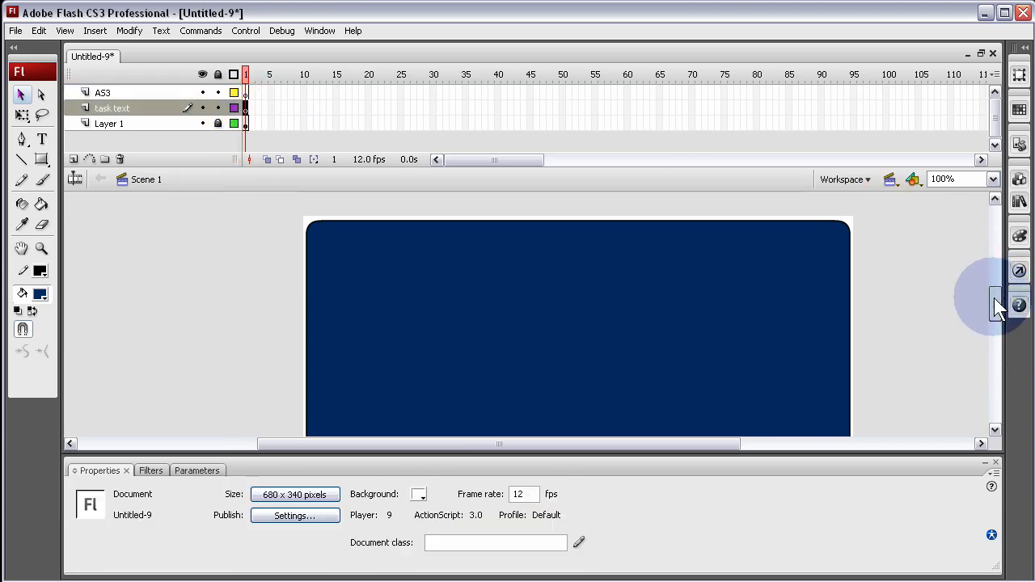
# Draw a wide Arial 16 pt dynamic text field along the bottom, named task_txt
pyautogui.click(42, 139)
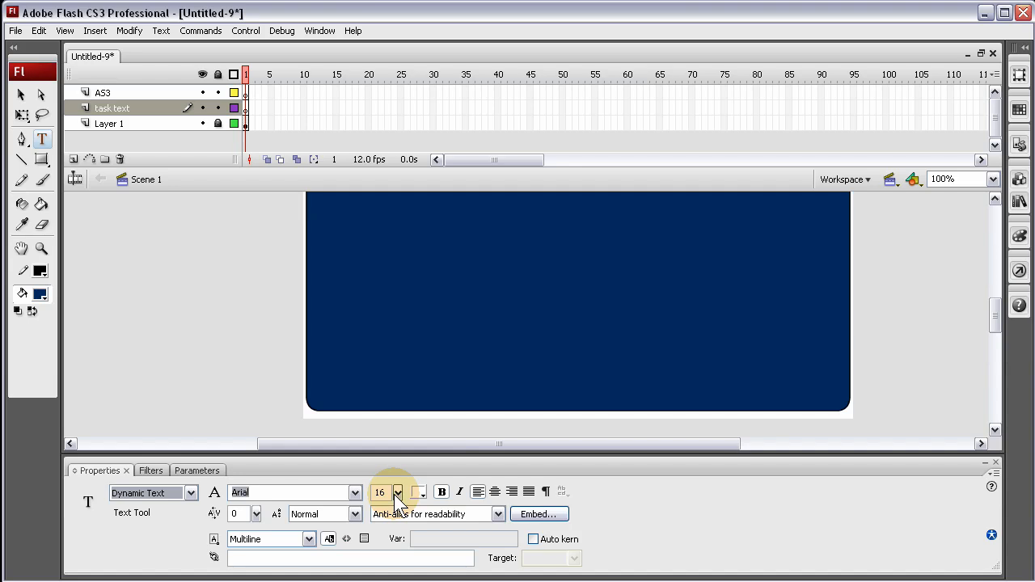
pyautogui.moveTo(330, 350)
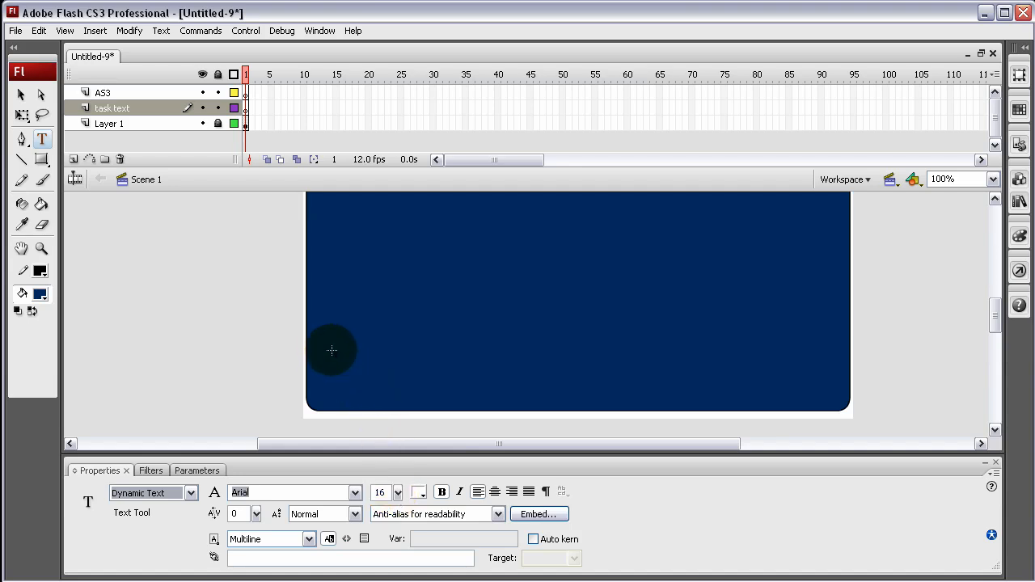
pyautogui.moveTo(331, 339); pyautogui.dragTo(825, 400)
pyautogui.write('t')
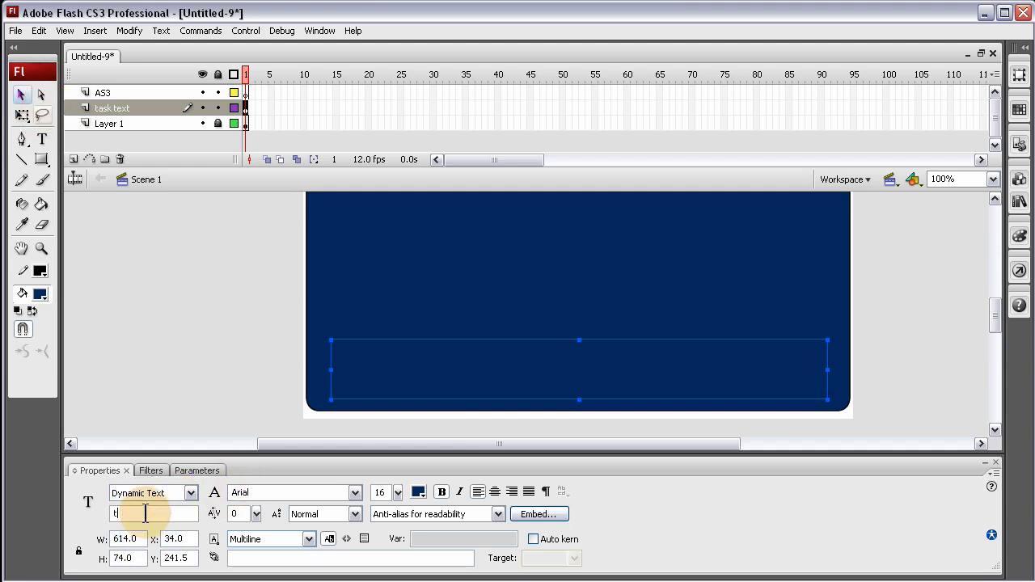
pyautogui.write('ask_t')
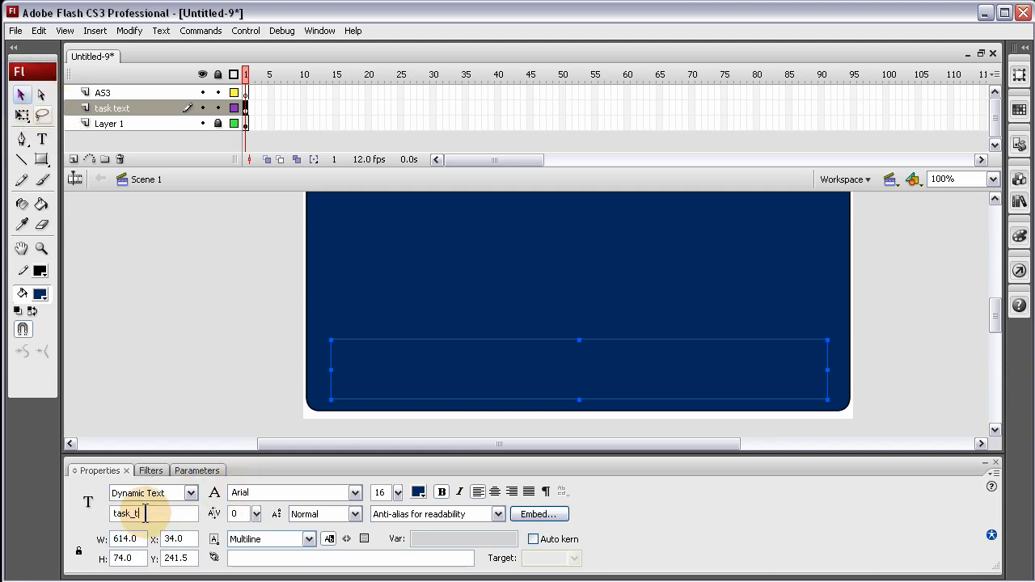
pyautogui.write('xt')
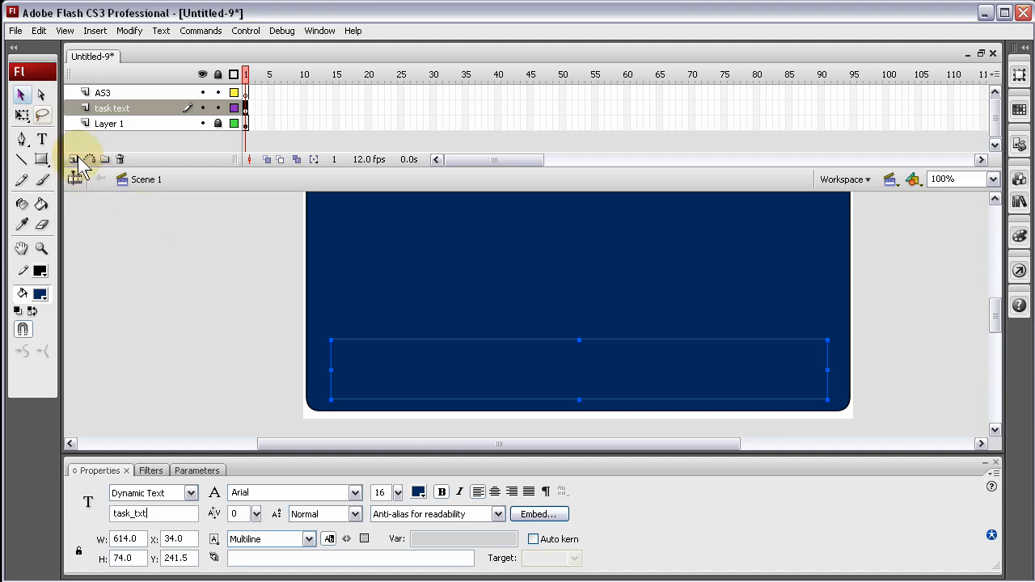
pyautogui.moveTo(873, 355)
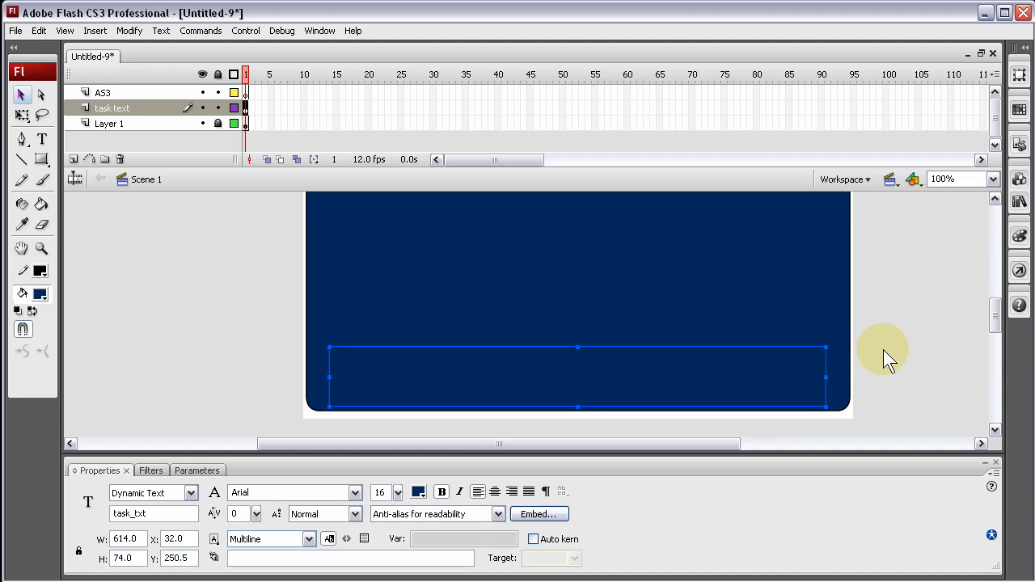
pyautogui.click(609, 267)
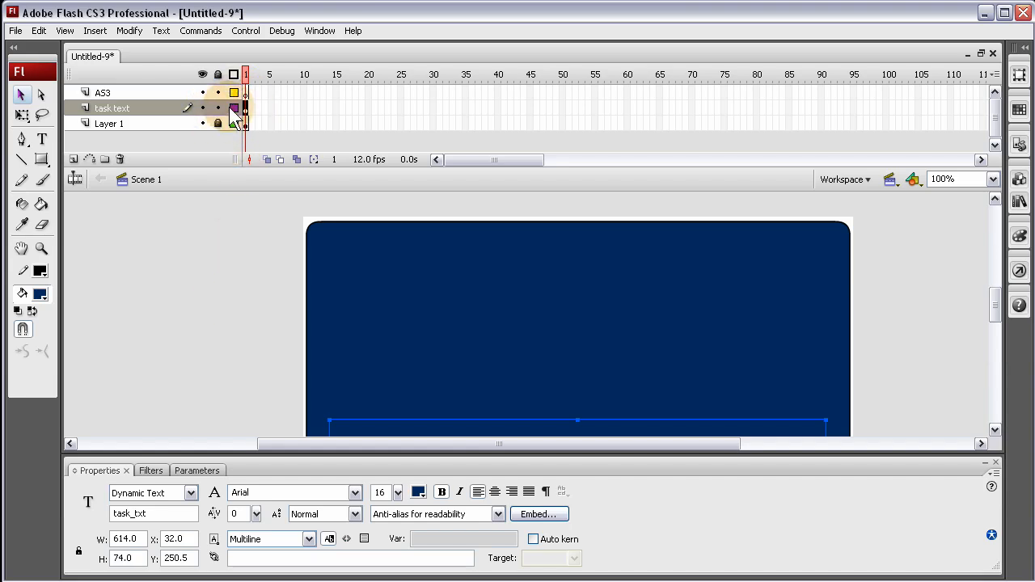
# On the AS3 layer, drag the DataGrid component from the Components panel into the document
pyautogui.click(102, 92)
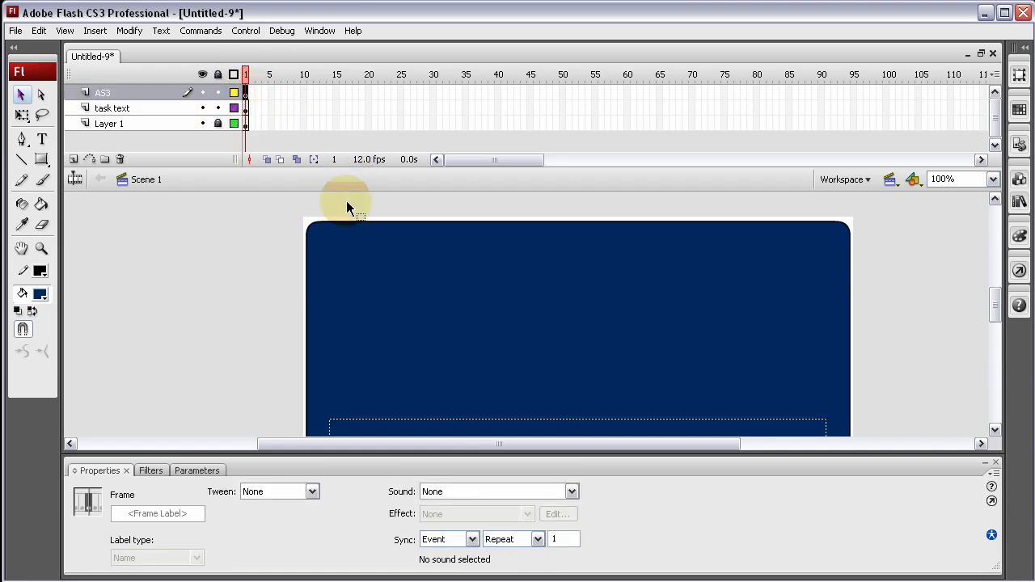
pyautogui.click(1018, 179)
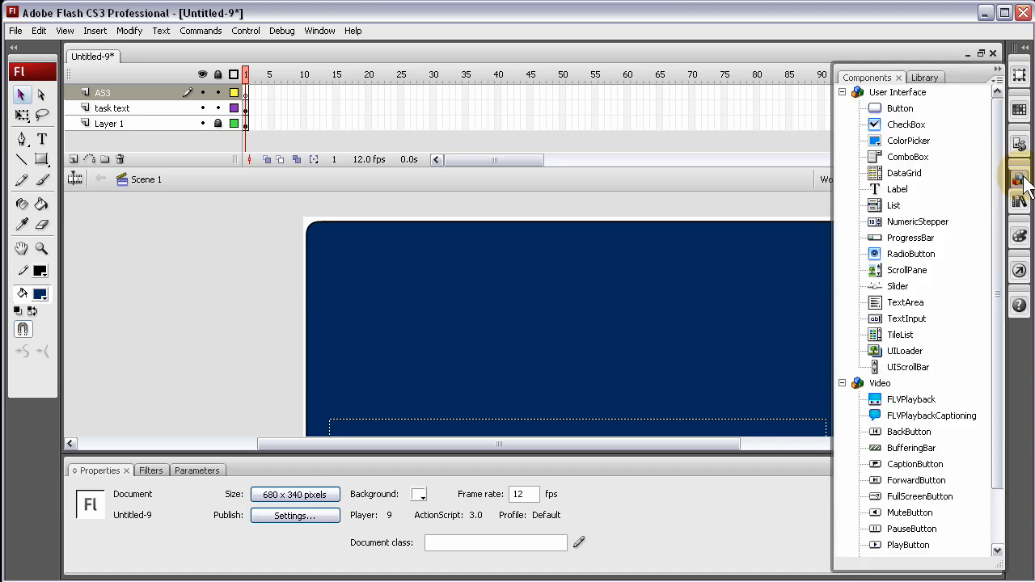
pyautogui.moveTo(901, 186)
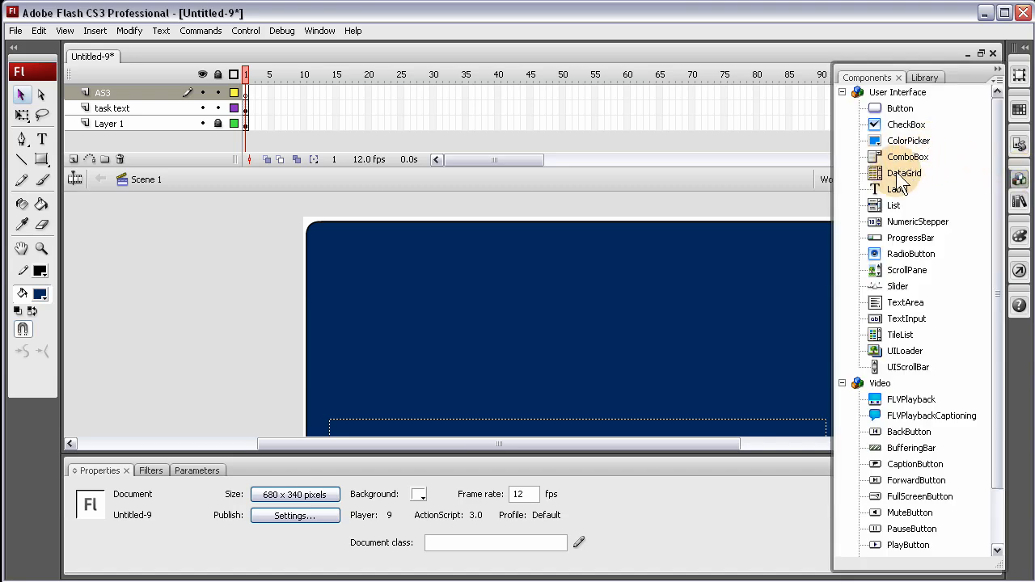
pyautogui.moveTo(903, 172); pyautogui.dragTo(322, 275)
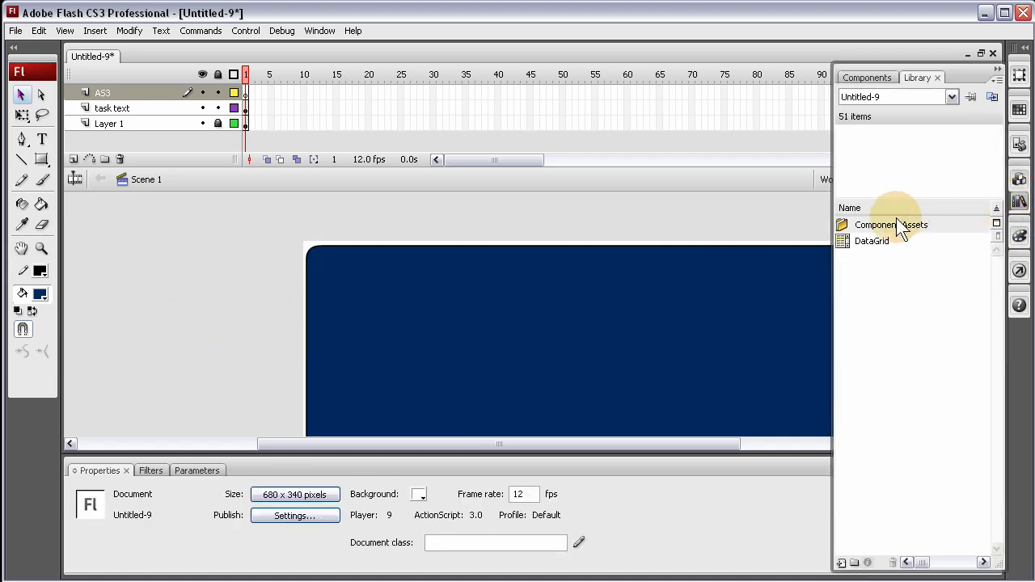
pyautogui.click(871, 240)
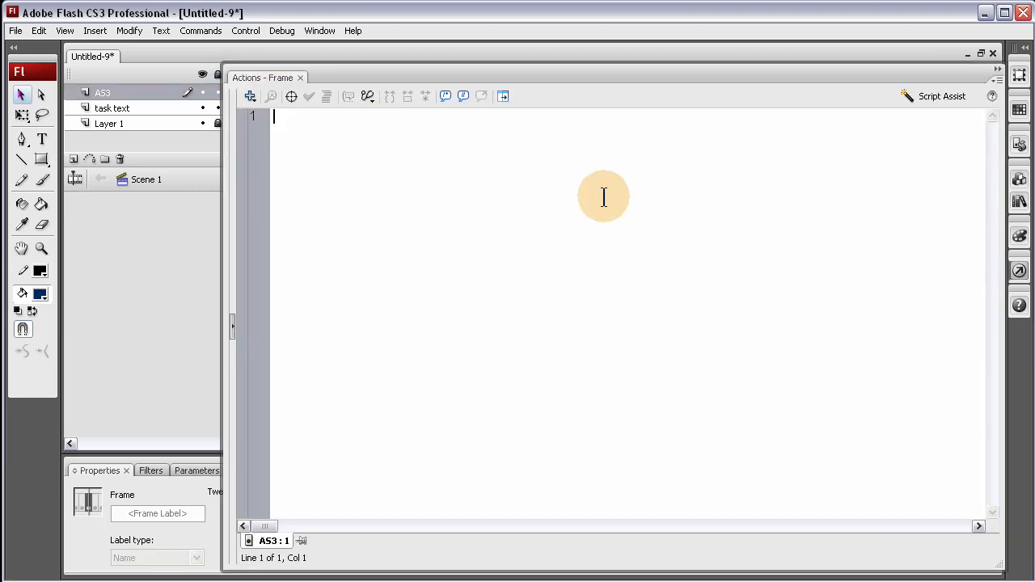
pyautogui.moveTo(602, 203)
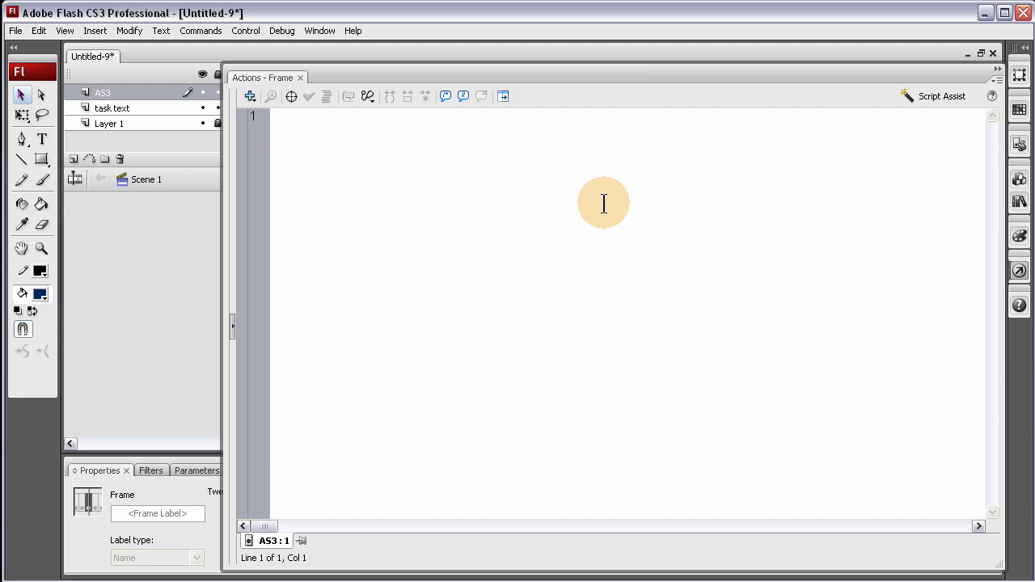
# Write the import statement for fl.controls.DataGrid
pyautogui.write('im')
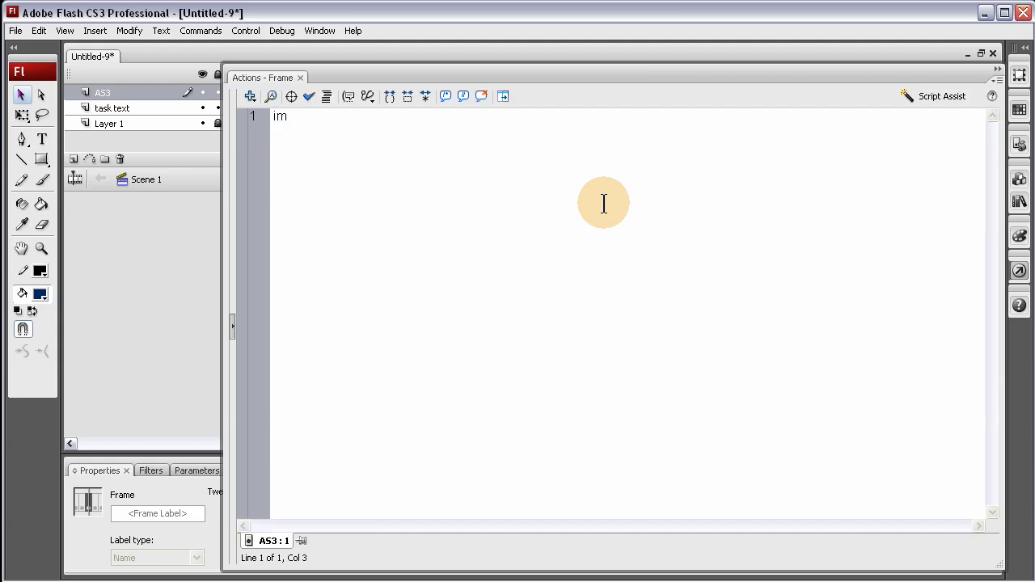
pyautogui.write('port')
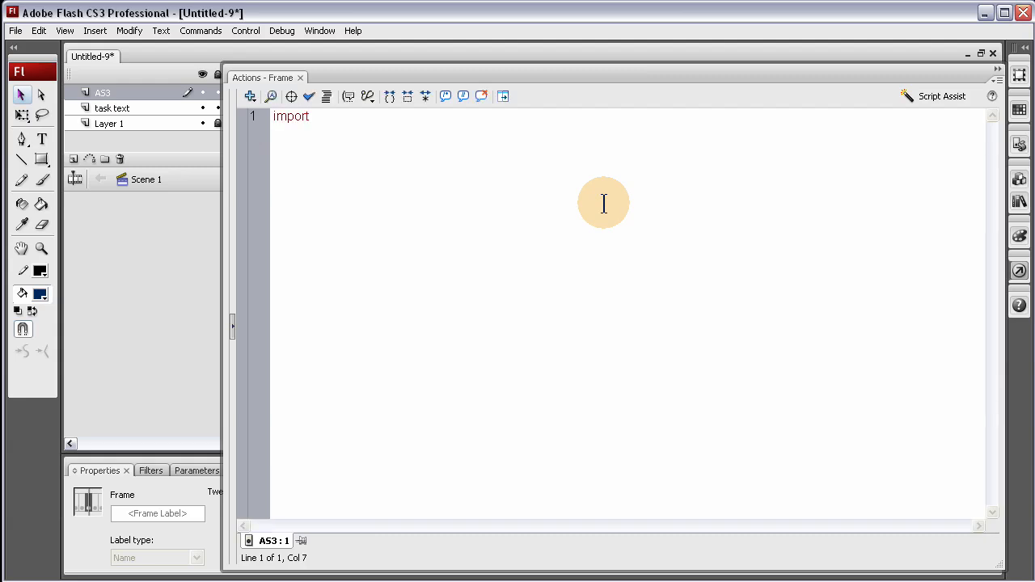
pyautogui.write('fl')
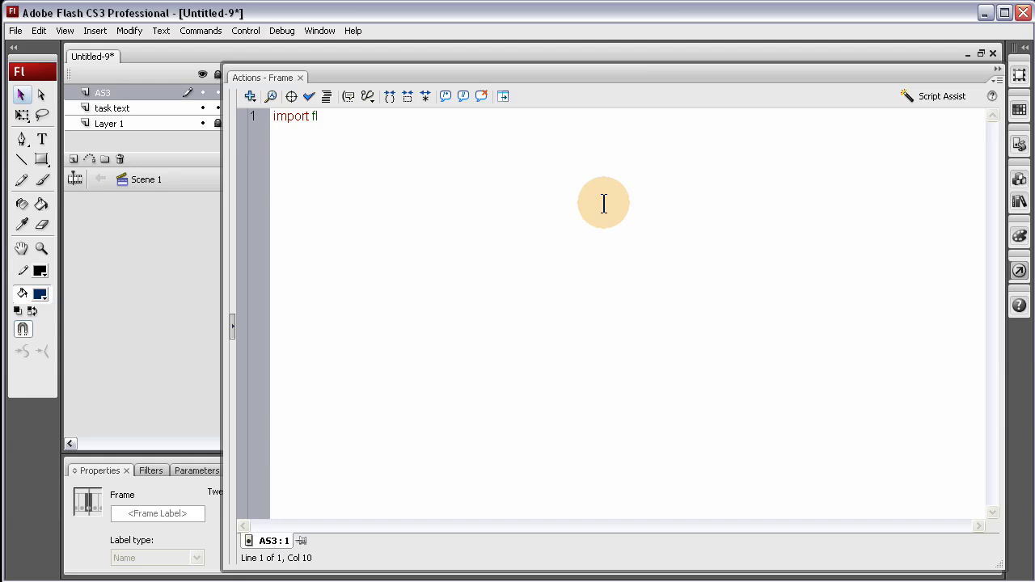
pyautogui.write('com')
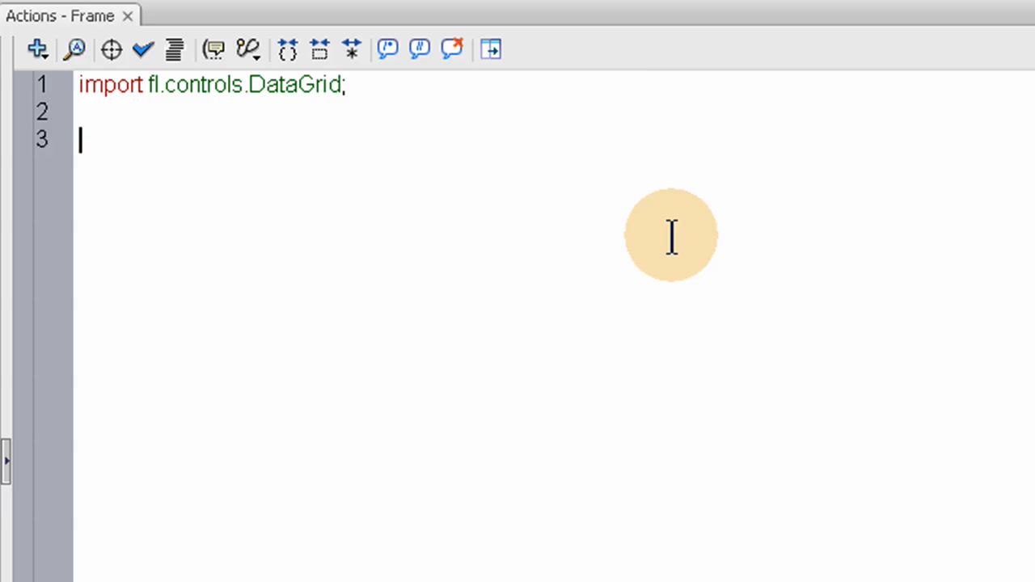
# Begin the declaration var item1:Object = { } on line 3
pyautogui.write('var')
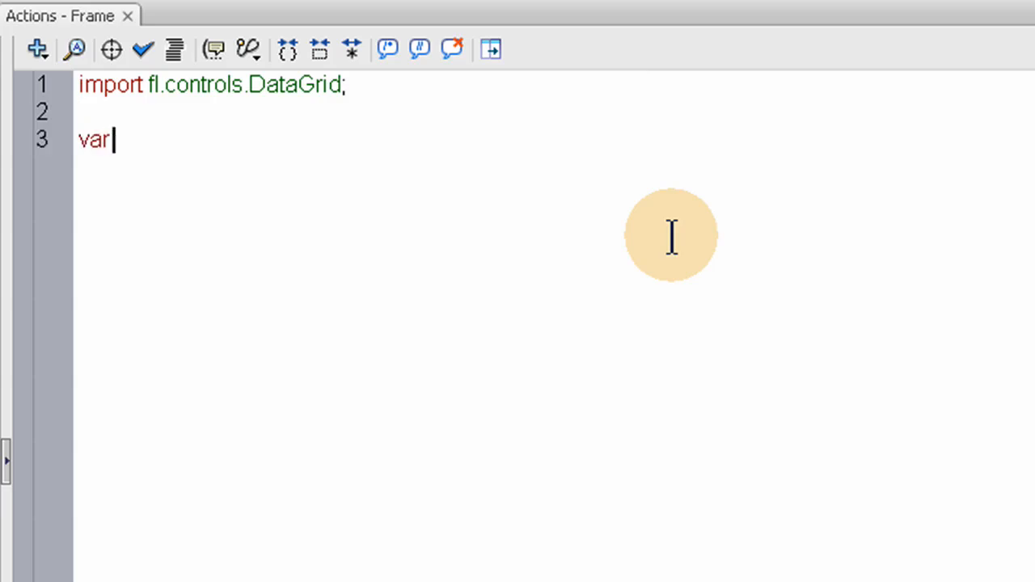
pyautogui.write('item')
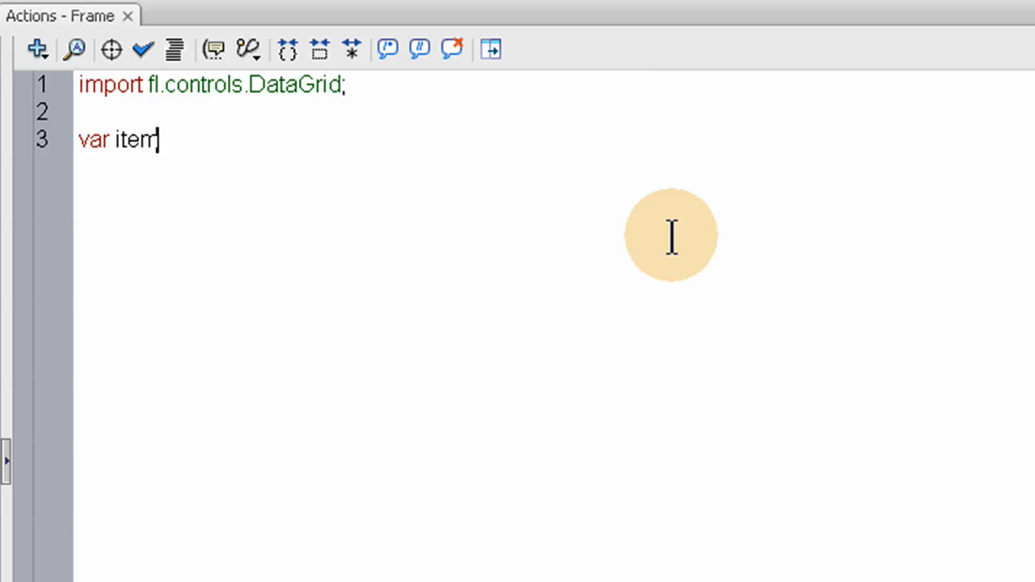
pyautogui.write('1')
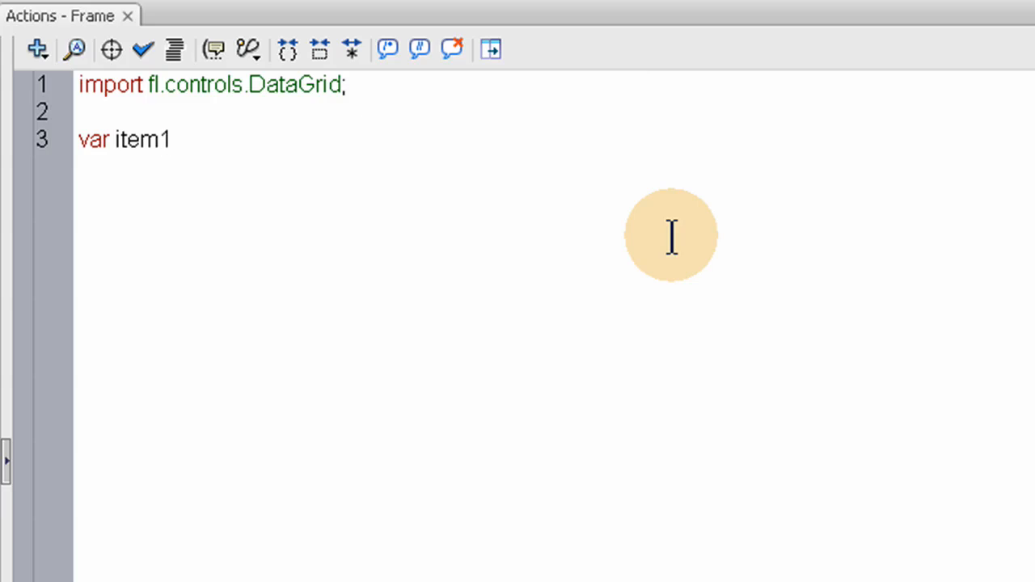
pyautogui.write(':')
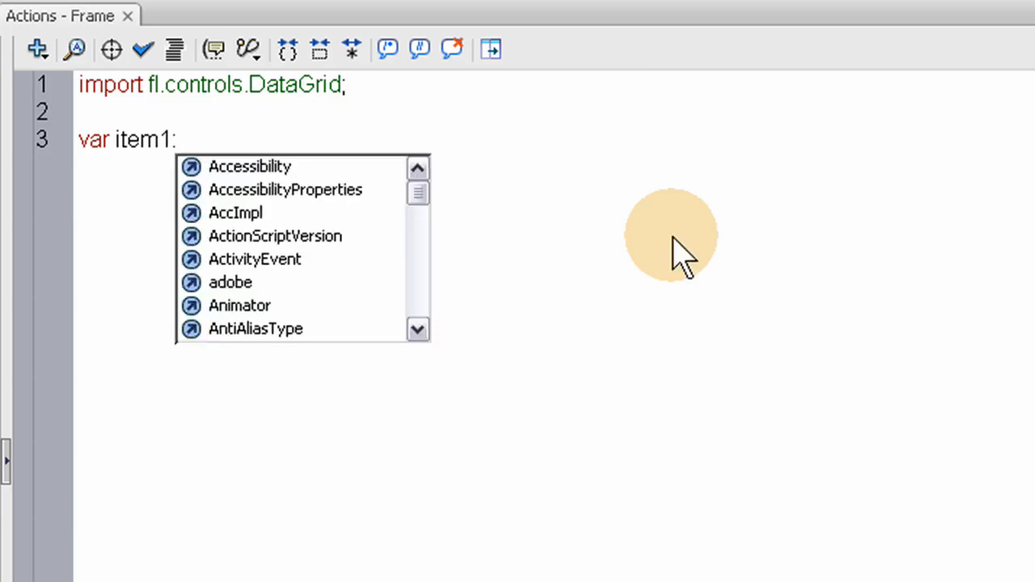
pyautogui.write(':Obje')
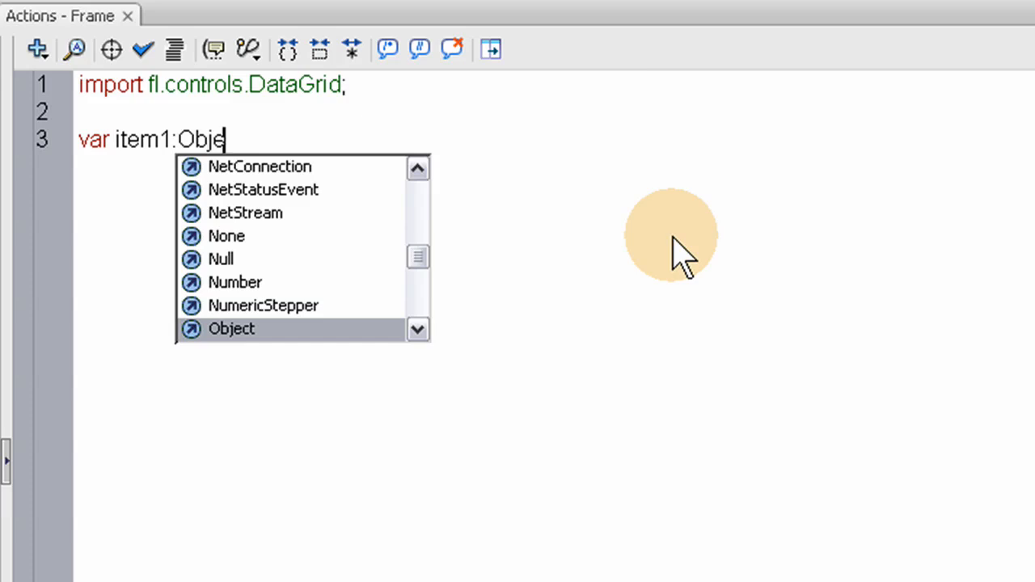
pyautogui.write('ct =')
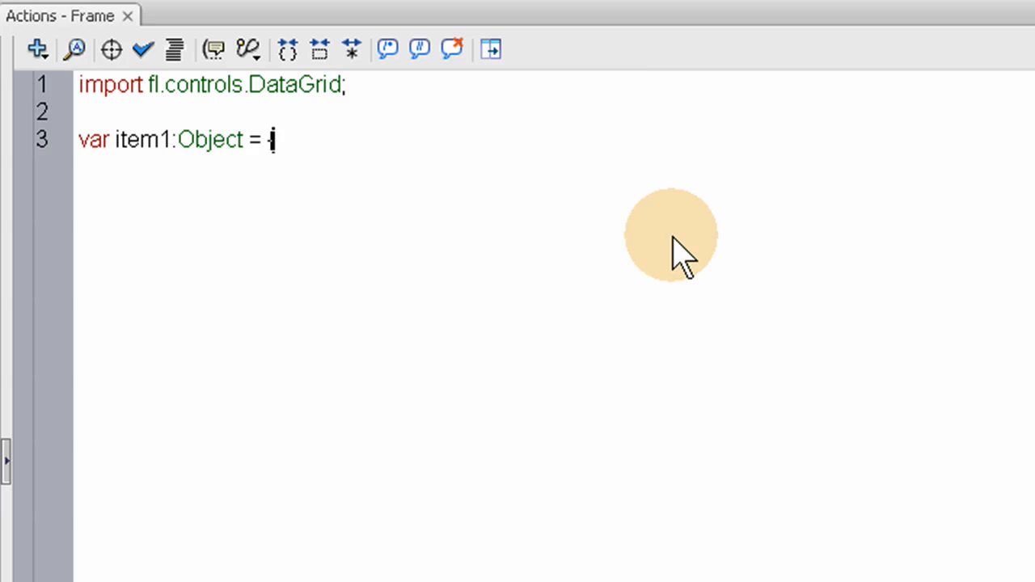
pyautogui.write('{ }')
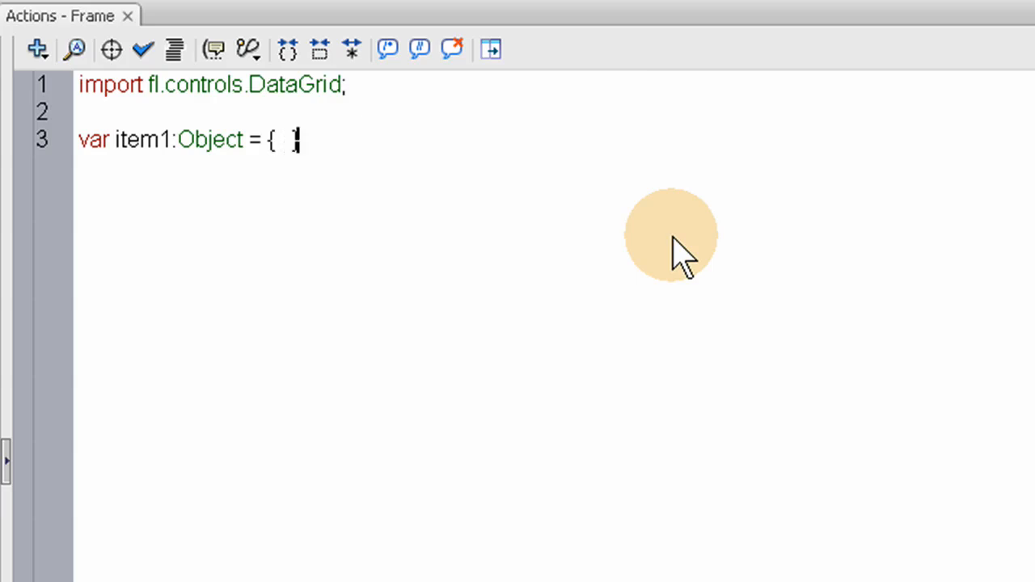
pyautogui.write('}')
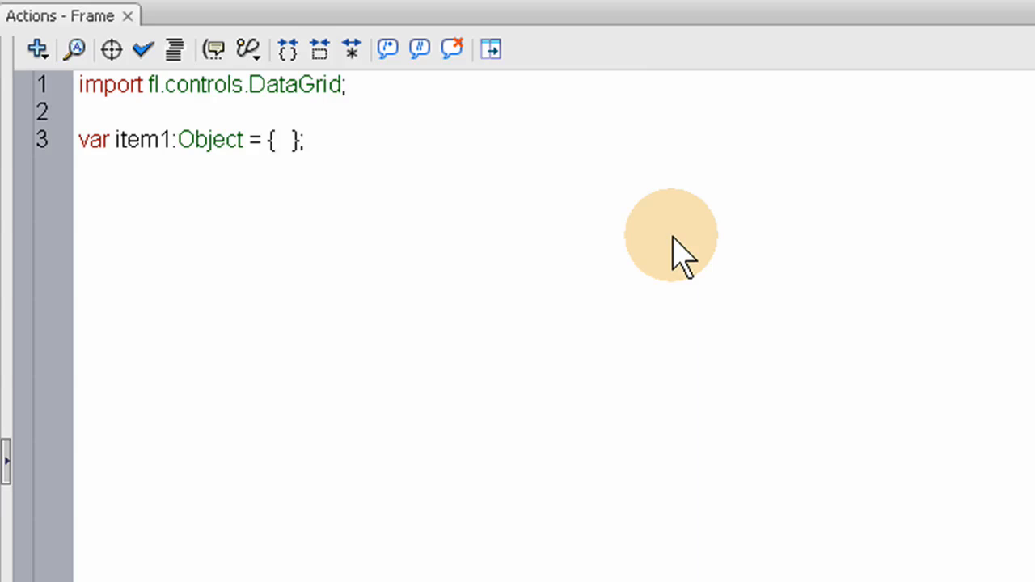
# Add the Date property "June 26, 2009" to item1
pyautogui.write('D')
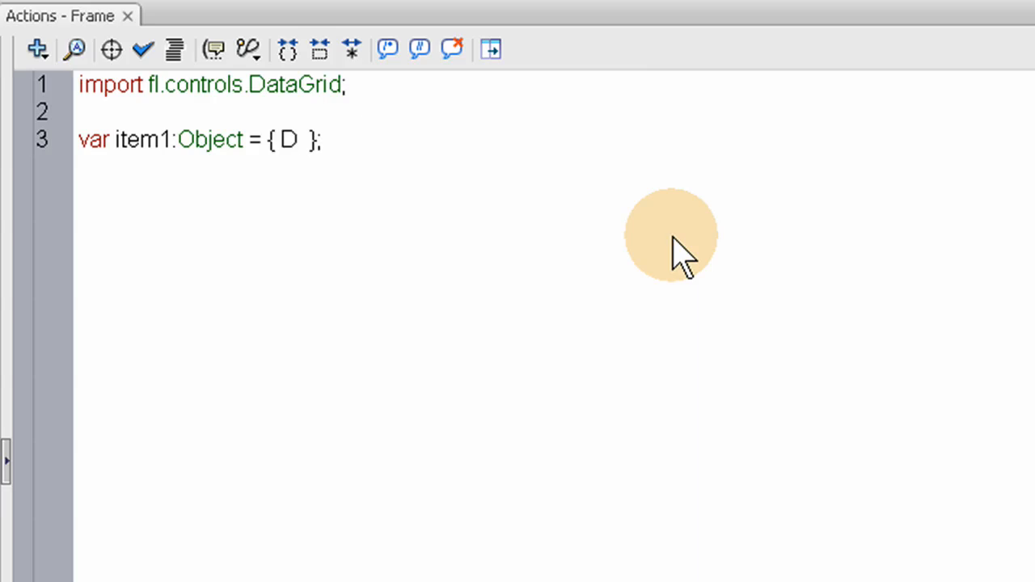
pyautogui.write('ate')
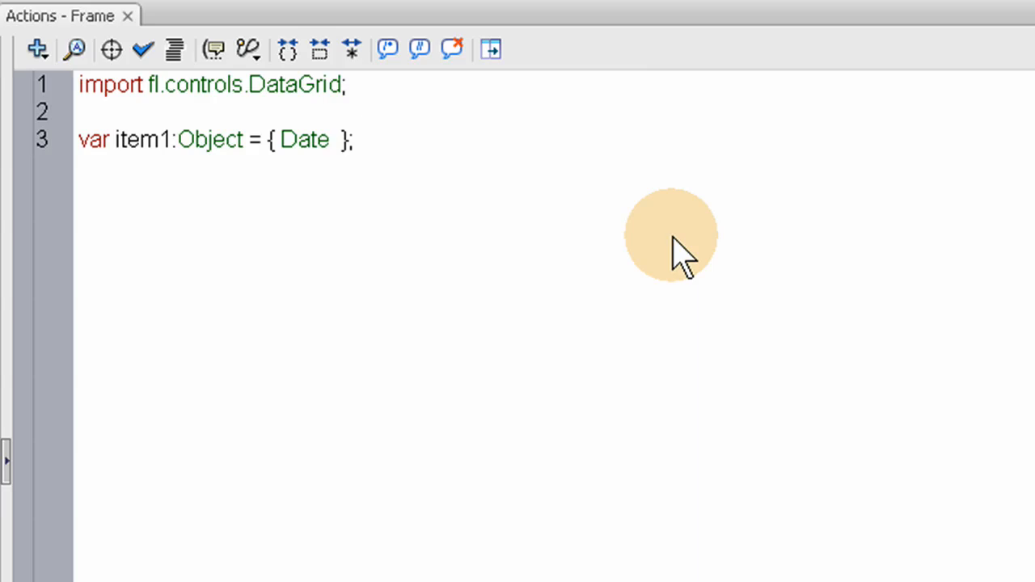
pyautogui.write(':')
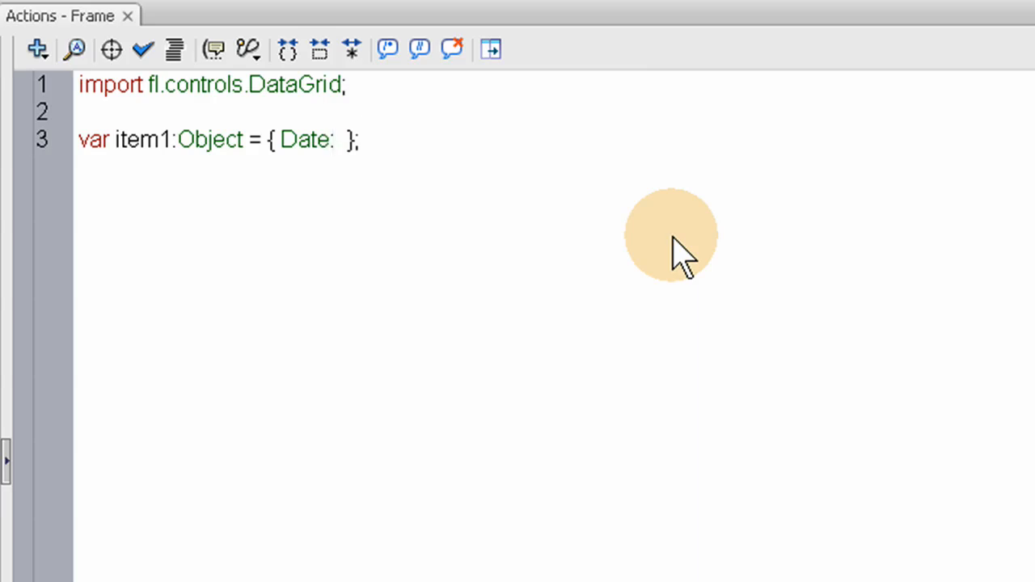
pyautogui.press('Backspace')
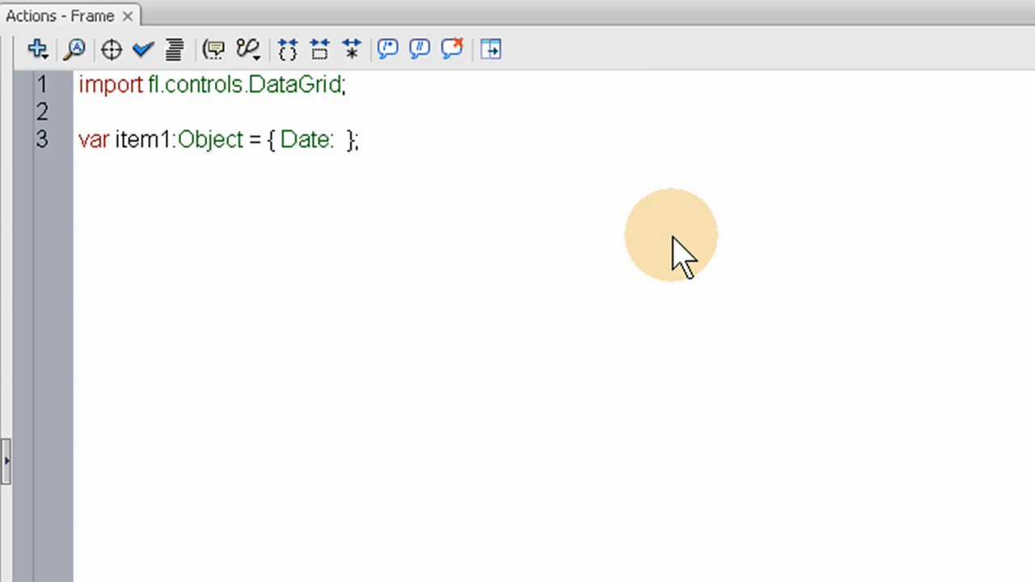
pyautogui.write('""')
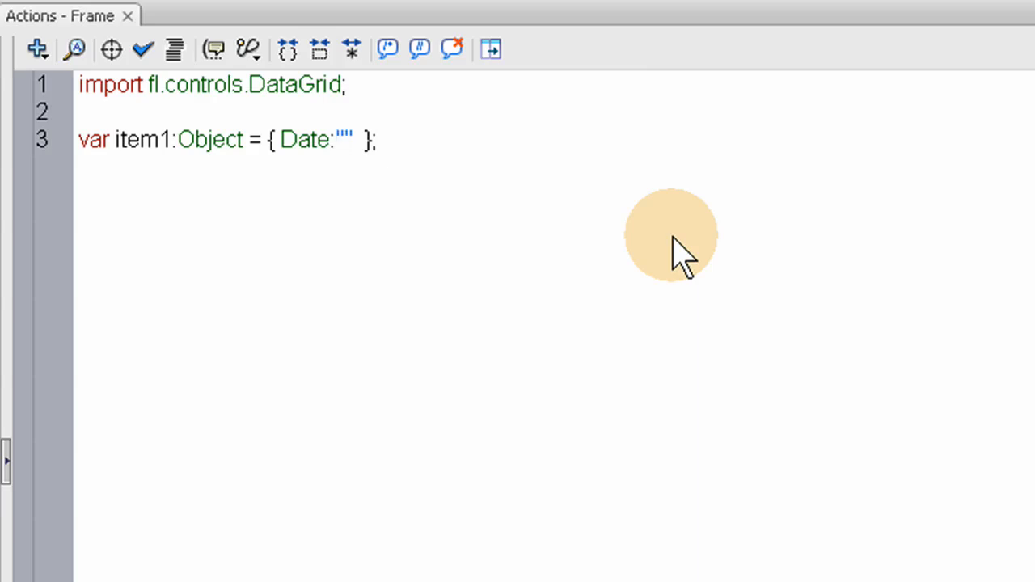
pyautogui.write('June')
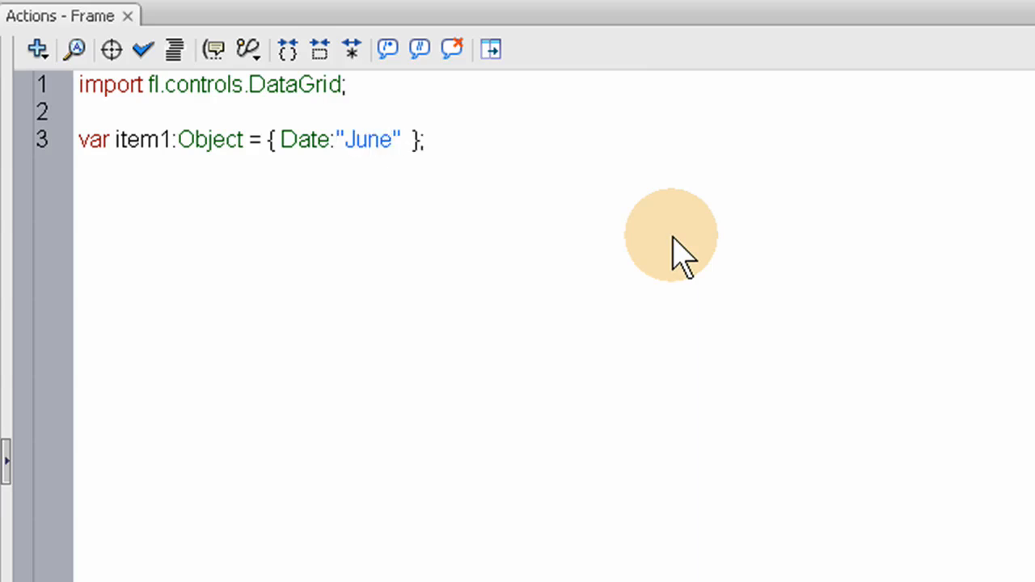
pyautogui.write(',')
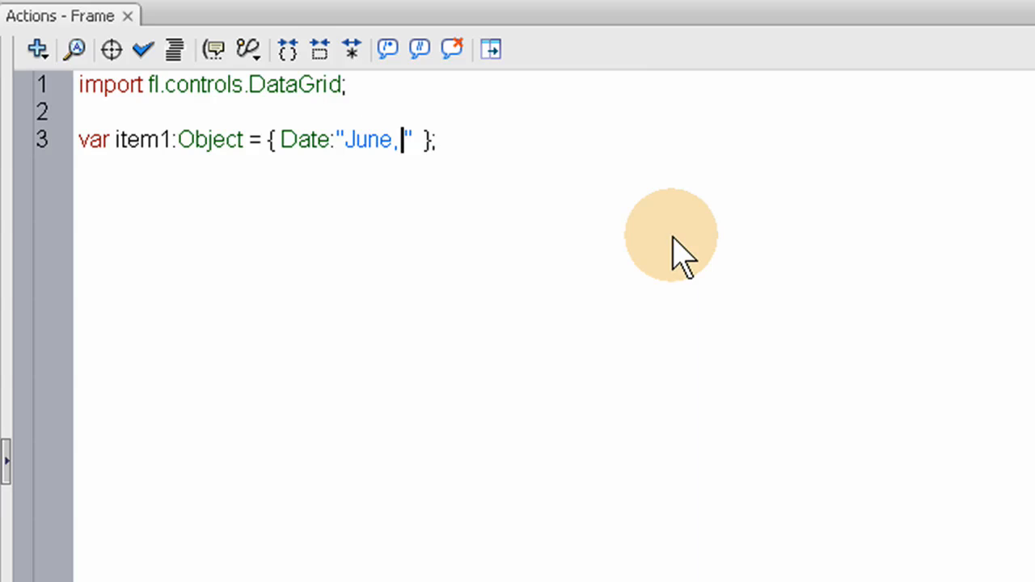
pyautogui.write('26')
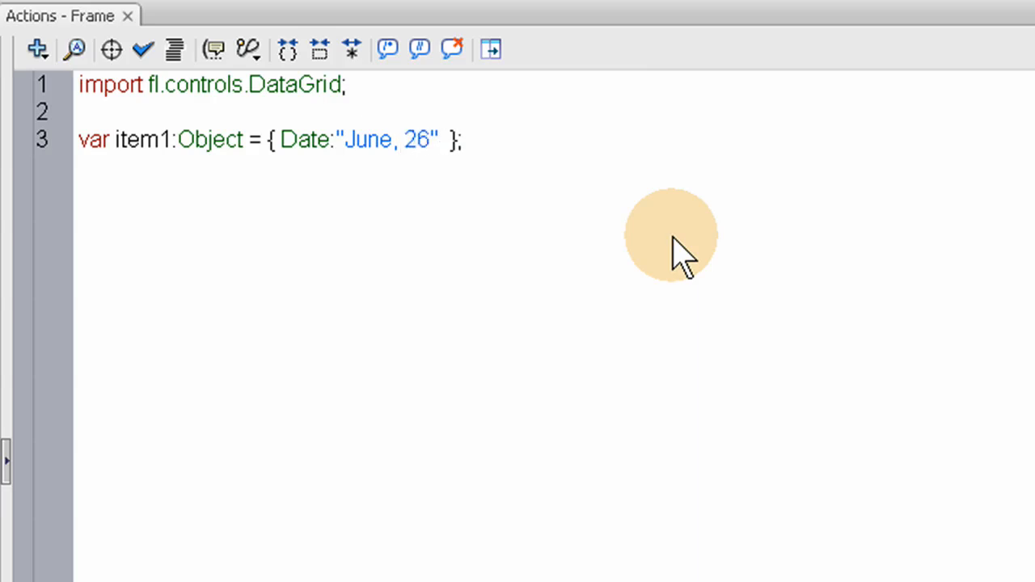
pyautogui.press('Backspace')
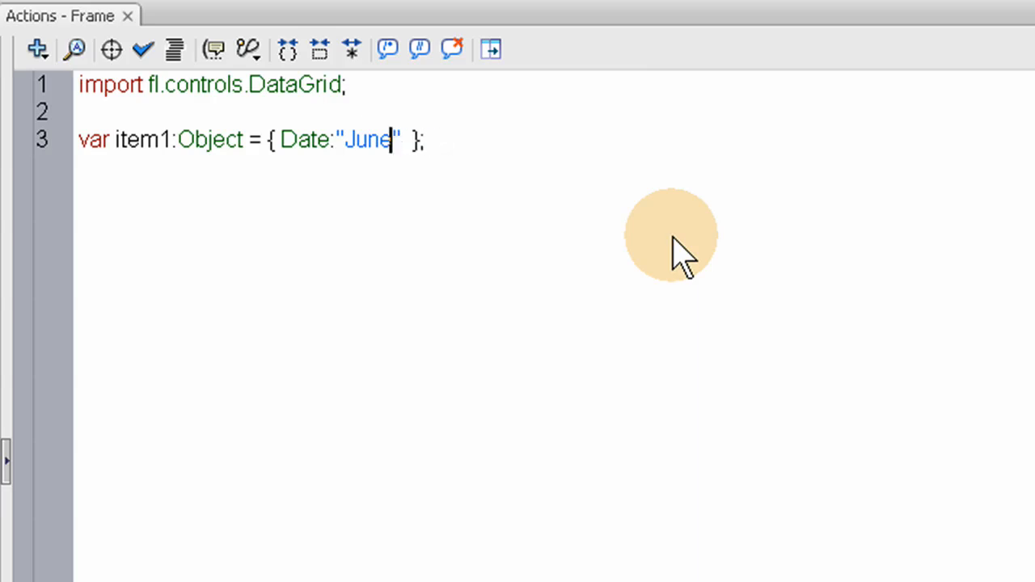
pyautogui.write('26')
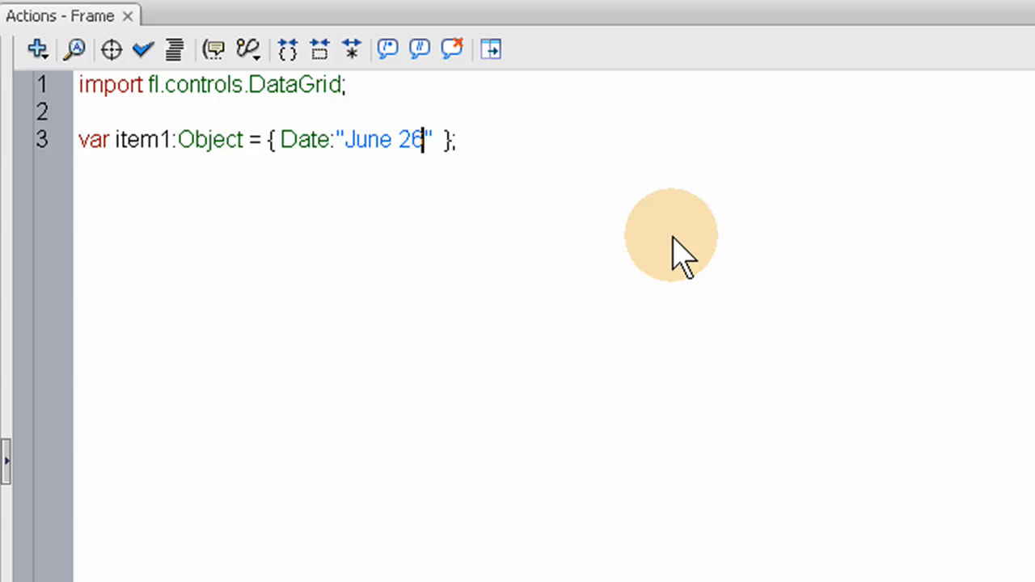
pyautogui.write(', 2')
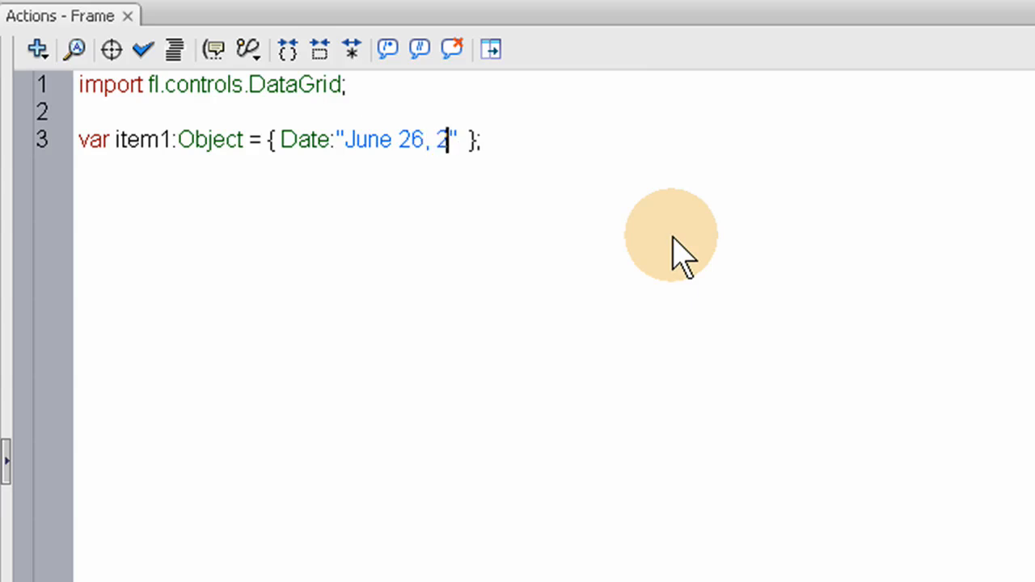
pyautogui.write('009')
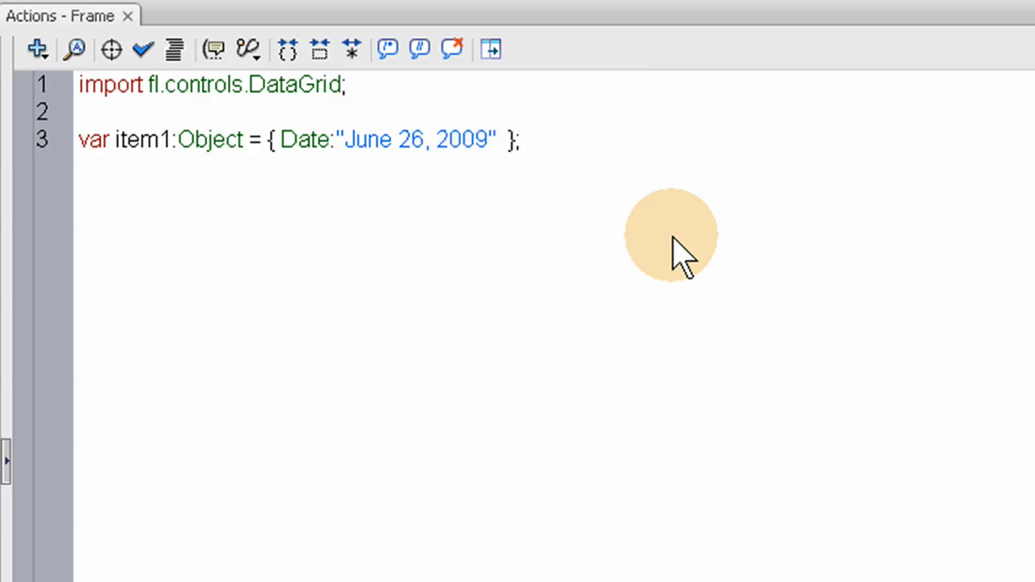
pyautogui.click(485, 140)
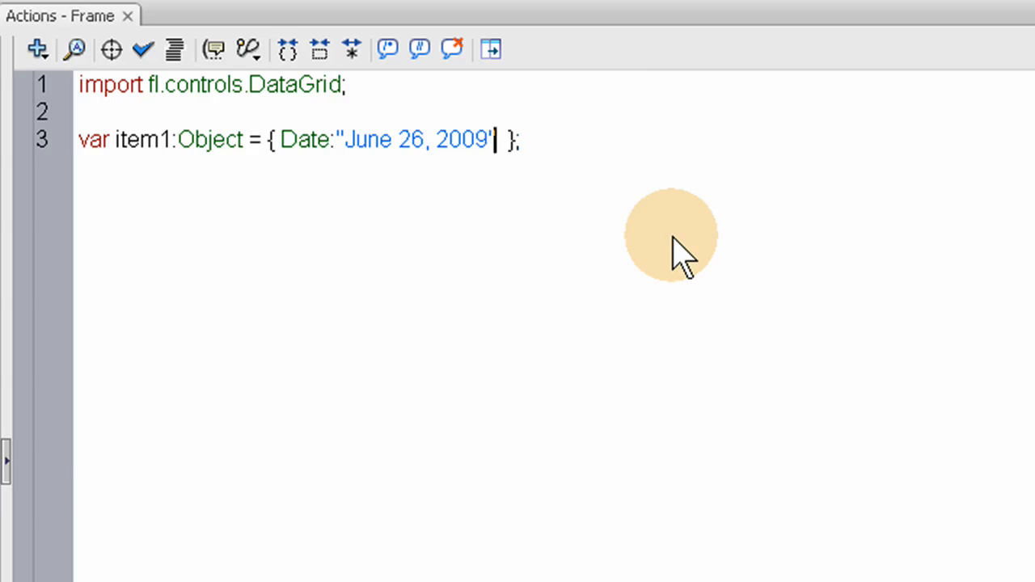
pyautogui.write('"')
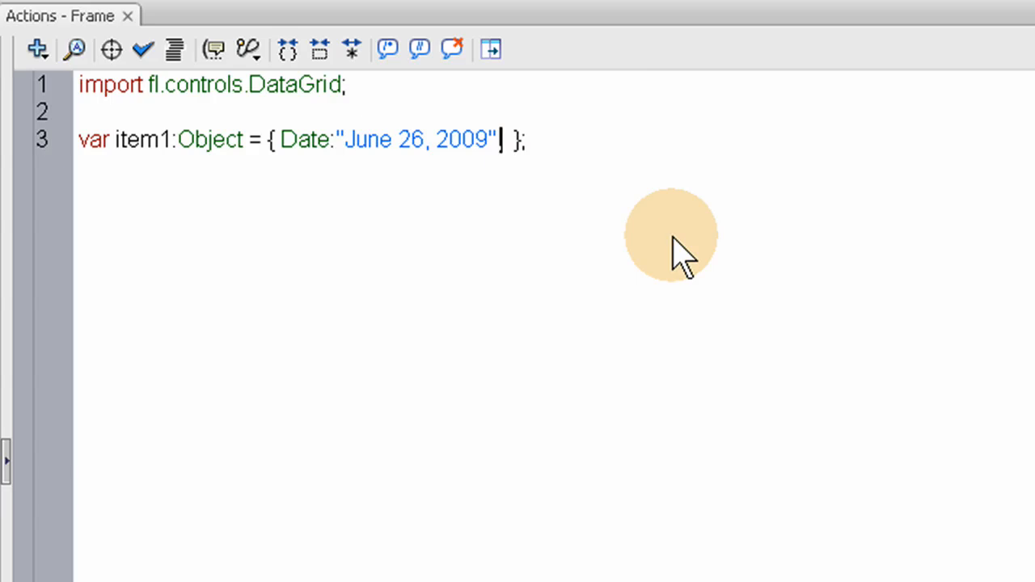
pyautogui.moveTo(647, 259)
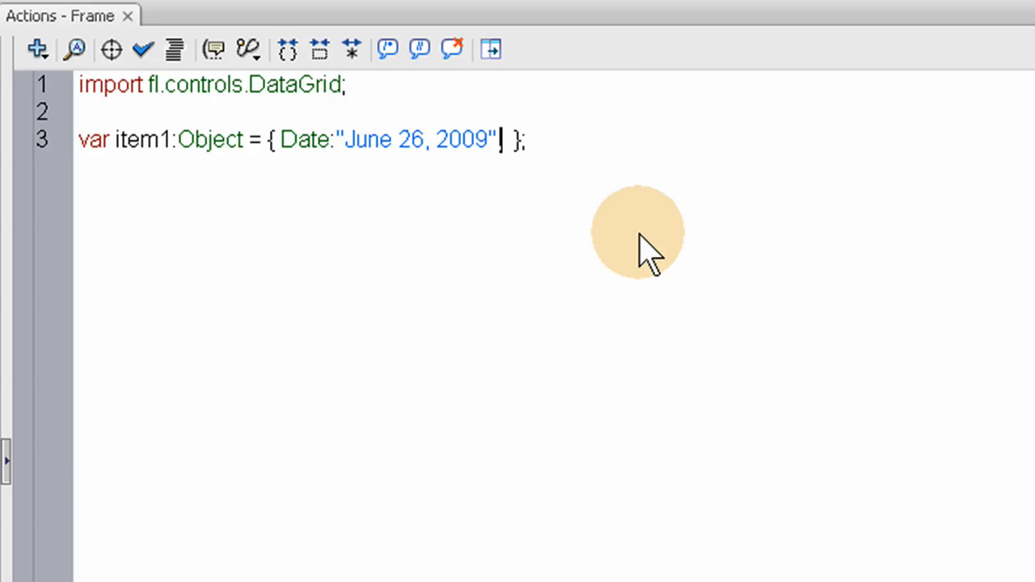
# Add the Time property "5:30pm" to item1
pyautogui.doubleClick(388, 139)
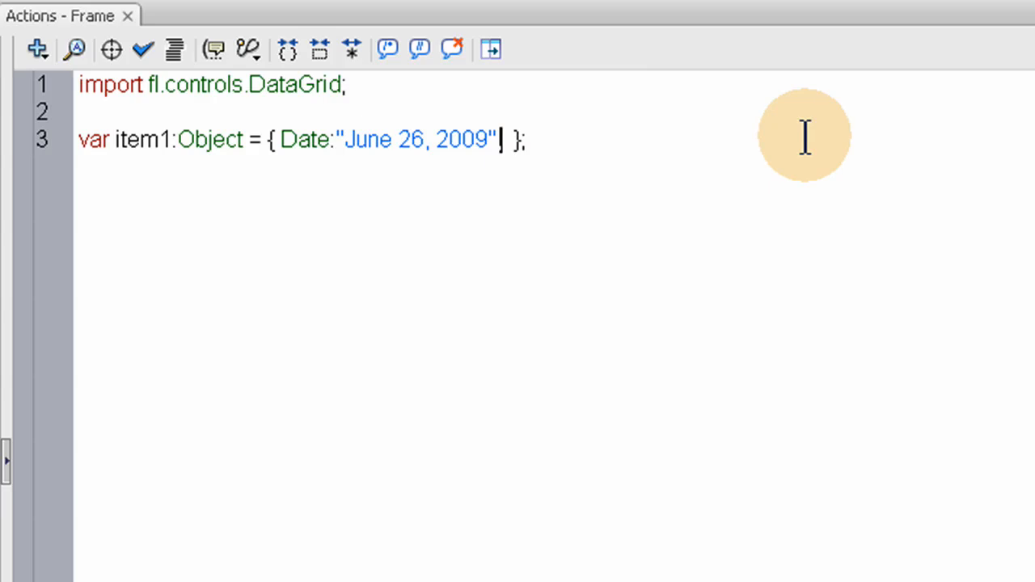
pyautogui.write(', Time')
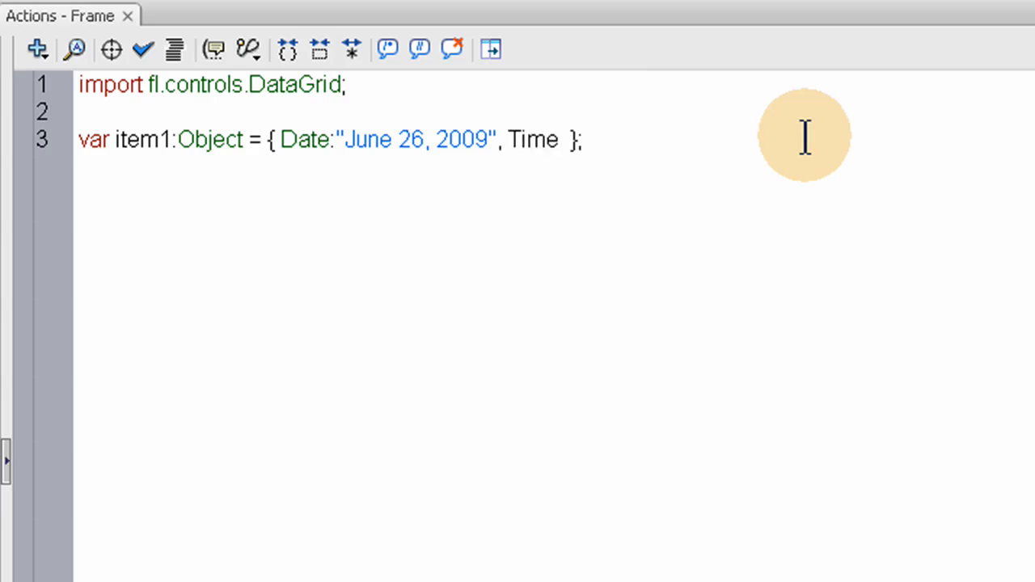
pyautogui.write(':')
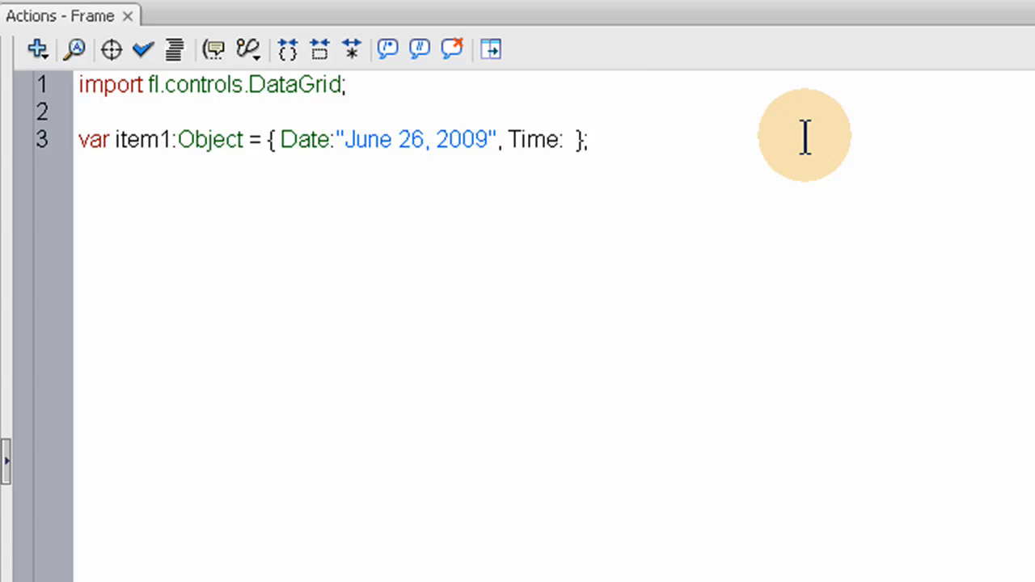
pyautogui.click(558, 139)
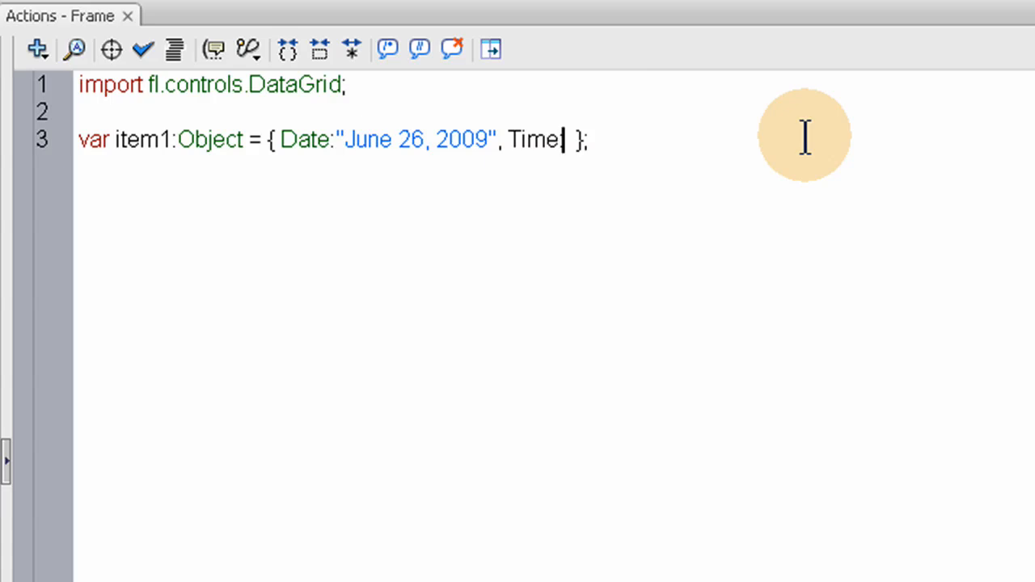
pyautogui.write(':"')
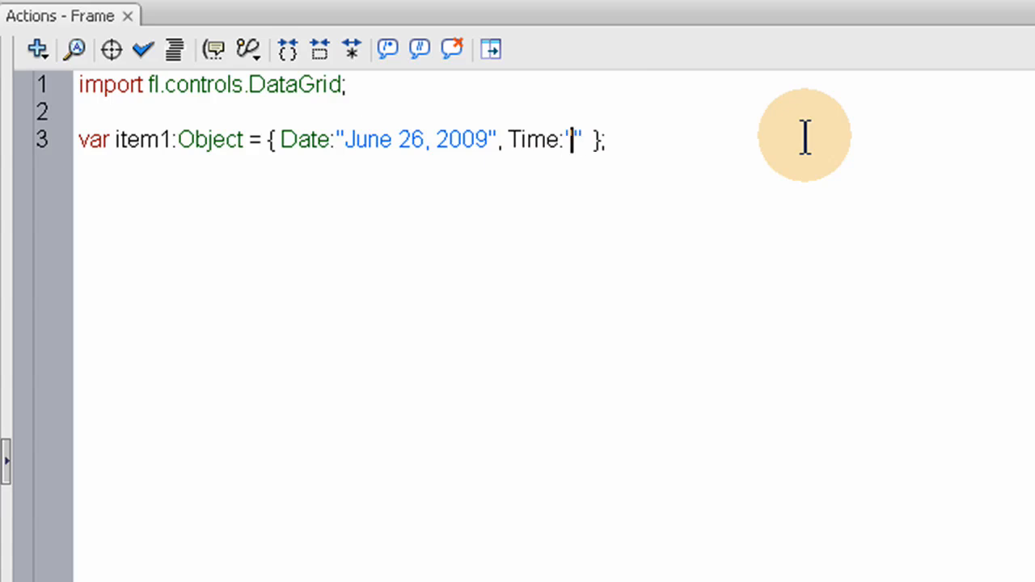
pyautogui.write('5:')
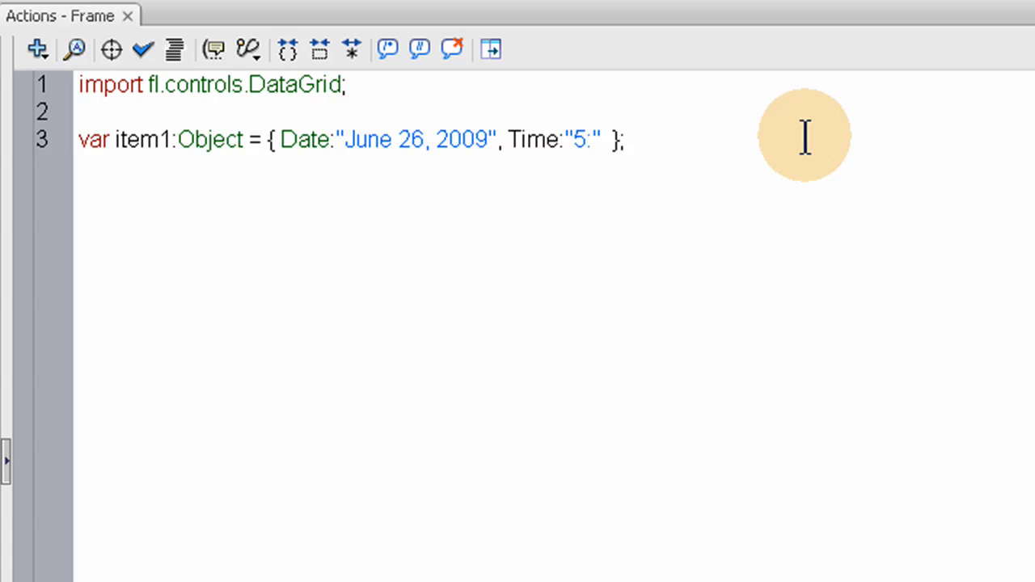
pyautogui.write('30')
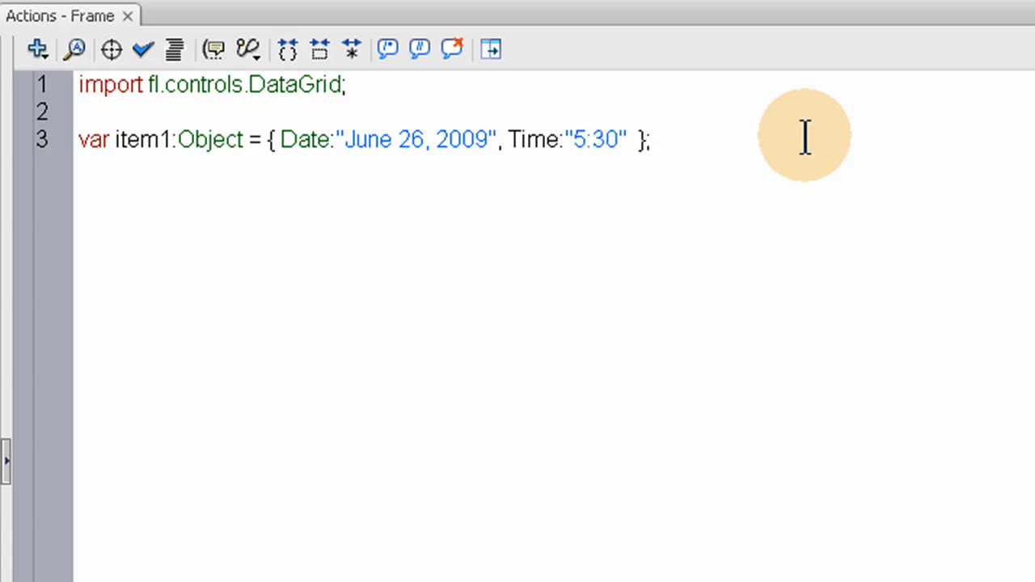
pyautogui.write('pm')
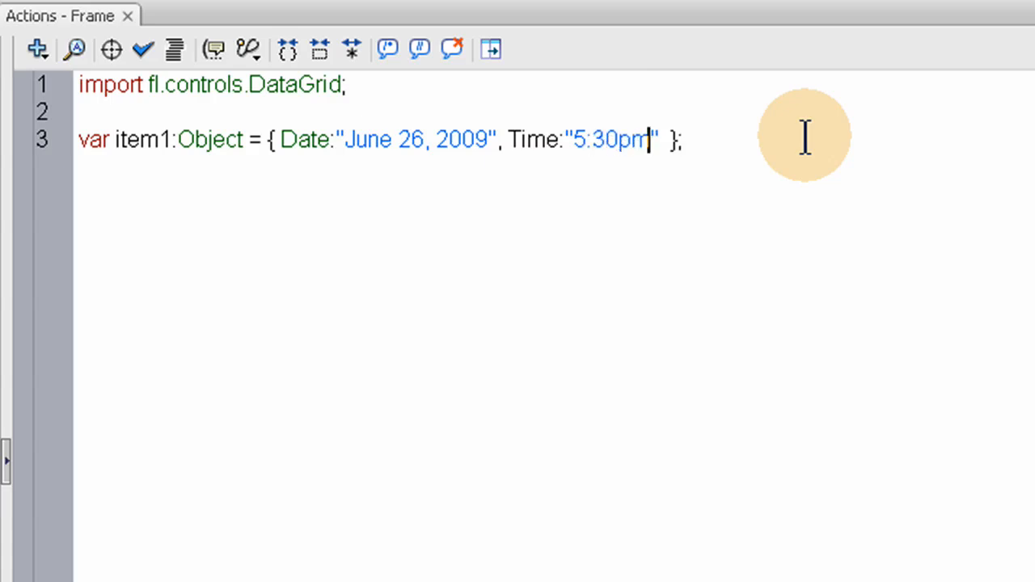
pyautogui.write(',')
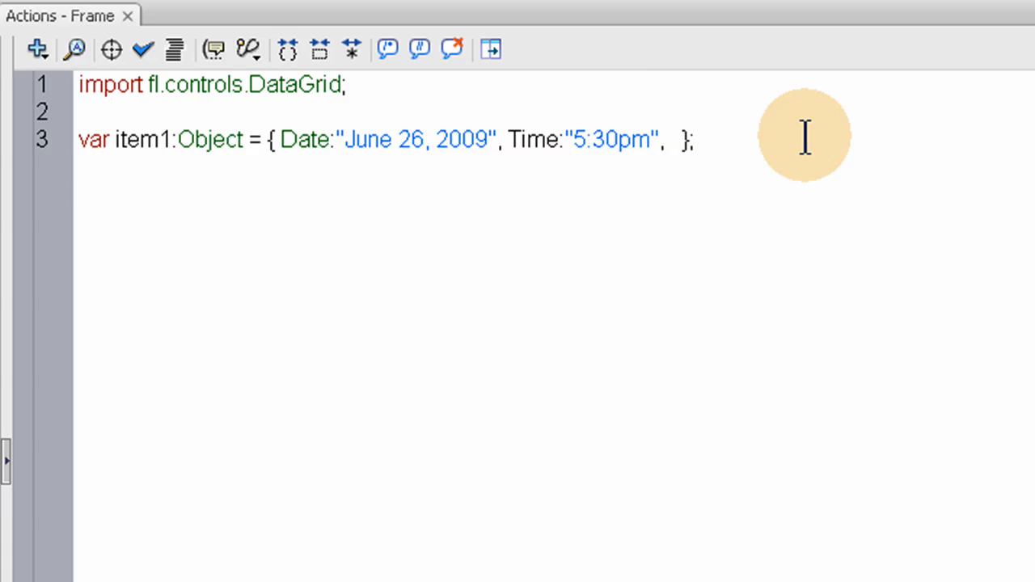
# Add the Task property "Meet Kayla downtown for dinner" to item1
pyautogui.write('Task')
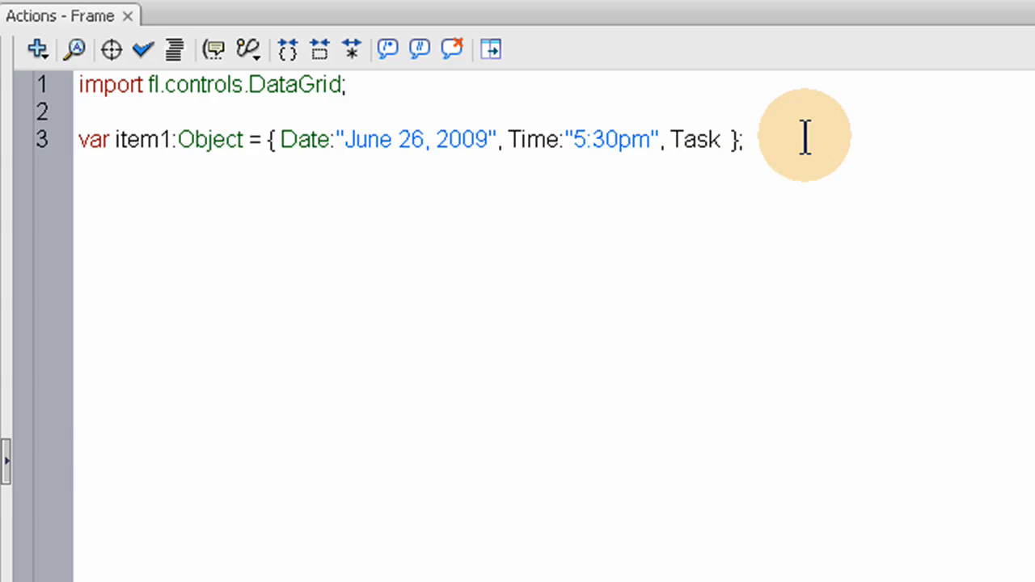
pyautogui.click(718, 139)
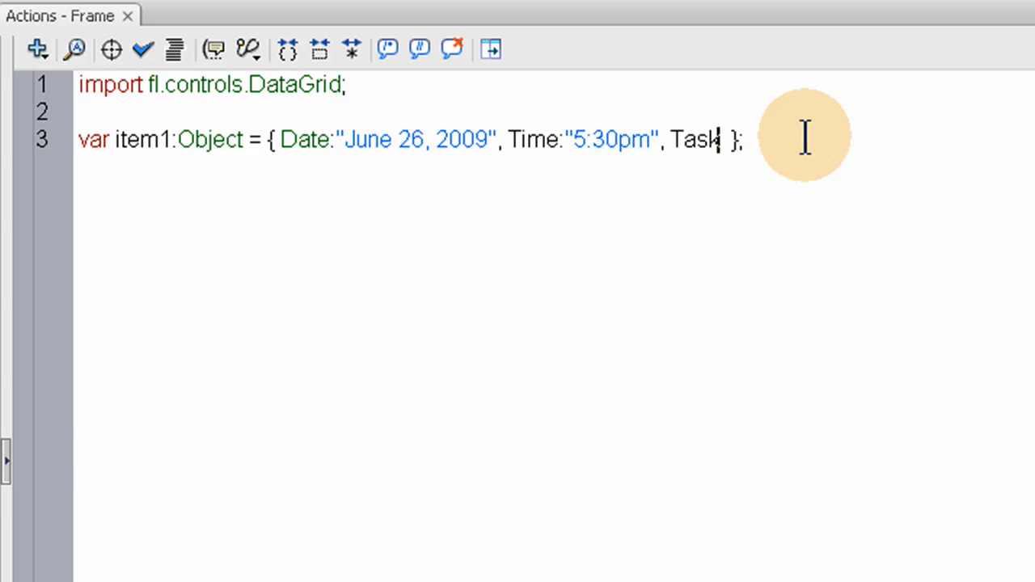
pyautogui.write(':')
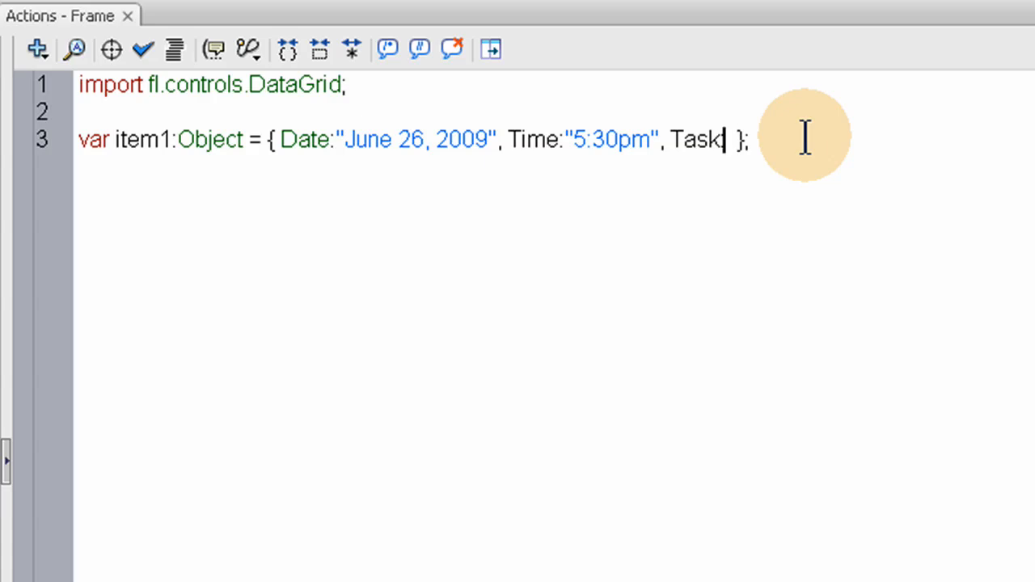
pyautogui.write(':"')
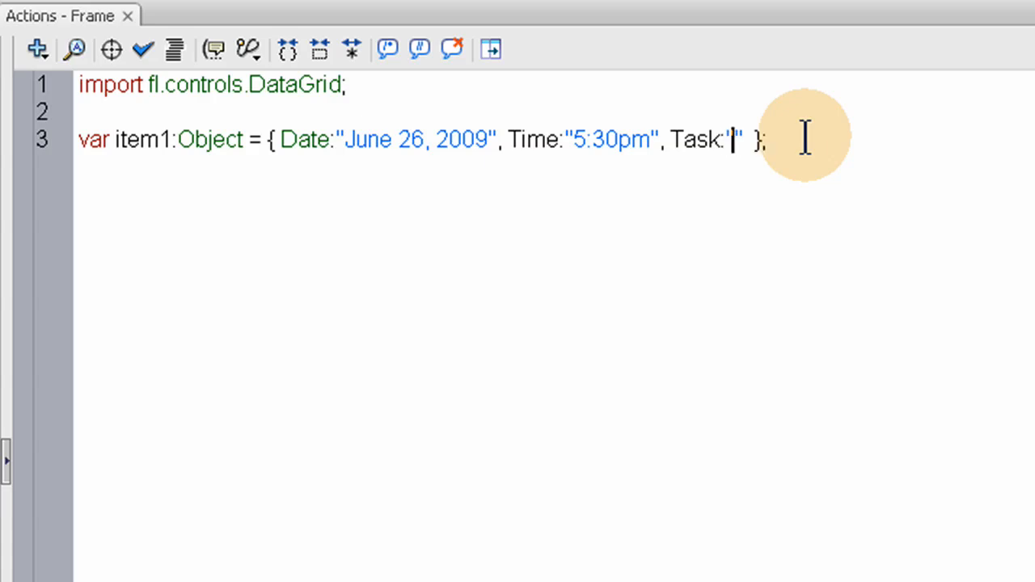
pyautogui.write('"')
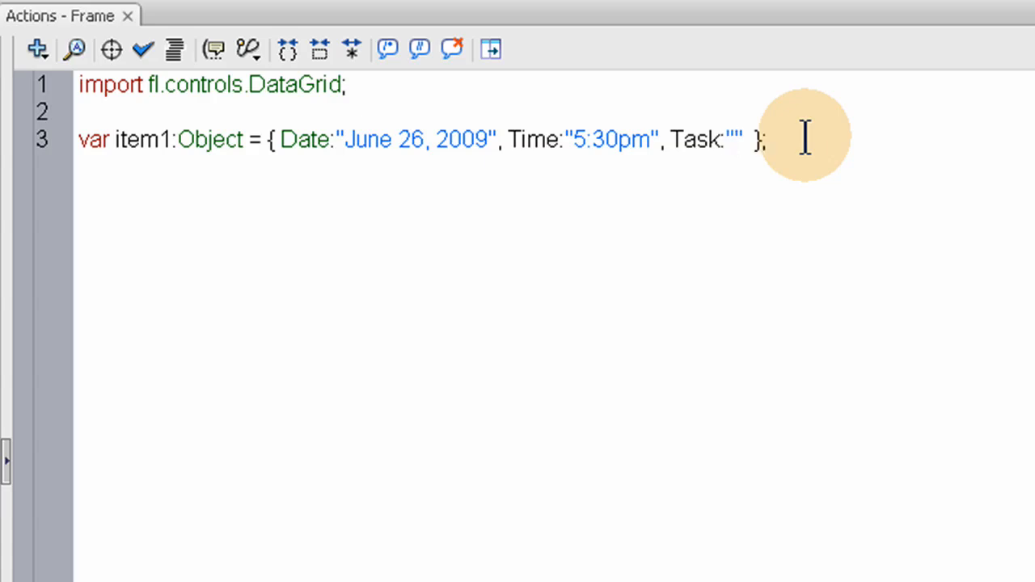
pyautogui.write('Meet Kayla do')
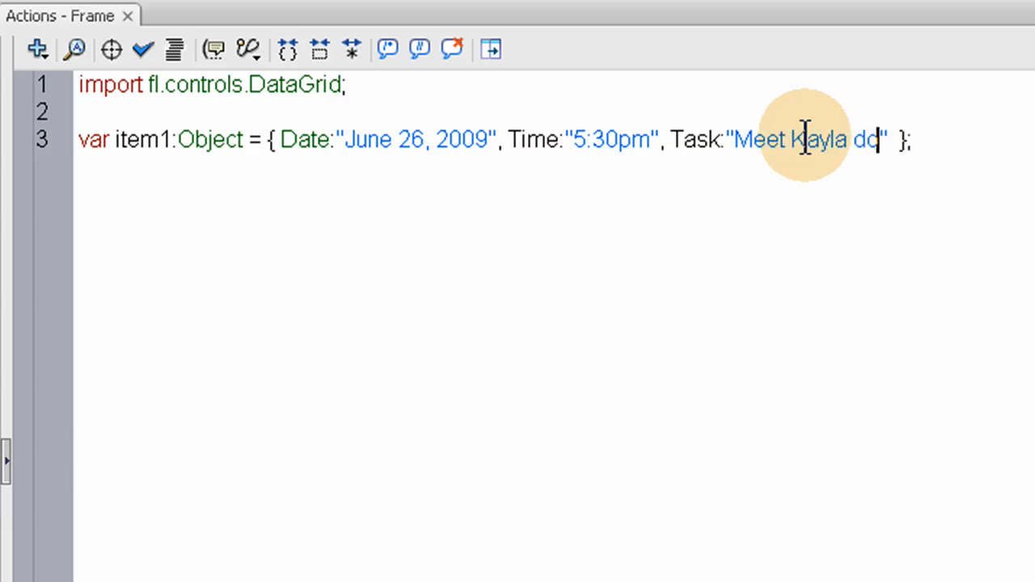
pyautogui.write('wntown')
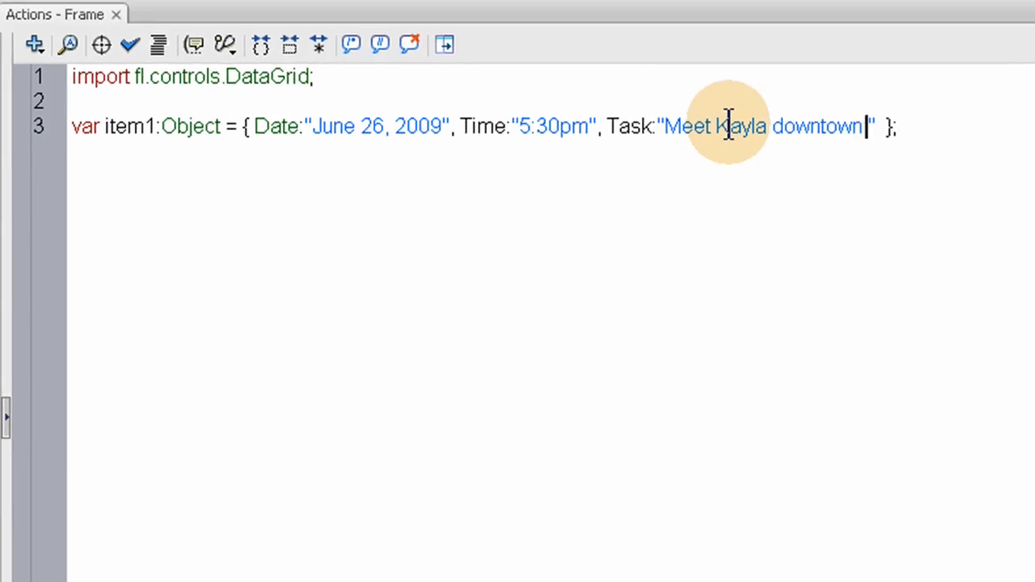
pyautogui.write('for dinr')
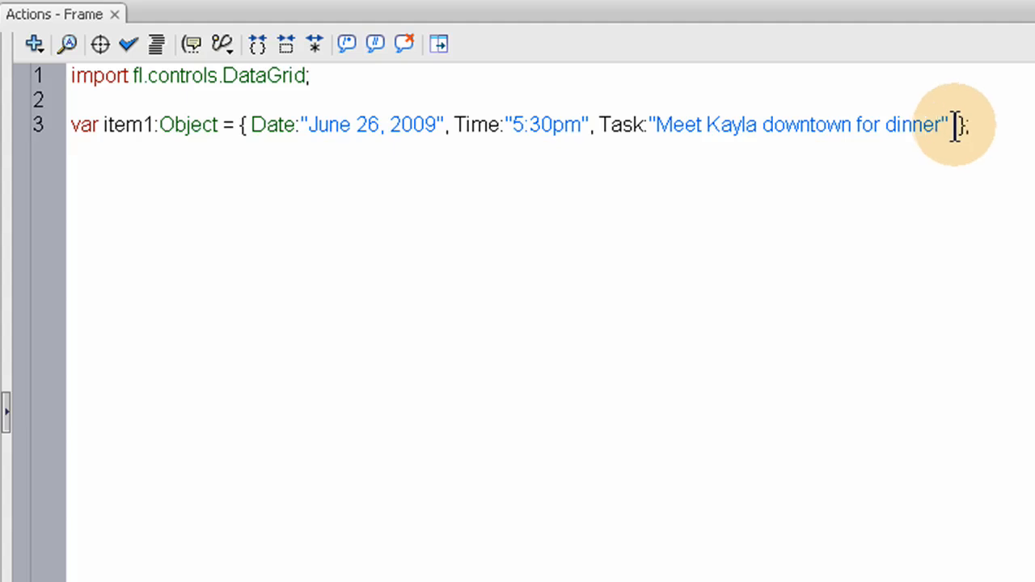
pyautogui.moveTo(991, 125)
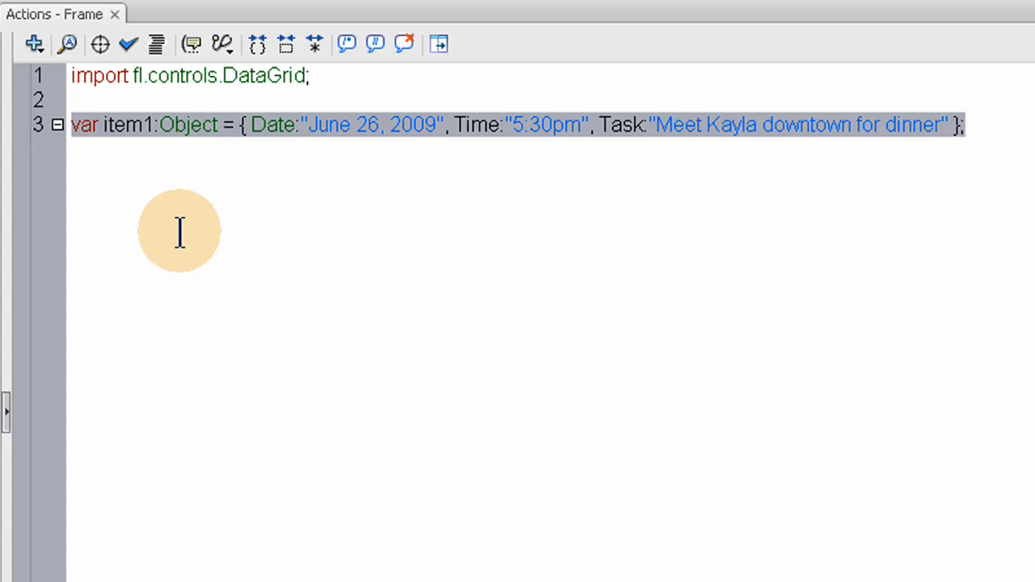
# Duplicate item1 as item2 (June 27, 8:30am) and item3 (June 28, 2:00pm) with new tasks
pyautogui.click(252, 125)
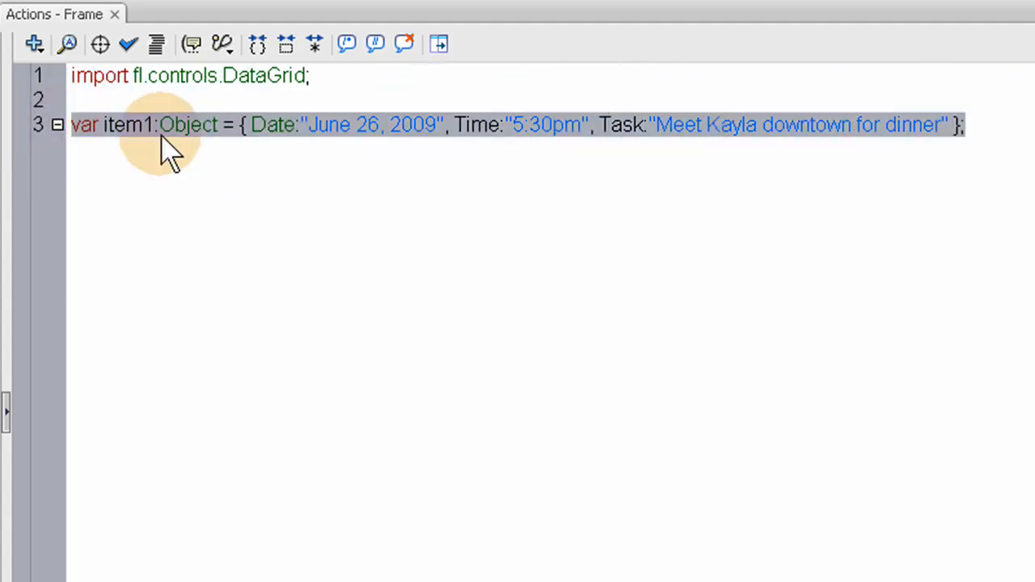
pyautogui.moveTo(582, 172)
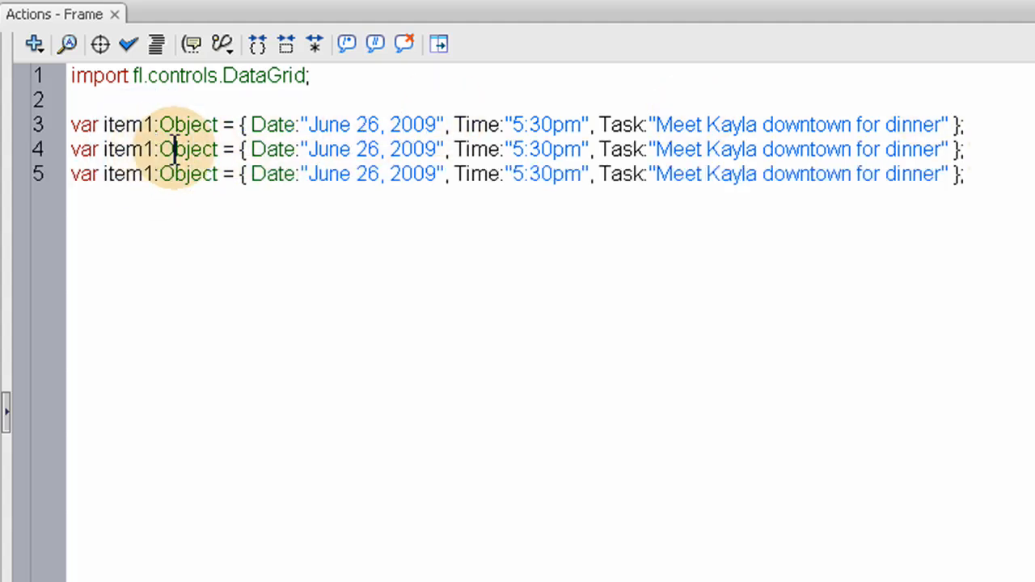
pyautogui.write('2')
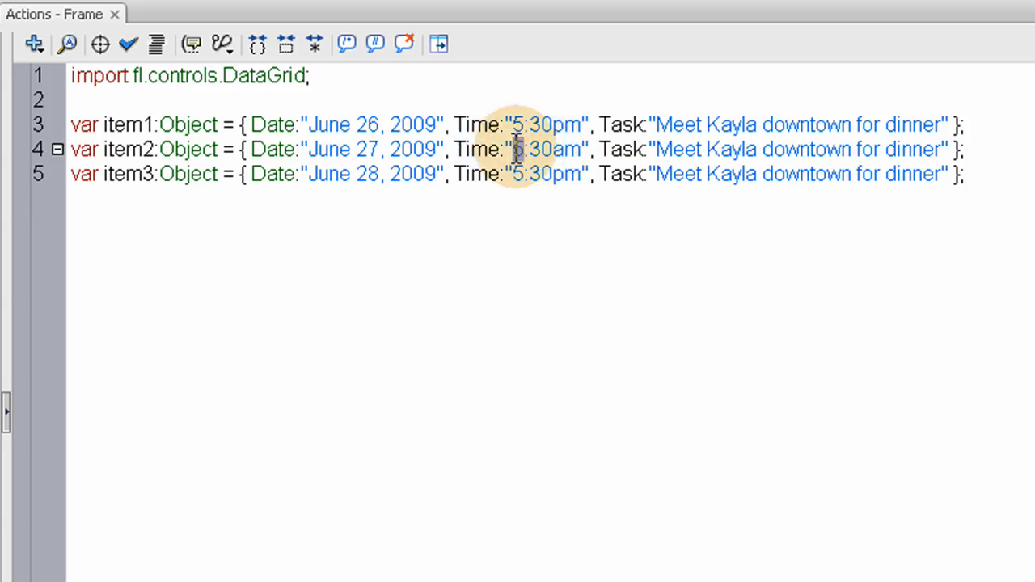
pyautogui.write('8')
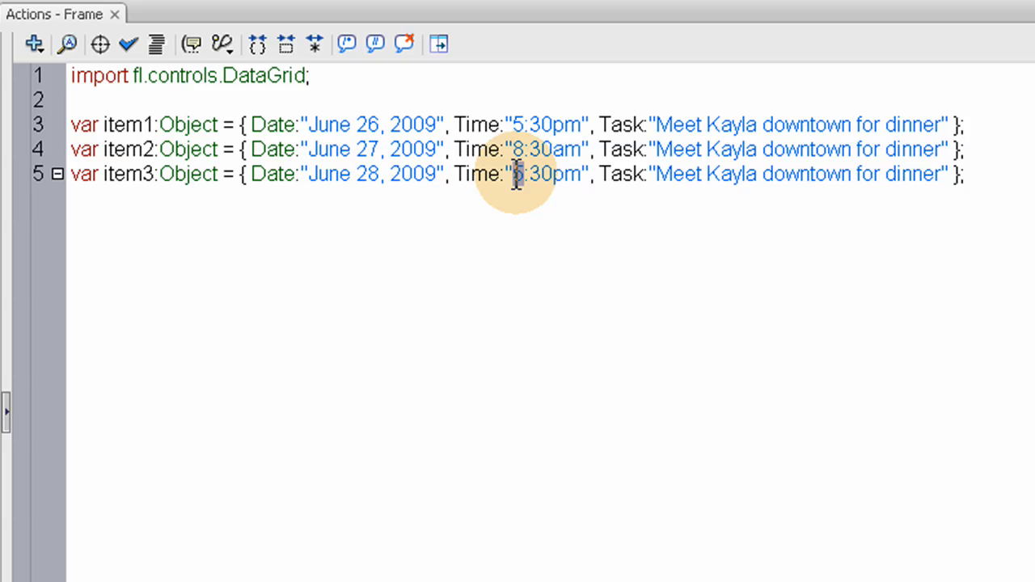
pyautogui.write('2')
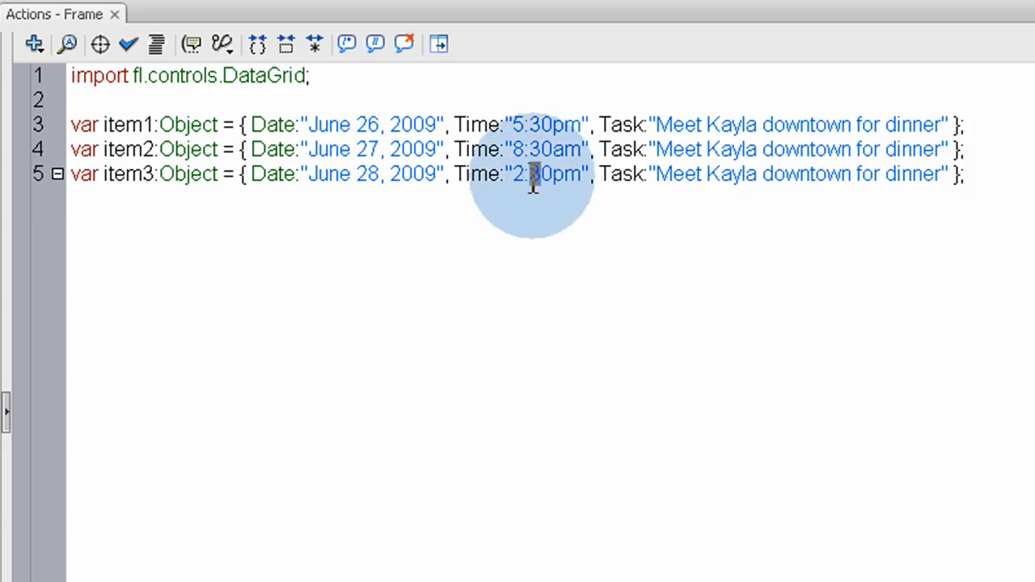
pyautogui.write('00')
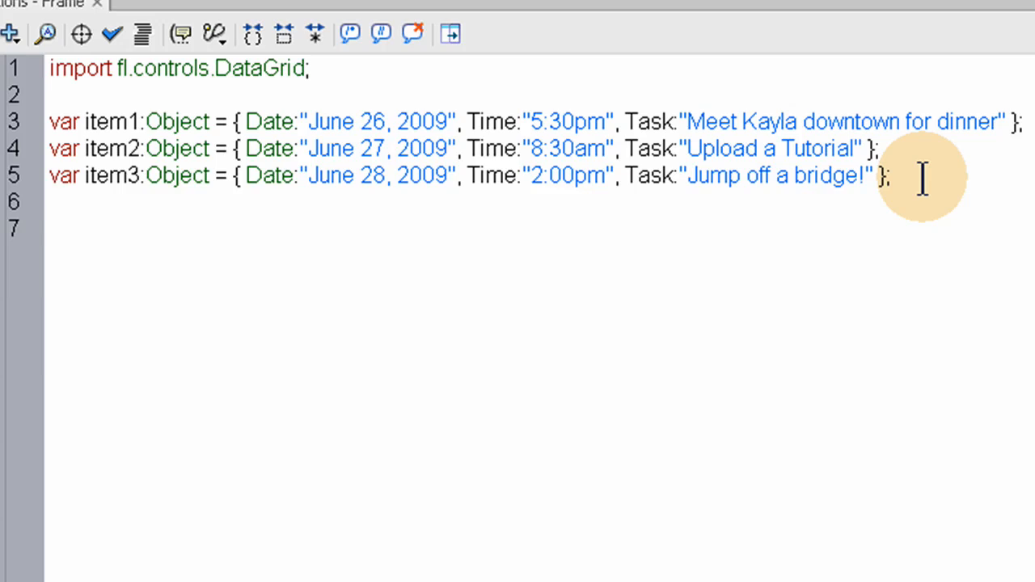
pyautogui.click(50, 229)
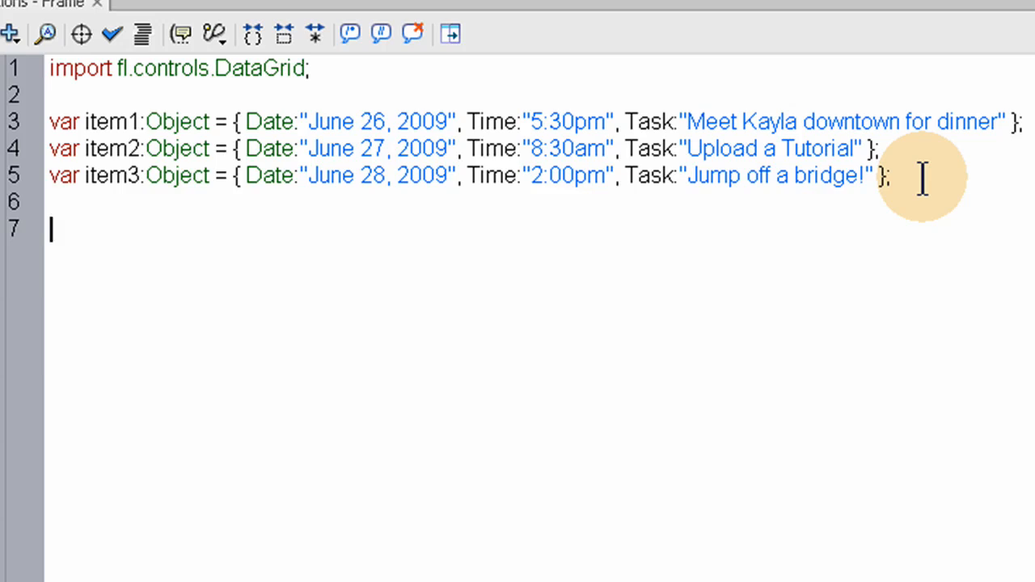
pyautogui.moveTo(917, 189)
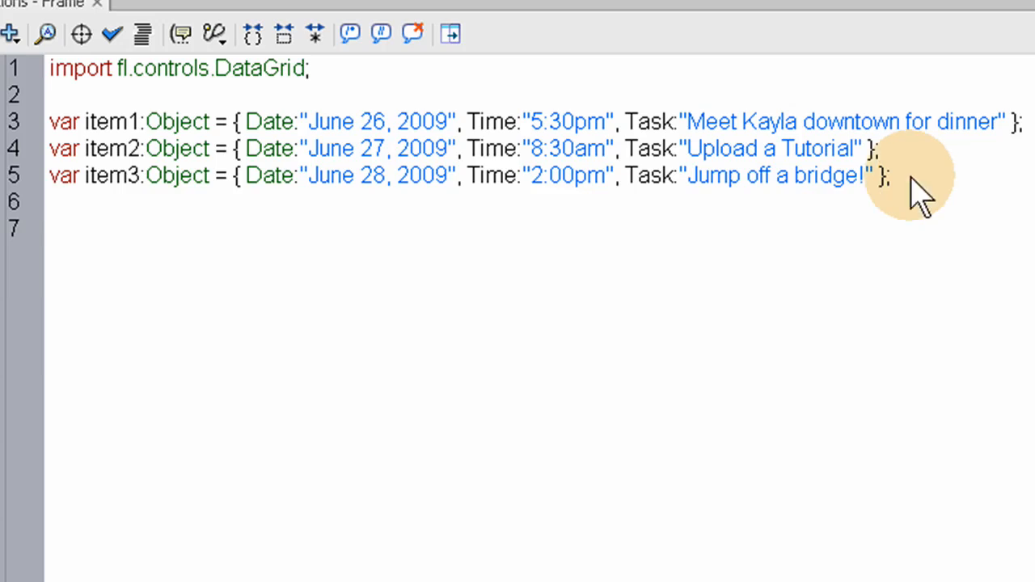
# Type var myTextFormat:TextFormat = new TextFormat(); on line 7
pyautogui.write('v')
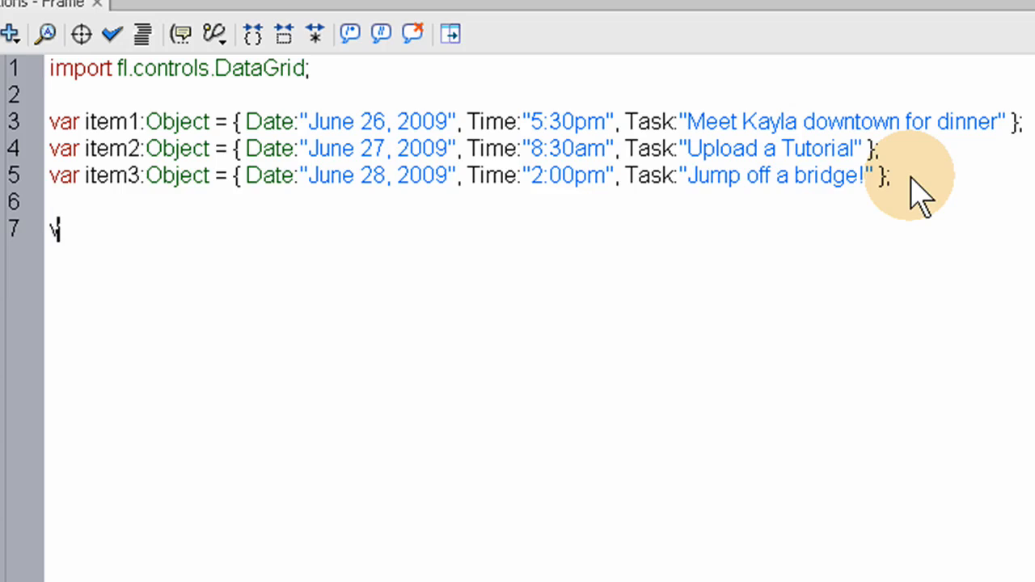
pyautogui.write('ar m')
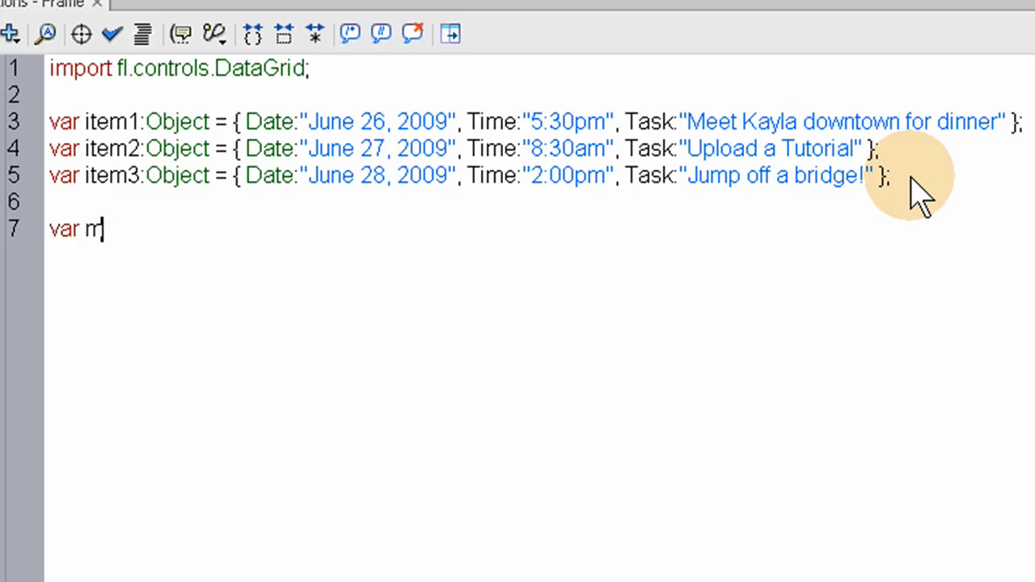
pyautogui.write('yText')
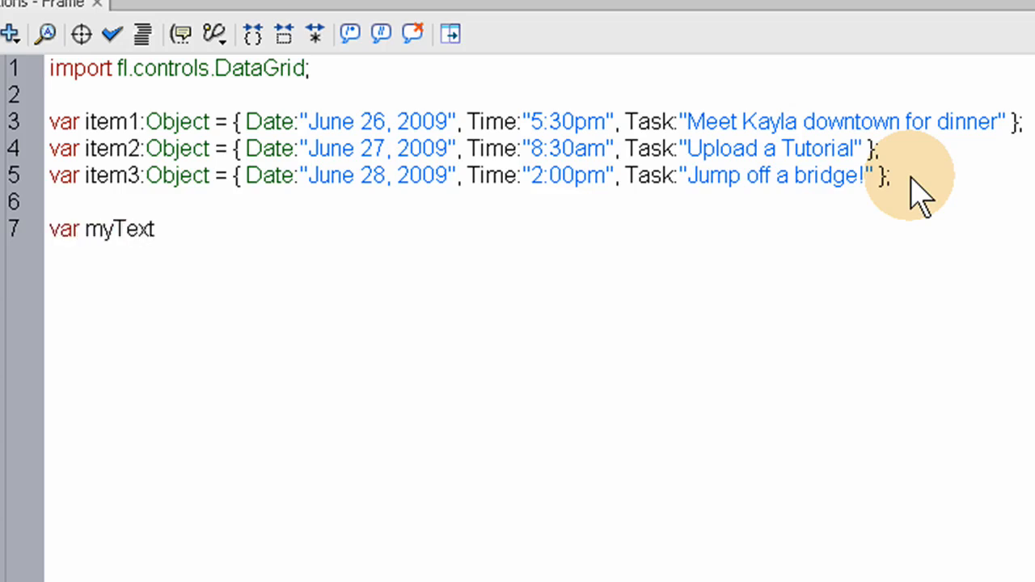
pyautogui.write('Format')
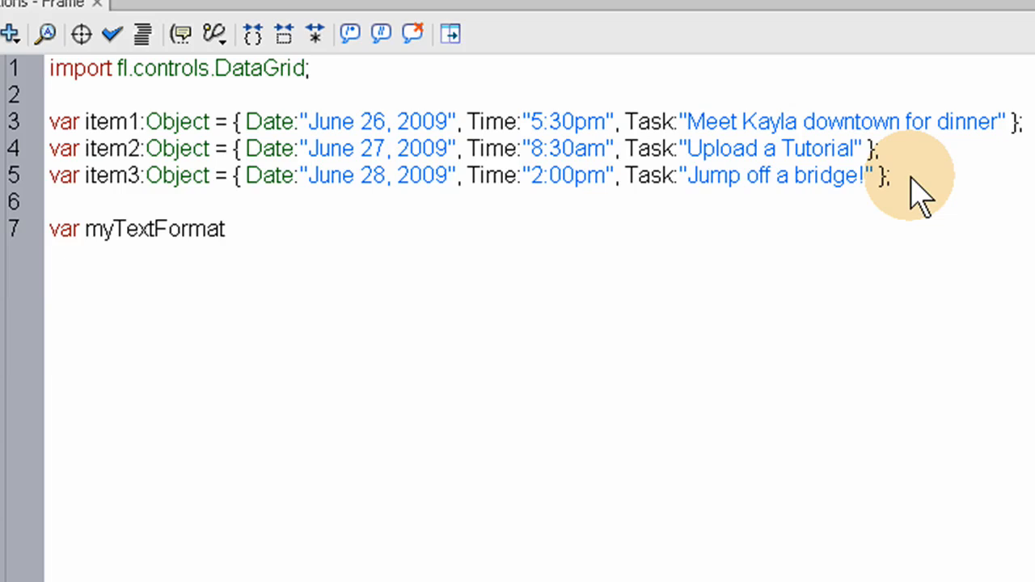
pyautogui.write(':')
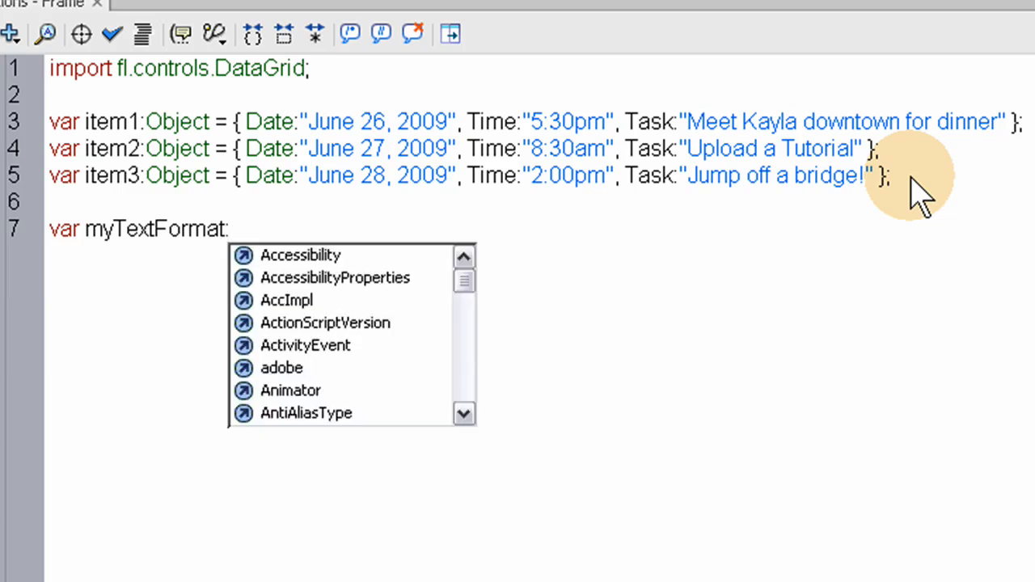
pyautogui.write('TextFormat =')
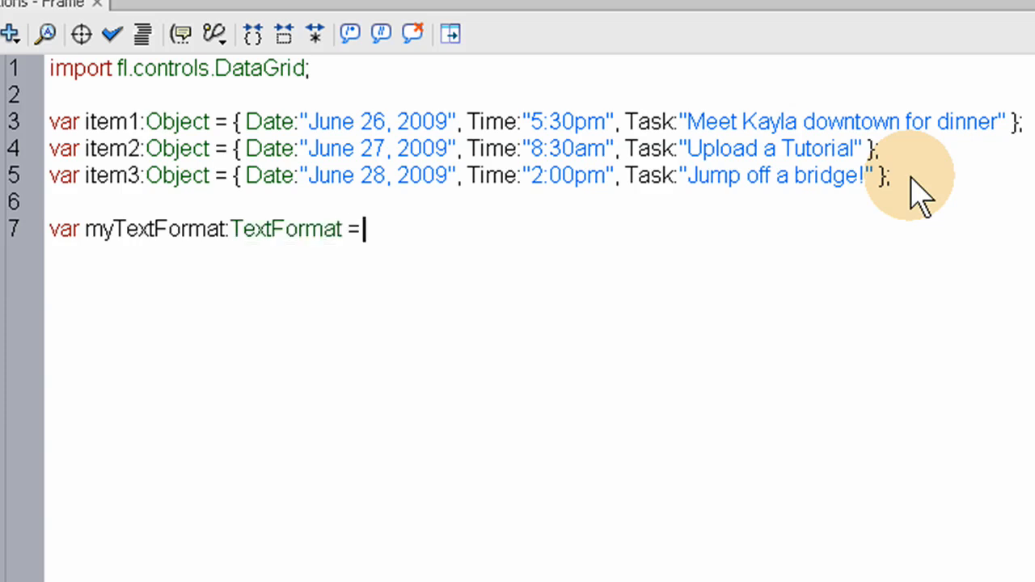
pyautogui.write('new')
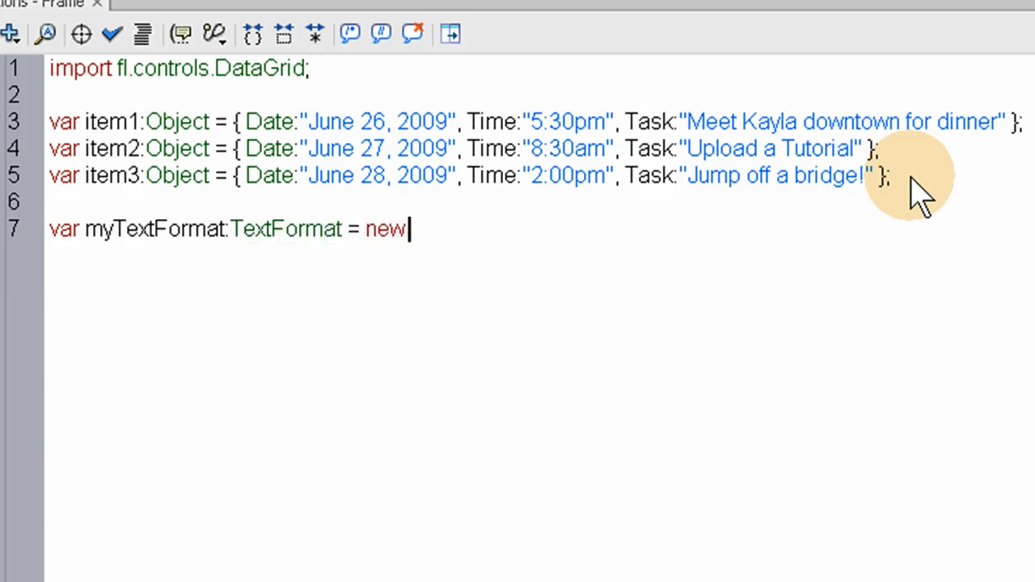
pyautogui.write('TextF')
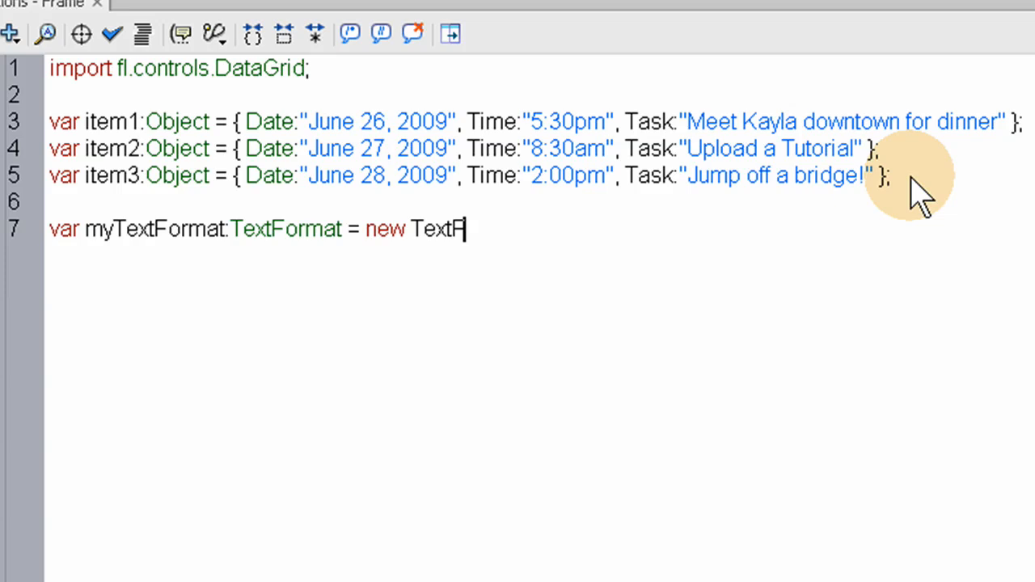
pyautogui.write('ormat')
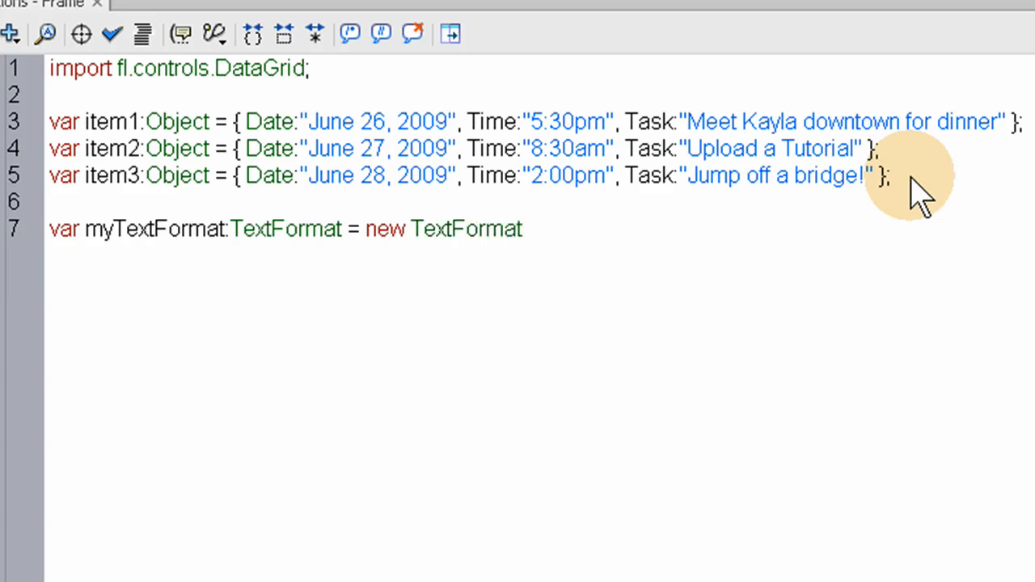
pyautogui.write('();')
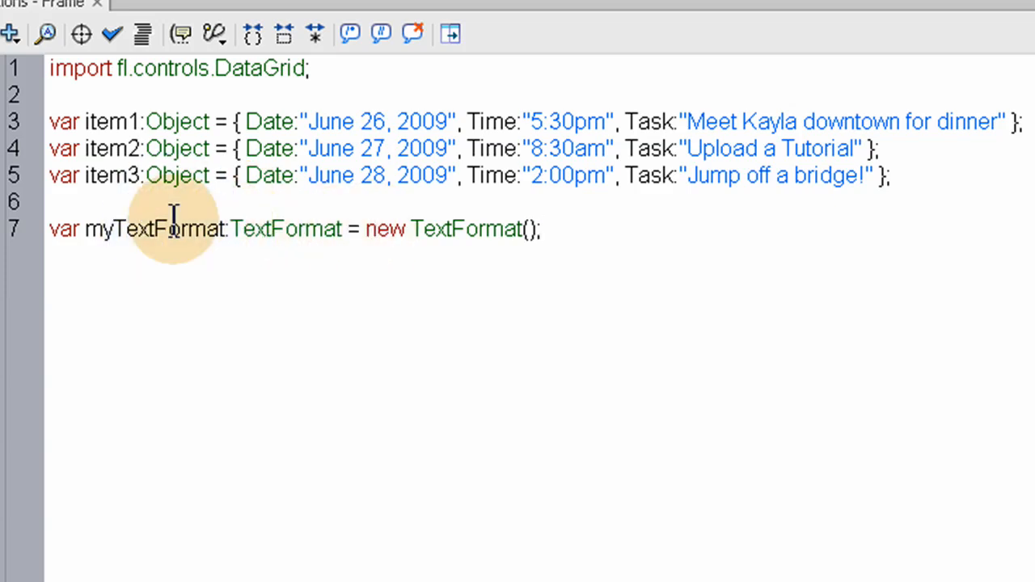
pyautogui.doubleClick(154, 229)
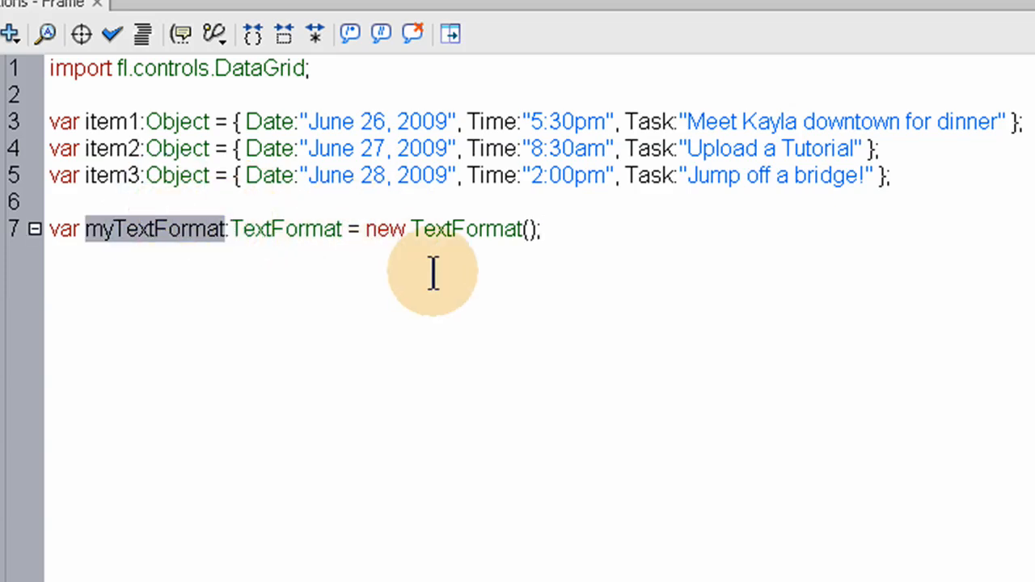
pyautogui.press('Return')
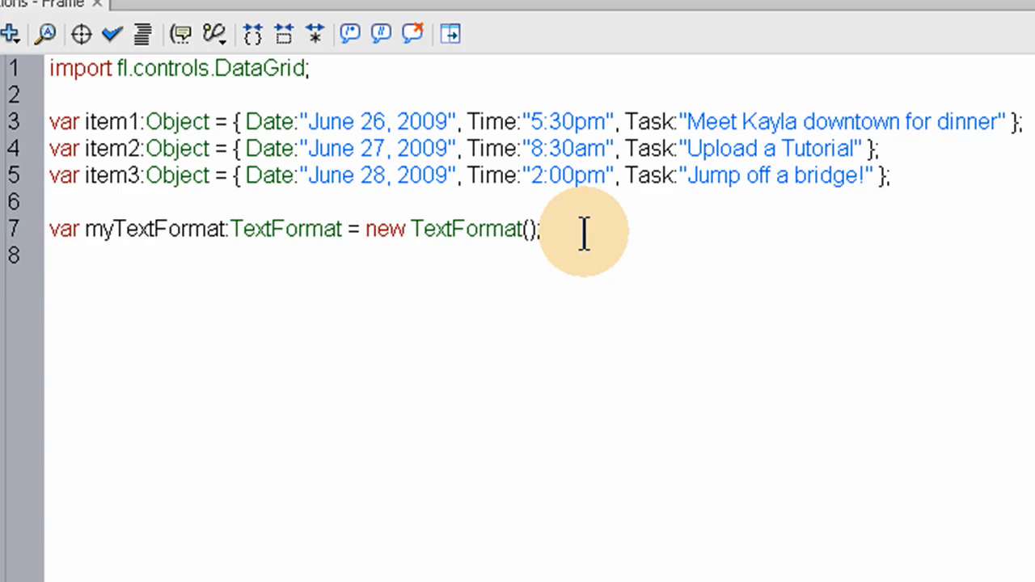
# Write myTextFormat.font = "Comic Sans MS"; and start a new myTextFormat. line
pyautogui.doubleClick(153, 228)
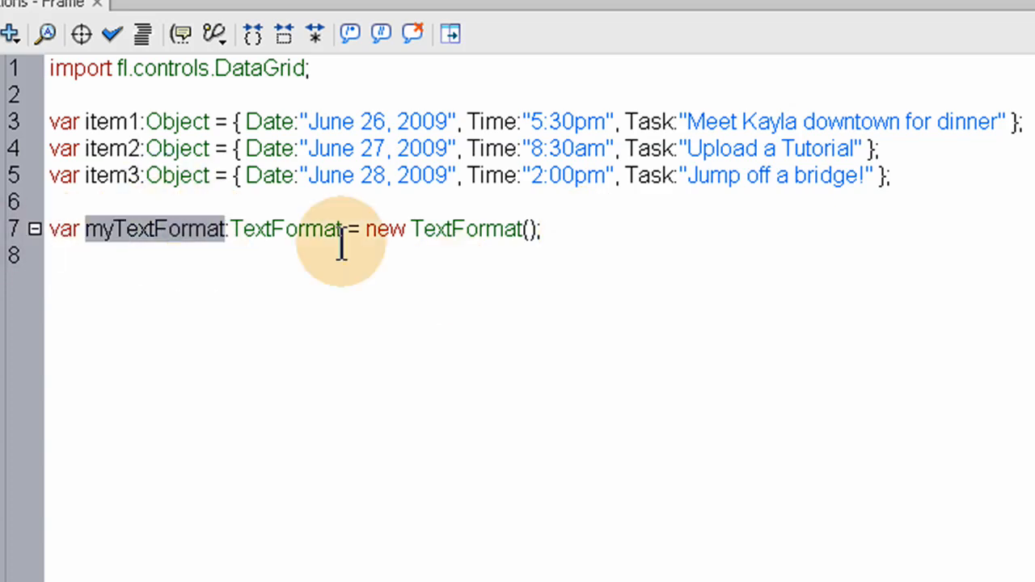
pyautogui.moveTo(283, 283)
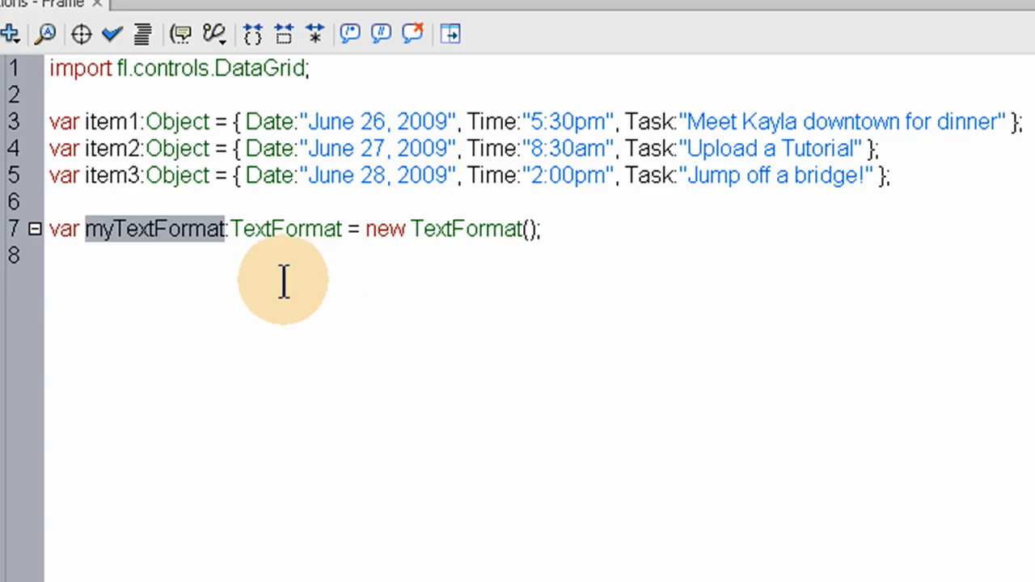
pyautogui.write('myTextFormat')
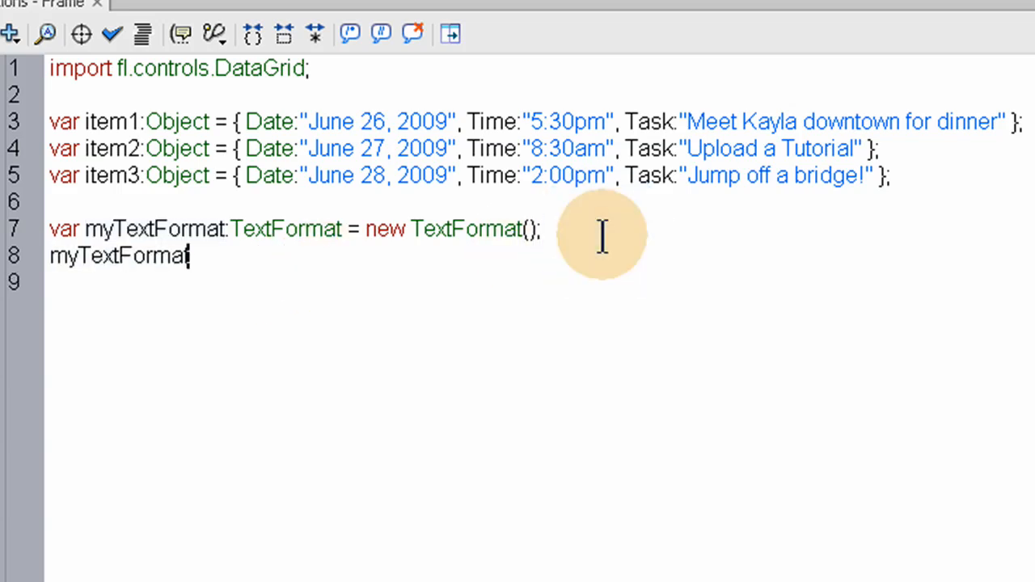
pyautogui.write('.font =')
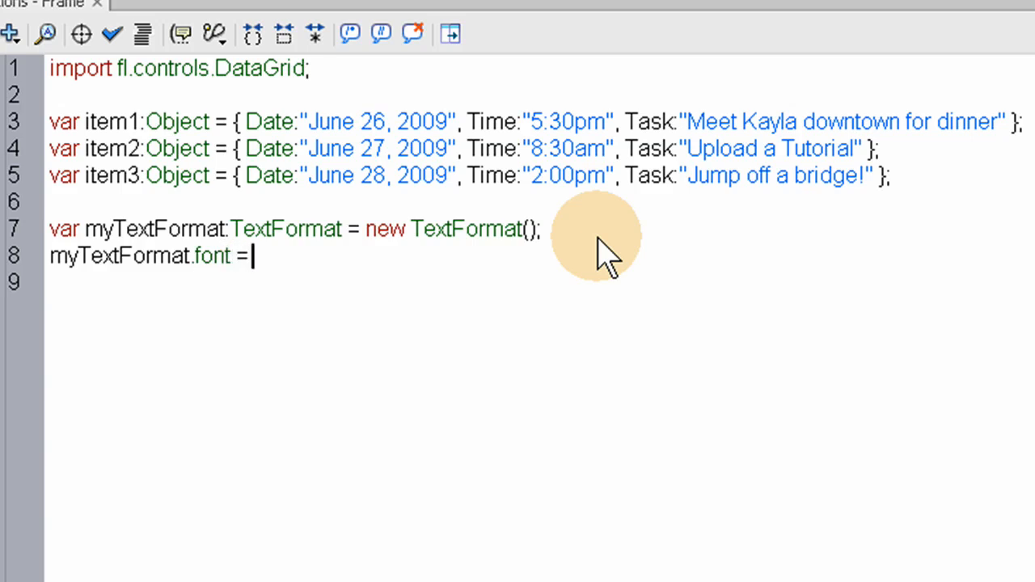
pyautogui.write("'")
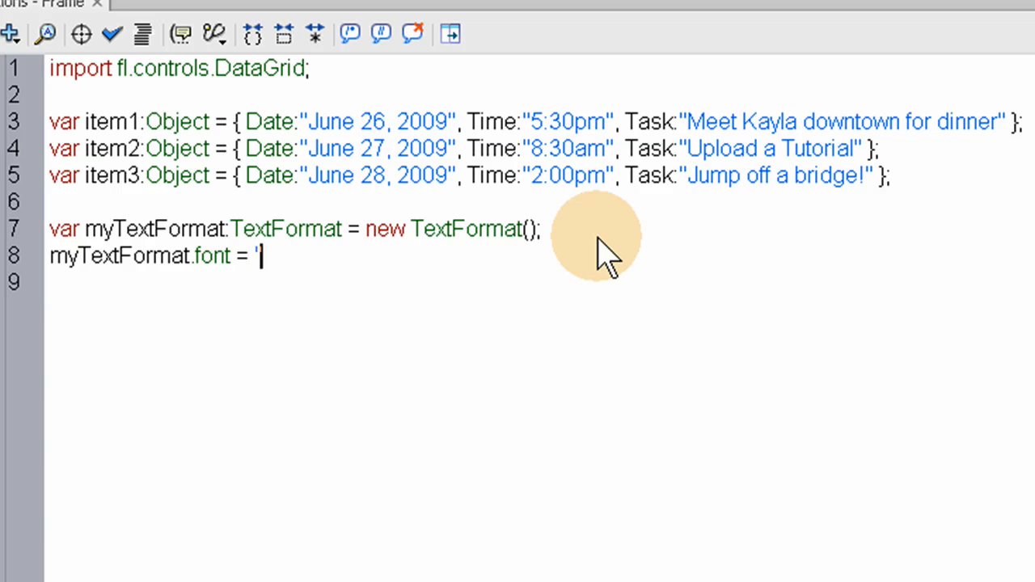
pyautogui.write('";')
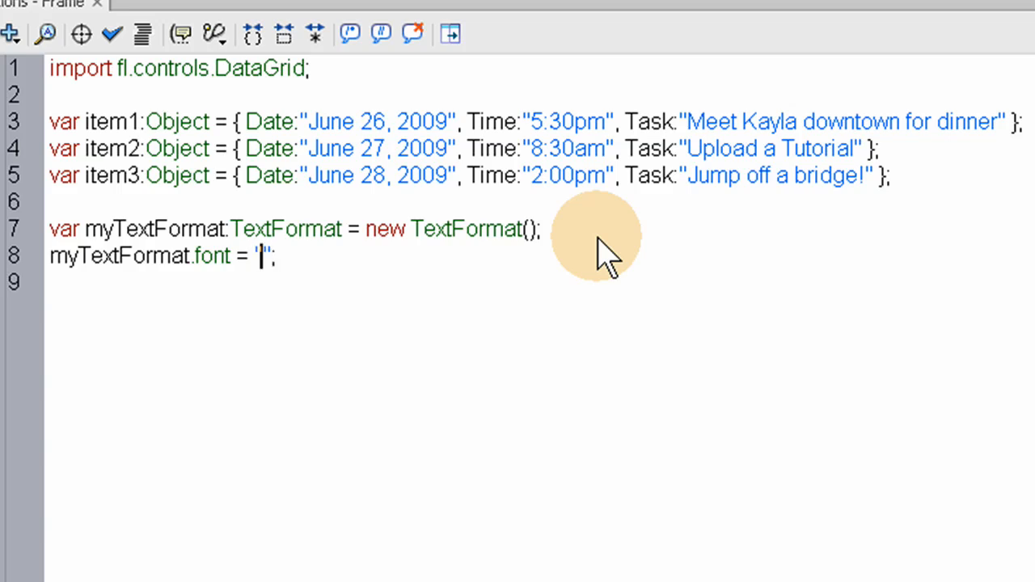
pyautogui.write('Comi')
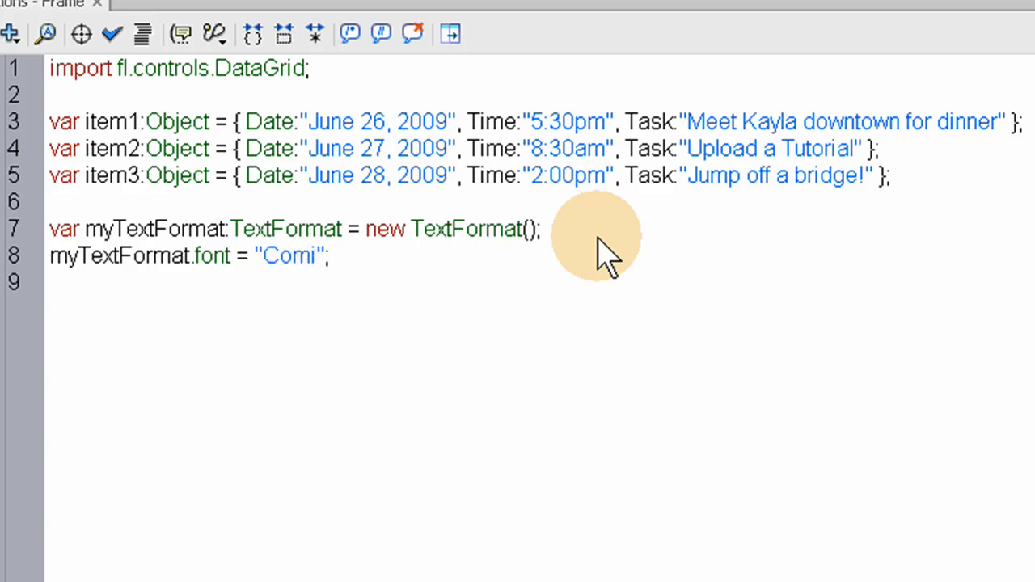
pyautogui.write('c Sam')
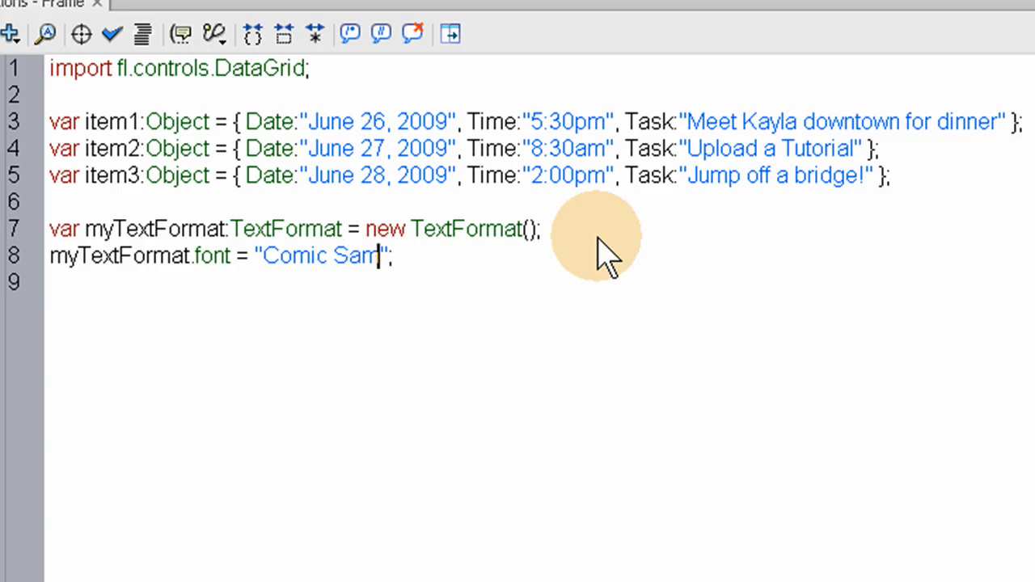
pyautogui.write('s MS')
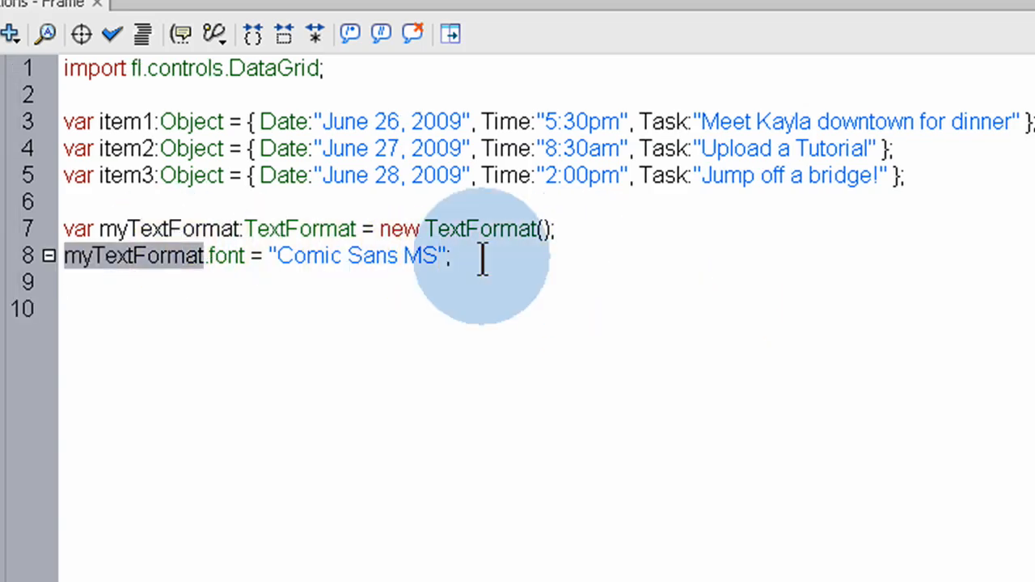
pyautogui.write('myTextFormat')
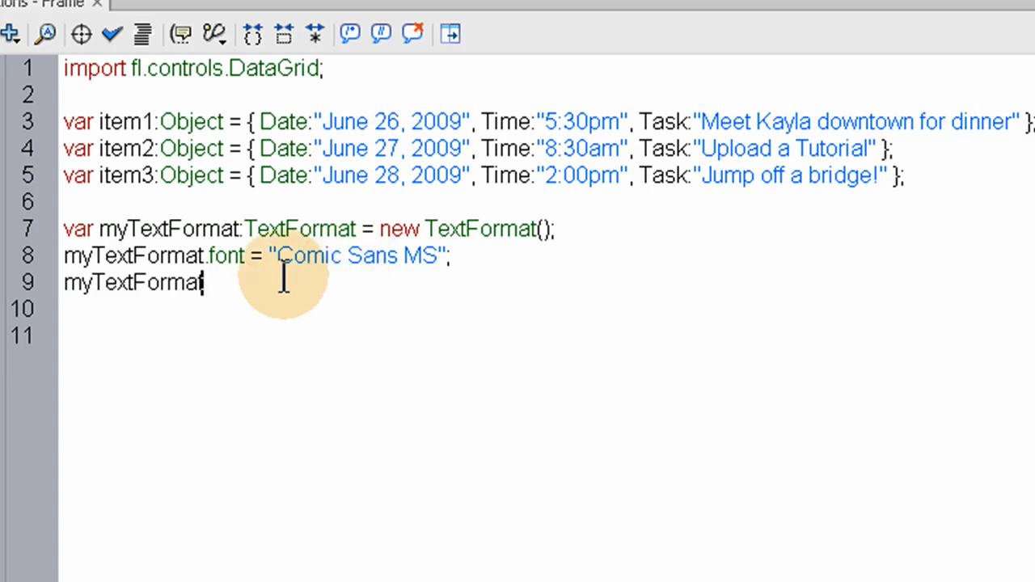
pyautogui.moveTo(190, 255)
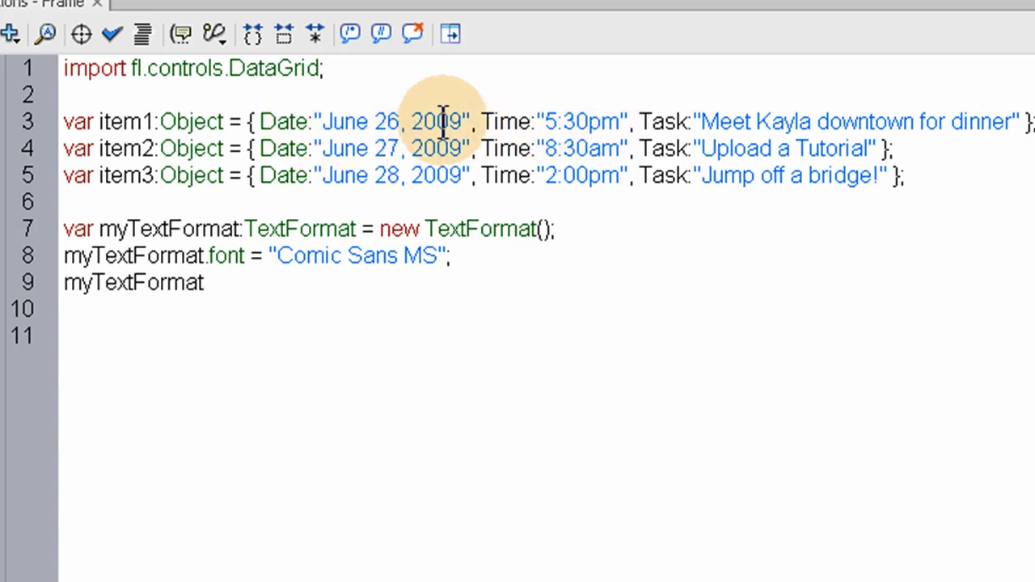
pyautogui.moveTo(744, 121)
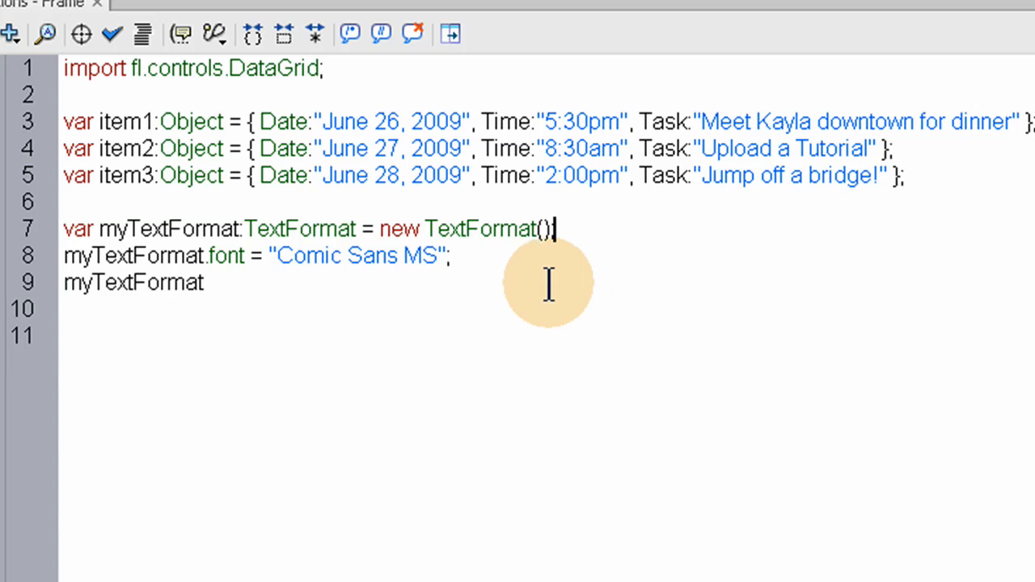
pyautogui.moveTo(230, 282)
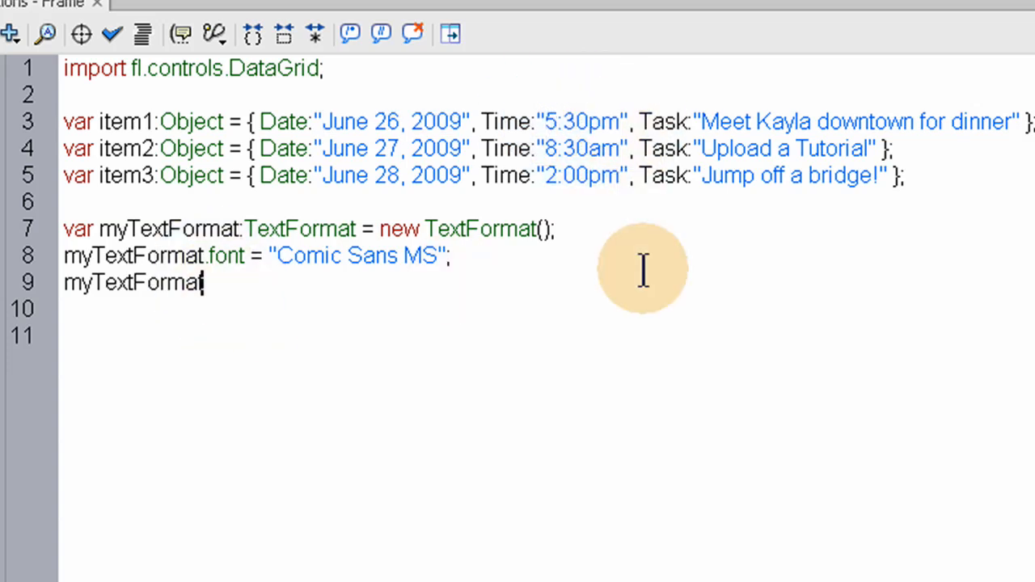
pyautogui.write('.')
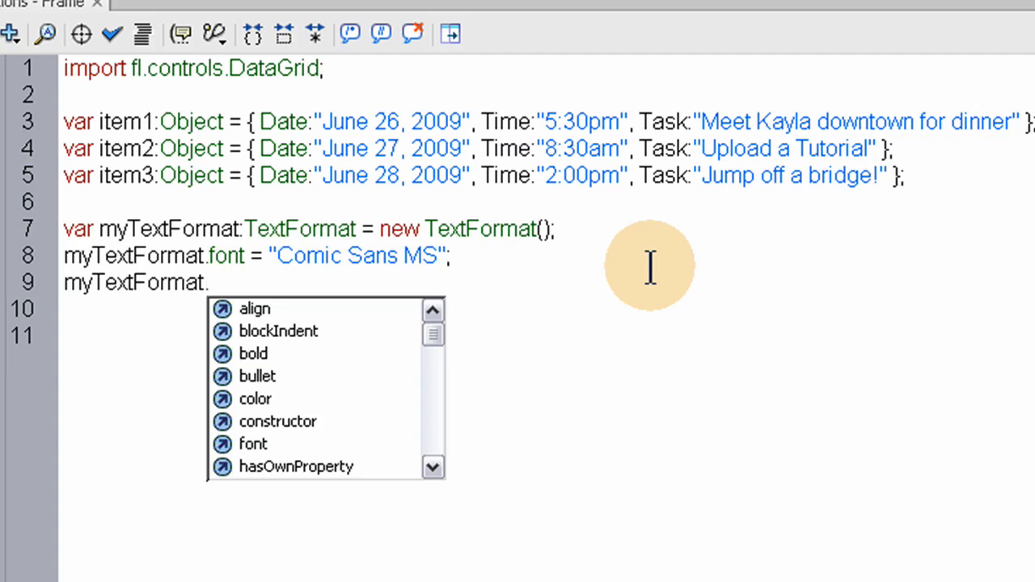
# Add myTextFormat.color = 0x666666; and myTextFormat.size = 14; lines, then start a new line
pyautogui.write('color =')
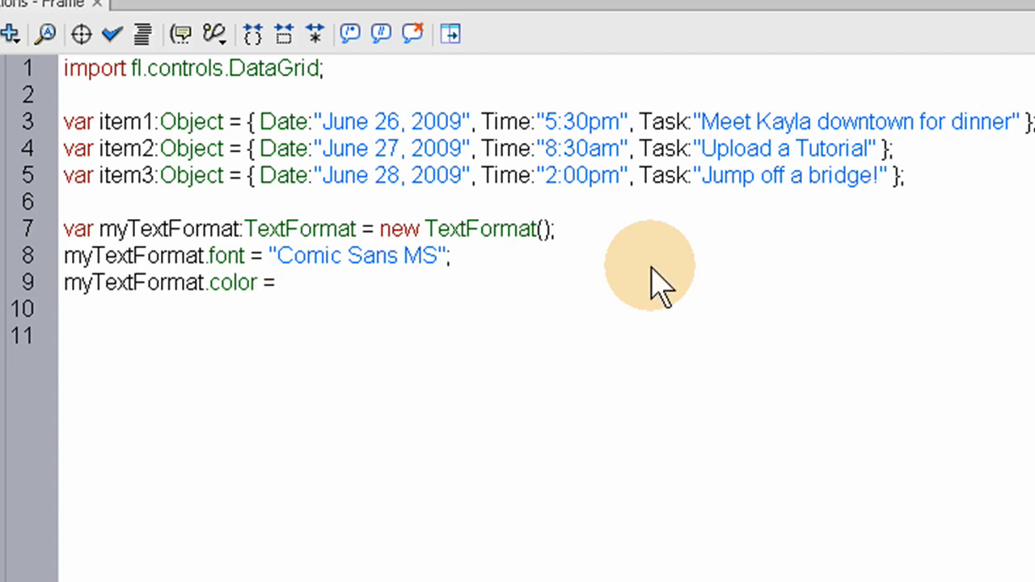
pyautogui.write(')x')
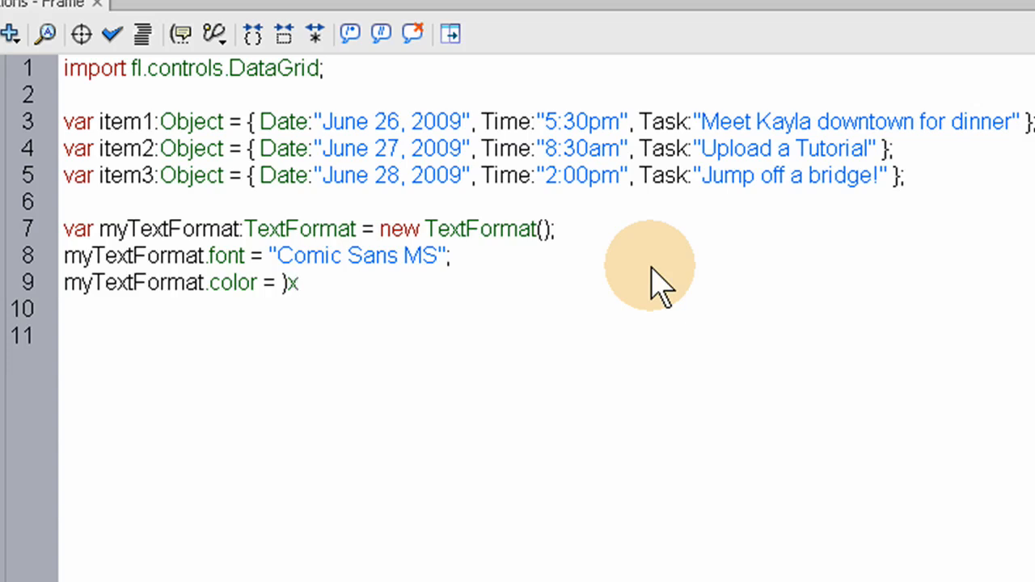
pyautogui.write('66666')
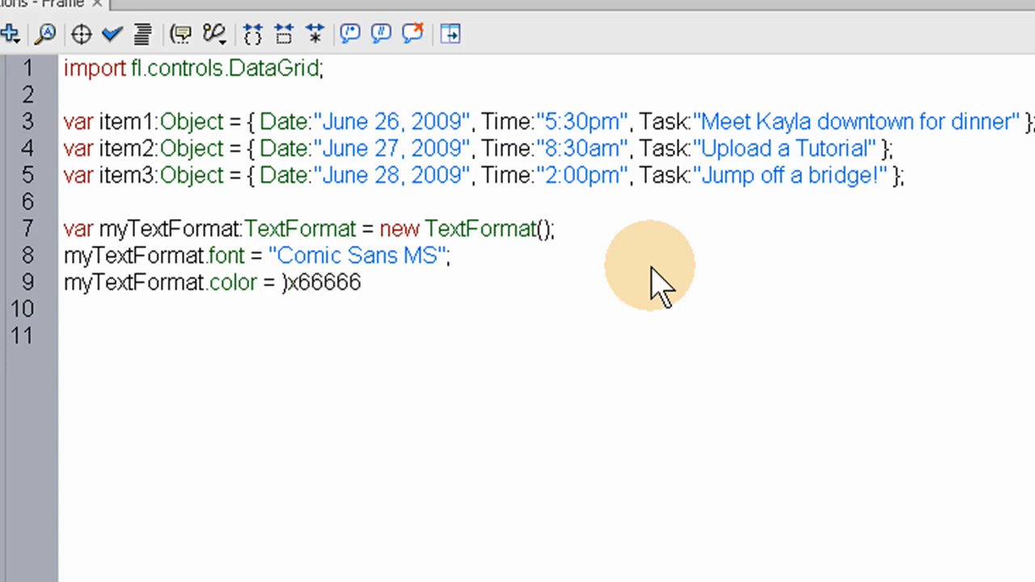
pyautogui.write('6')
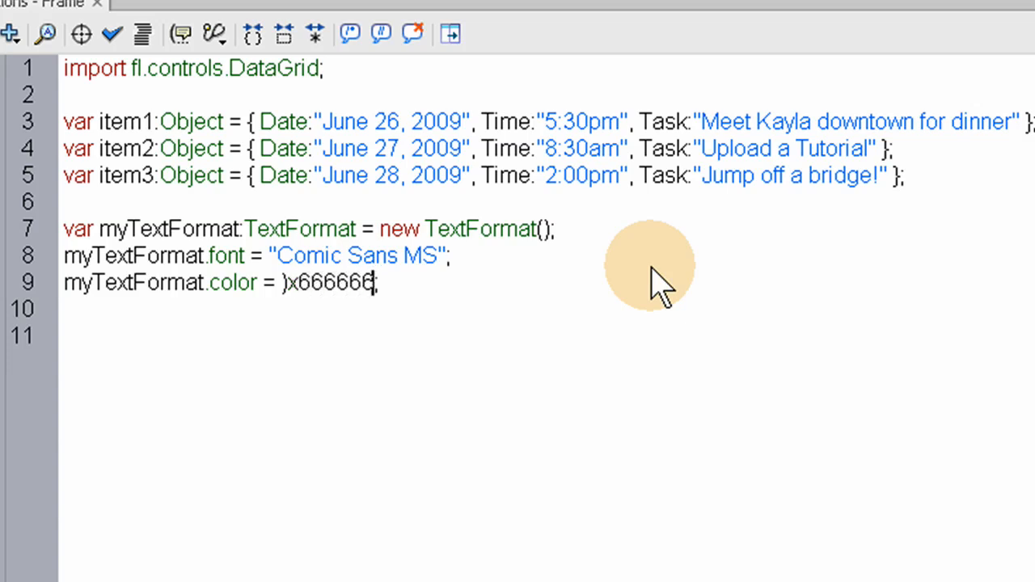
pyautogui.write(';')
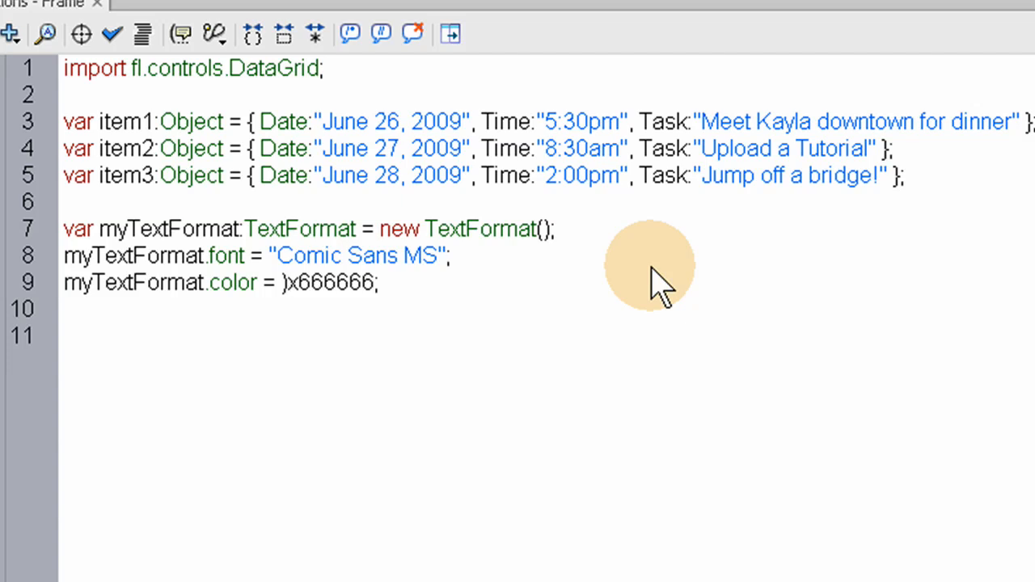
pyautogui.write('0')
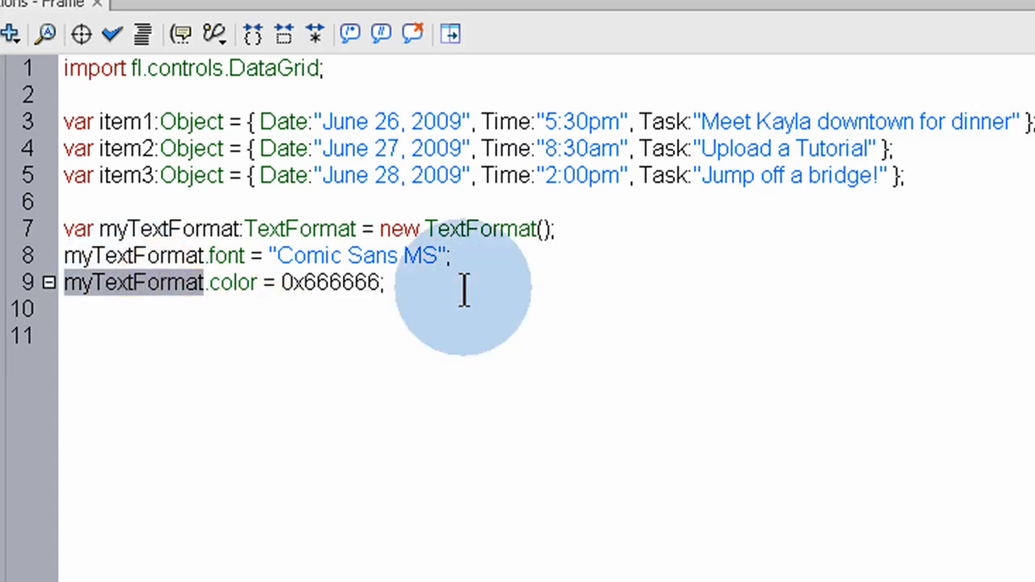
pyautogui.write('myTextFormat')
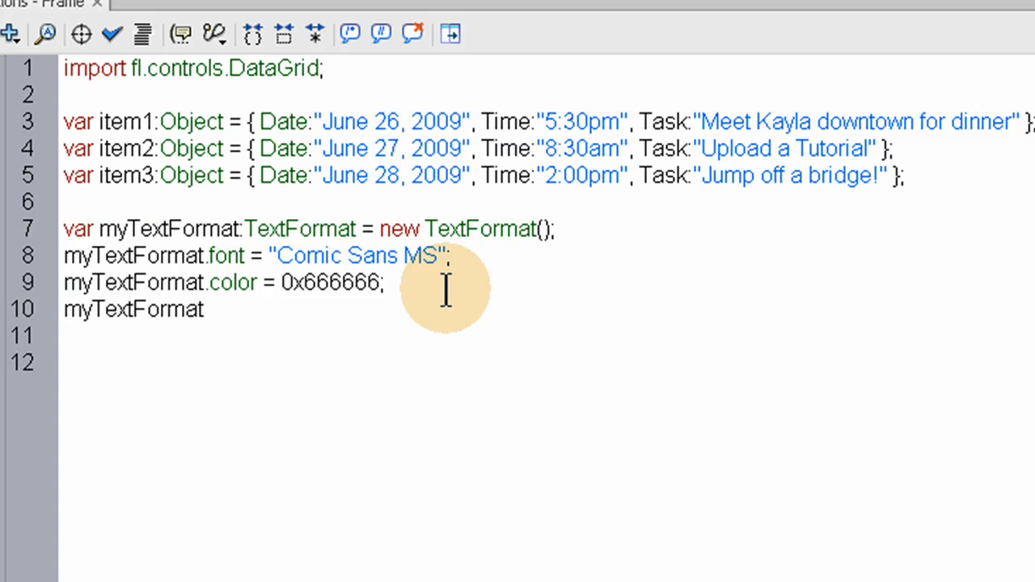
pyautogui.write('.')
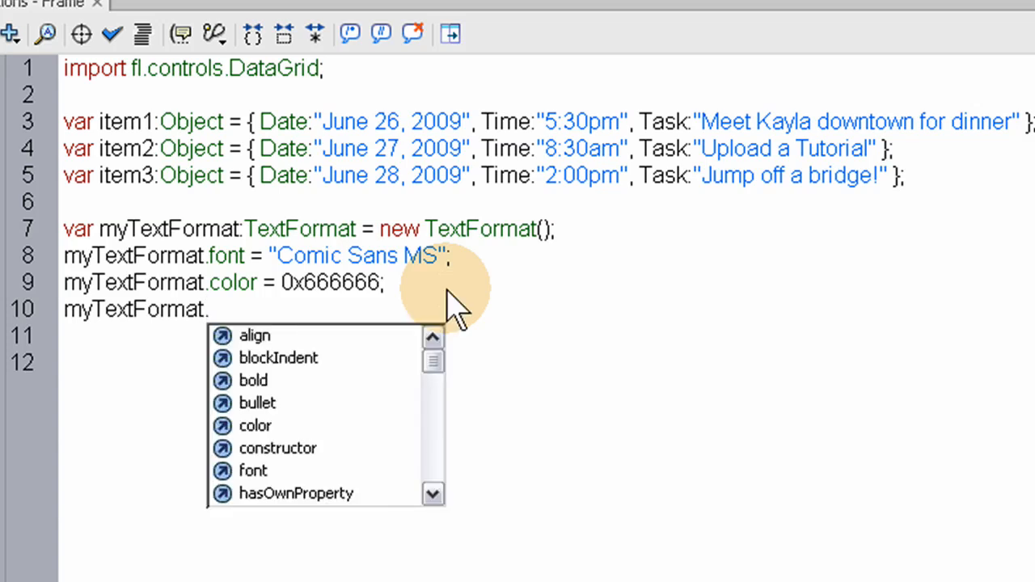
pyautogui.write('size =')
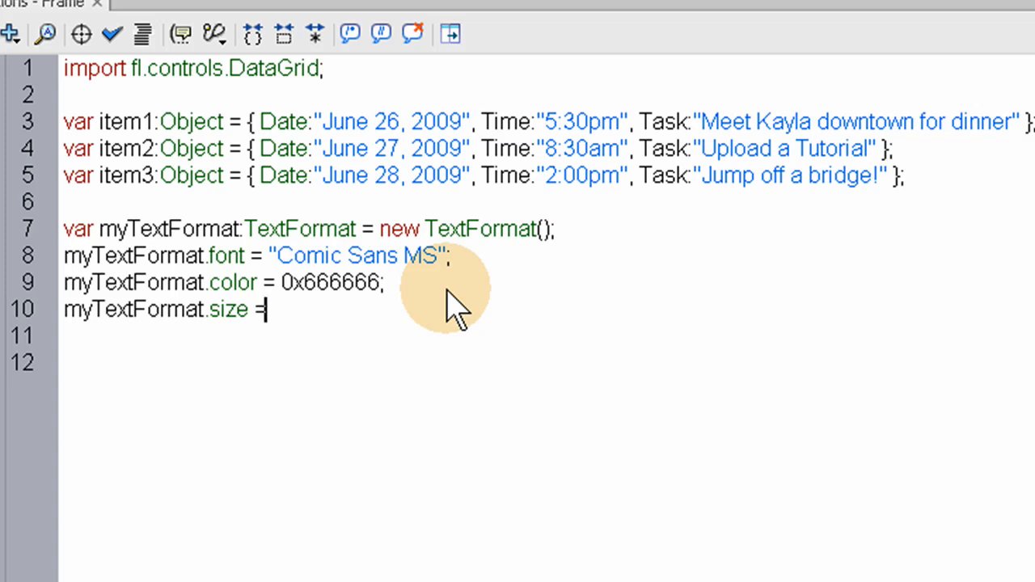
pyautogui.write('14')
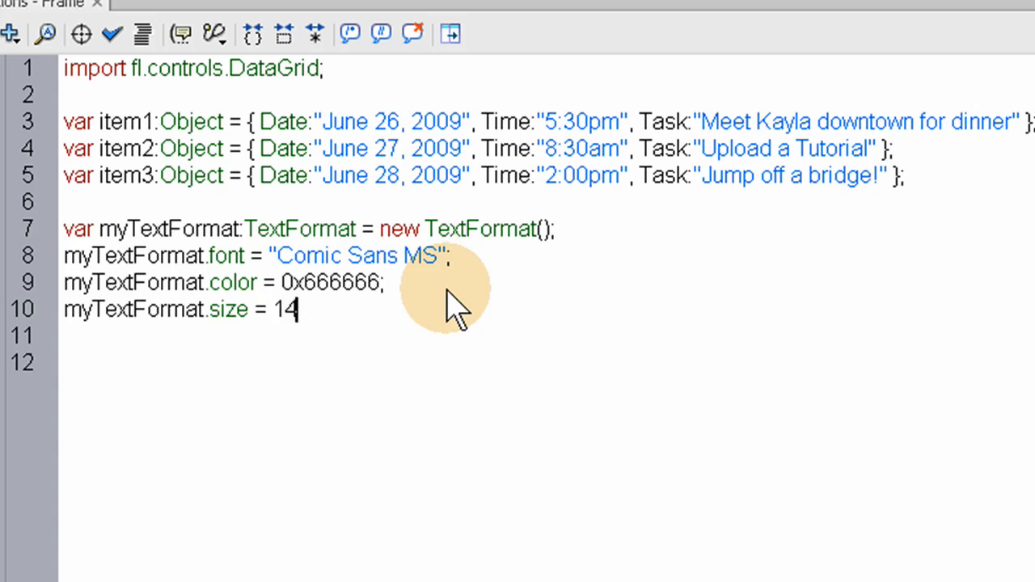
pyautogui.moveTo(449, 291)
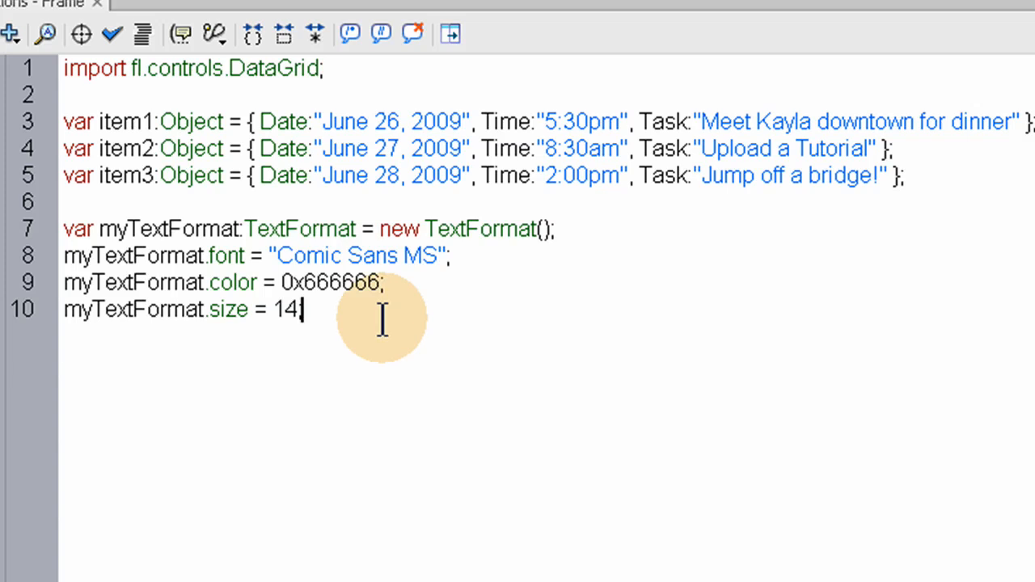
pyautogui.press('Return')
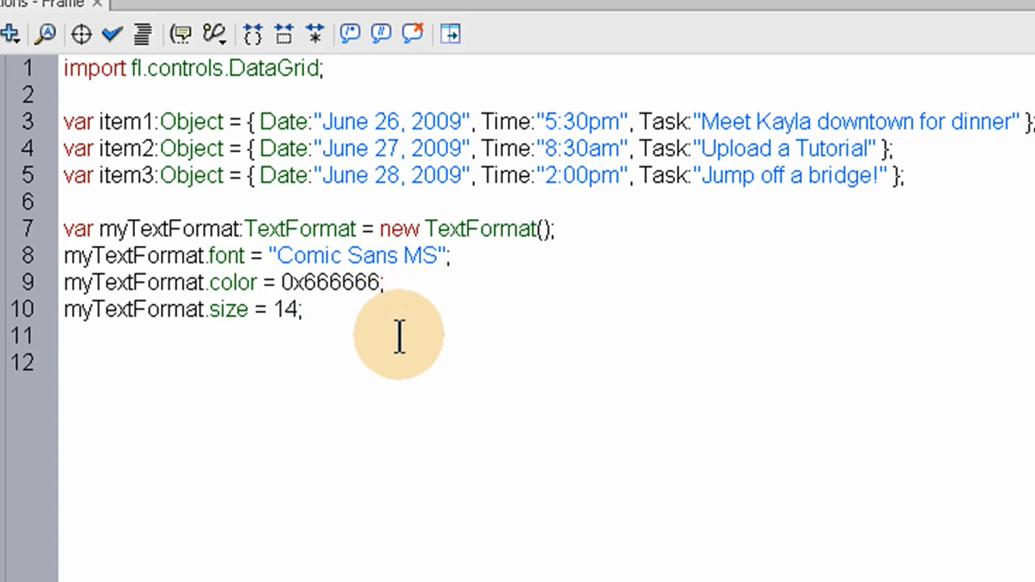
# Declare var datagrid:DataGrid = new DataGrid; on line 12 using code hints
pyautogui.write('var')
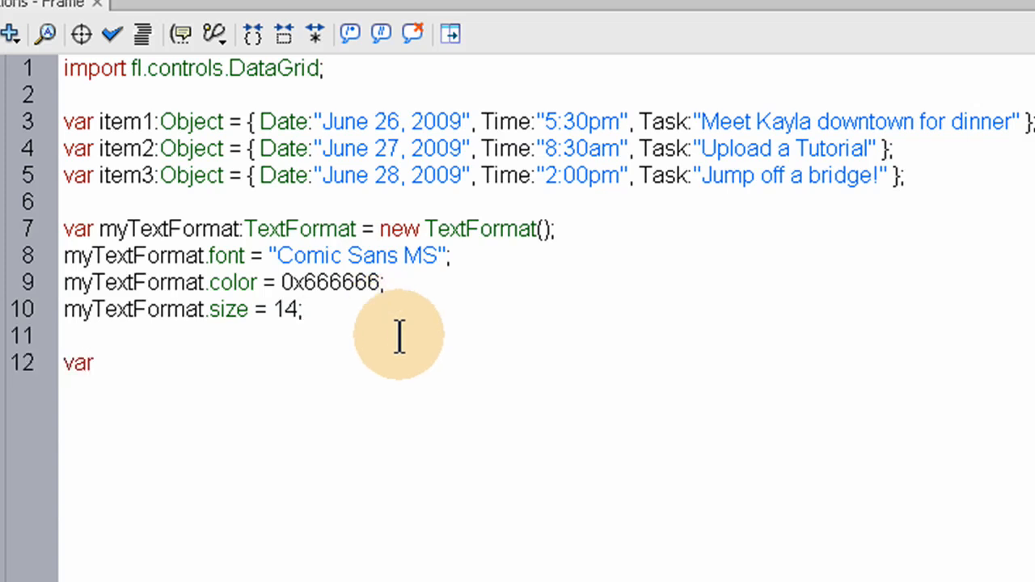
pyautogui.click(95, 362)
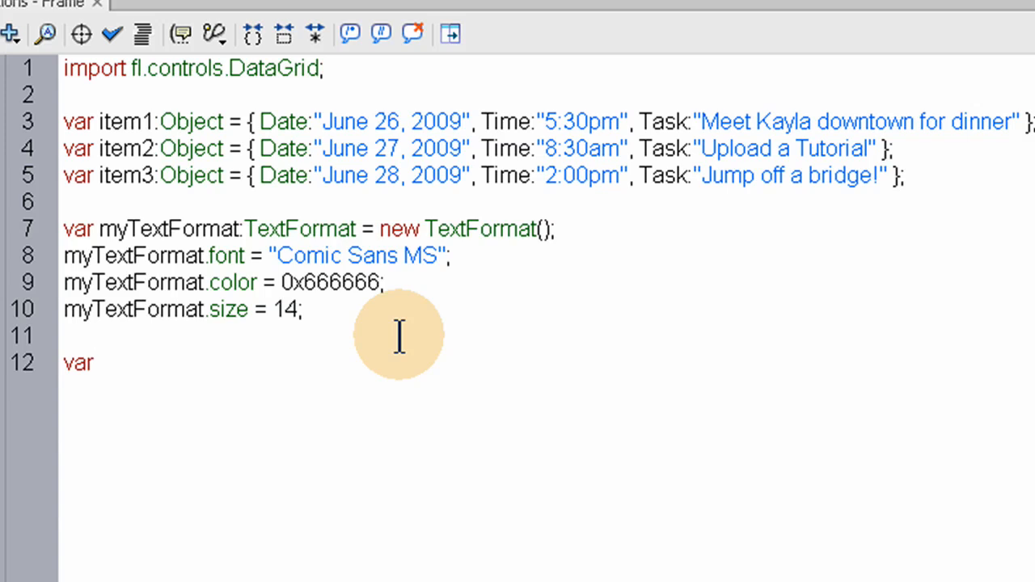
pyautogui.write('data')
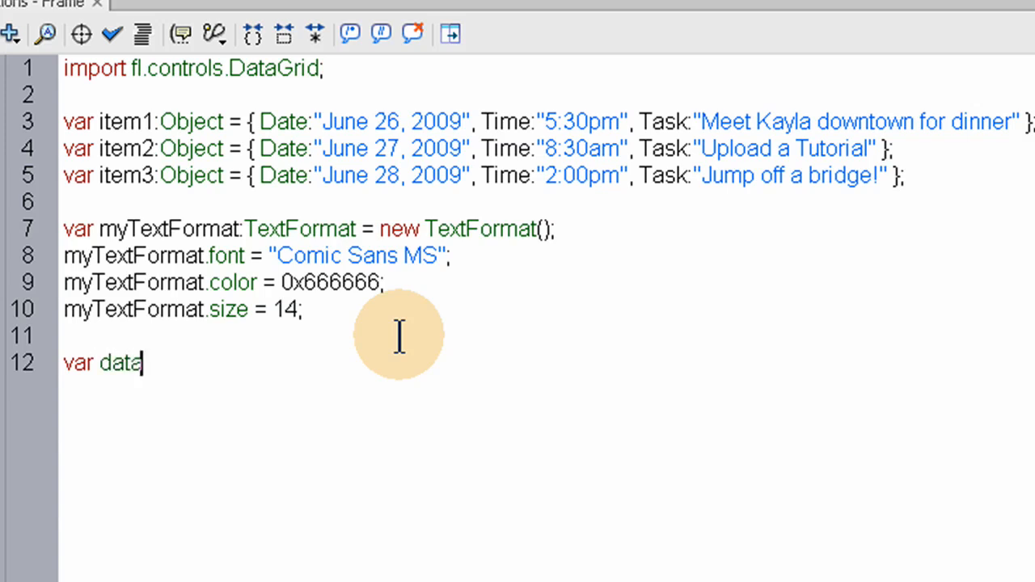
pyautogui.write('grid')
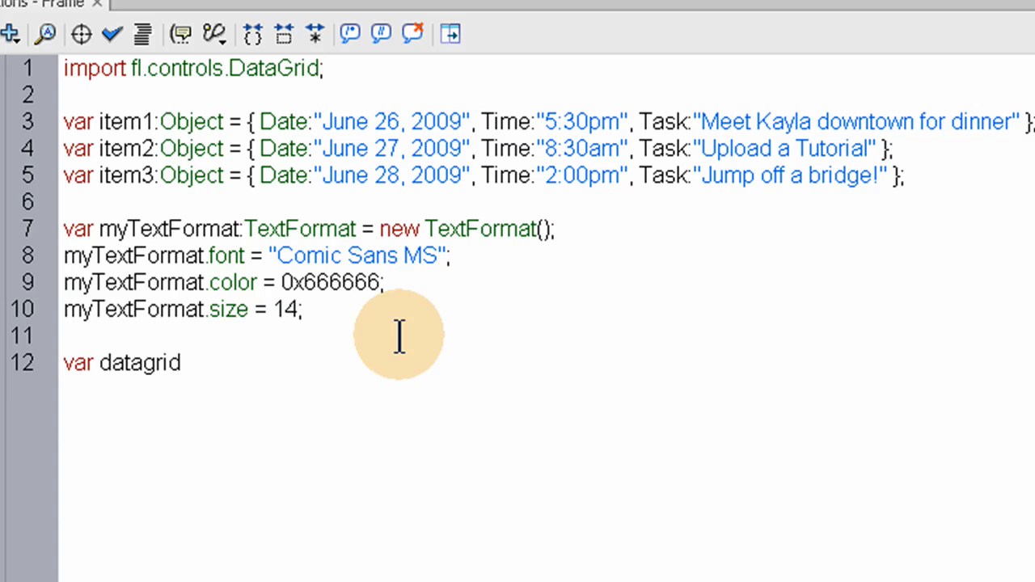
pyautogui.write(':')
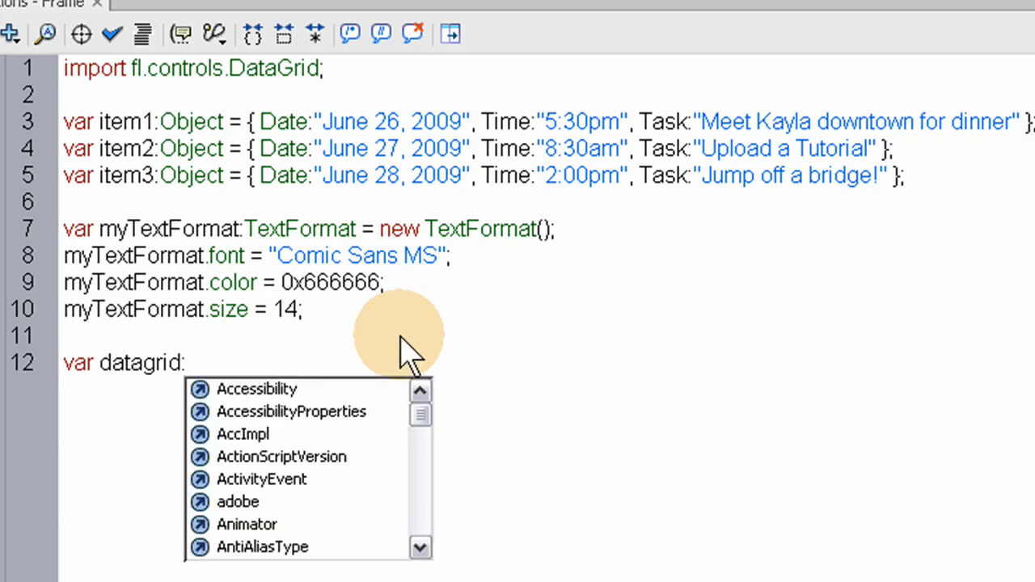
pyautogui.write('DataG')
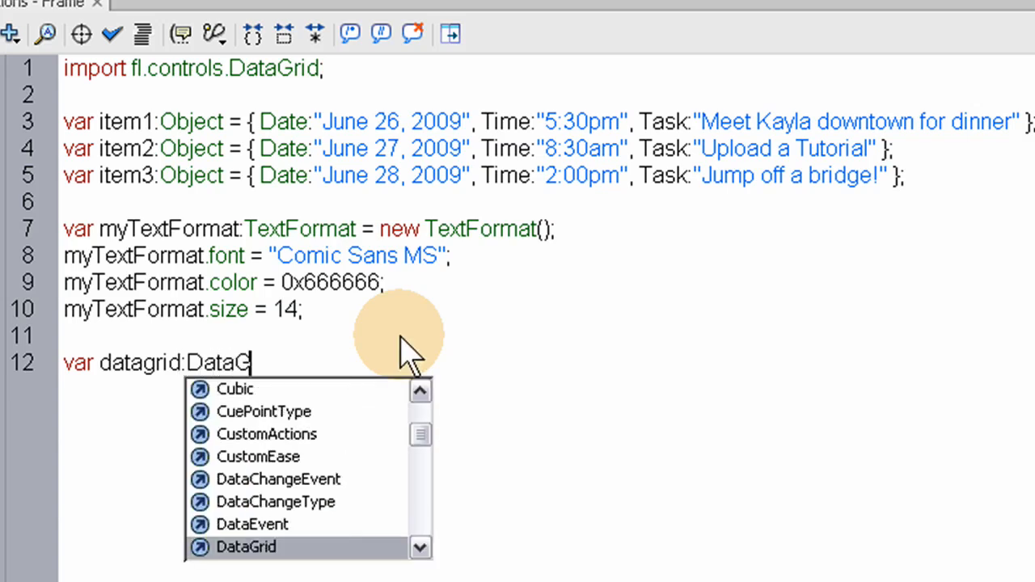
pyautogui.write('rid =')
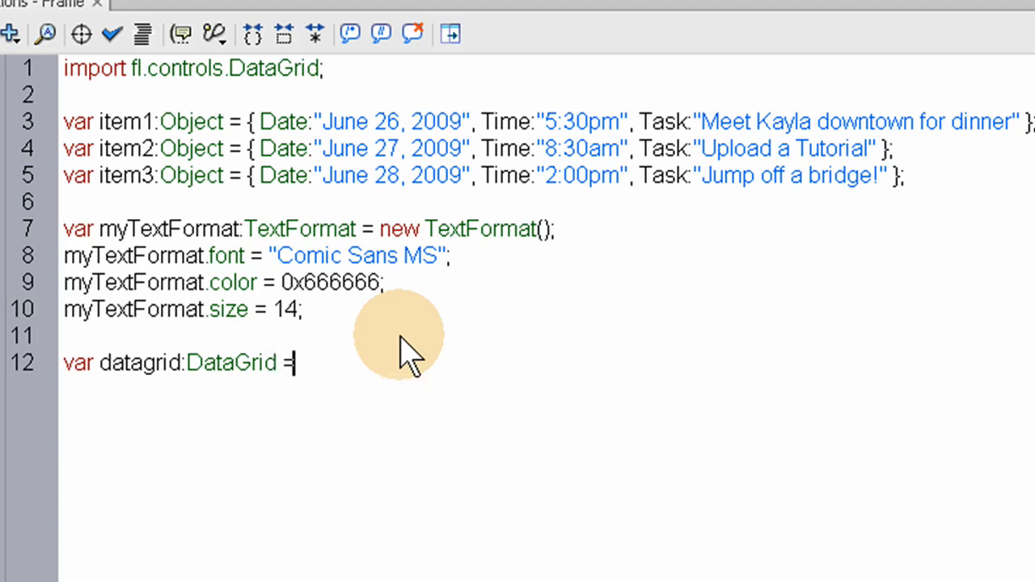
pyautogui.write('new')
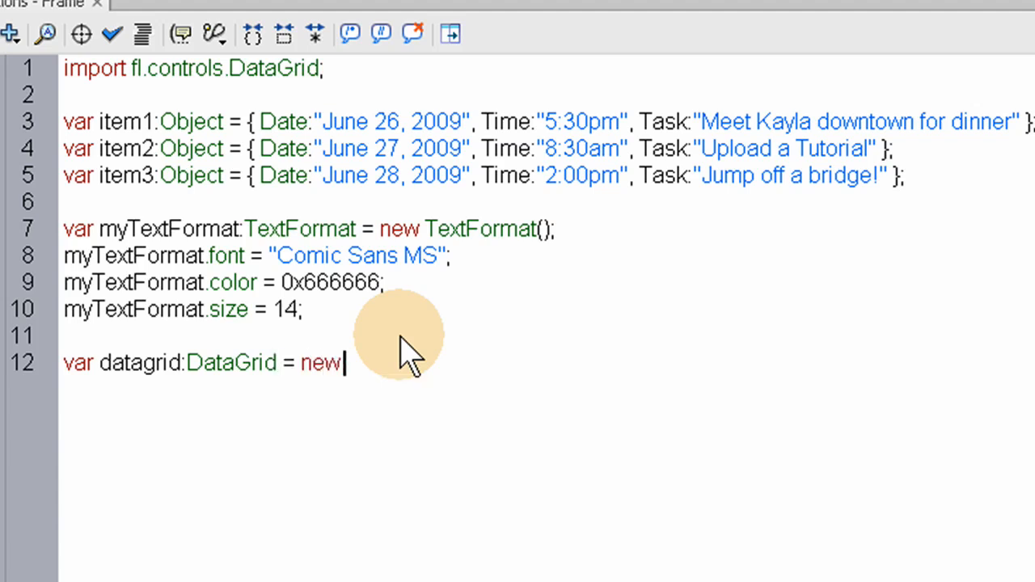
pyautogui.write('DataGrid;')
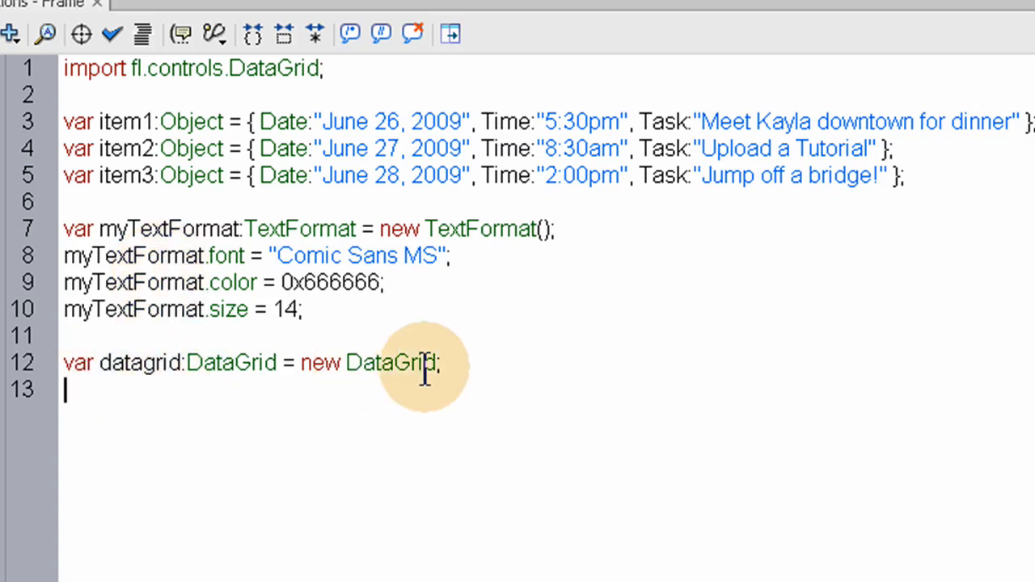
pyautogui.doubleClick(144, 362)
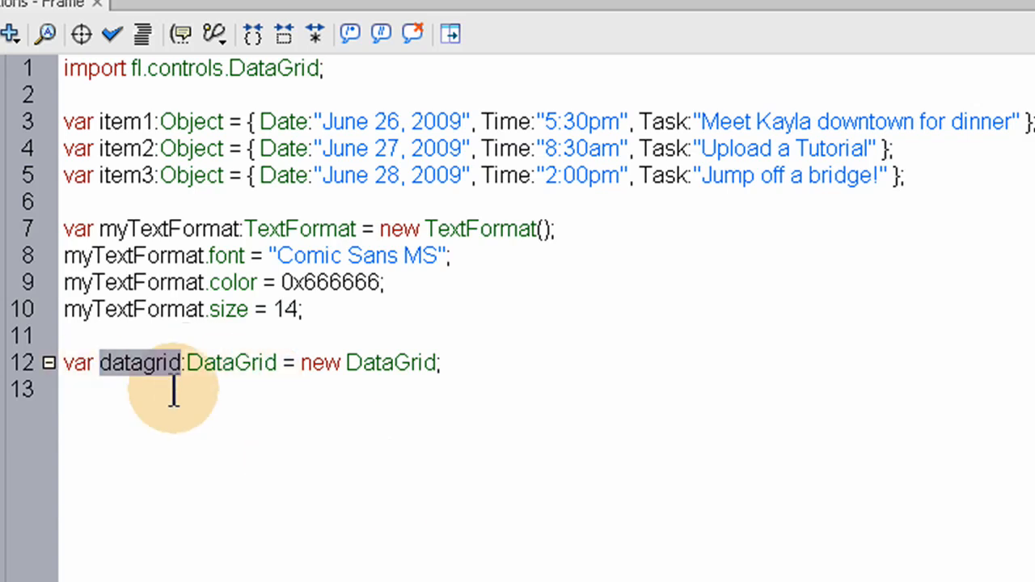
pyautogui.moveTo(234, 408)
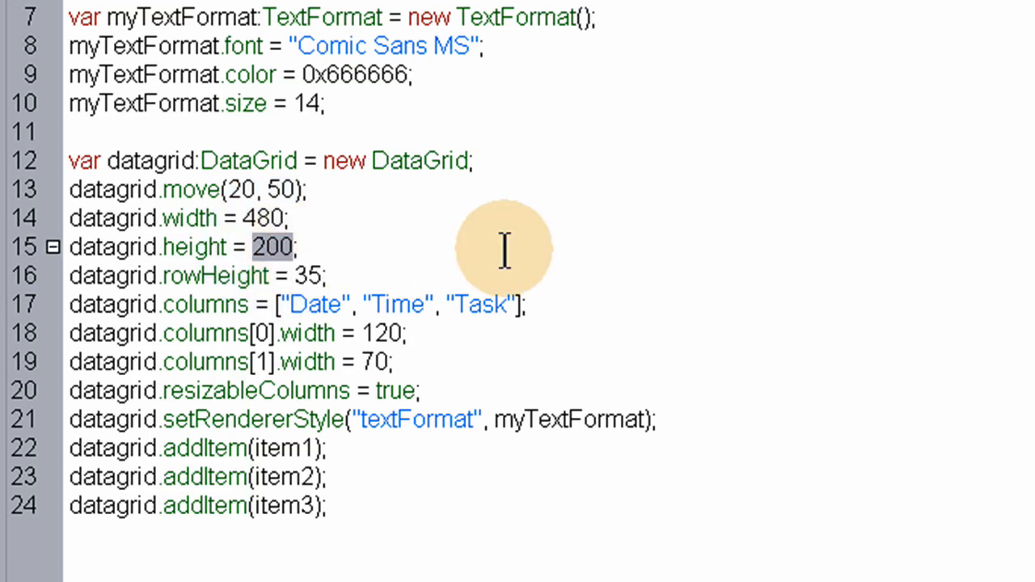
pyautogui.moveTo(304, 279)
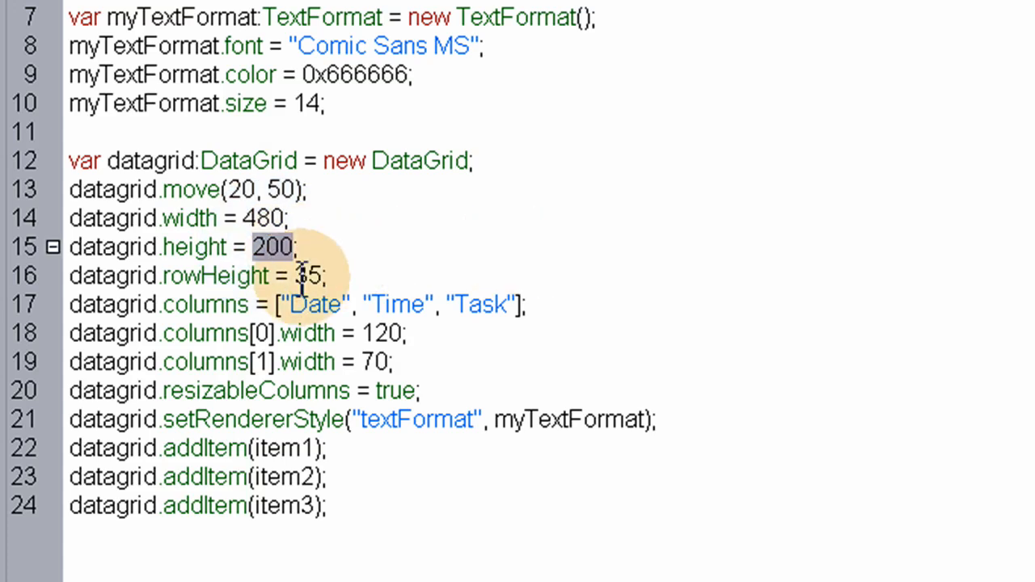
pyautogui.moveTo(368, 278)
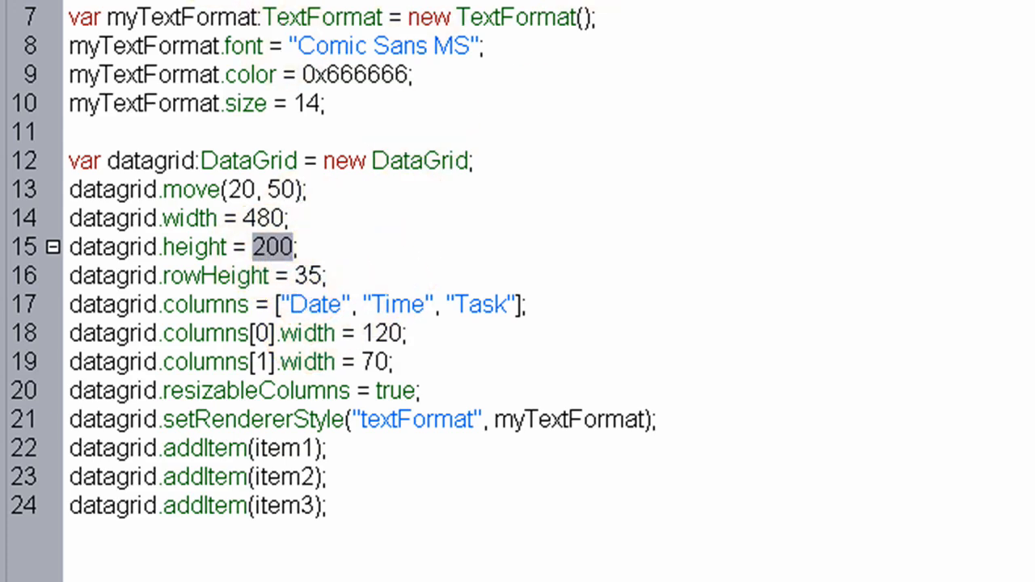
pyautogui.moveTo(372, 363)
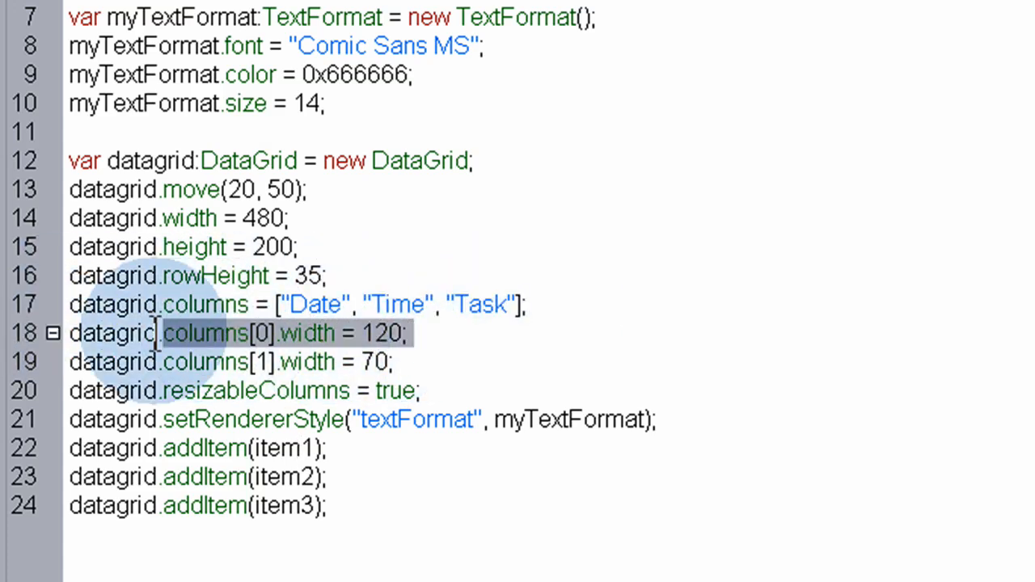
# Highlight the column width, resizableColumns and setRendererStyle myTextFormat statements in the grid setup
pyautogui.click(235, 332)
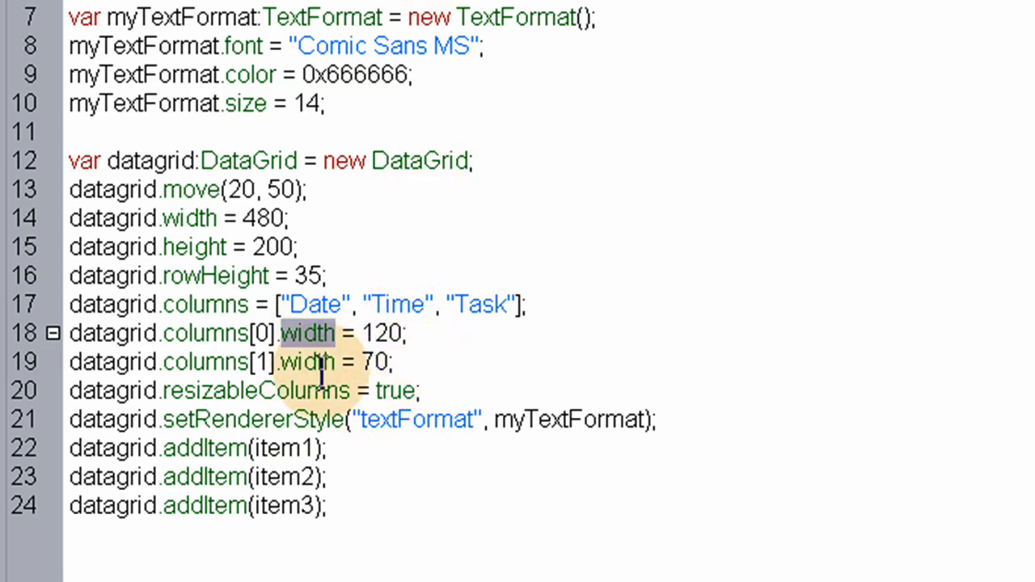
pyautogui.moveTo(400, 235)
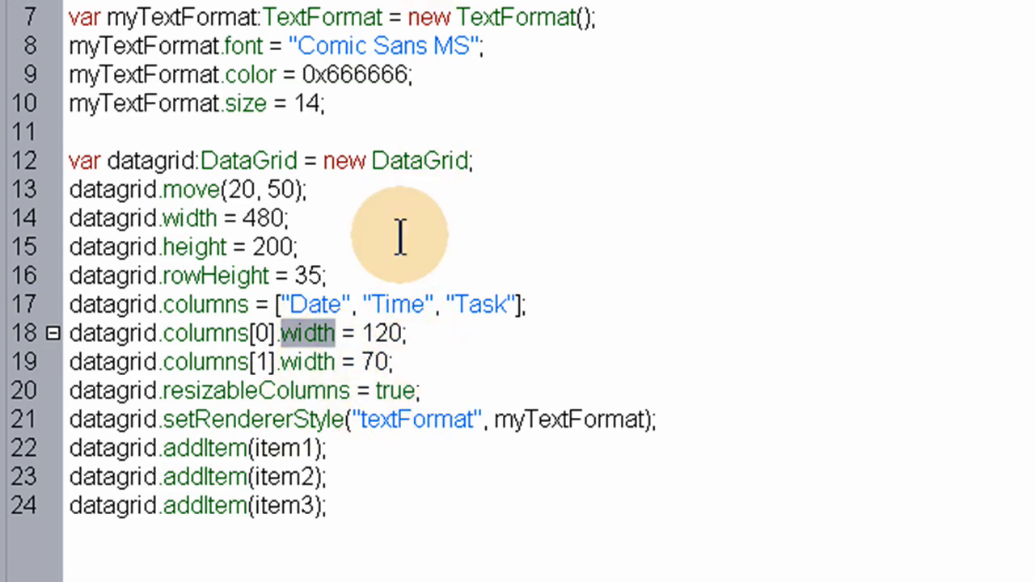
pyautogui.moveTo(376, 361)
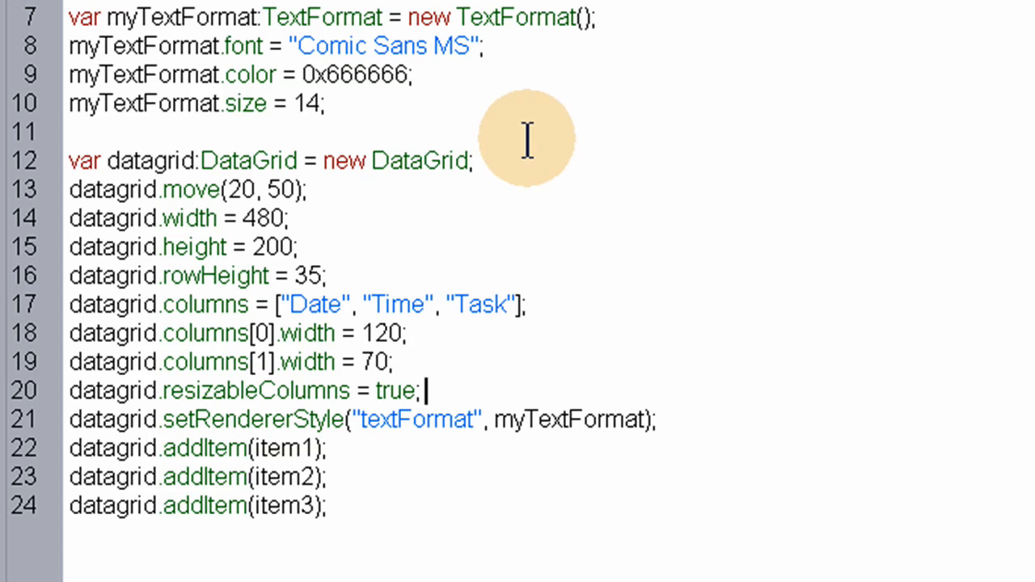
pyautogui.moveTo(392, 138)
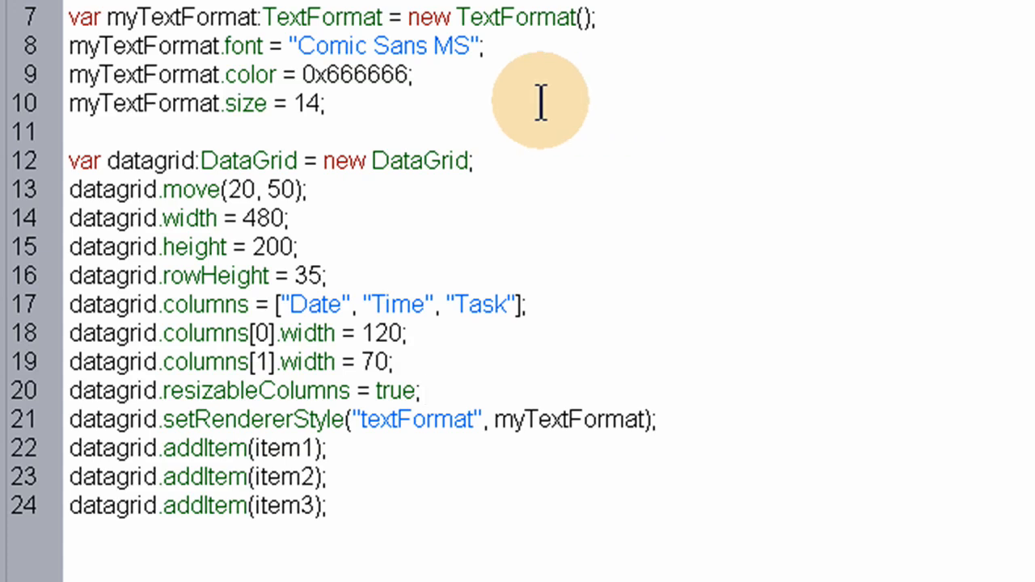
pyautogui.moveTo(501, 262)
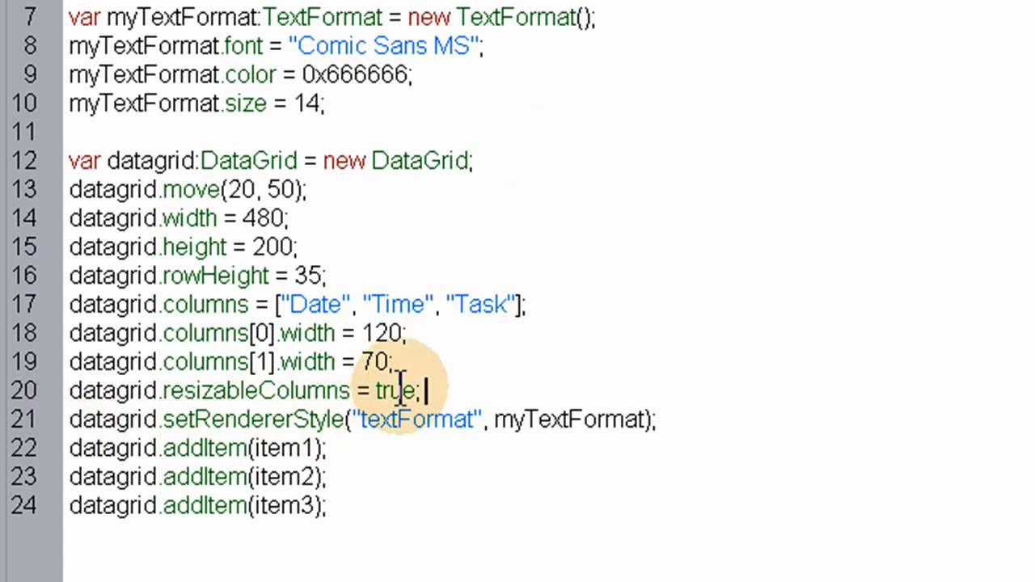
pyautogui.doubleClick(394, 390)
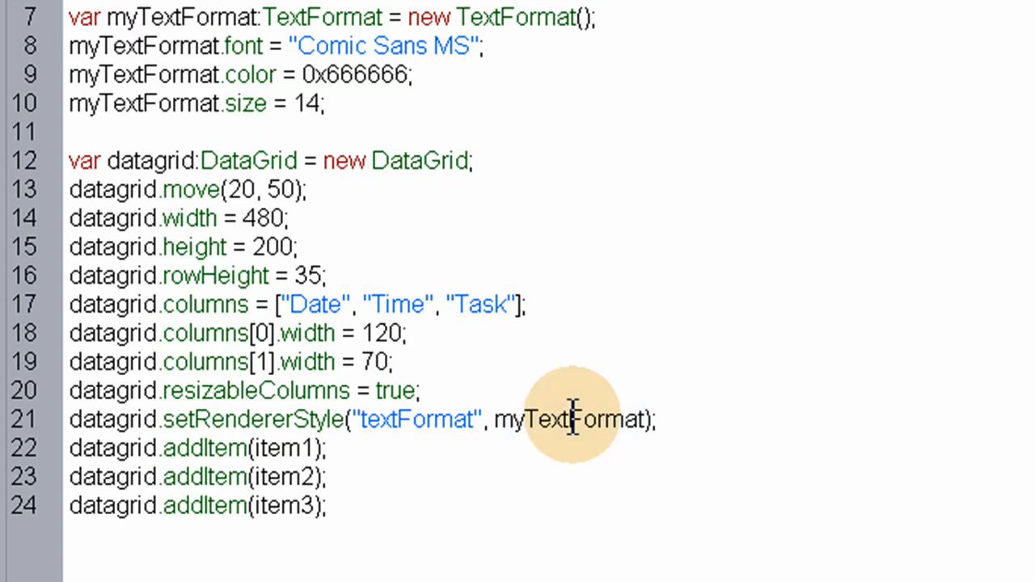
pyautogui.doubleClick(569, 418)
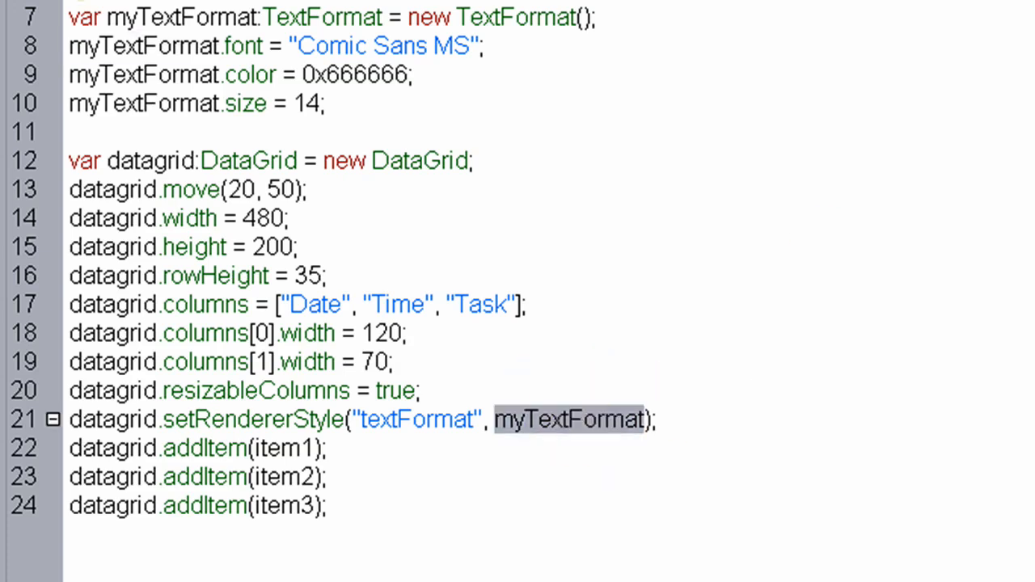
pyautogui.click(598, 420)
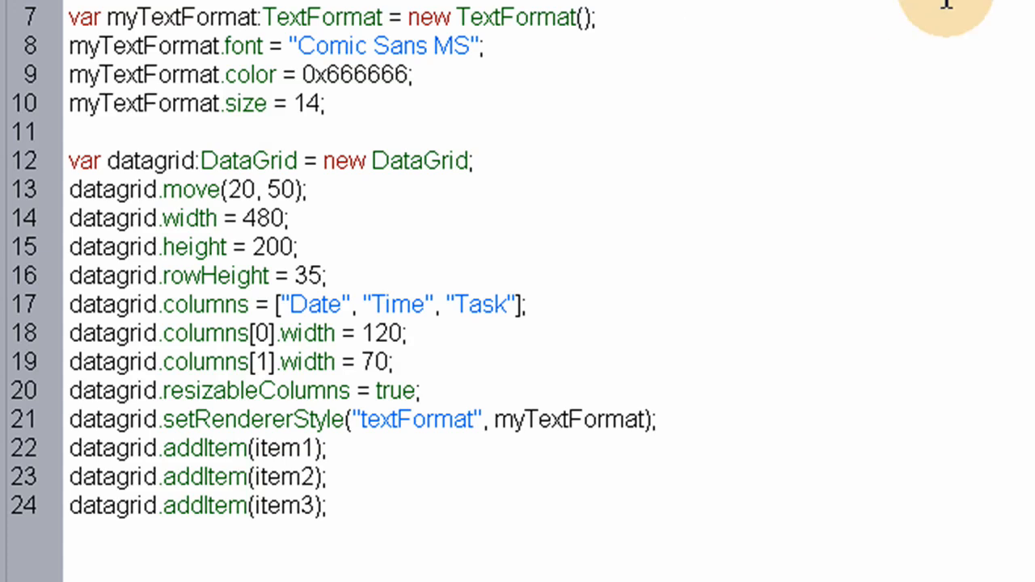
pyautogui.moveTo(528, 279)
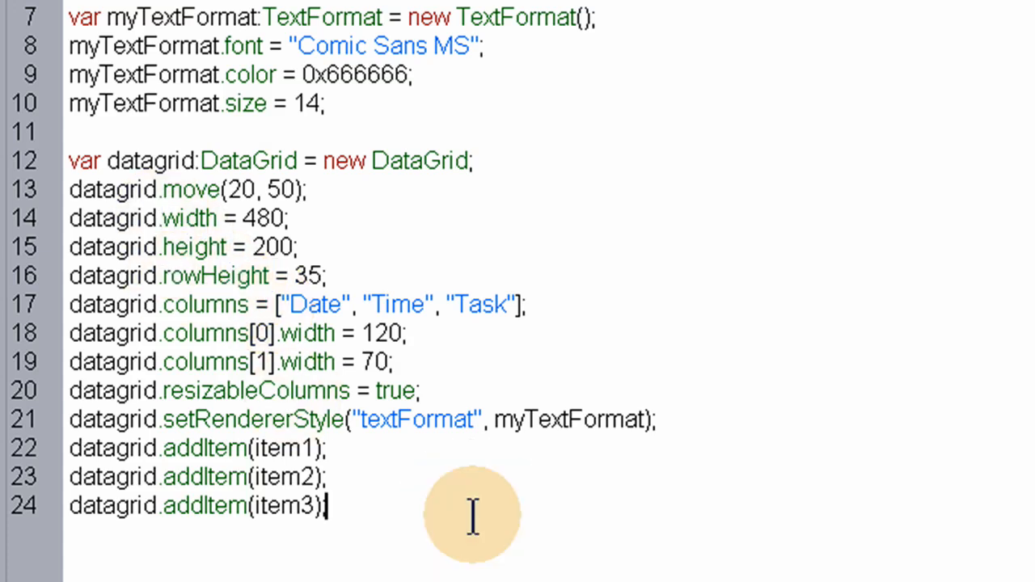
# Add addChild(datagrid); on line 26 and move to empty line 28
pyautogui.write(';')
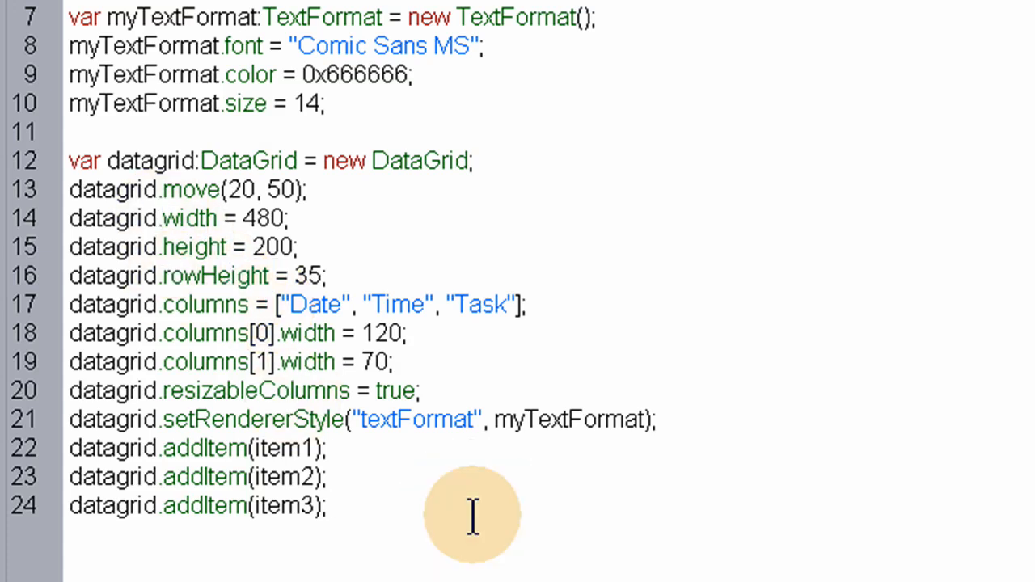
pyautogui.write('ac')
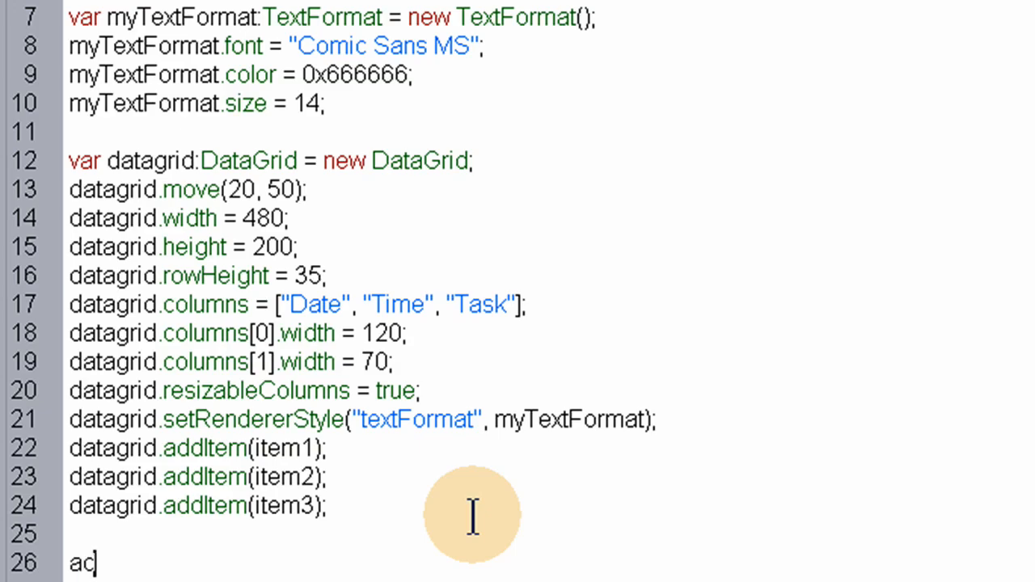
pyautogui.write('dChild')
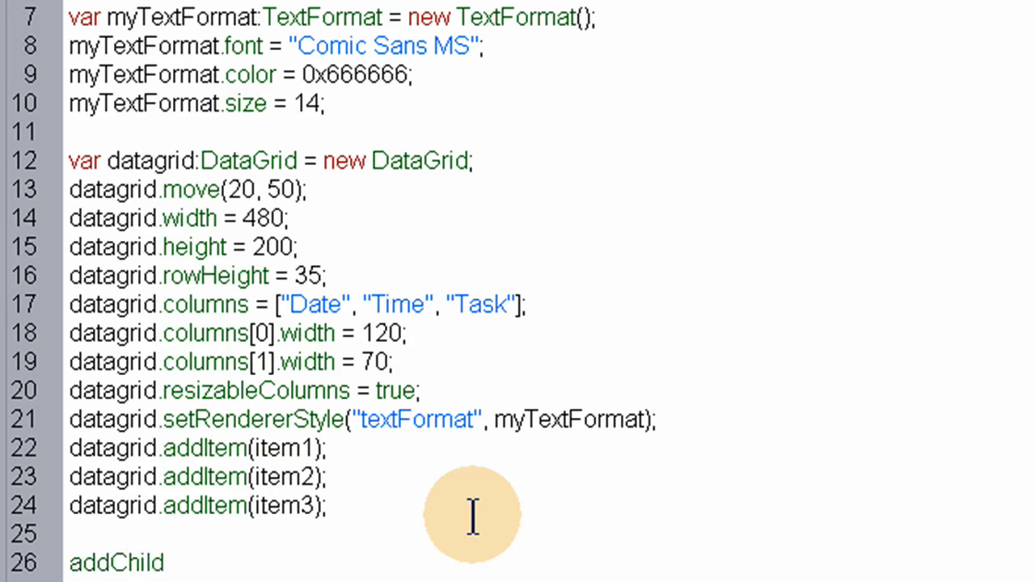
pyautogui.write('();')
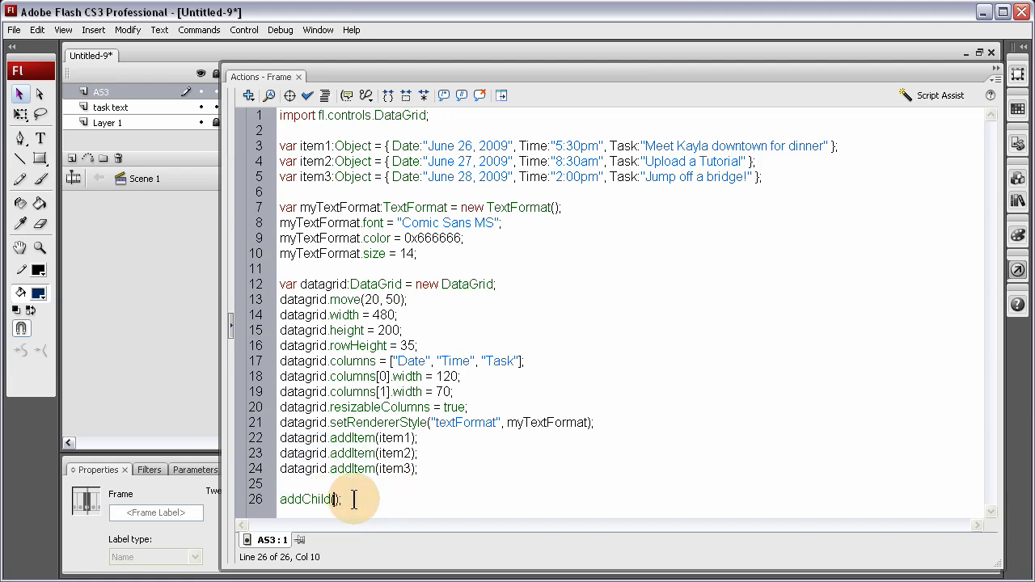
pyautogui.write('datagrid')
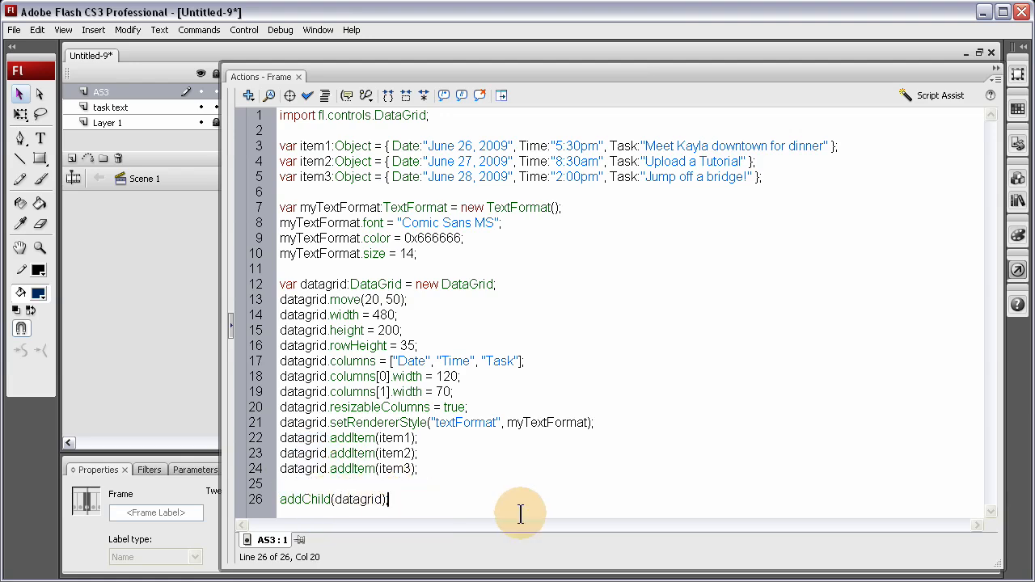
pyautogui.press('enter')
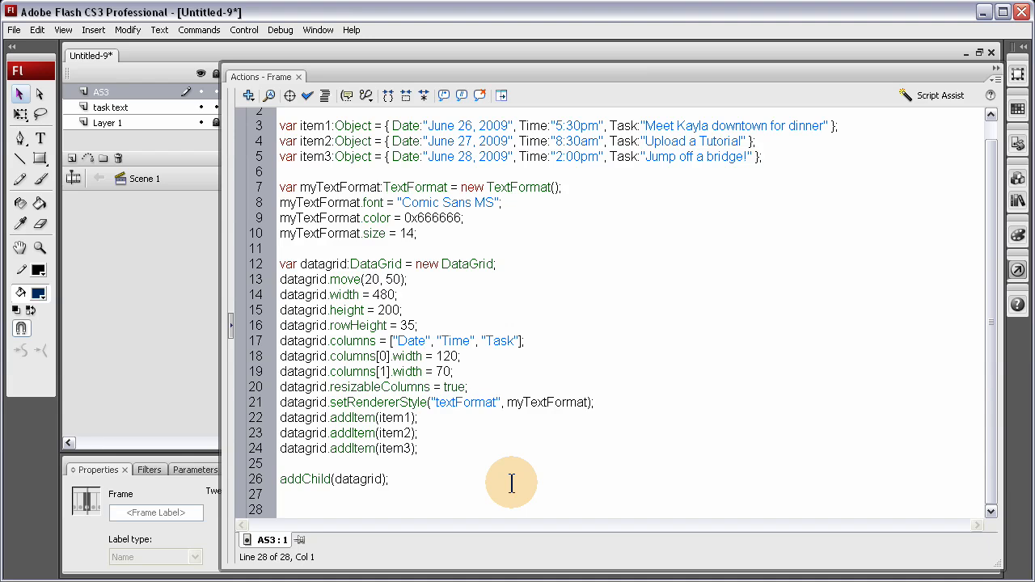
pyautogui.click(281, 510)
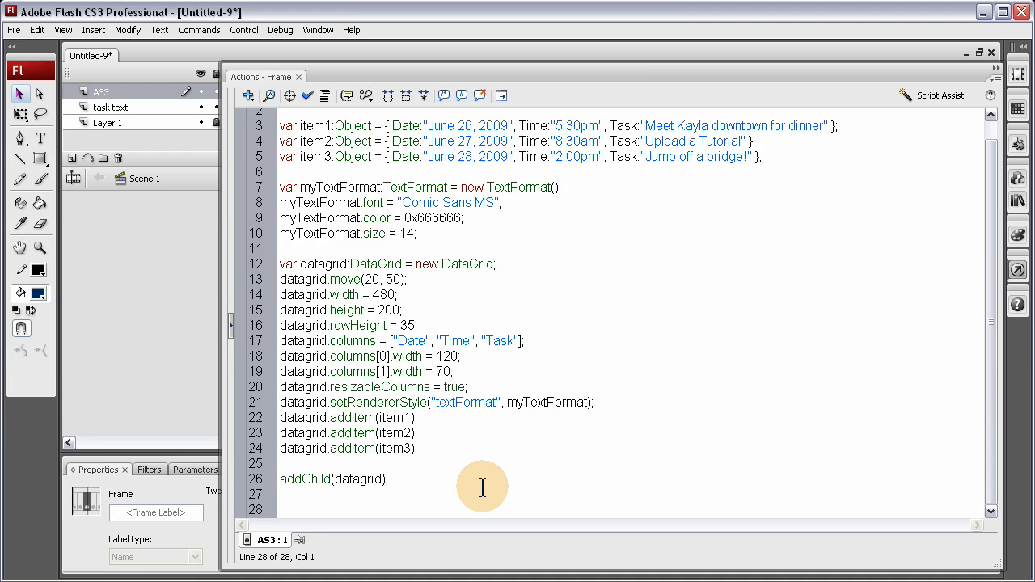
pyautogui.click(281, 510)
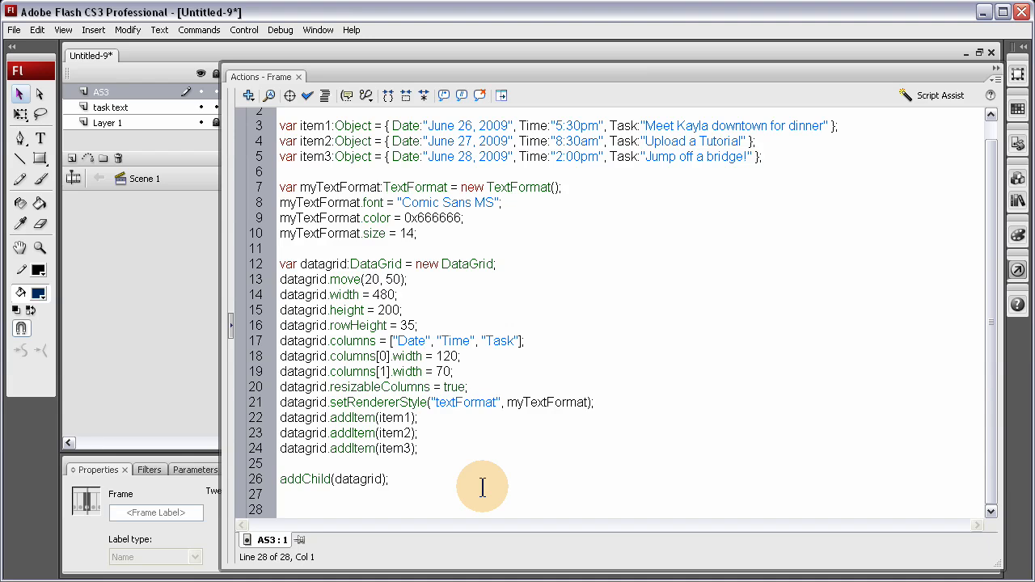
pyautogui.click(282, 509)
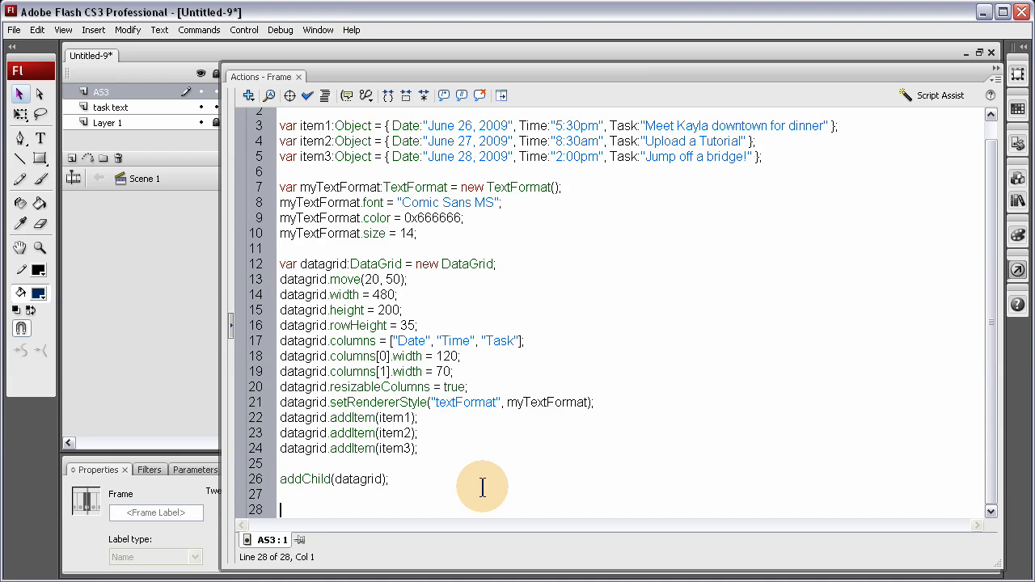
pyautogui.moveTo(436, 488)
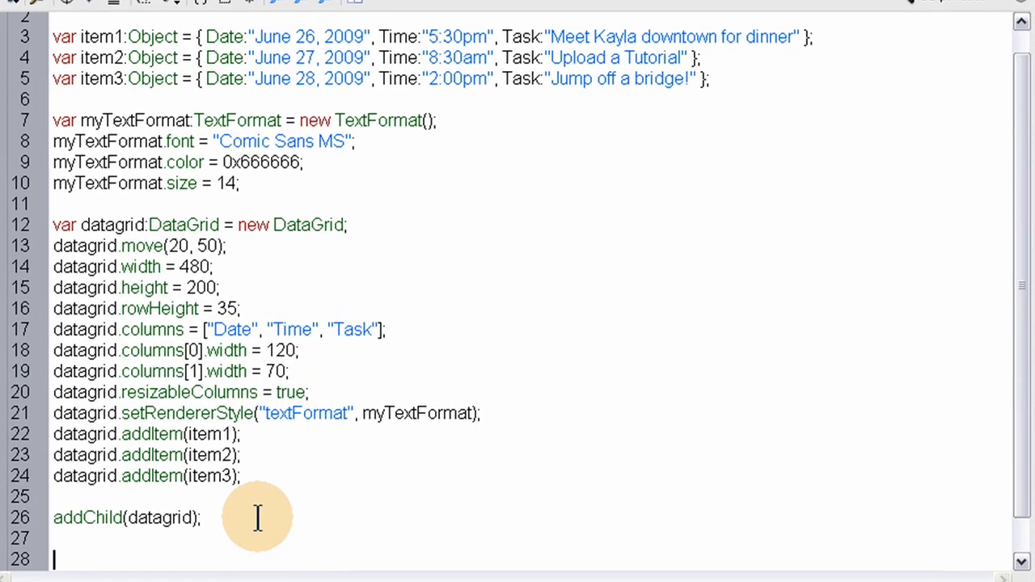
pyautogui.moveTo(374, 502)
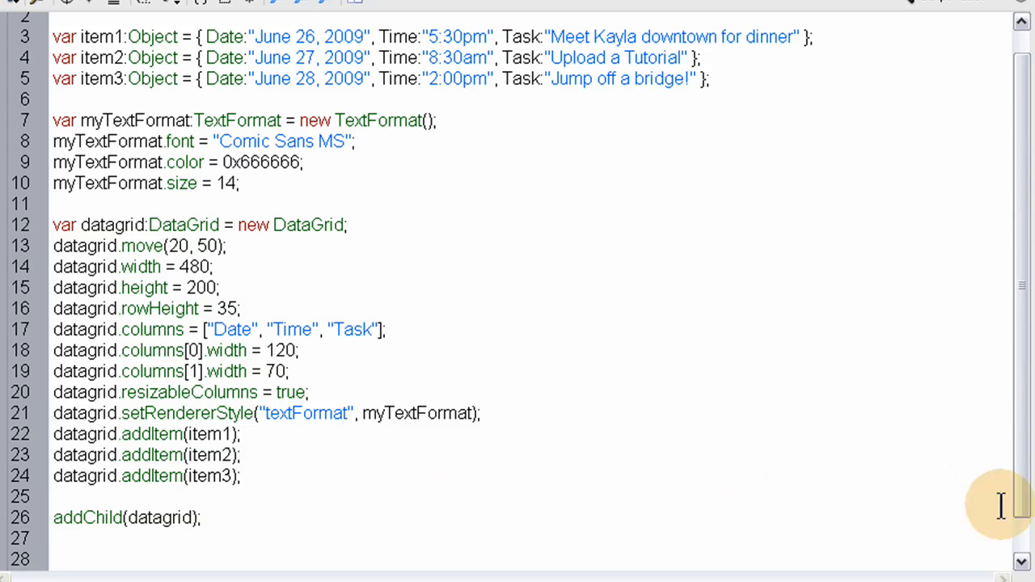
pyautogui.moveTo(873, 473)
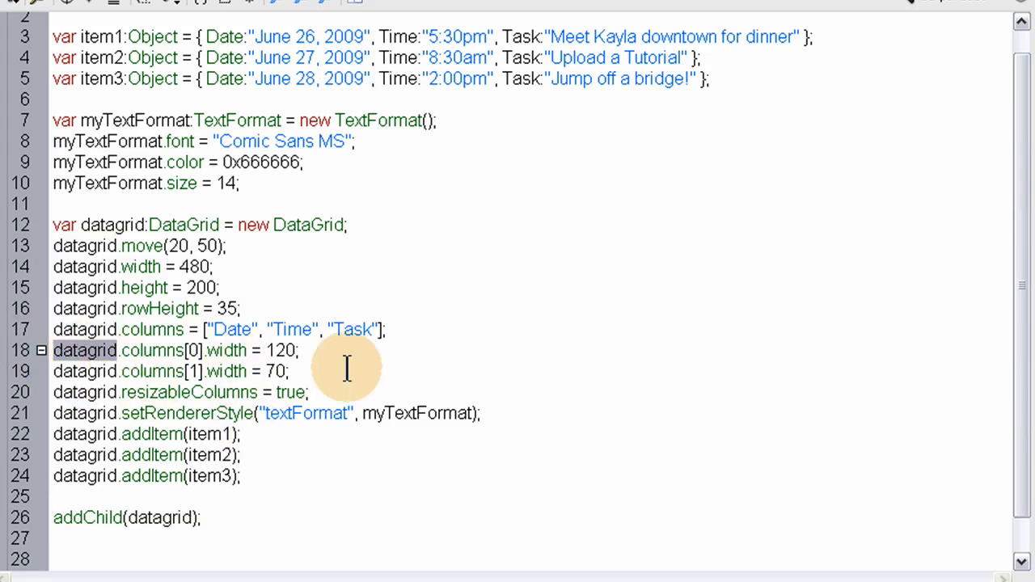
# Write datagrid.addEventListener(Event.CHANGE, gridItemClick); on line 28
pyautogui.write('datagrid')
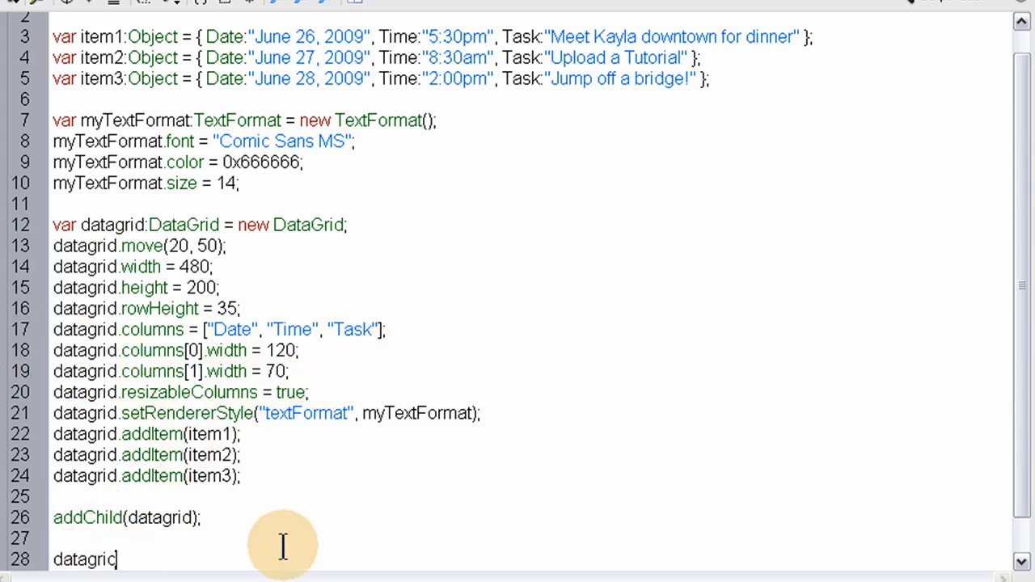
pyautogui.moveTo(305, 530)
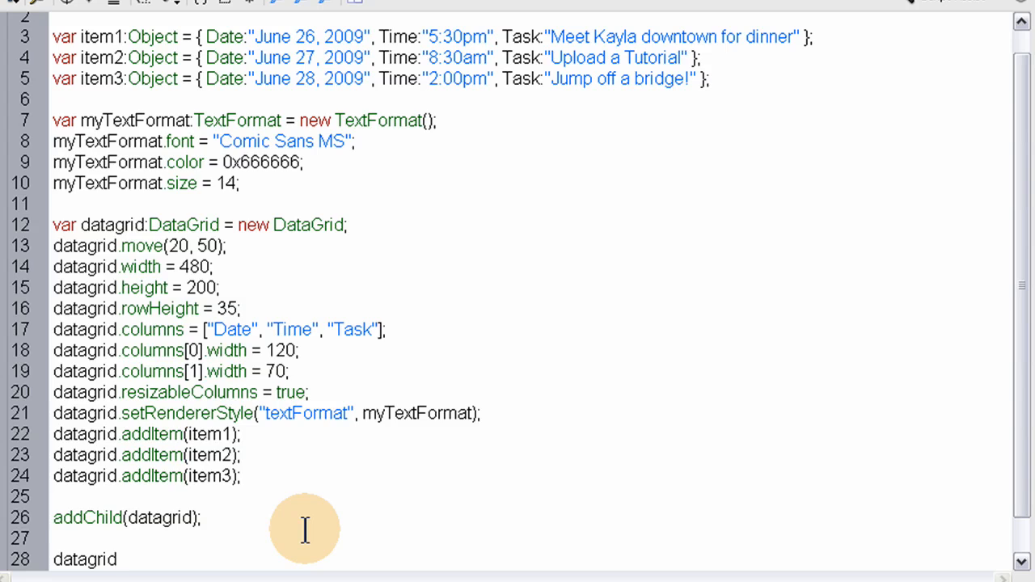
pyautogui.write('.addEventListener(Event')
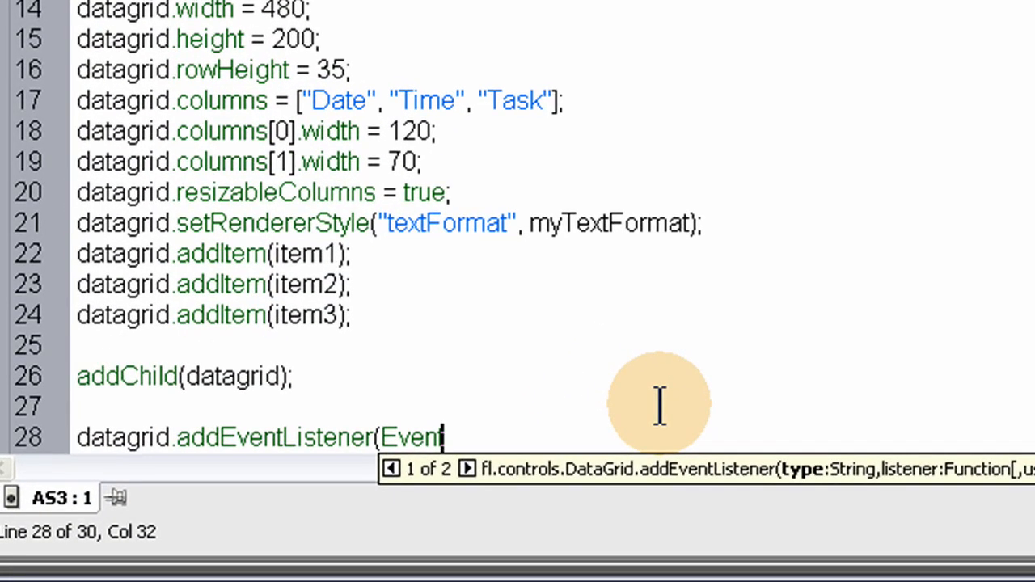
pyautogui.write('.CHANGE')
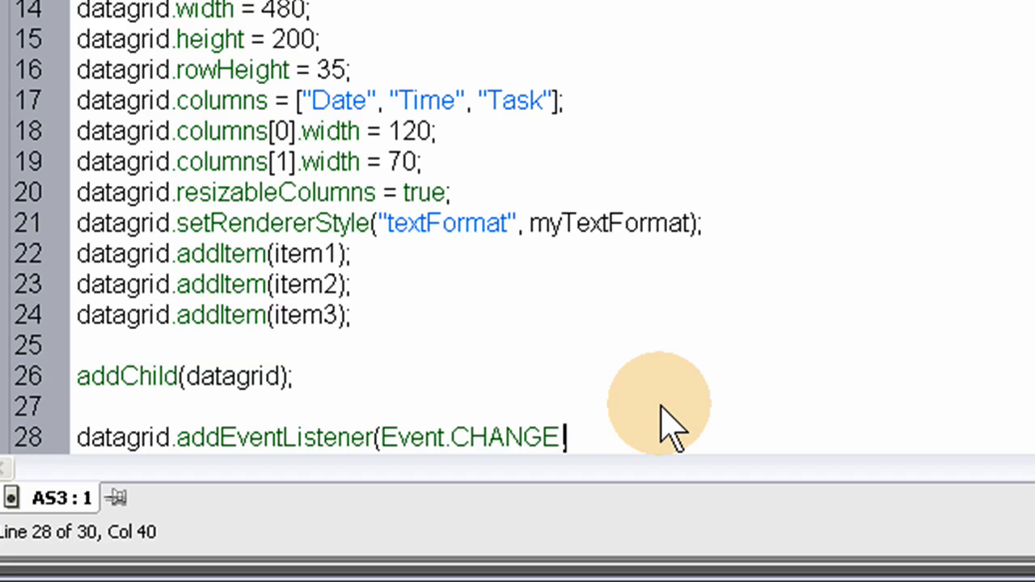
pyautogui.write(',')
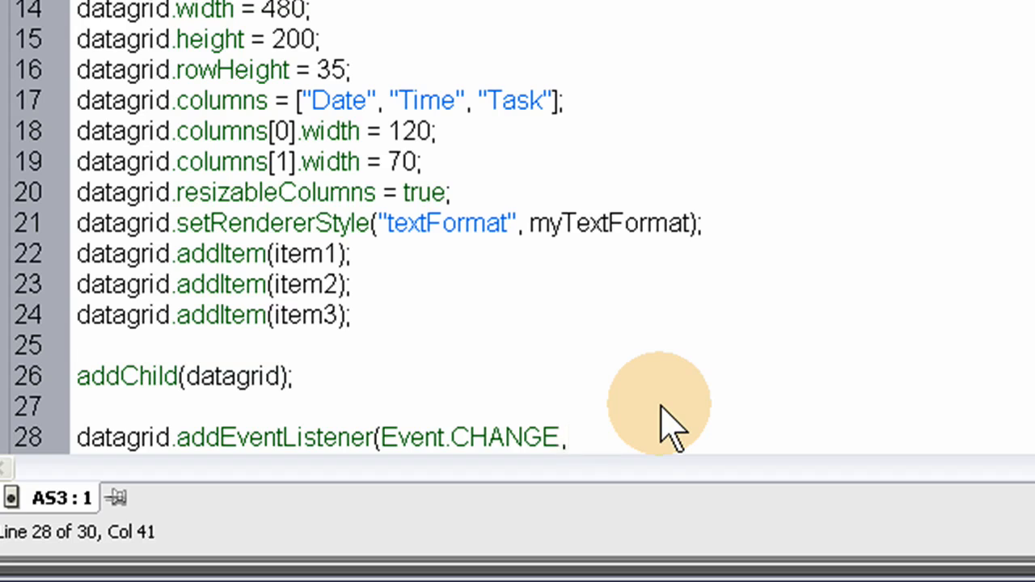
pyautogui.write(');')
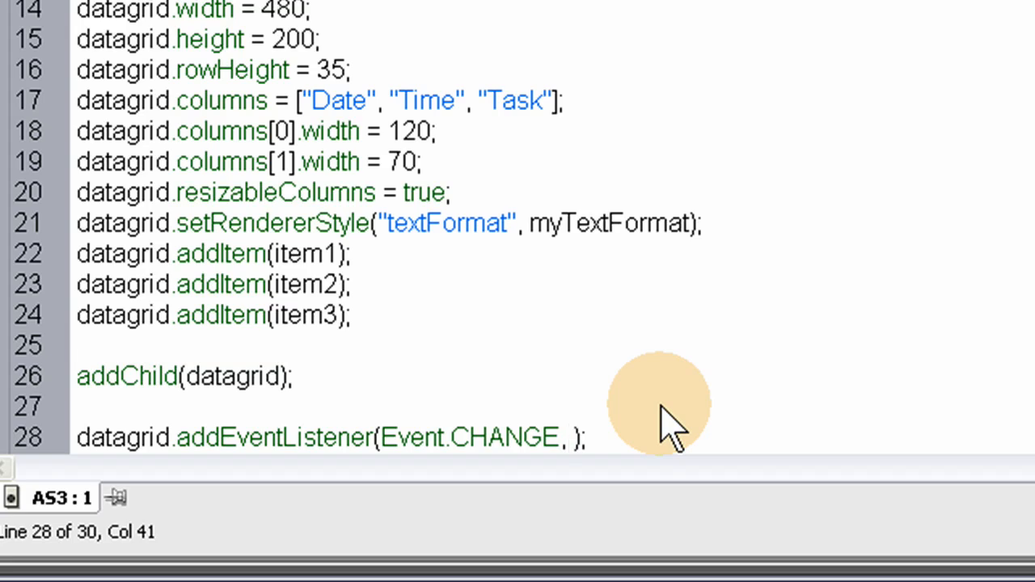
pyautogui.moveTo(727, 396)
pyautogui.write('grid')
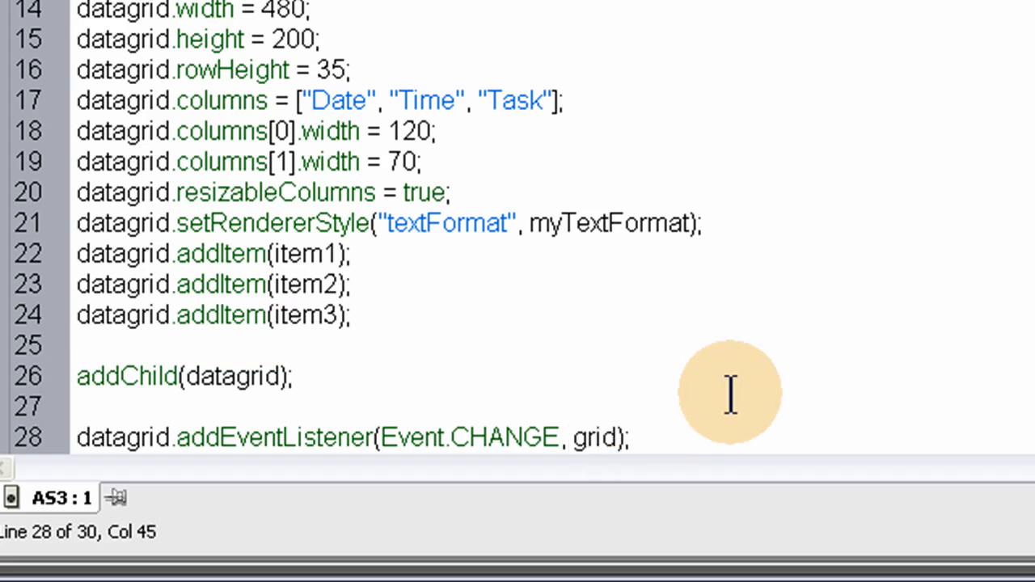
pyautogui.write('Ite')
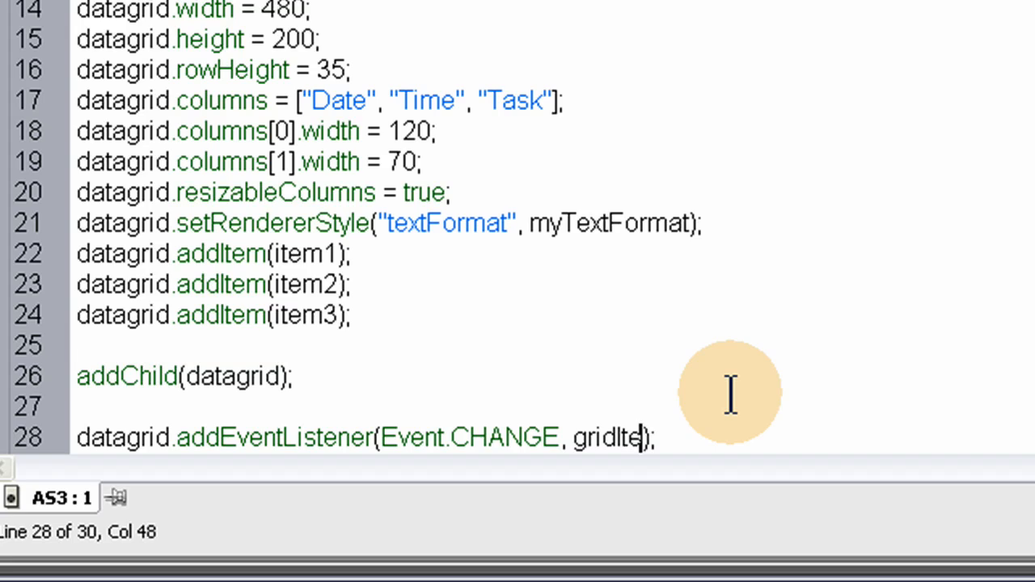
pyautogui.write('mC')
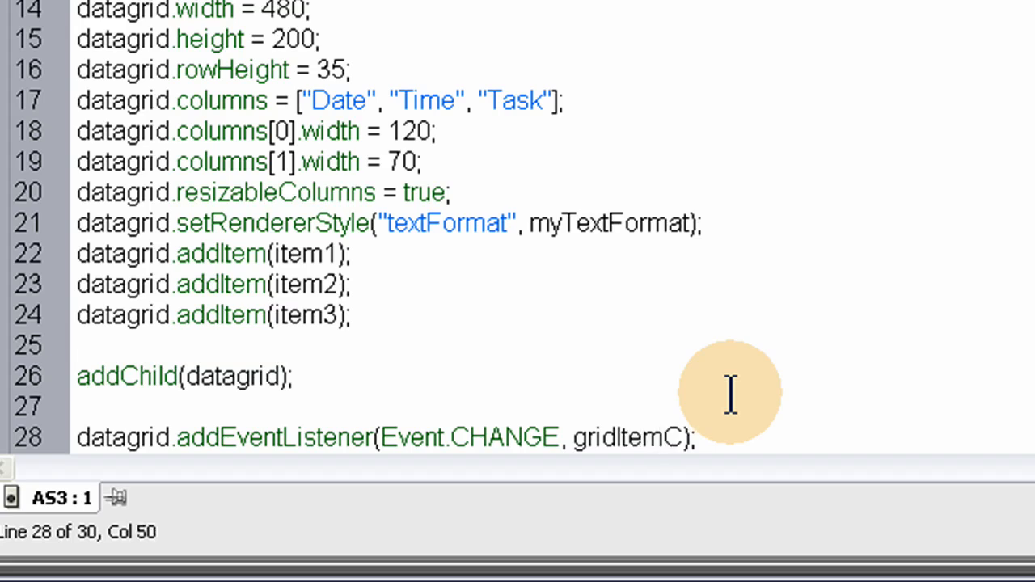
pyautogui.write('li')
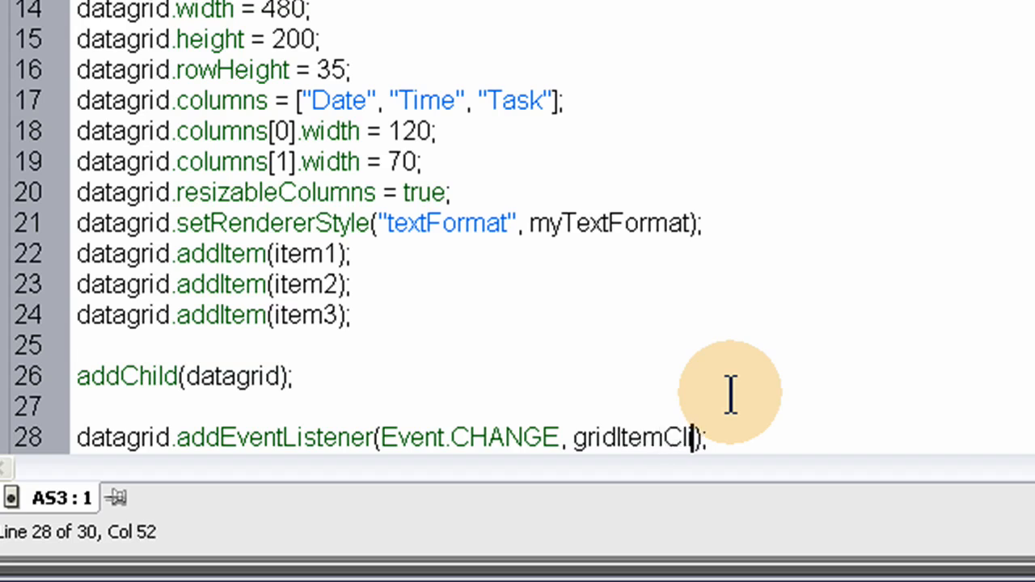
pyautogui.write('ck')
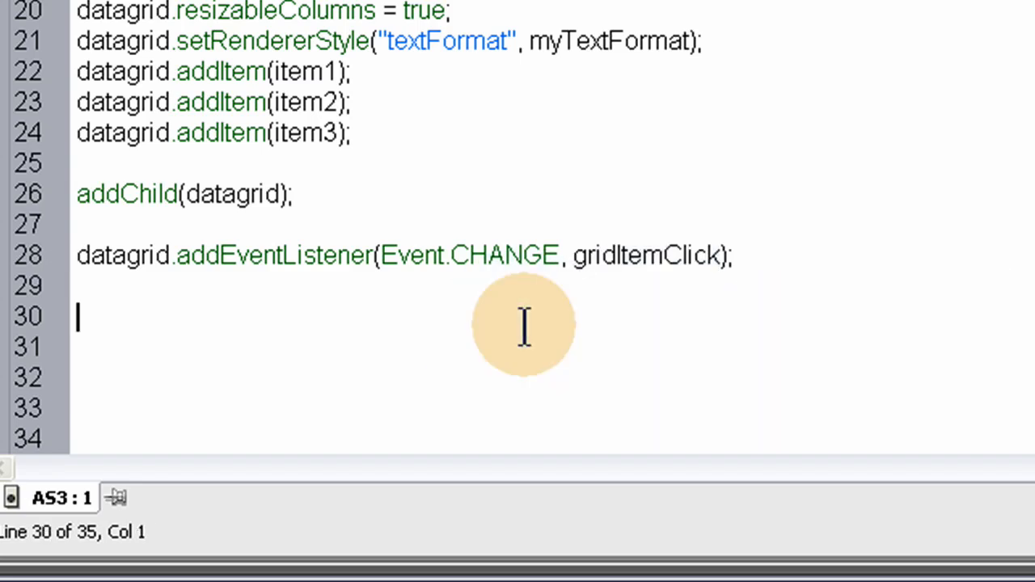
# Write function gridItemClick(event:Event):void { } with an empty body below the listener
pyautogui.write('func')
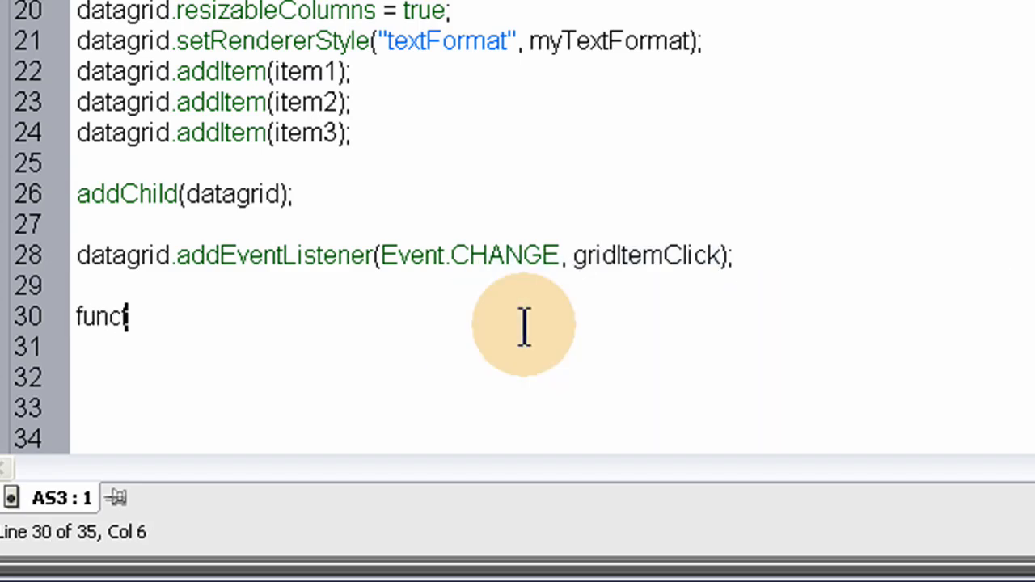
pyautogui.write('tion gridItemClick')
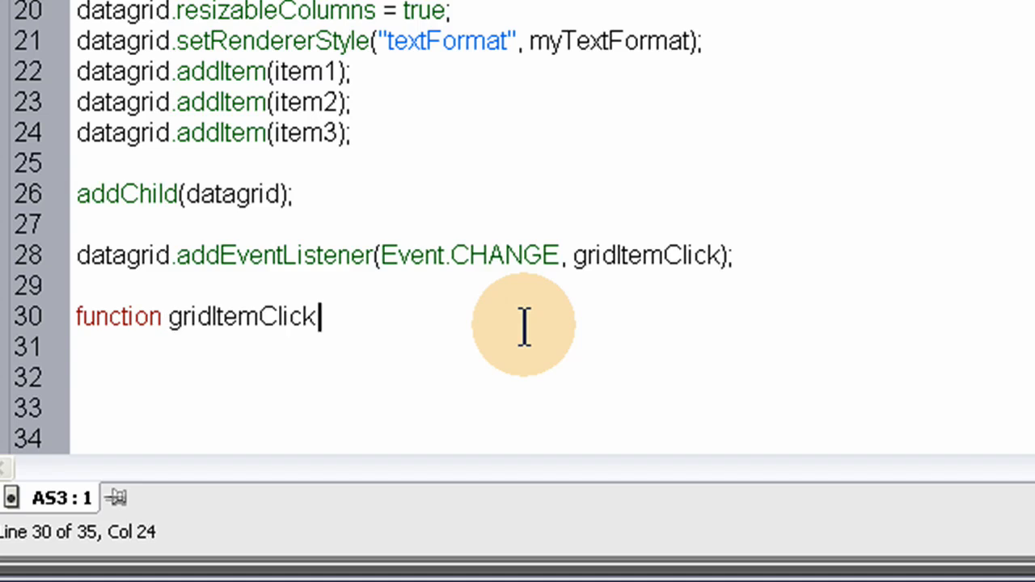
pyautogui.write('(e')
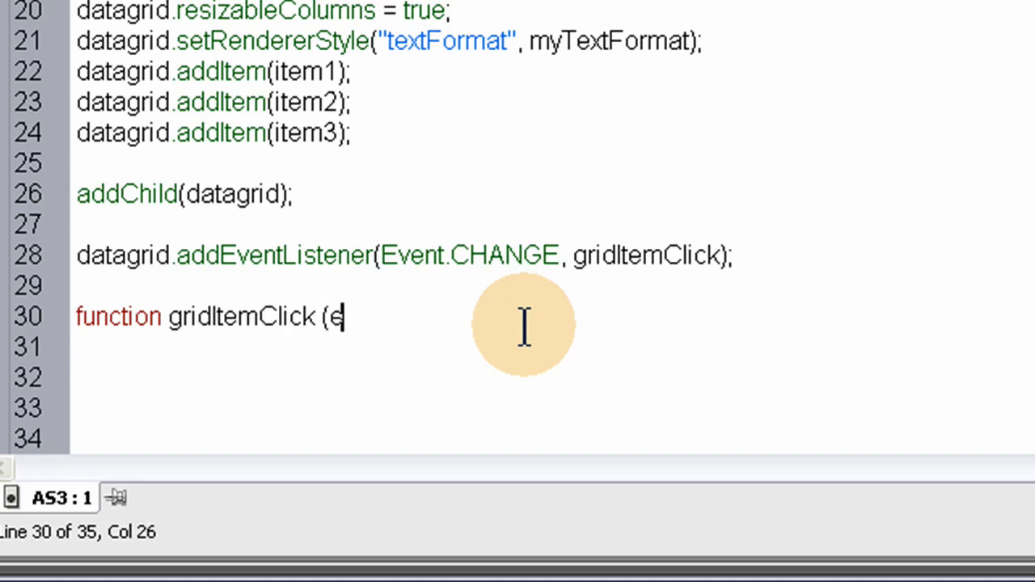
pyautogui.write('vent')
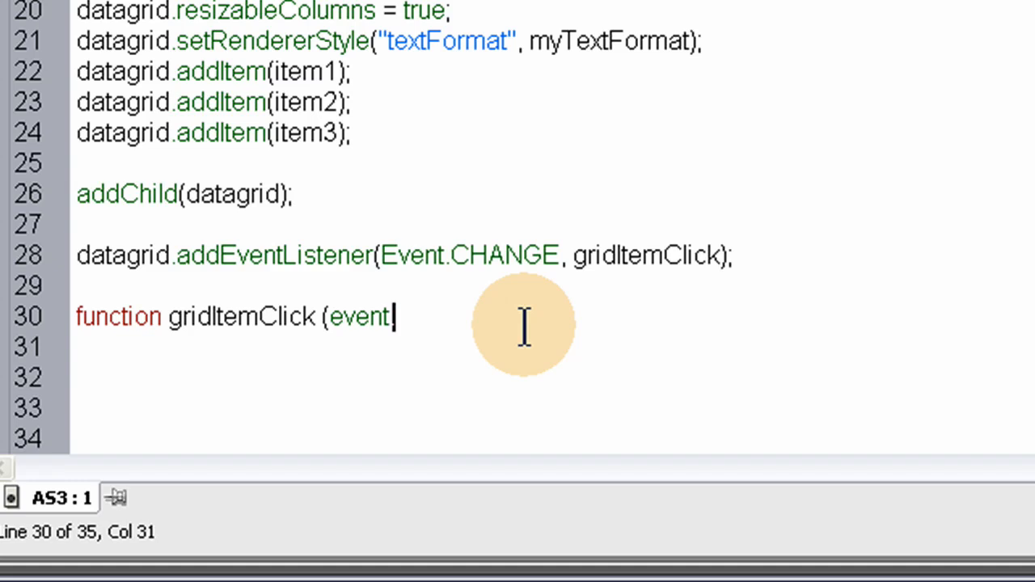
pyautogui.write('.Eve')
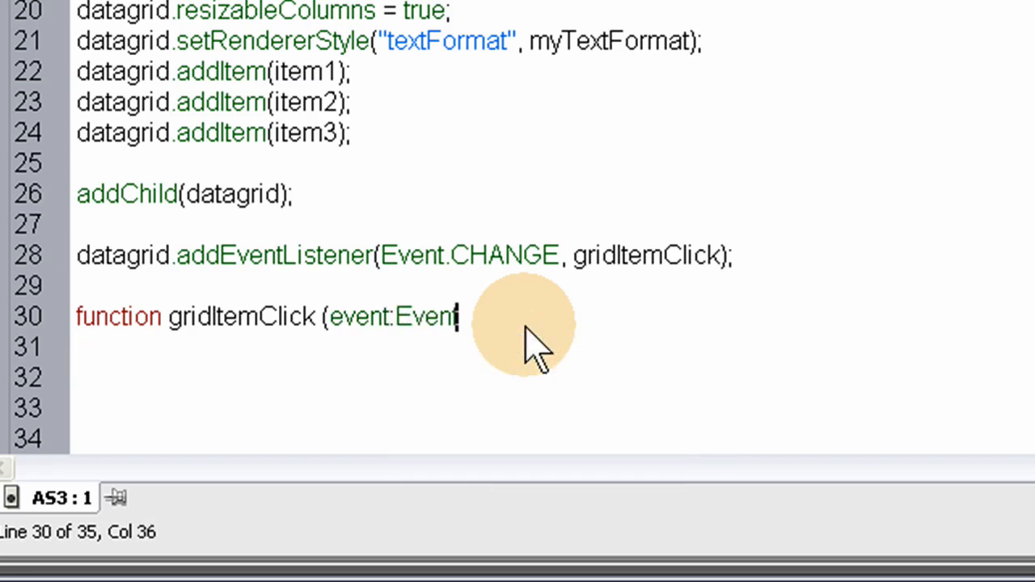
pyautogui.write(')')
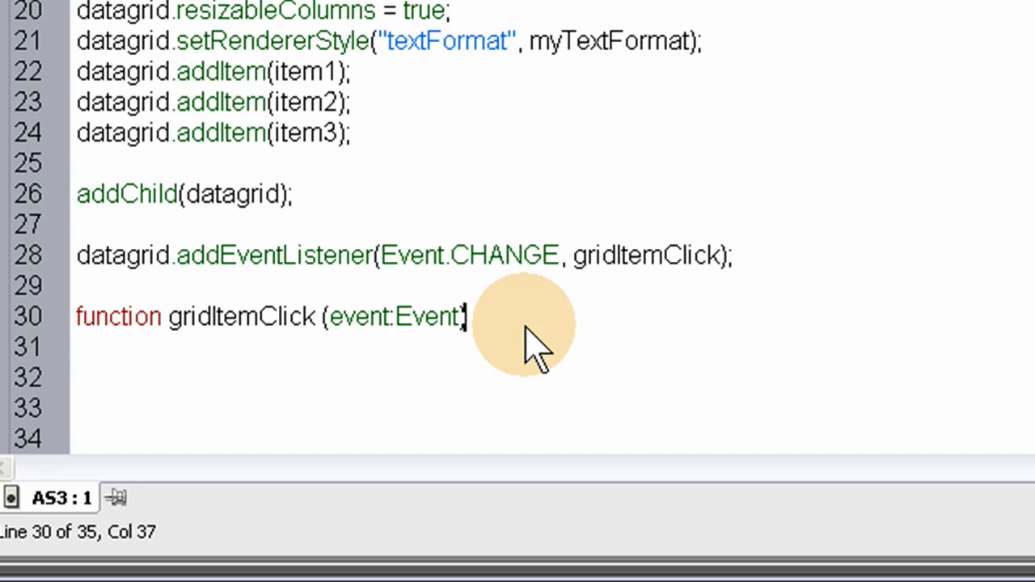
pyautogui.write('{')
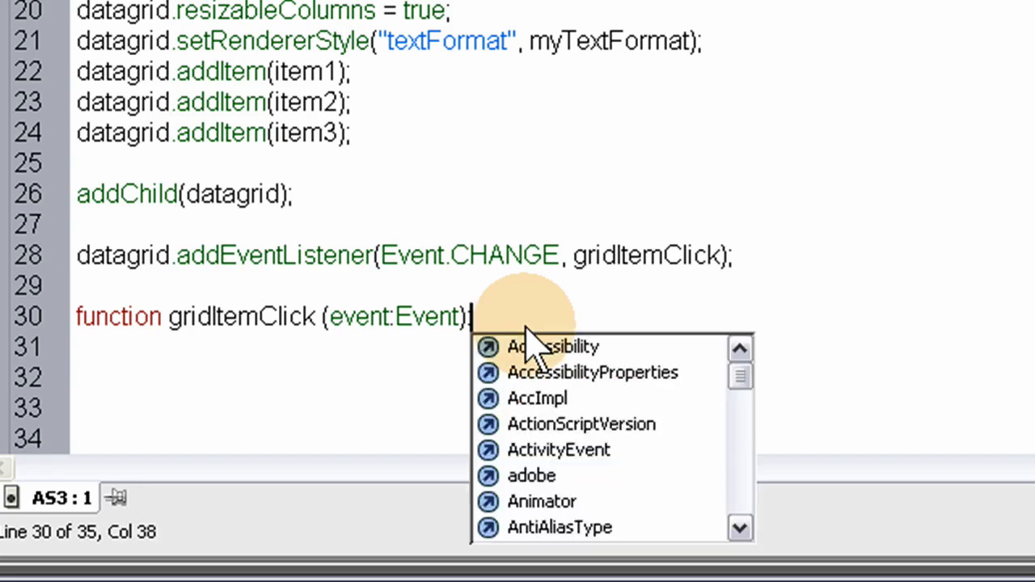
pyautogui.write(':void {')
pyautogui.click(270, 408)
pyautogui.write('}')
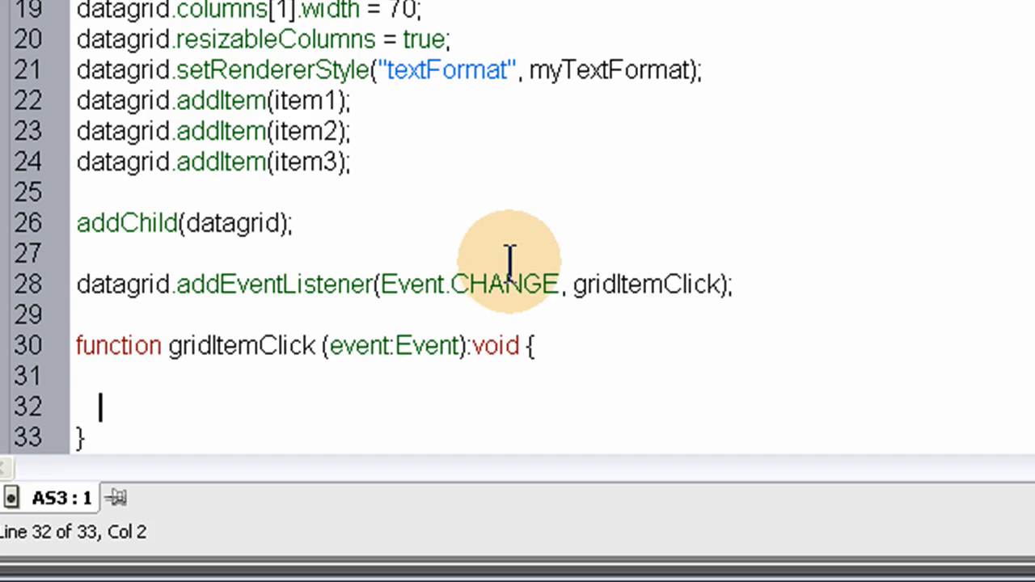
pyautogui.moveTo(404, 259)
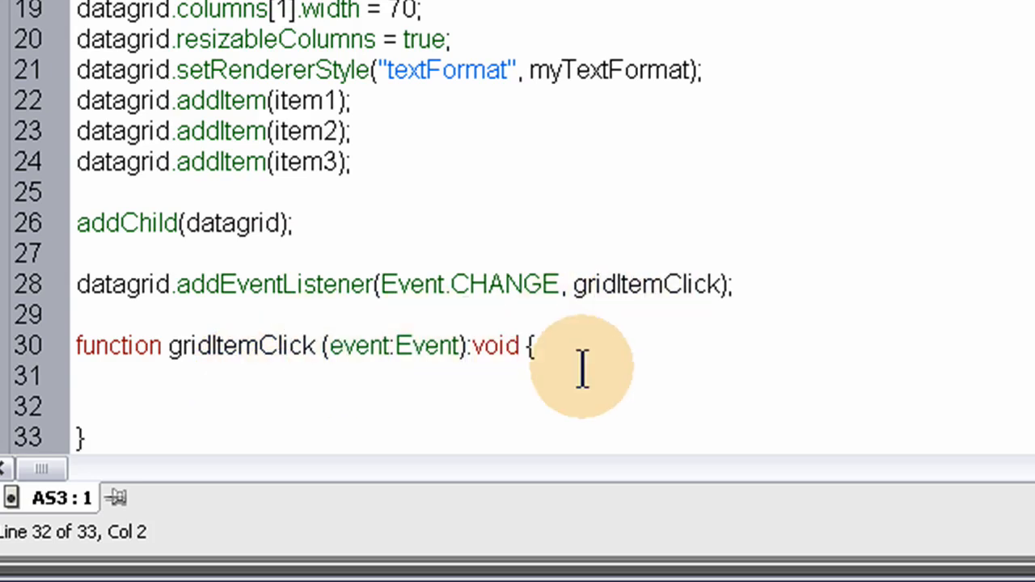
# Type task_txt.text = "" + event.target.selectedItem.Task inside the function body
pyautogui.write('task_txt')
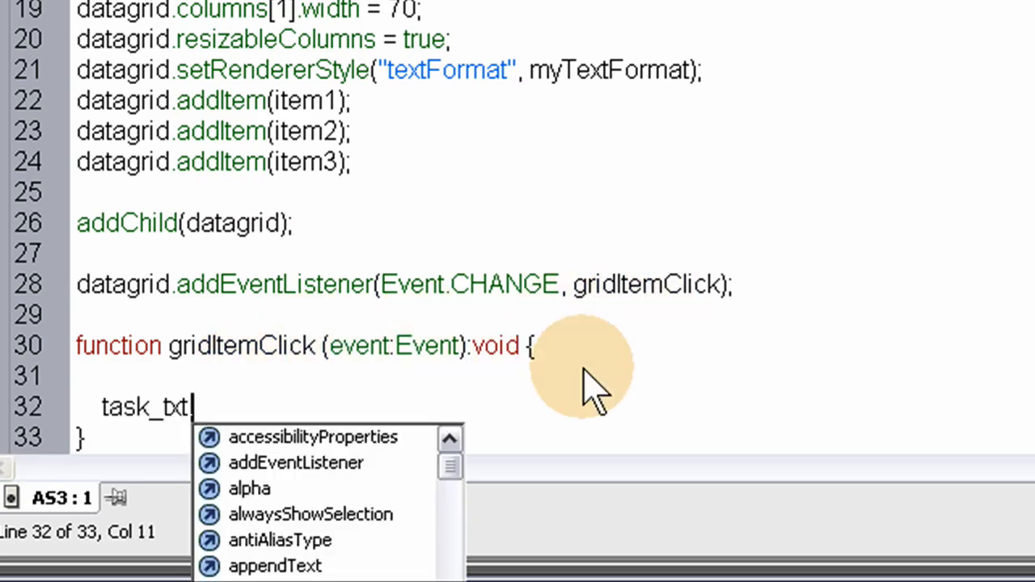
pyautogui.write('.text =')
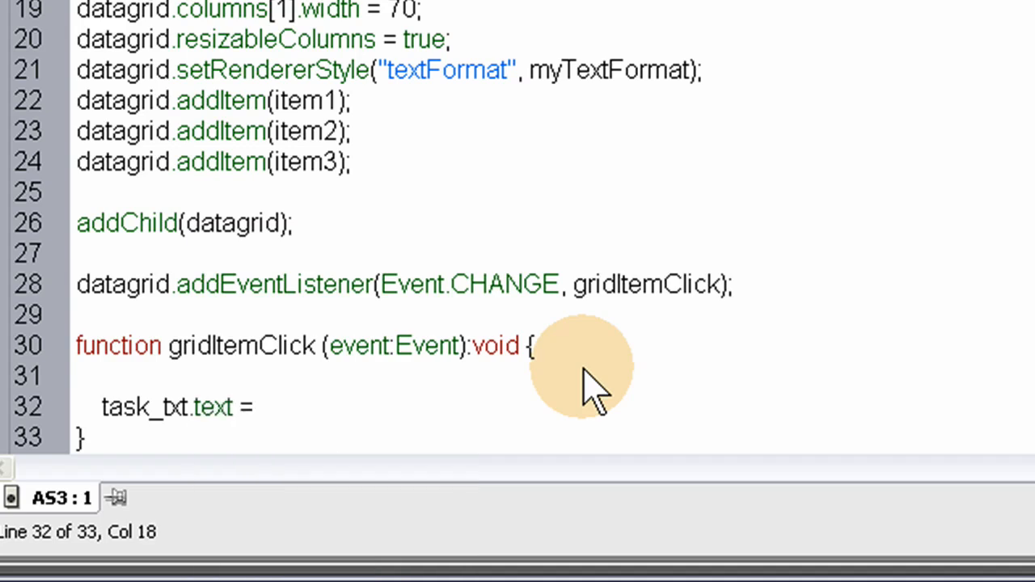
pyautogui.write('"')
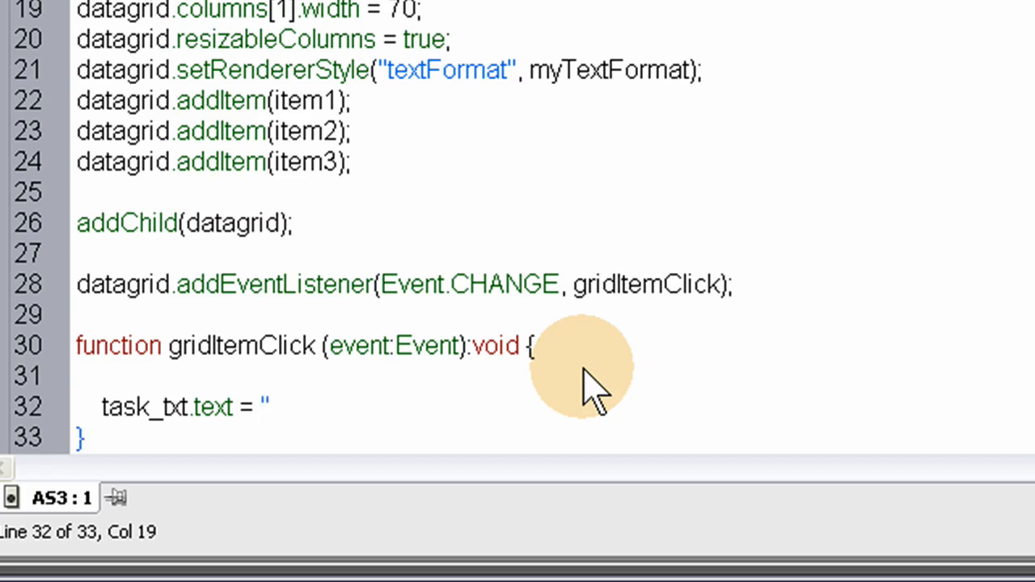
pyautogui.write('"')
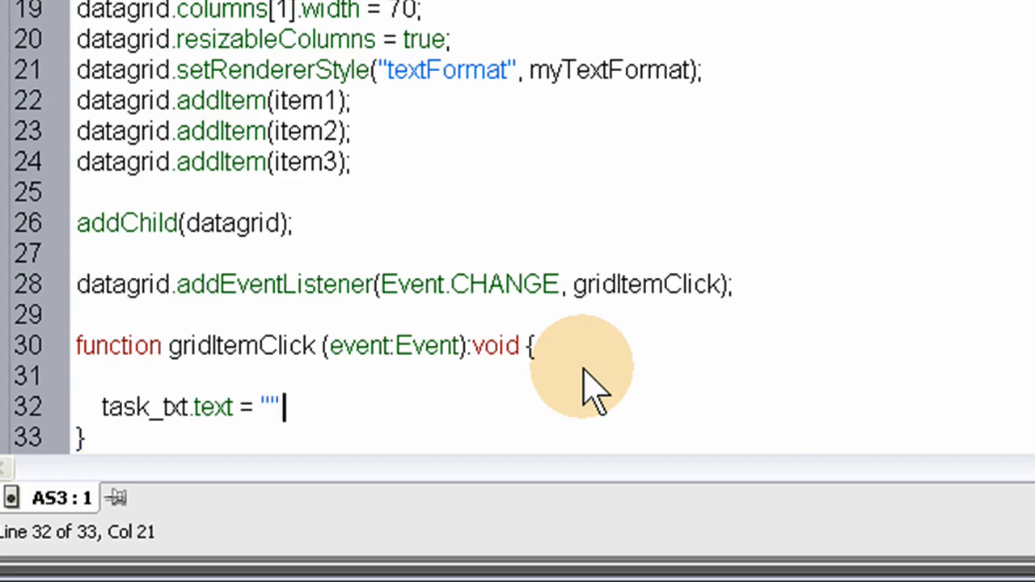
pyautogui.write('+')
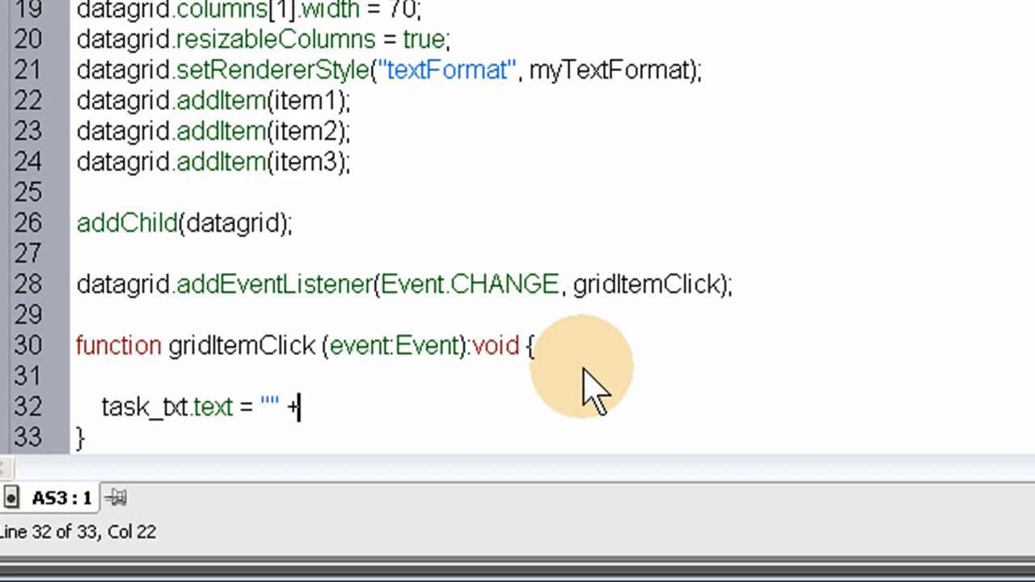
pyautogui.write('event')
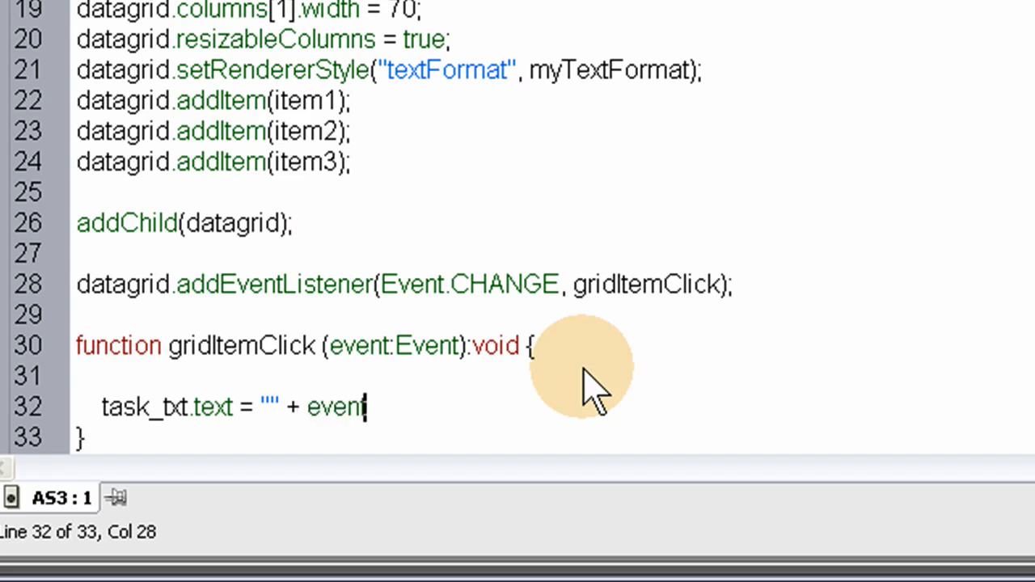
pyautogui.write('.tar')
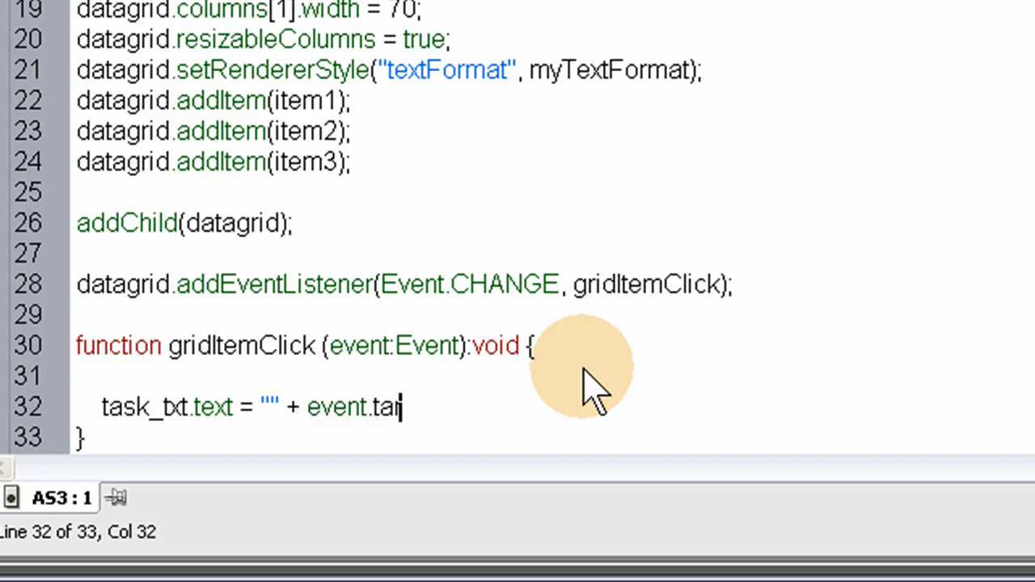
pyautogui.write('get.')
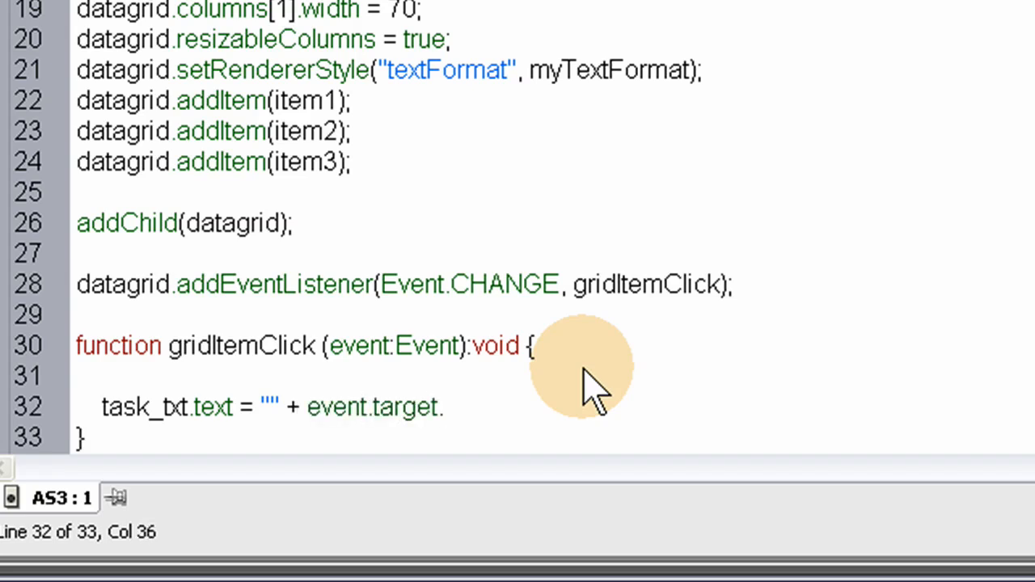
pyautogui.write('s')
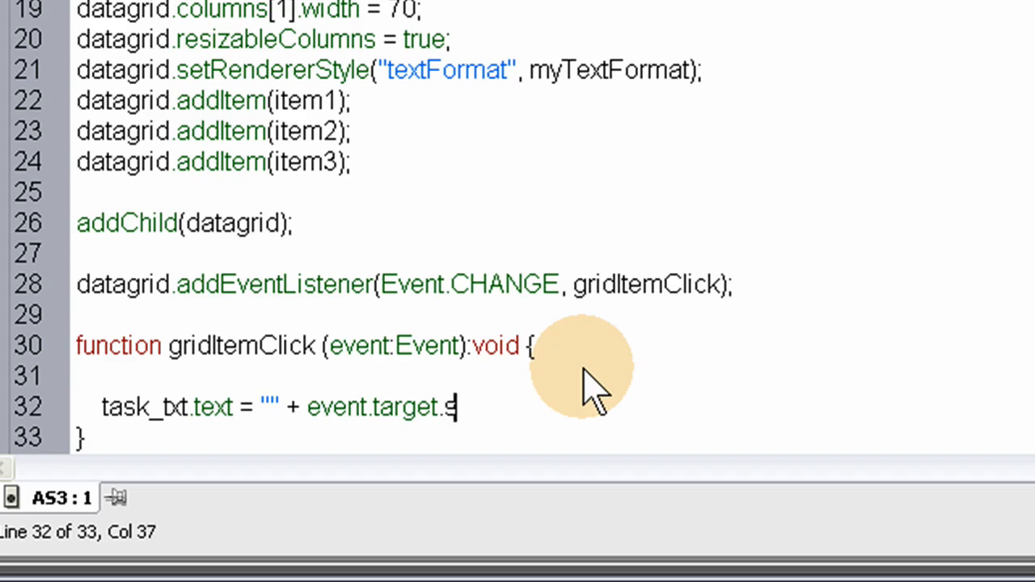
pyautogui.write('elected')
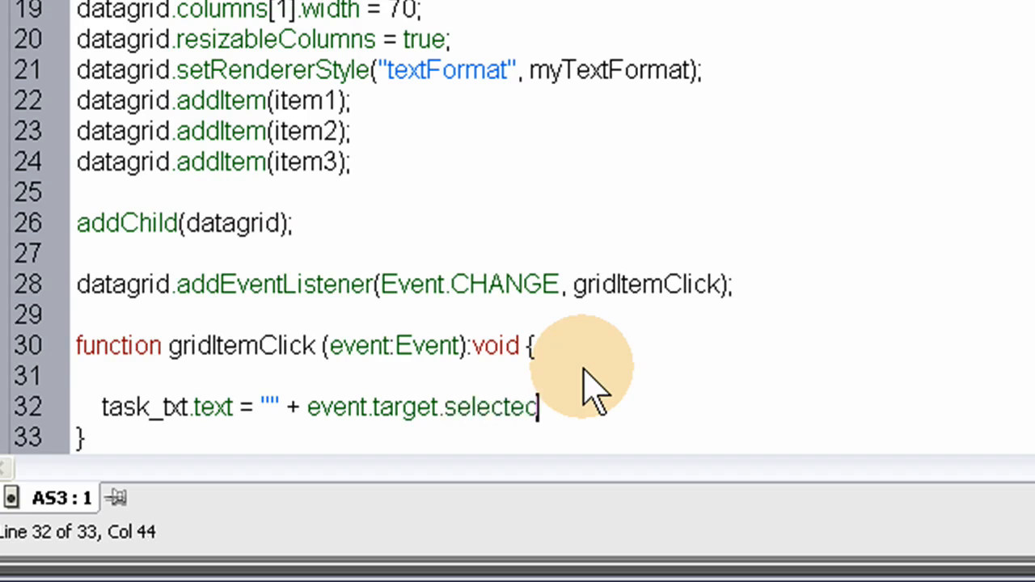
pyautogui.write('It')
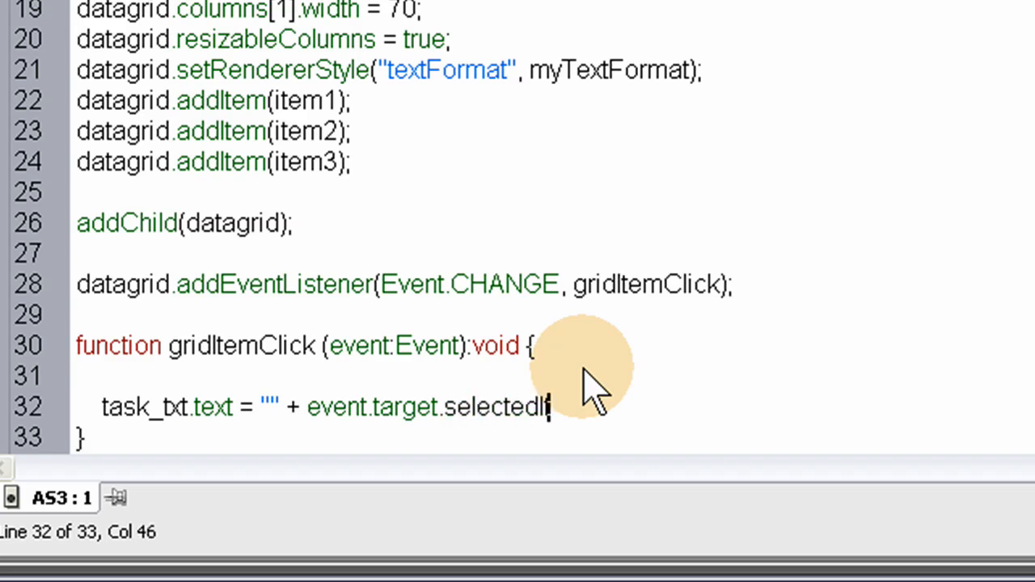
pyautogui.write('em')
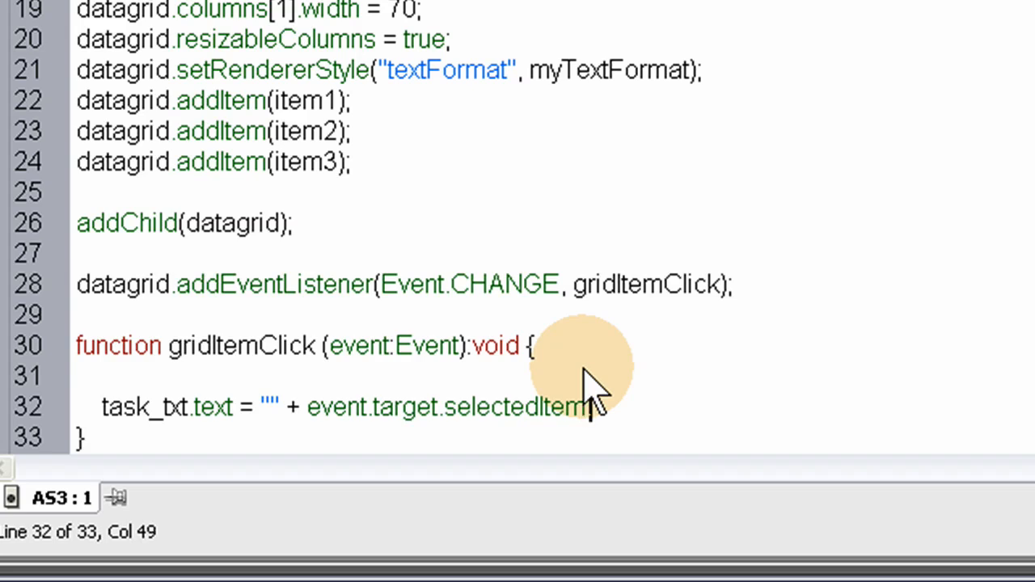
pyautogui.write('.a')
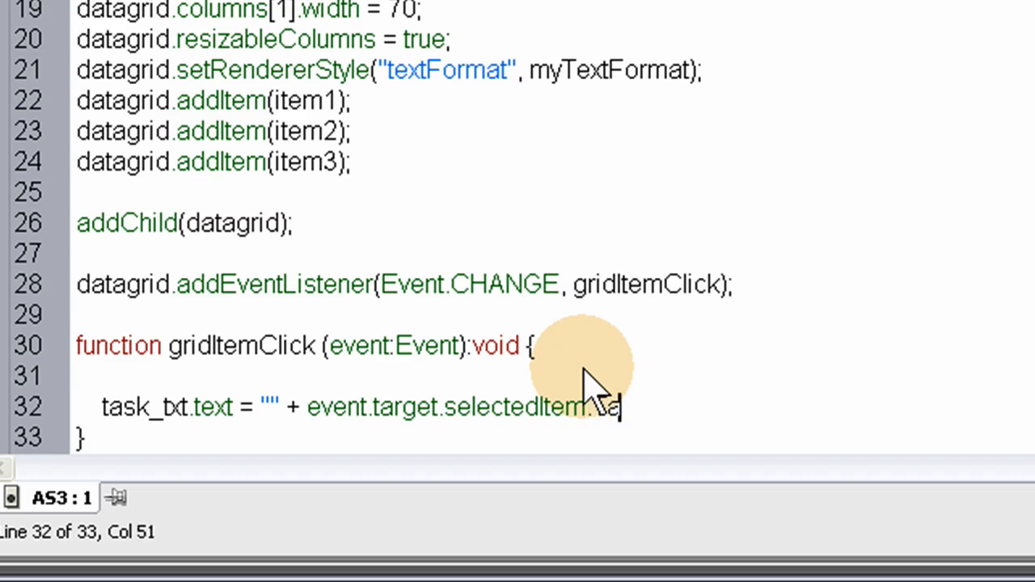
pyautogui.write('sk')
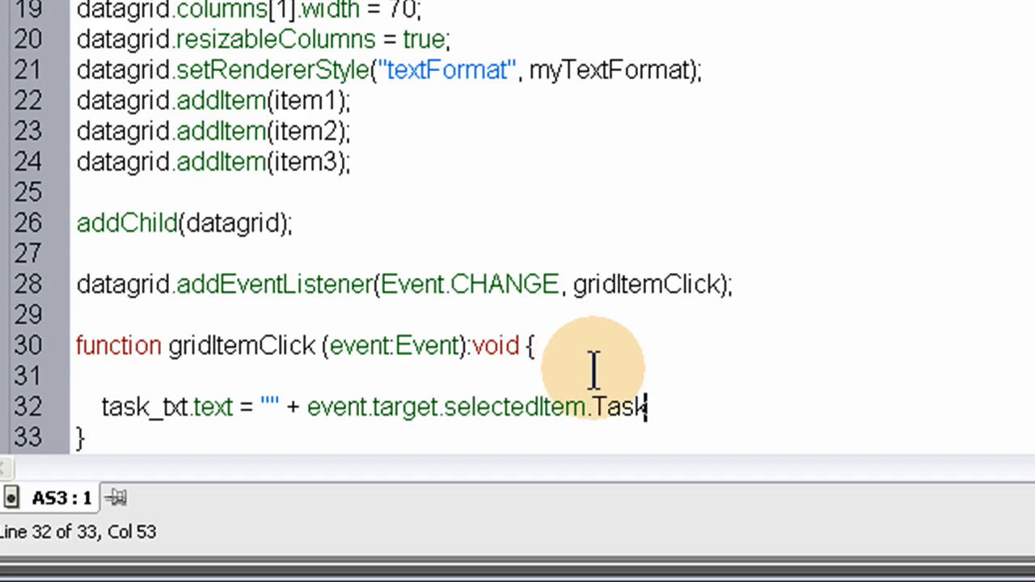
pyautogui.doubleClick(619, 407)
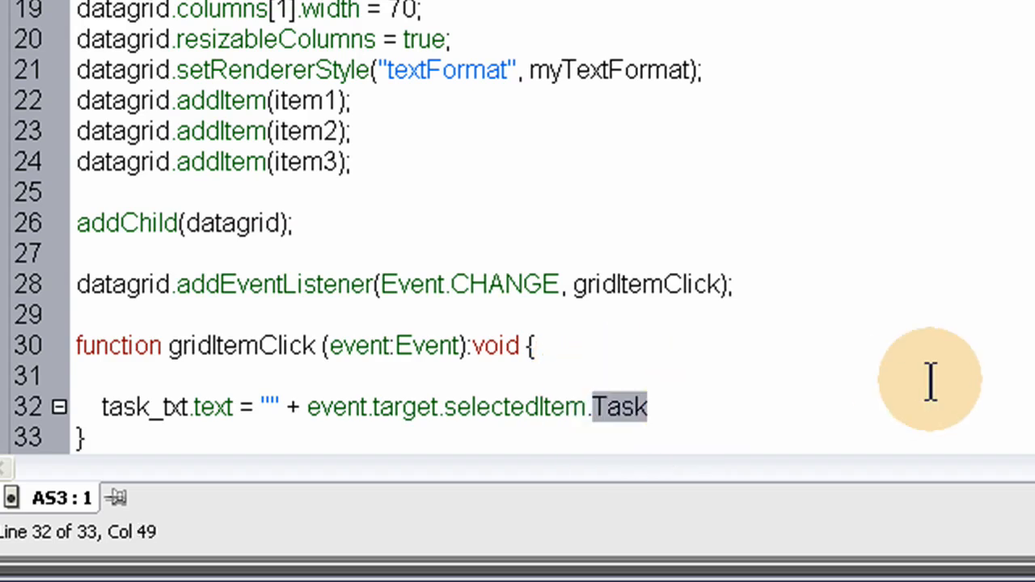
pyautogui.moveTo(889, 380)
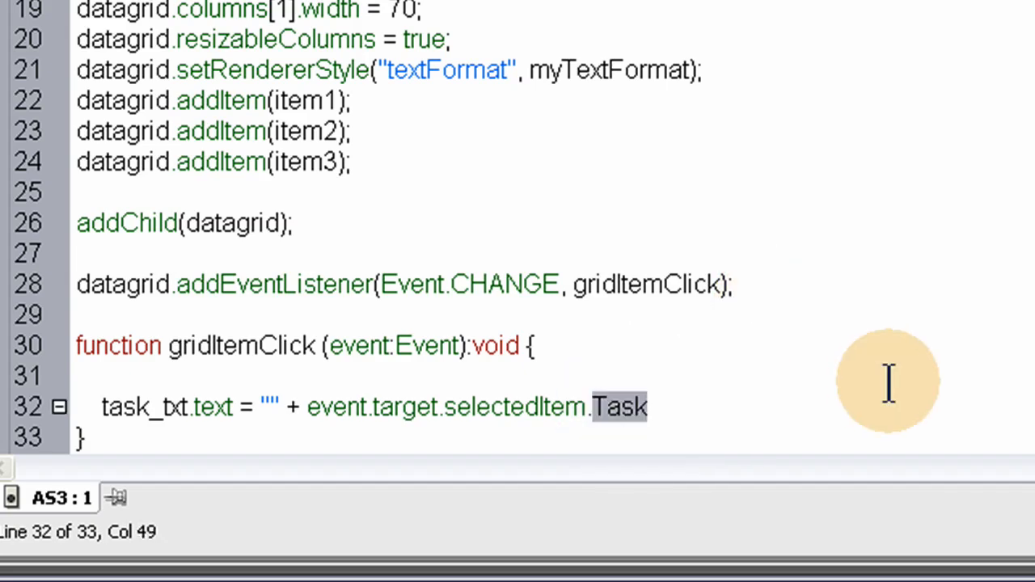
pyautogui.scroll(3)
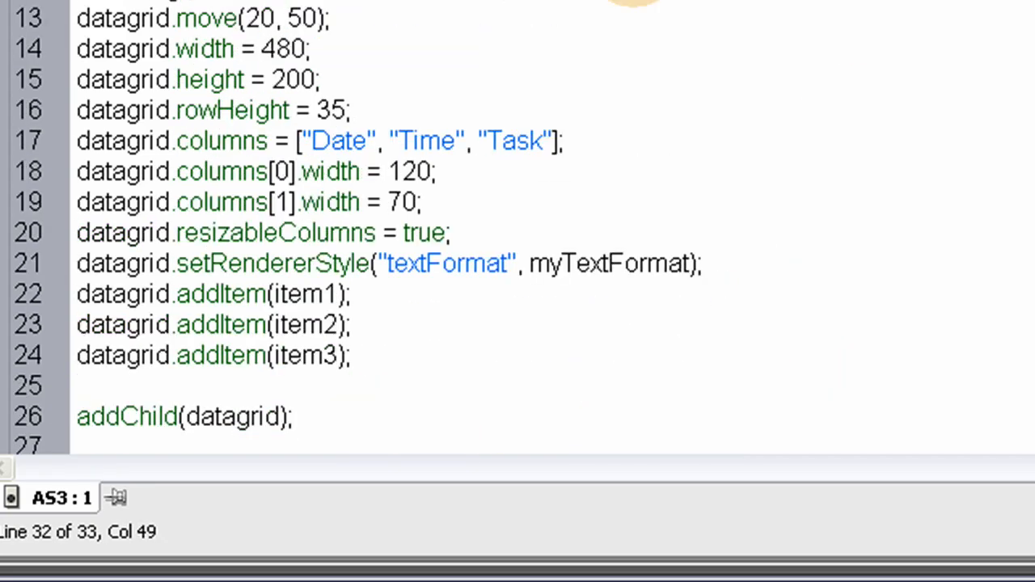
pyautogui.write('a')
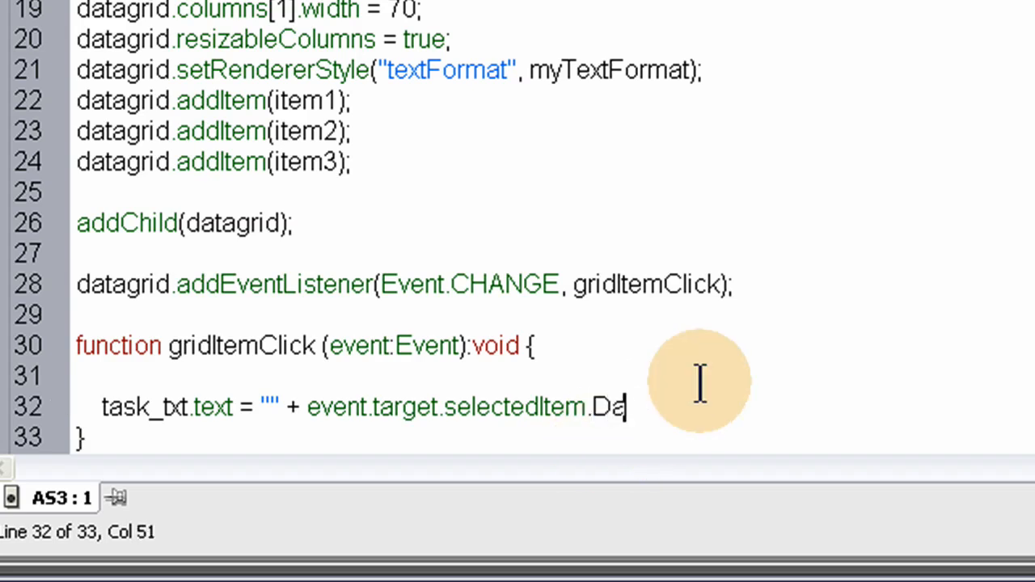
pyautogui.write('te')
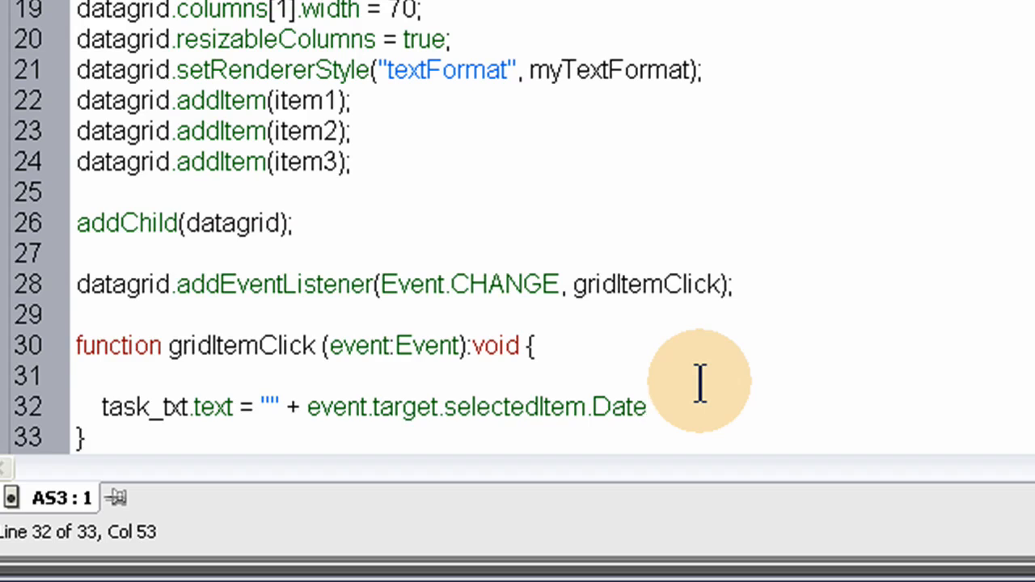
pyautogui.press('BackSpace')
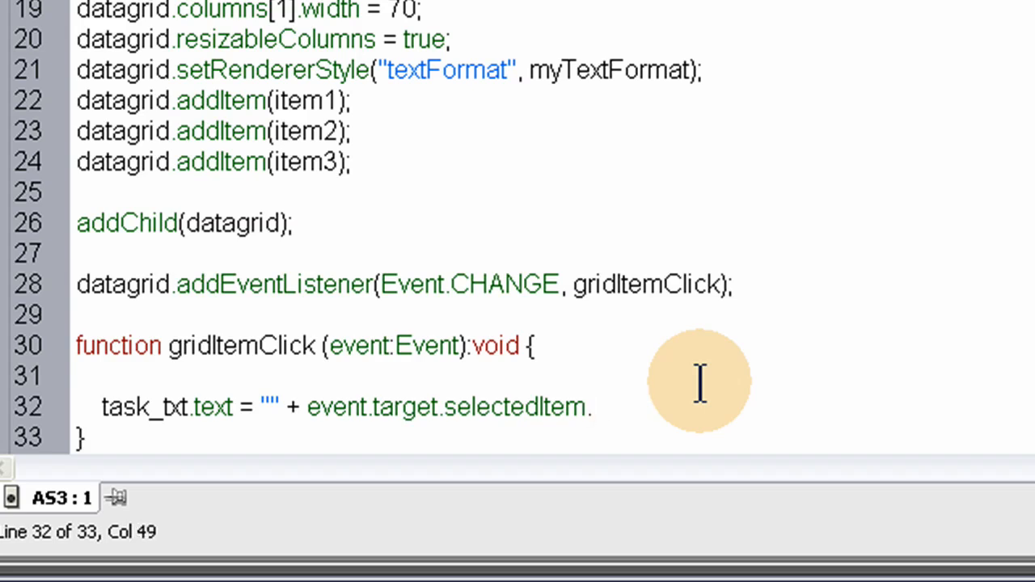
pyautogui.write('Task')
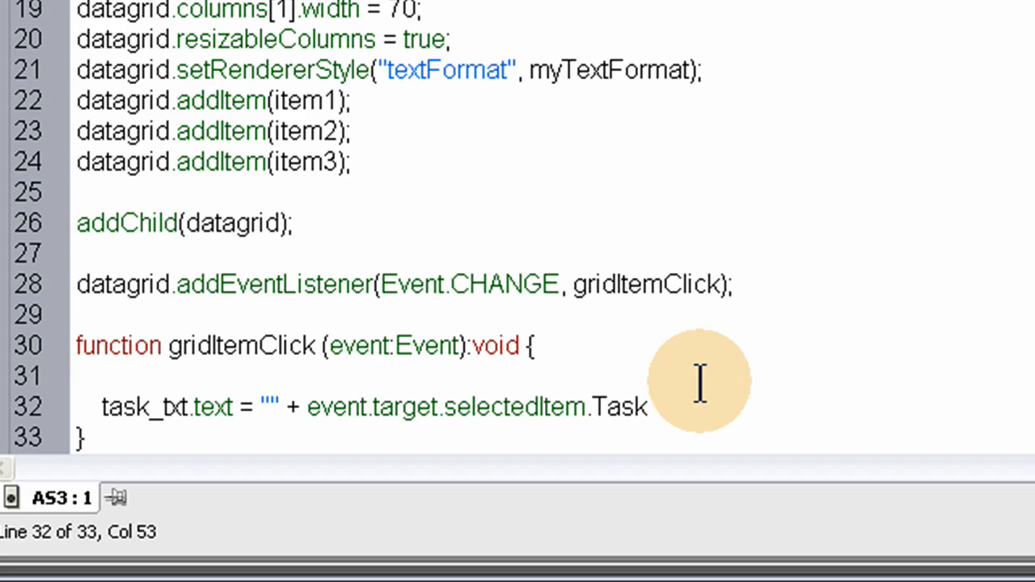
# Append + "\n"; after Task on line 32 and add new lines below
pyautogui.click(644, 407)
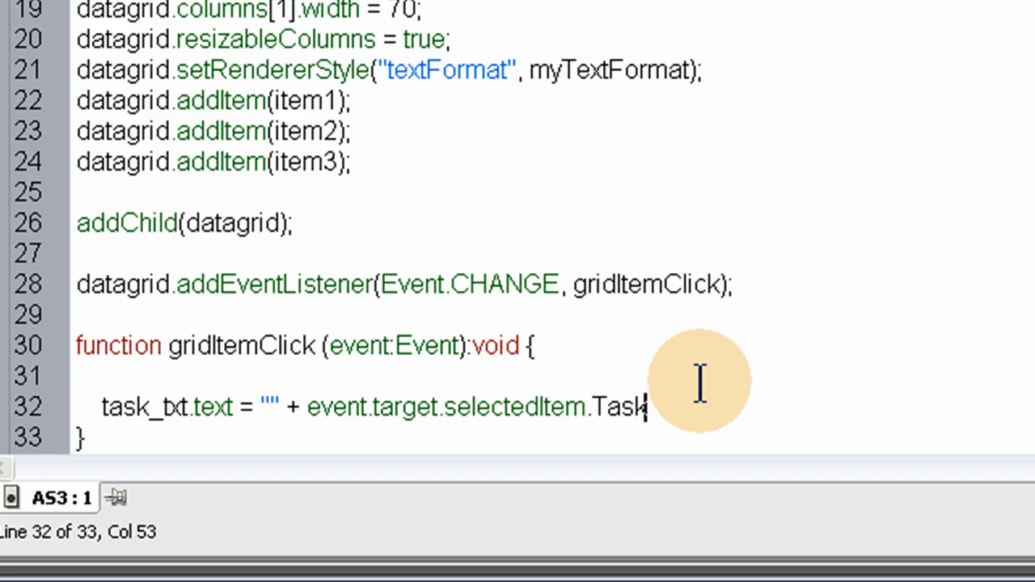
pyautogui.write('+')
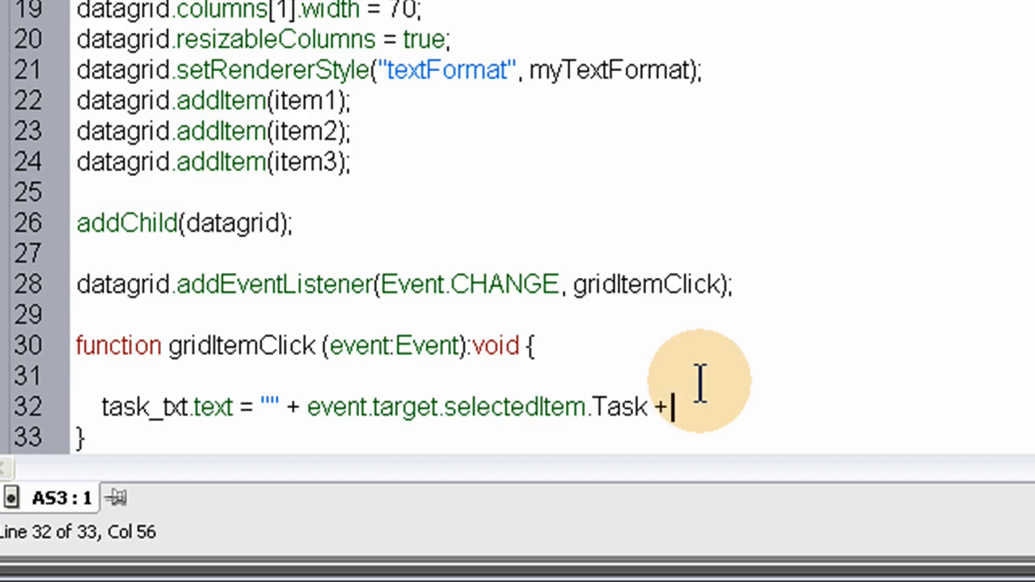
pyautogui.write('""')
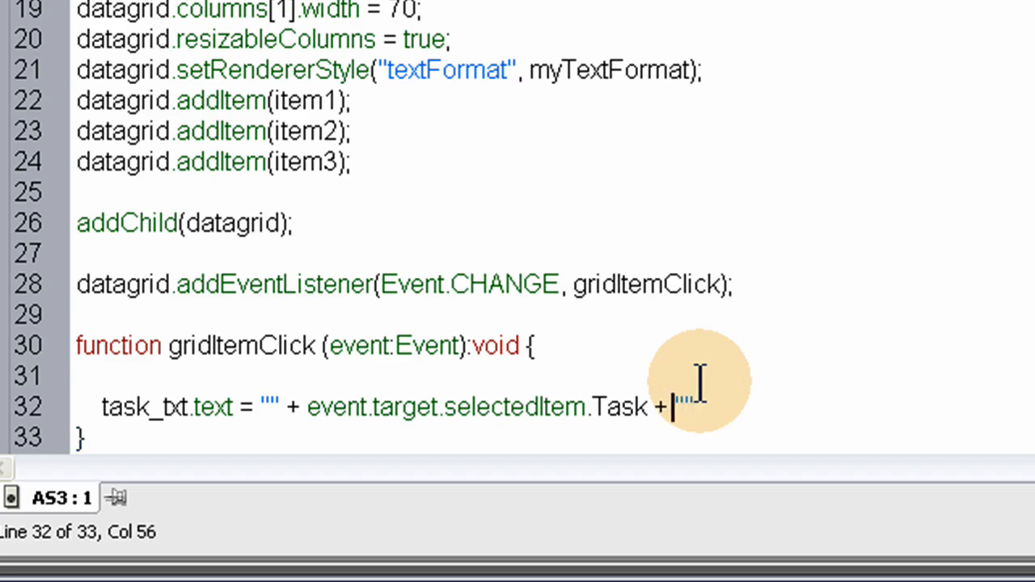
pyautogui.write('"')
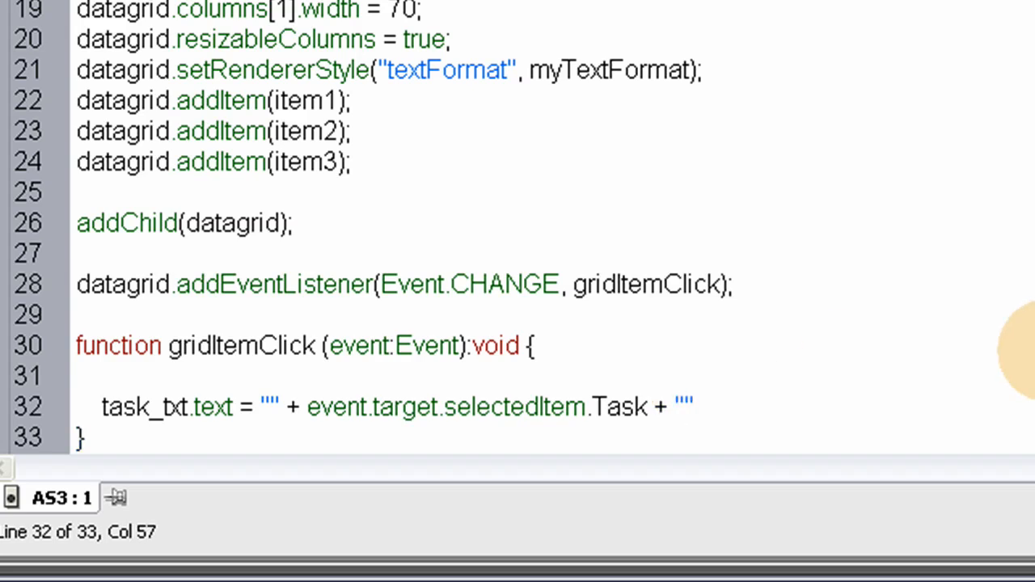
pyautogui.write('\\r')
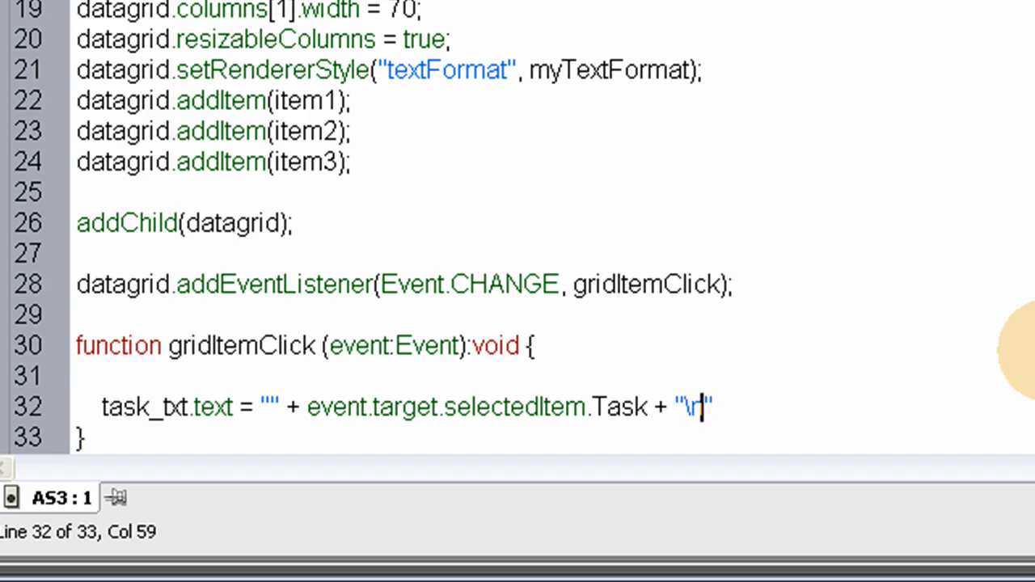
pyautogui.write('n')
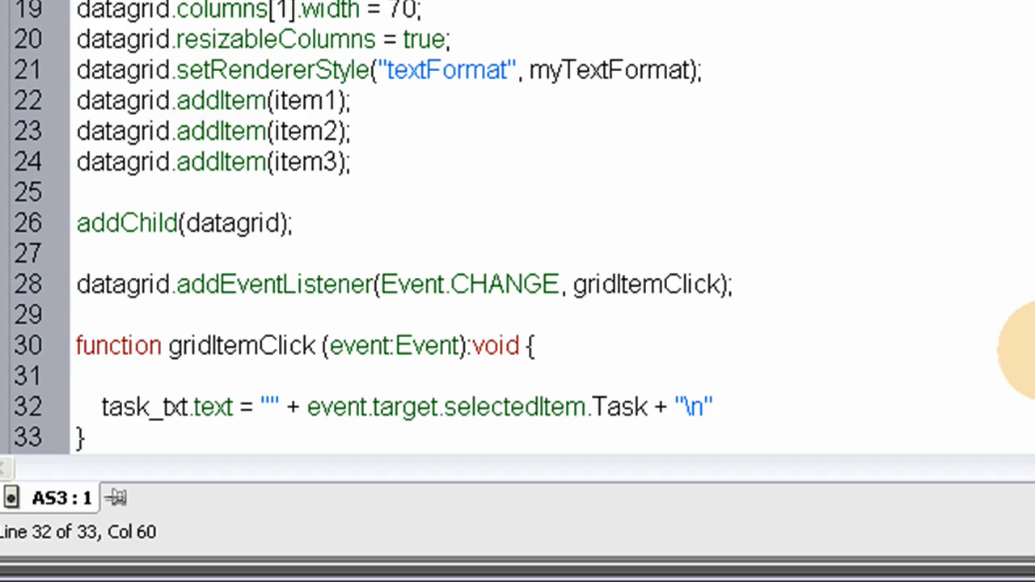
pyautogui.write(';')
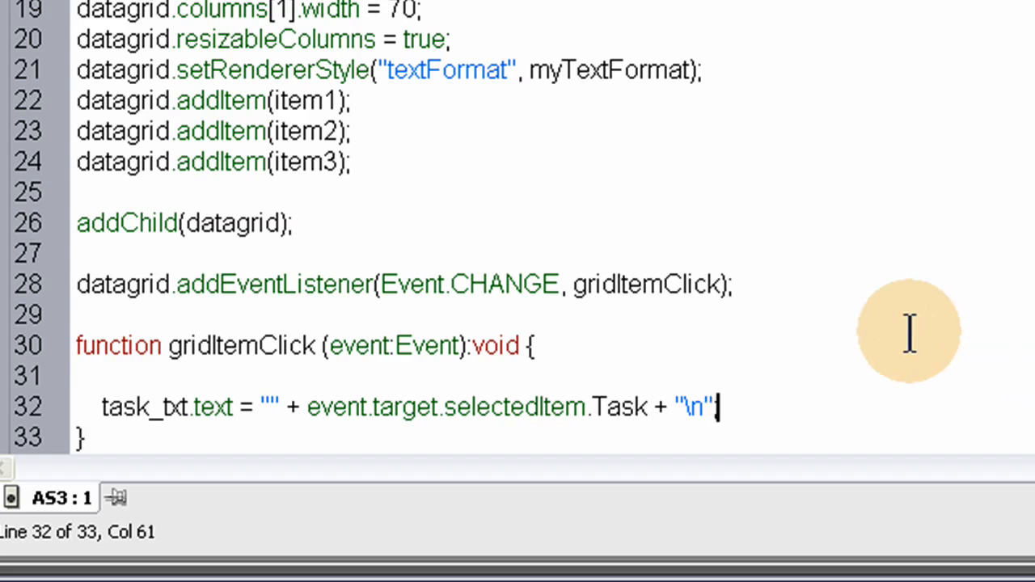
pyautogui.press('Return')
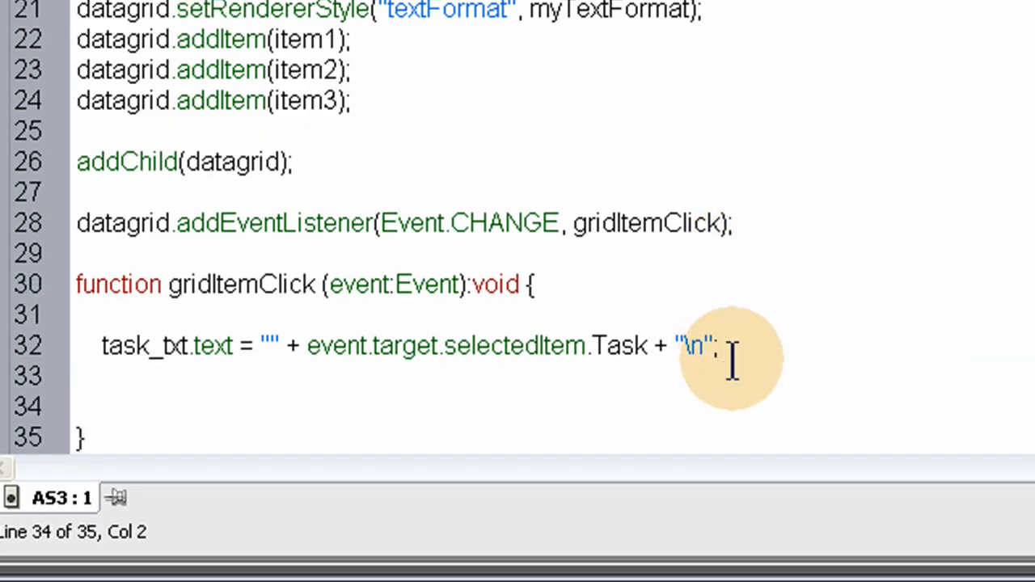
# Put the label 'TASK:' inside the empty quotes on line 32
pyautogui.click(293, 345)
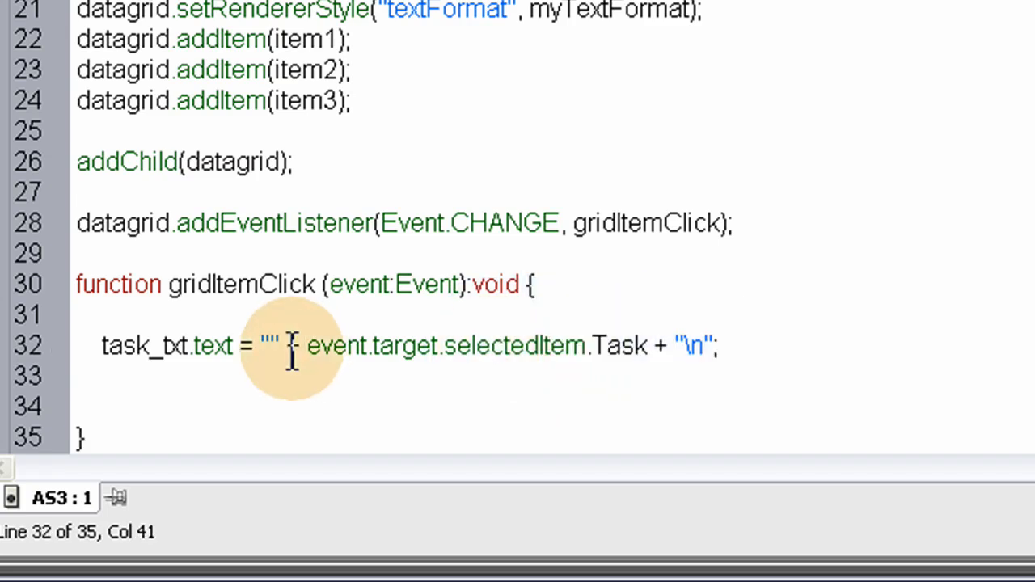
pyautogui.click(275, 346)
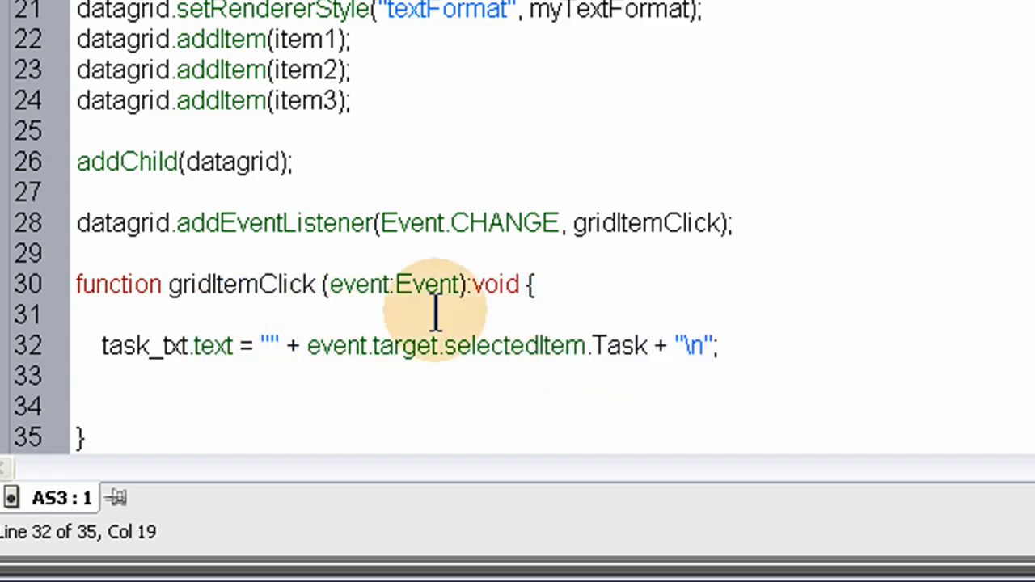
pyautogui.write('TASK')
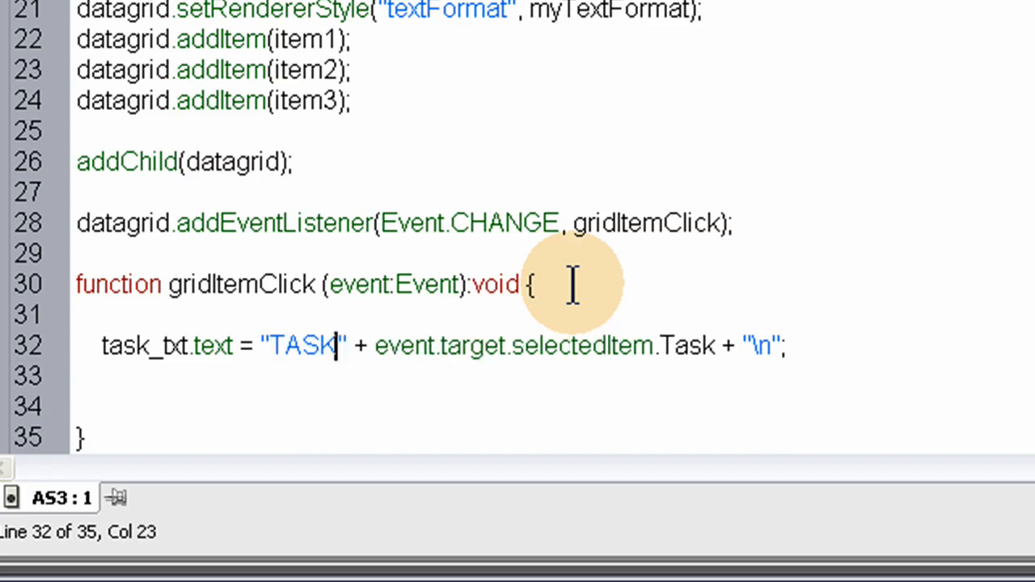
pyautogui.write(':')
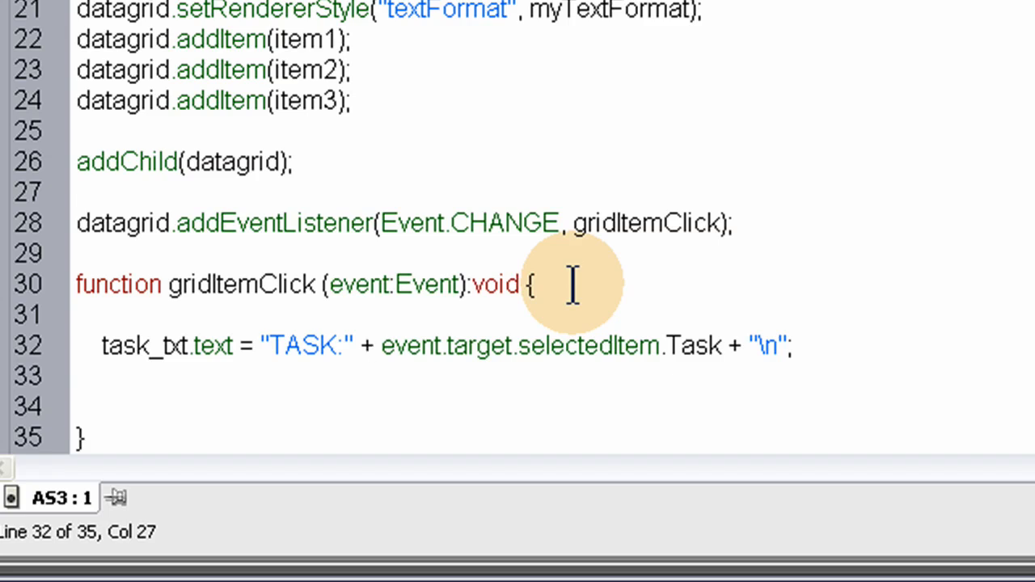
pyautogui.click(861, 339)
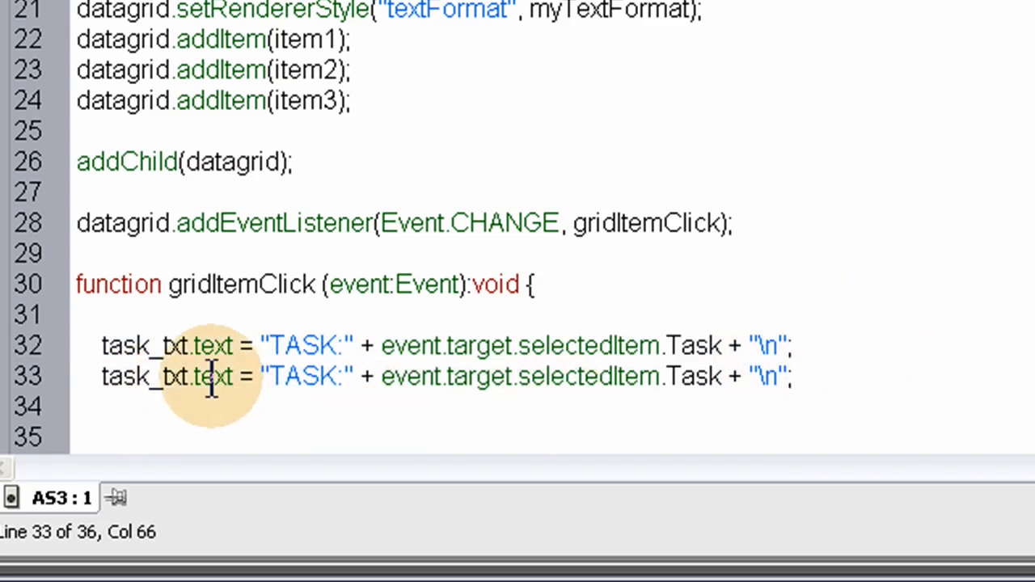
# Change the copied line's text assignment to appendText()
pyautogui.doubleClick(212, 376)
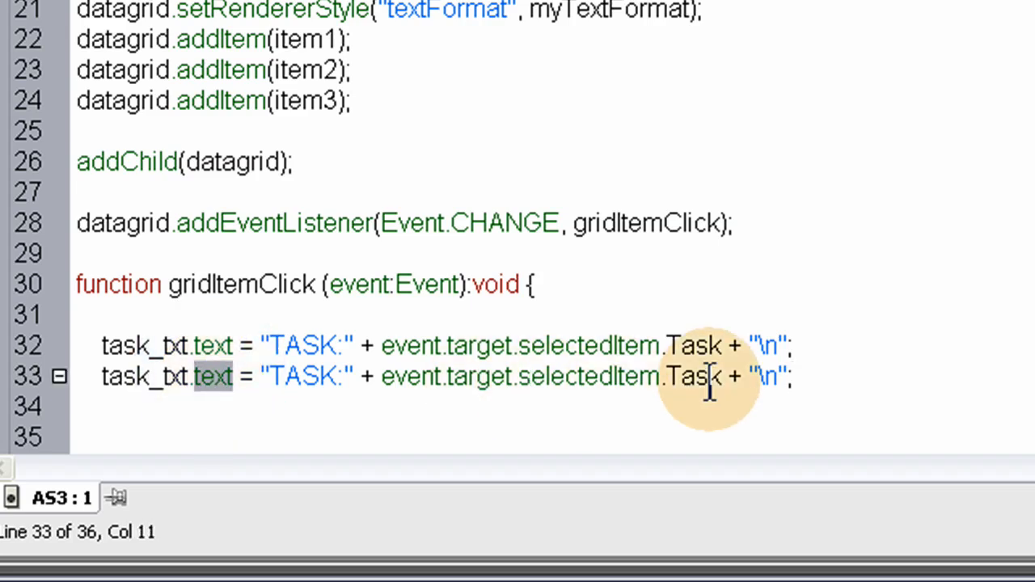
pyautogui.write('app')
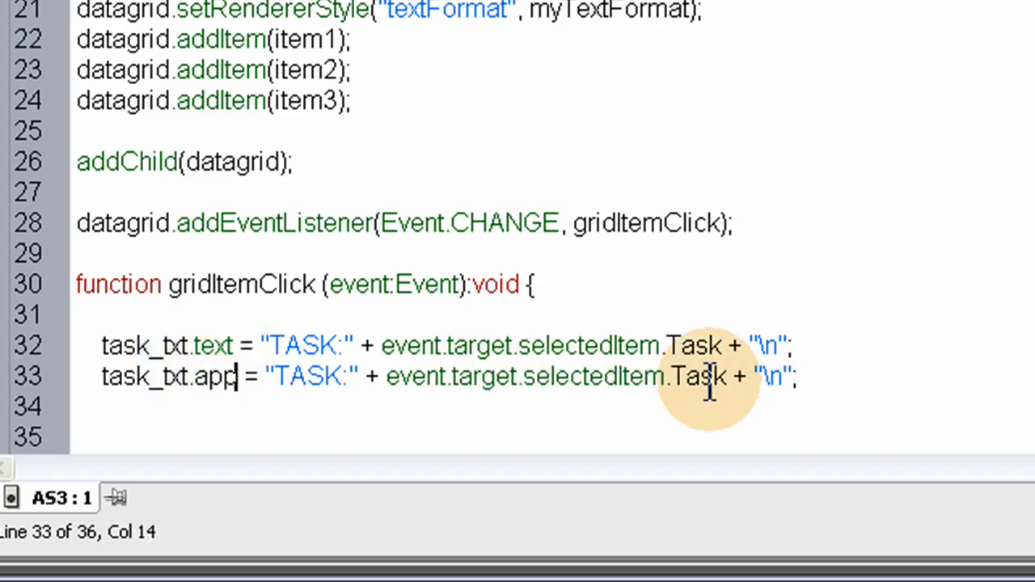
pyautogui.write('end')
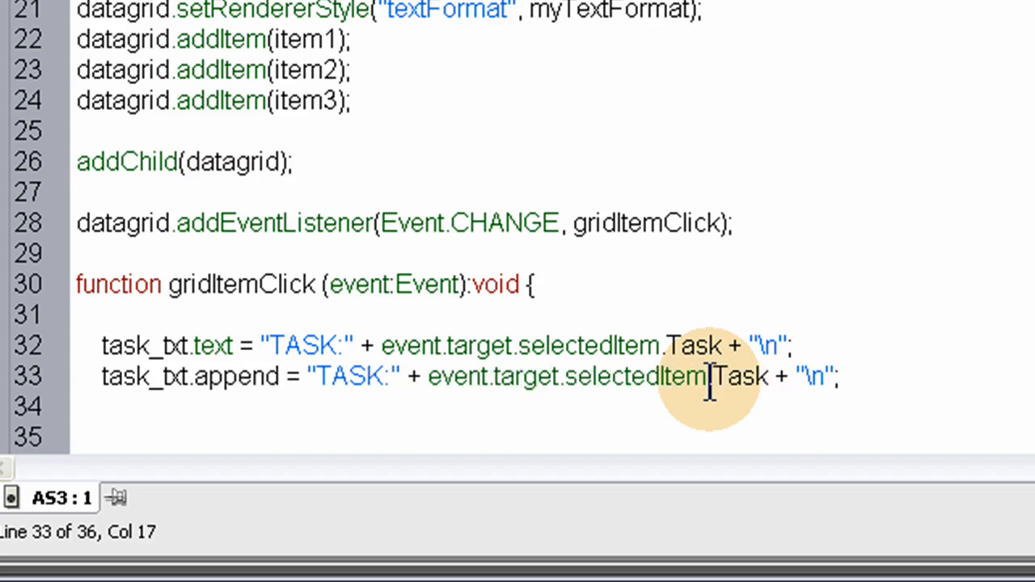
pyautogui.write('Text')
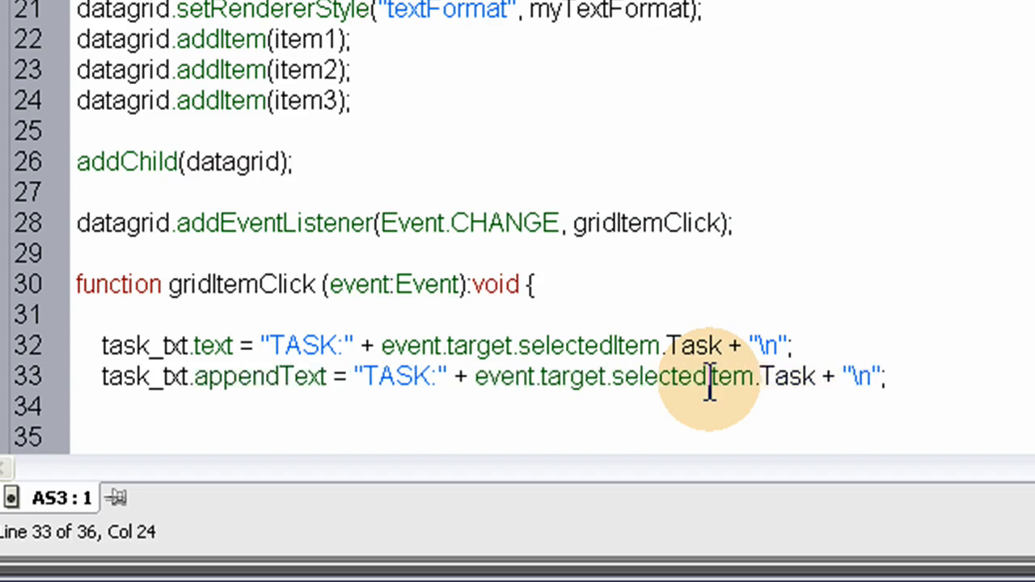
pyautogui.press('BackSpace')
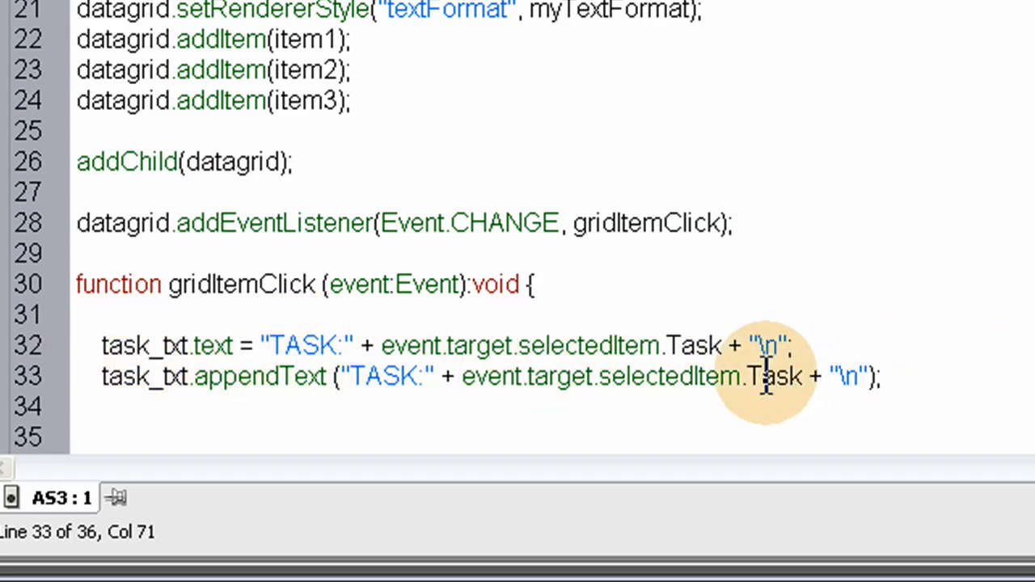
# Set the copied lines to show Date with 'DATE:' and Time with 'TIME:'
pyautogui.doubleClick(773, 376)
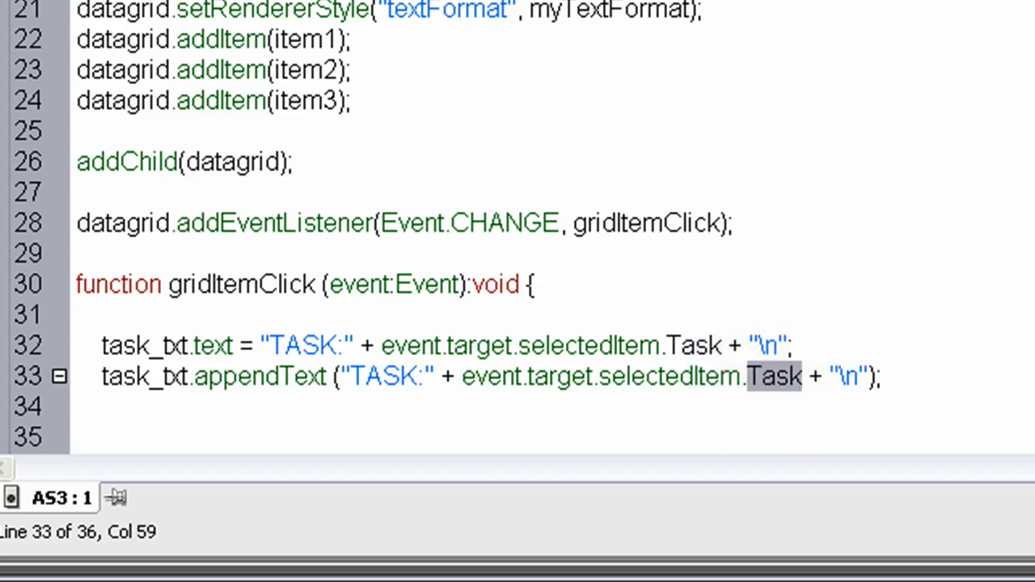
pyautogui.write('Date')
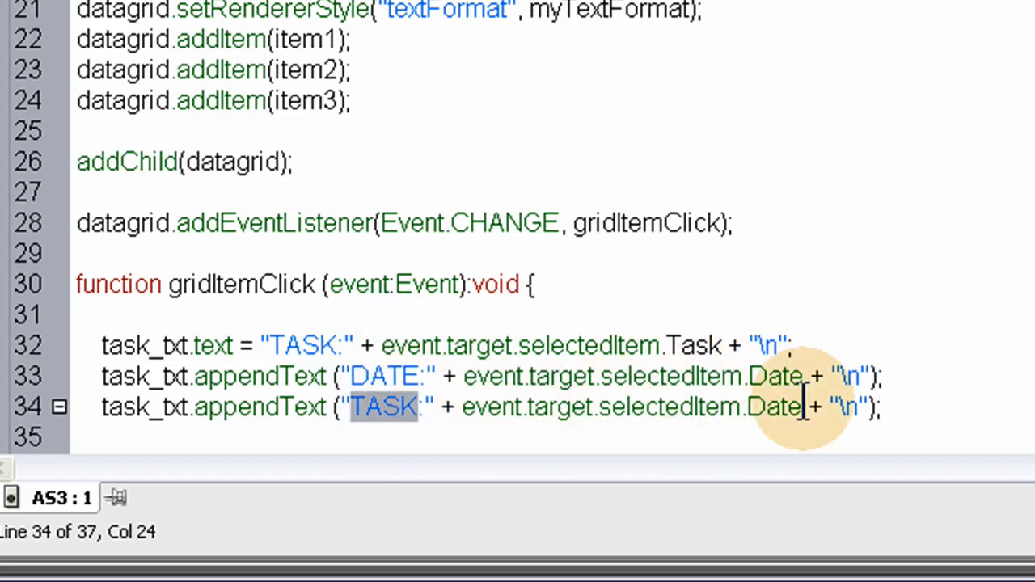
pyautogui.write('TIEM')
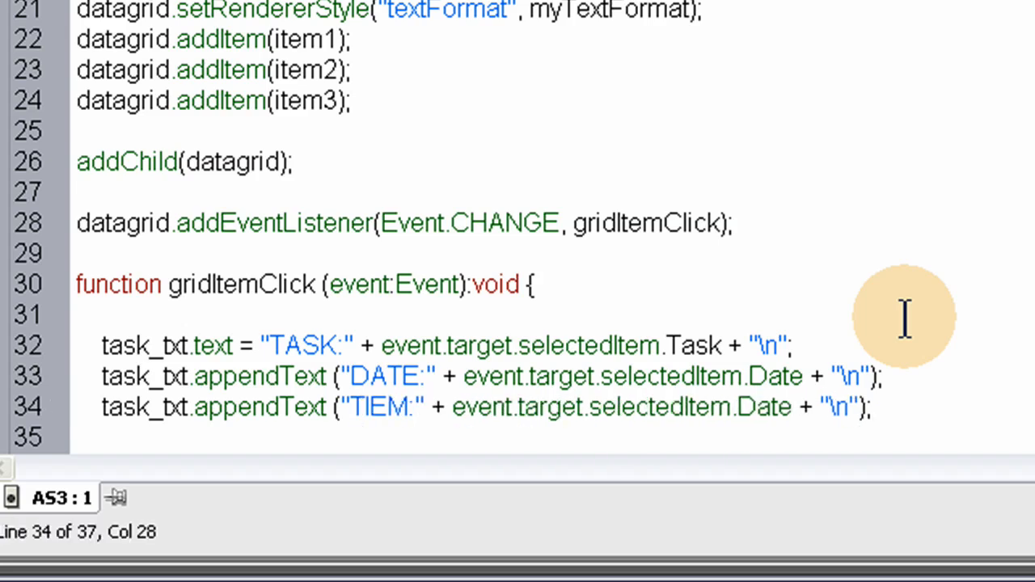
pyautogui.write('TIME')
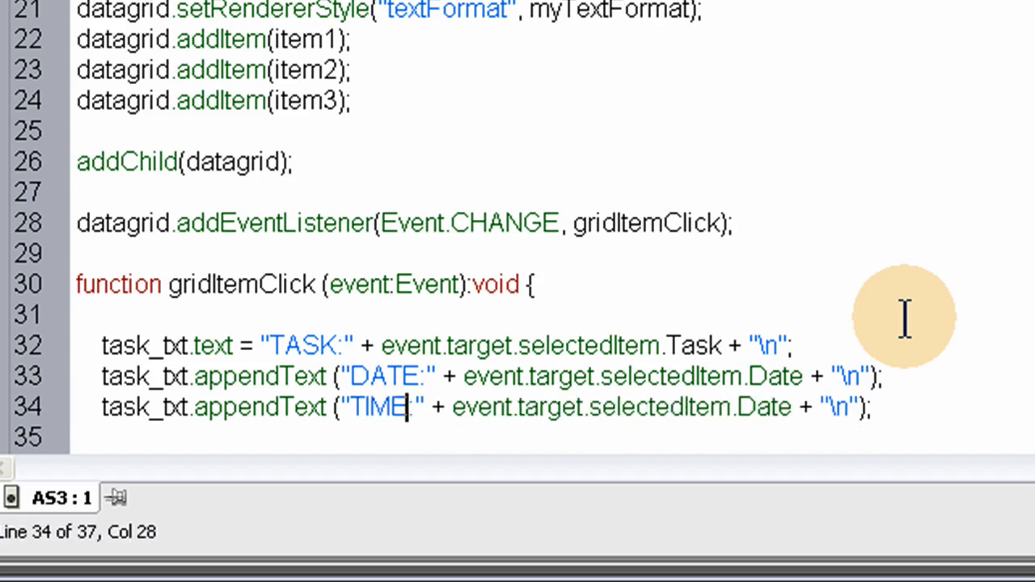
pyautogui.doubleClick(760, 407)
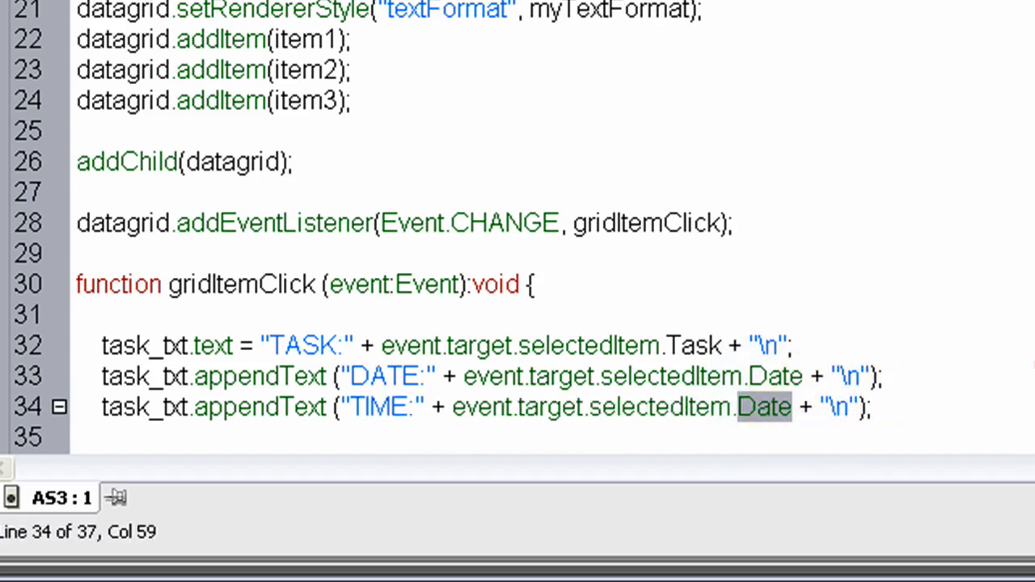
pyautogui.write('Time')
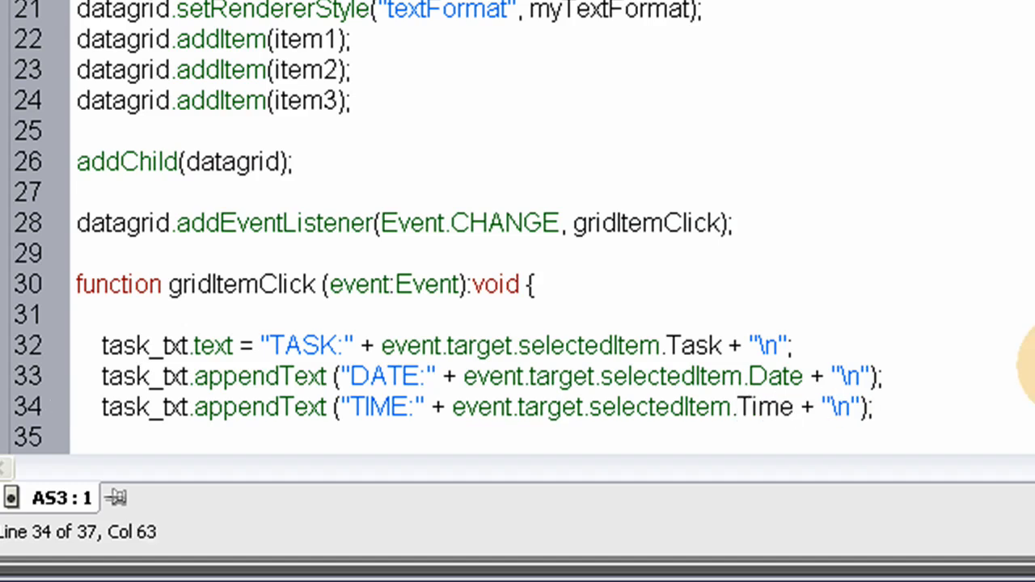
pyautogui.click(881, 376)
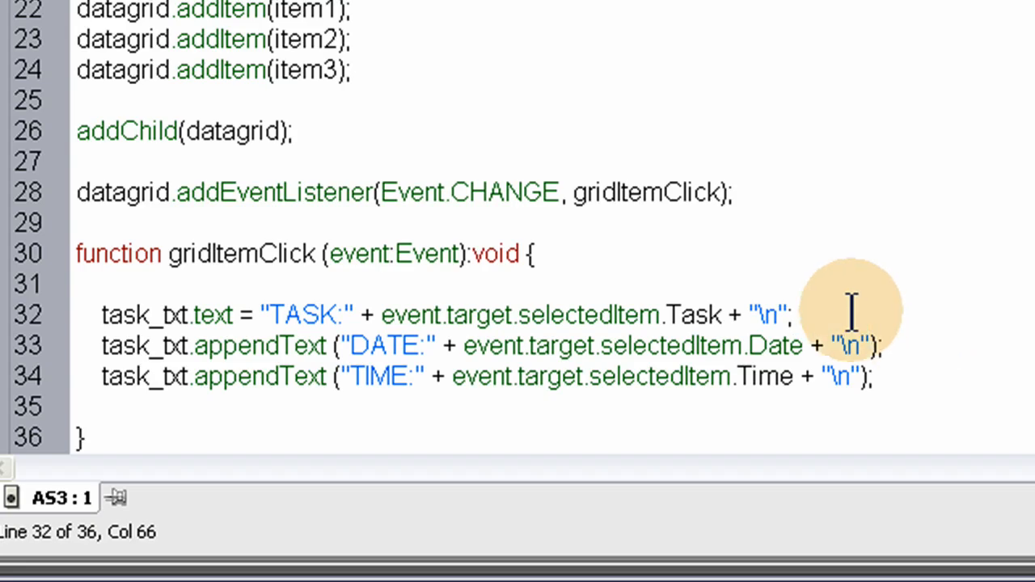
pyautogui.moveTo(922, 214)
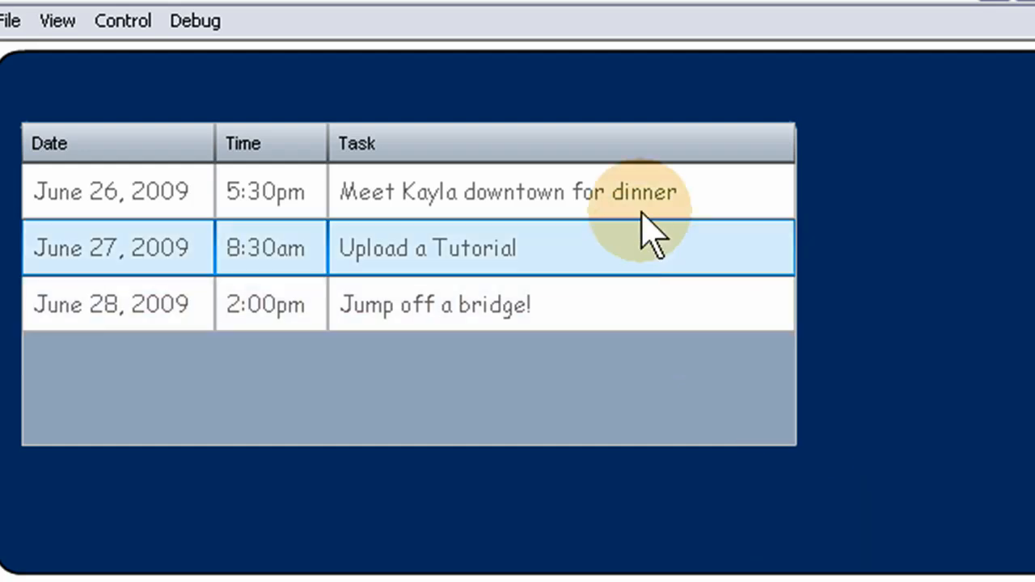
pyautogui.click(736, 364)
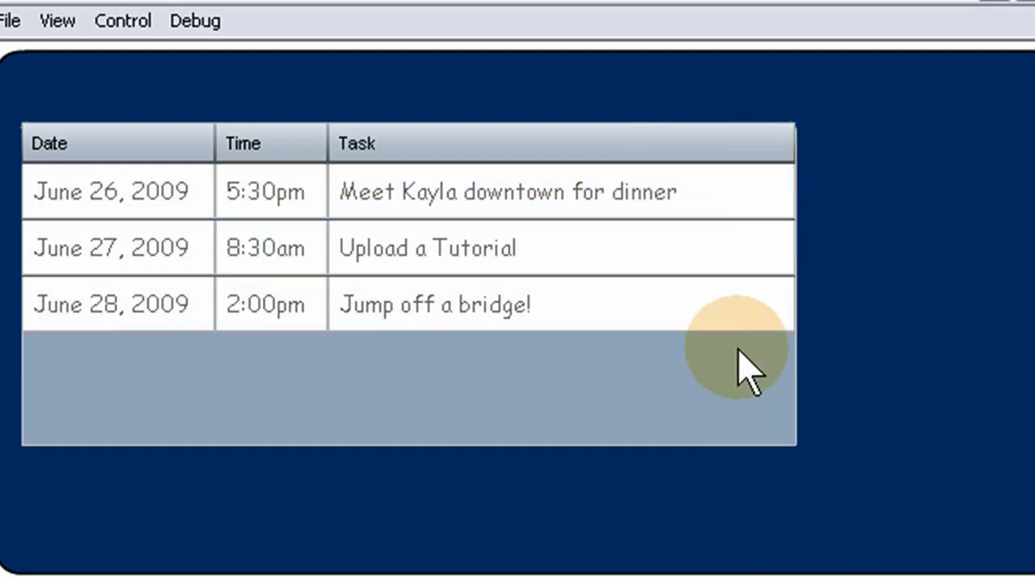
pyautogui.moveTo(906, 242)
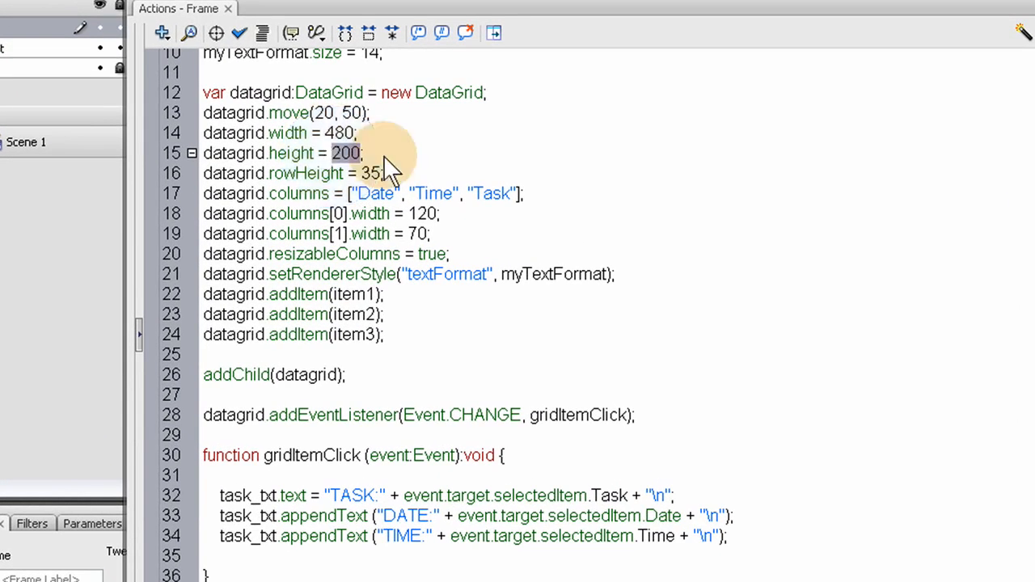
pyautogui.moveTo(619, 190)
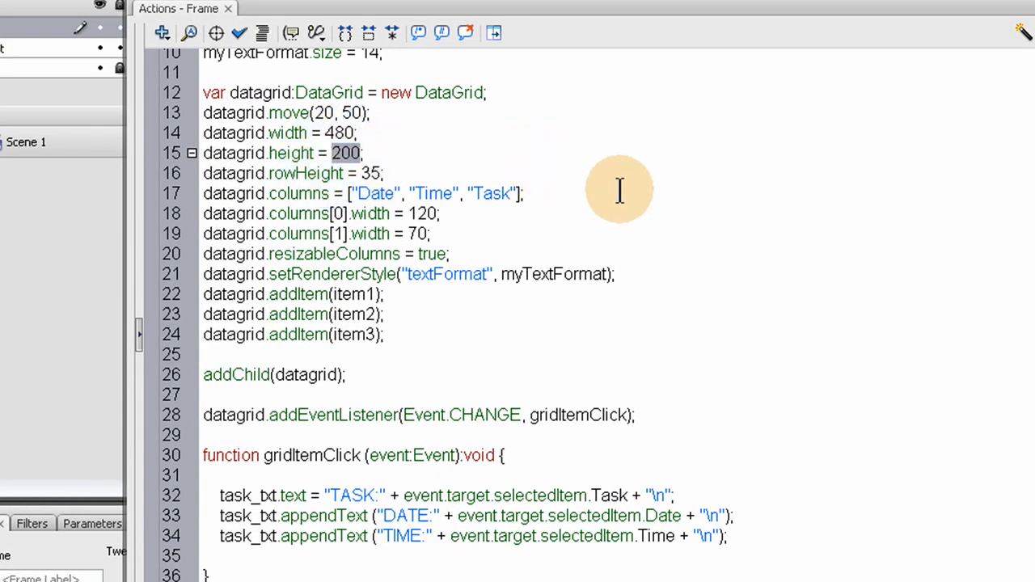
pyautogui.moveTo(626, 194)
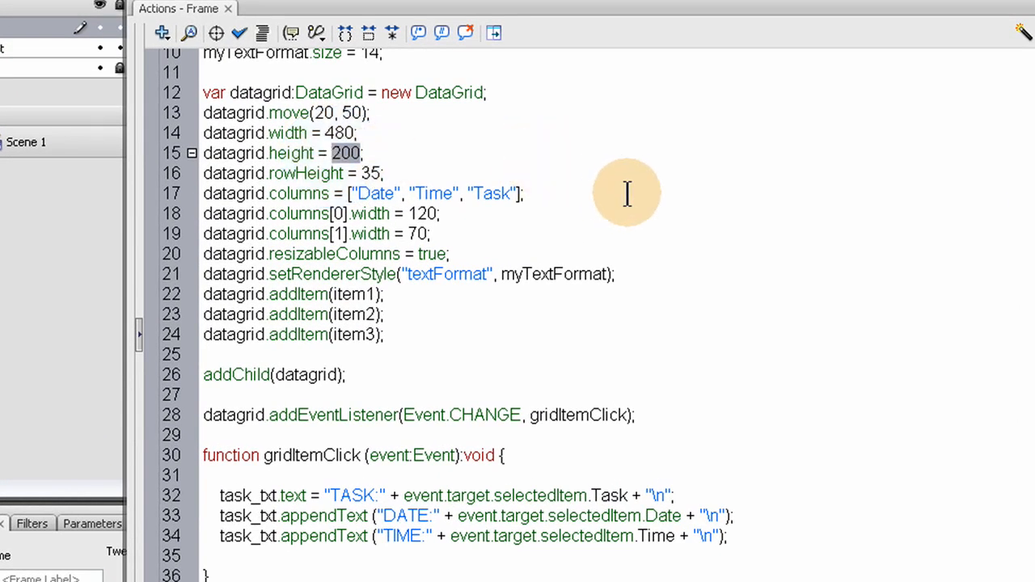
# Set datagrid.height to 120, test by selecting rows, then close the test movie
pyautogui.write('120')
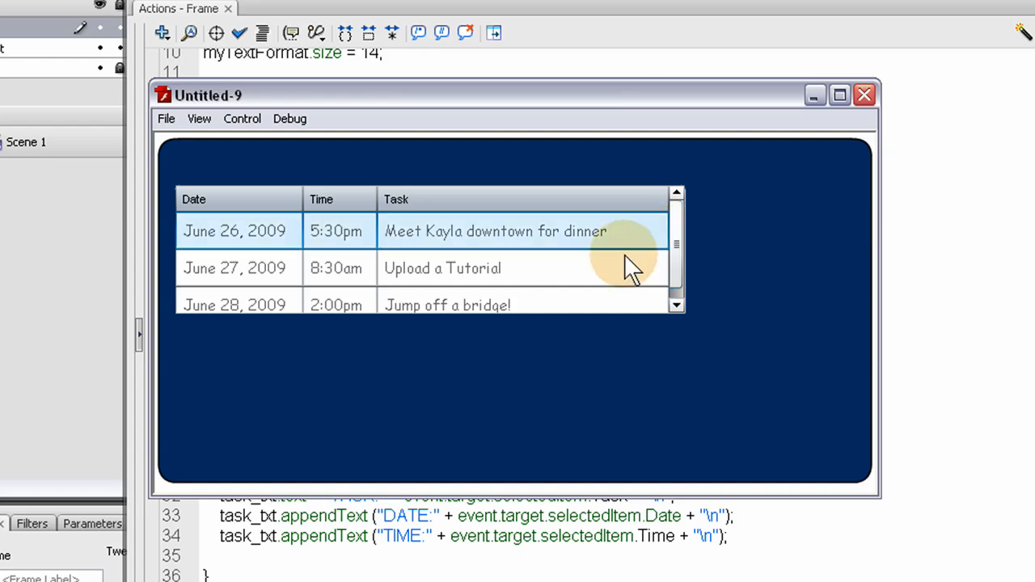
pyautogui.click(448, 305)
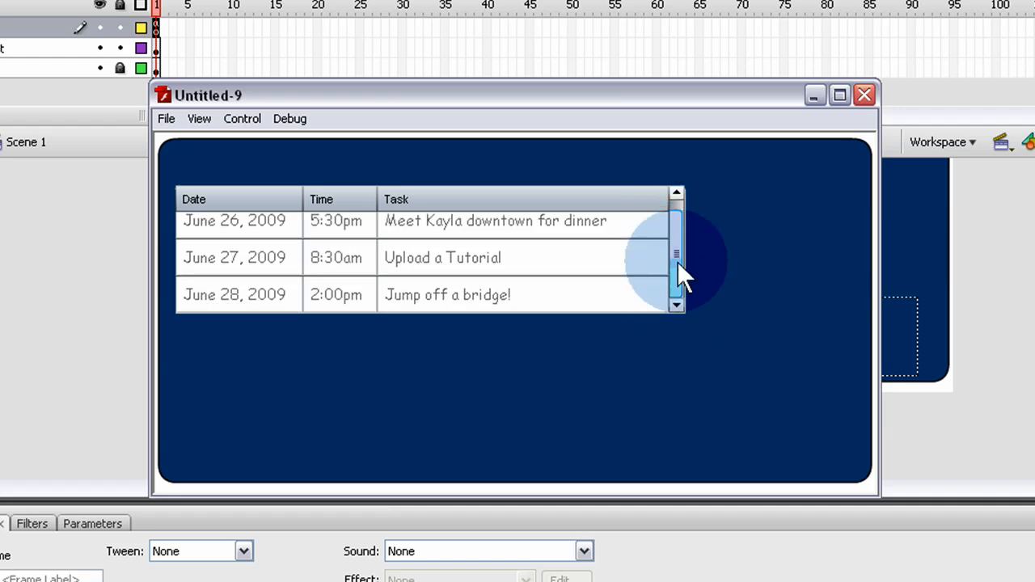
pyautogui.click(447, 294)
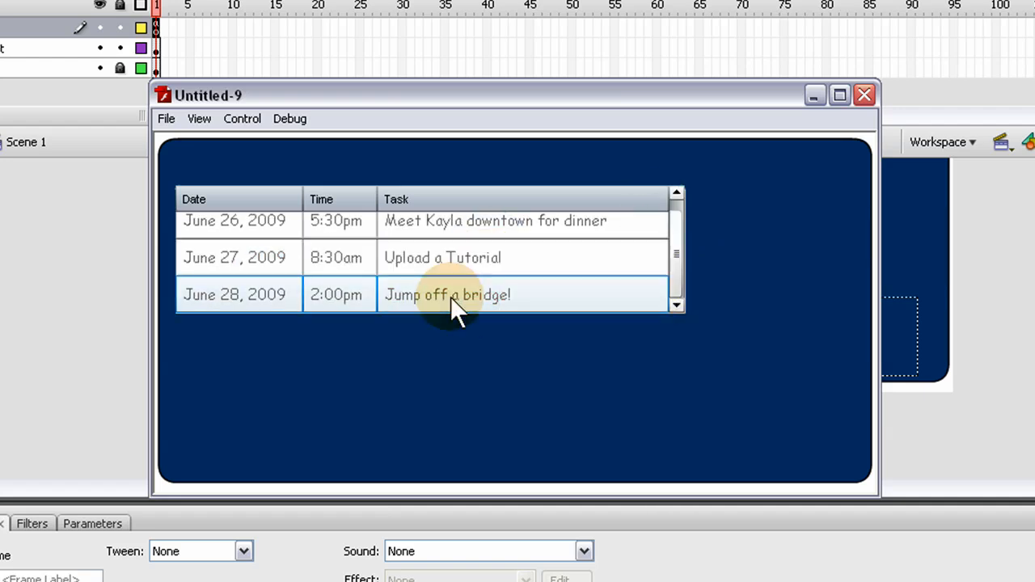
pyautogui.click(336, 257)
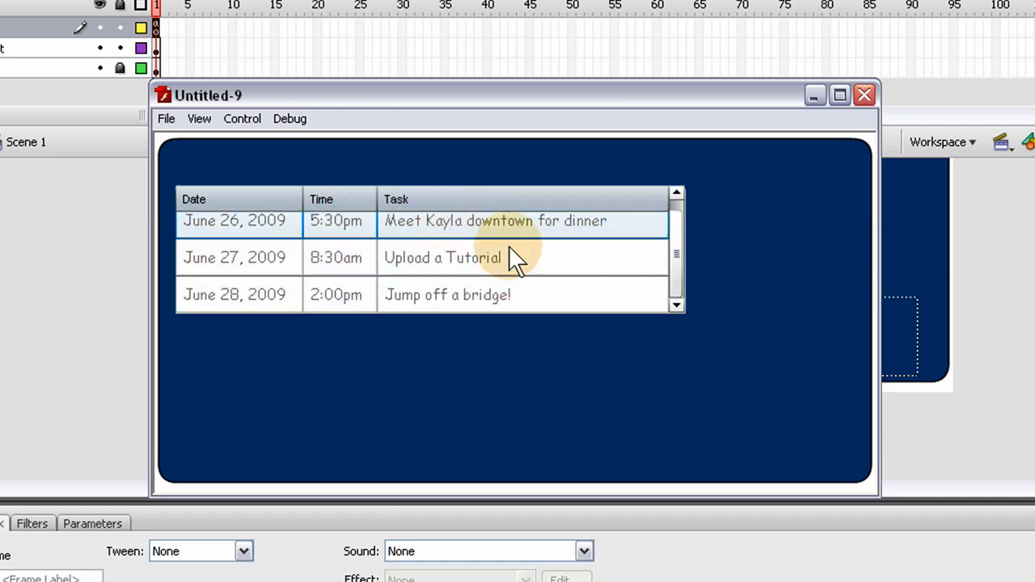
pyautogui.click(442, 257)
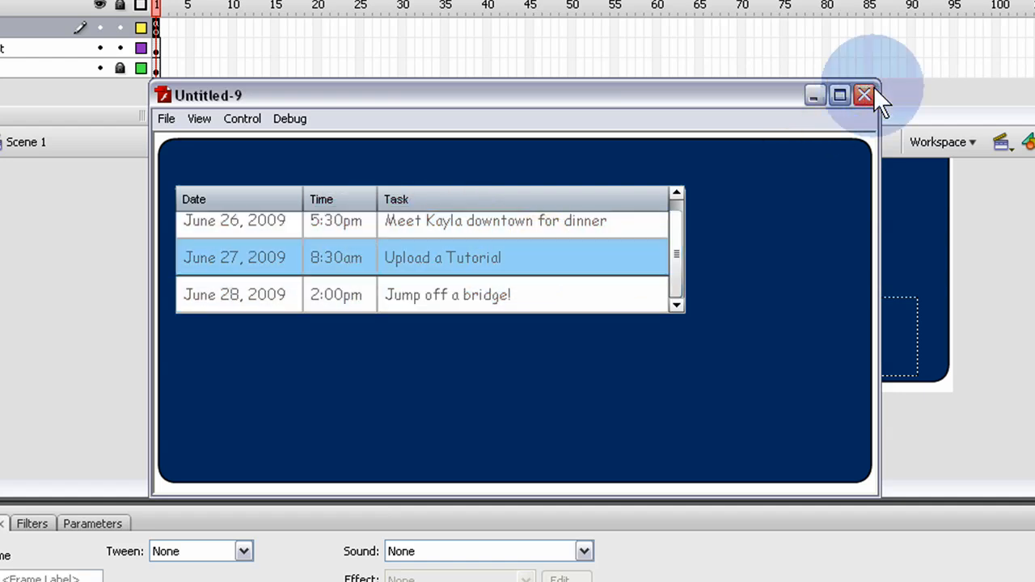
pyautogui.click(863, 94)
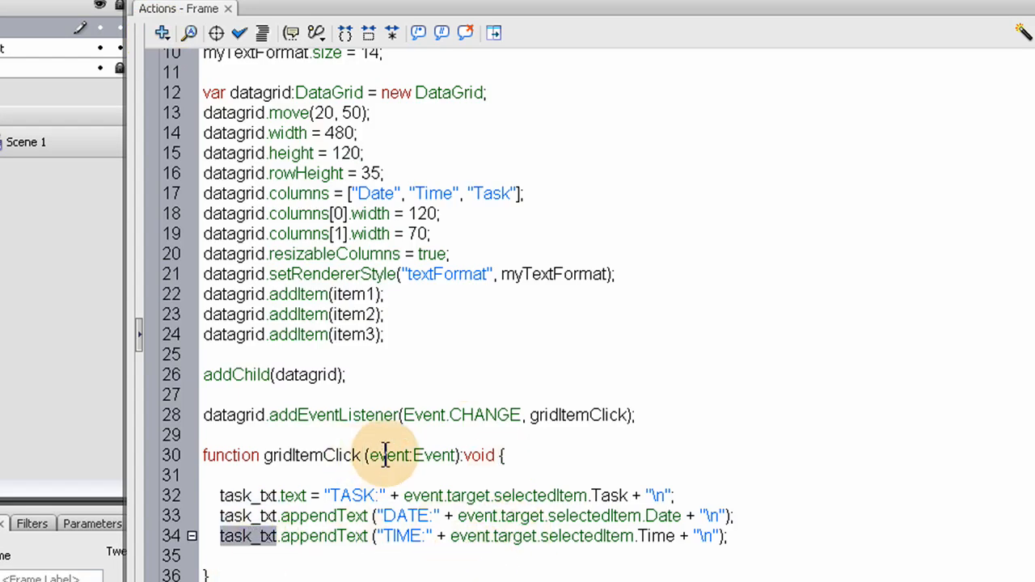
# Select gridItemClick, then test the dinner and Upload a Tutorial rows' detail output
pyautogui.doubleClick(311, 455)
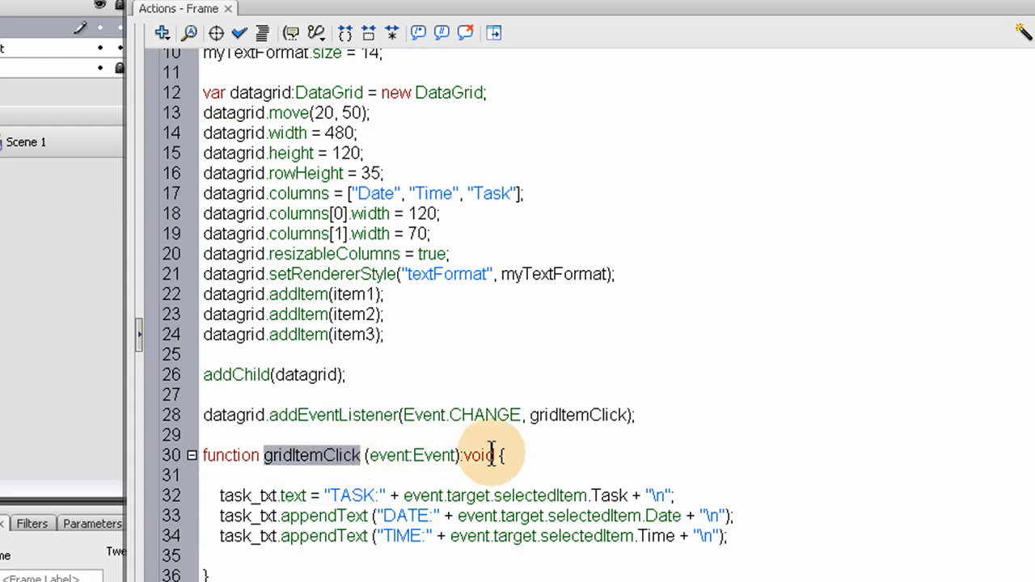
pyautogui.moveTo(423, 422)
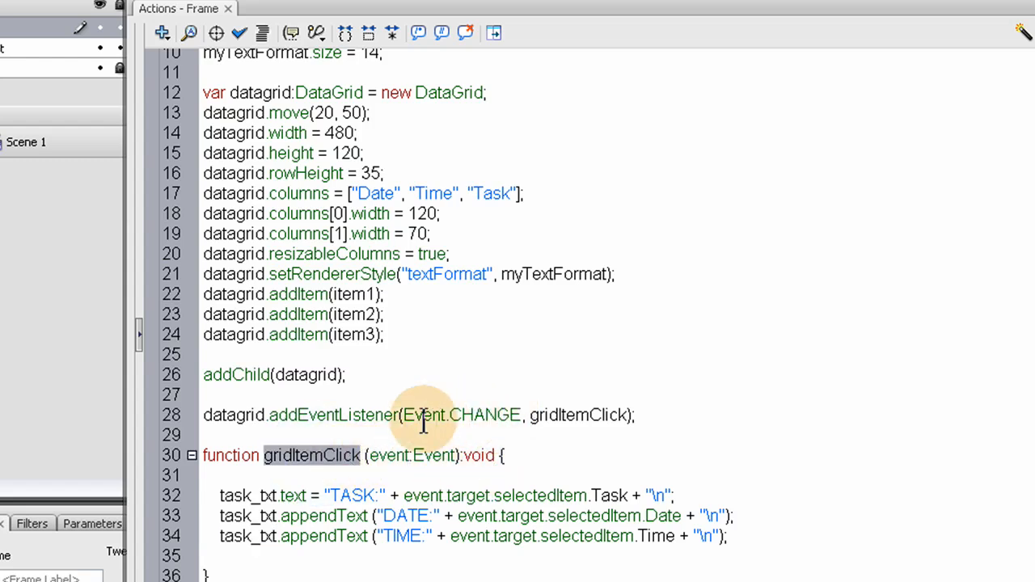
pyautogui.moveTo(501, 415)
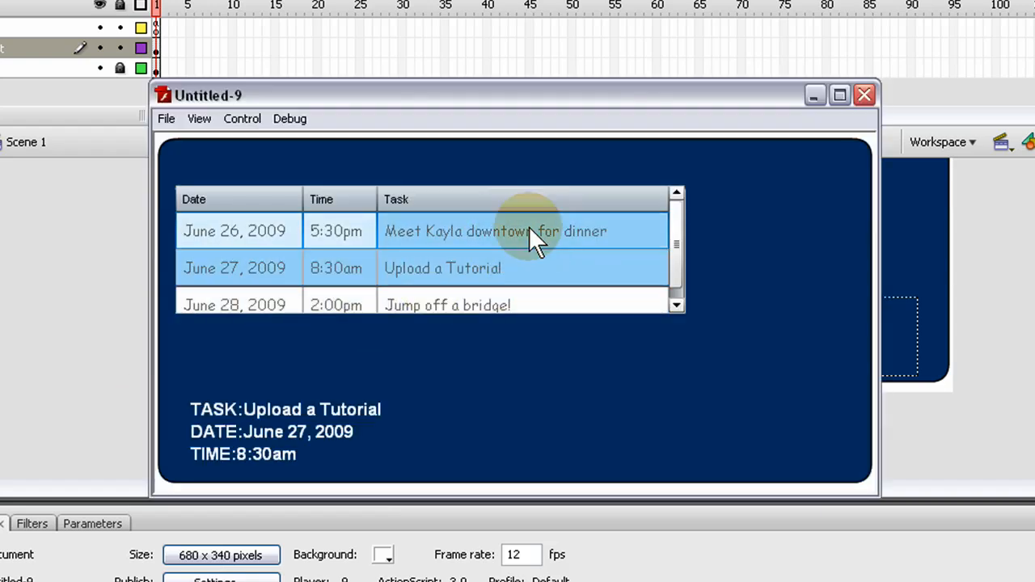
pyautogui.click(495, 230)
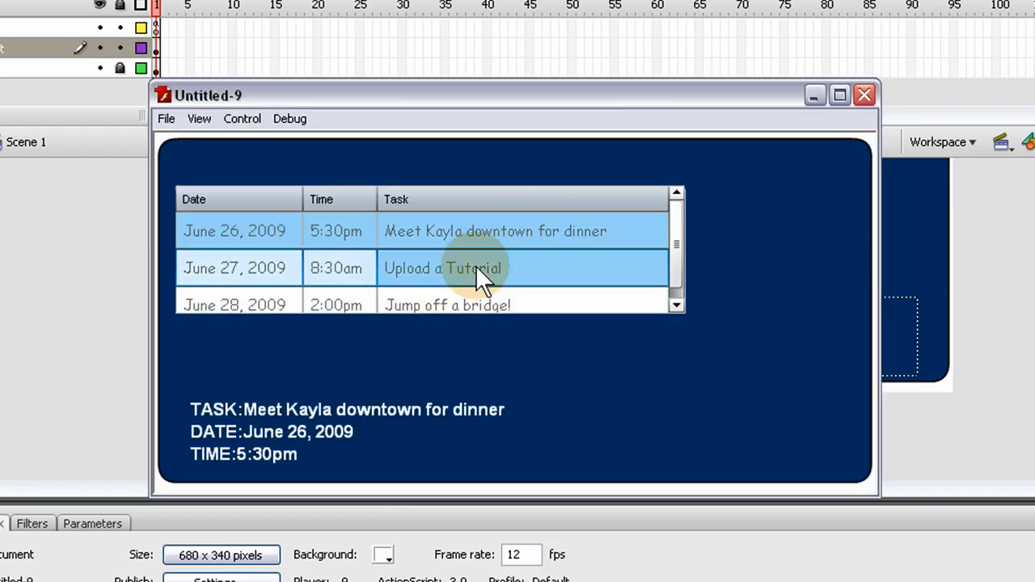
pyautogui.click(447, 305)
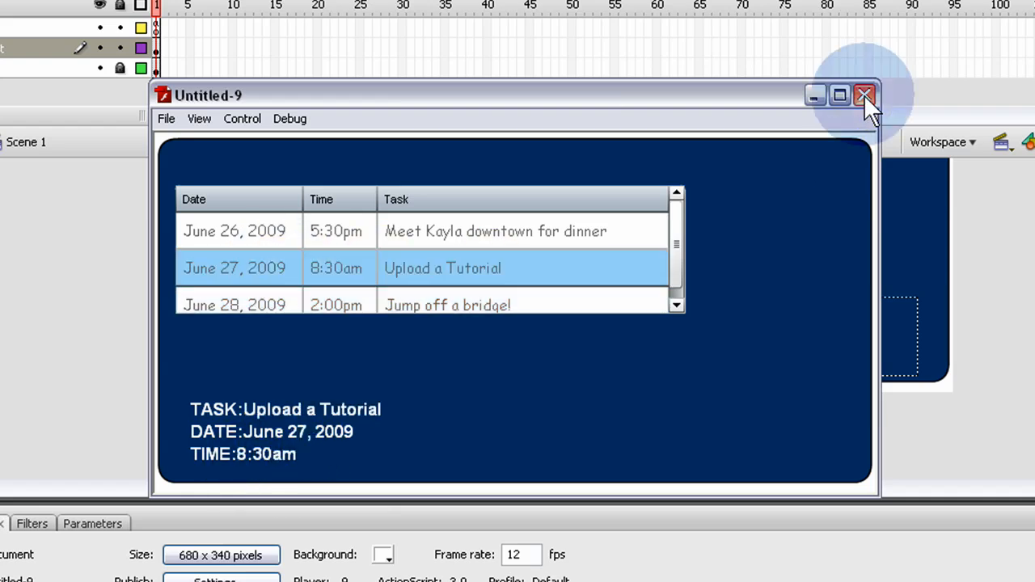
pyautogui.click(864, 96)
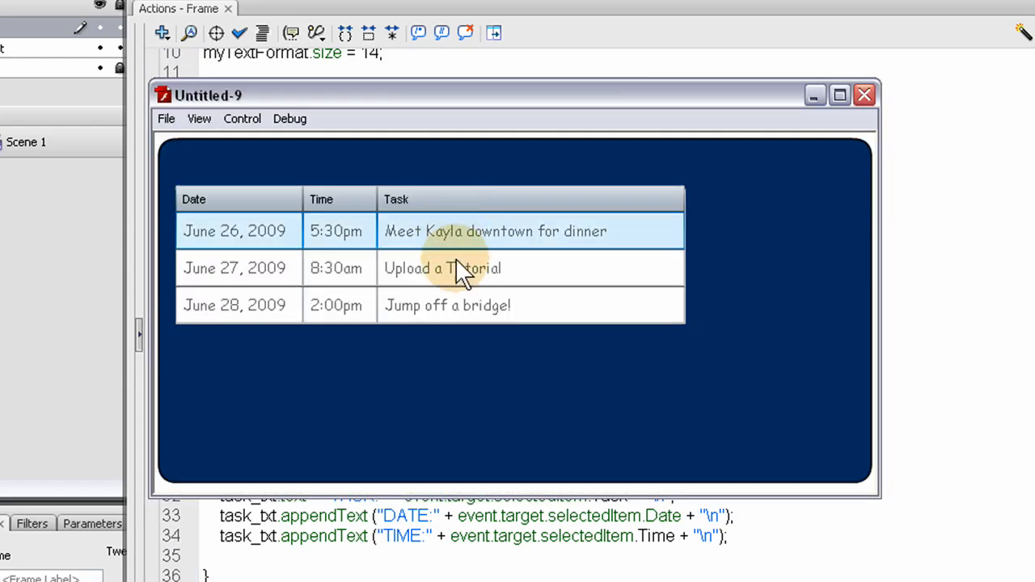
pyautogui.moveTo(360, 279)
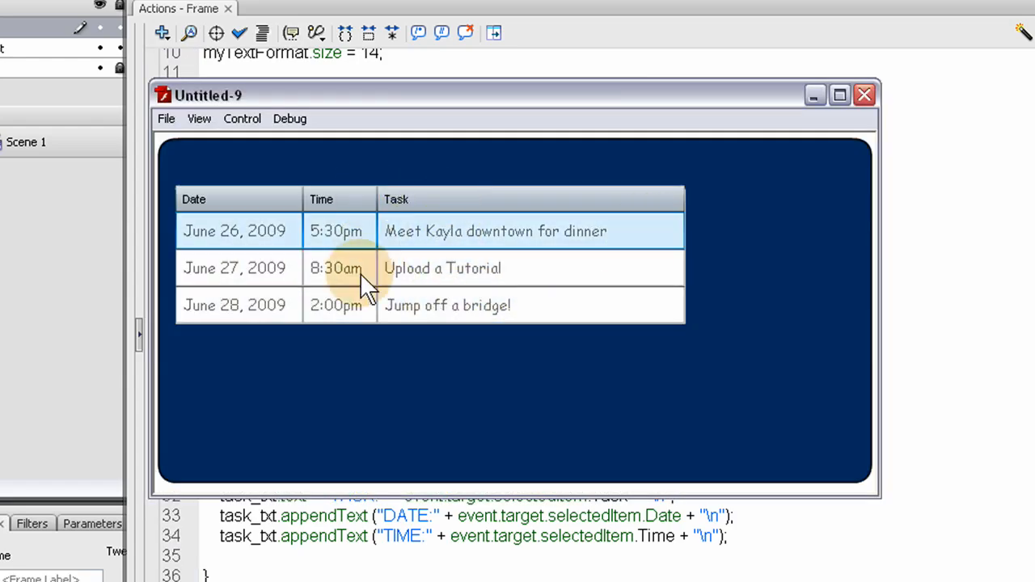
pyautogui.moveTo(699, 219)
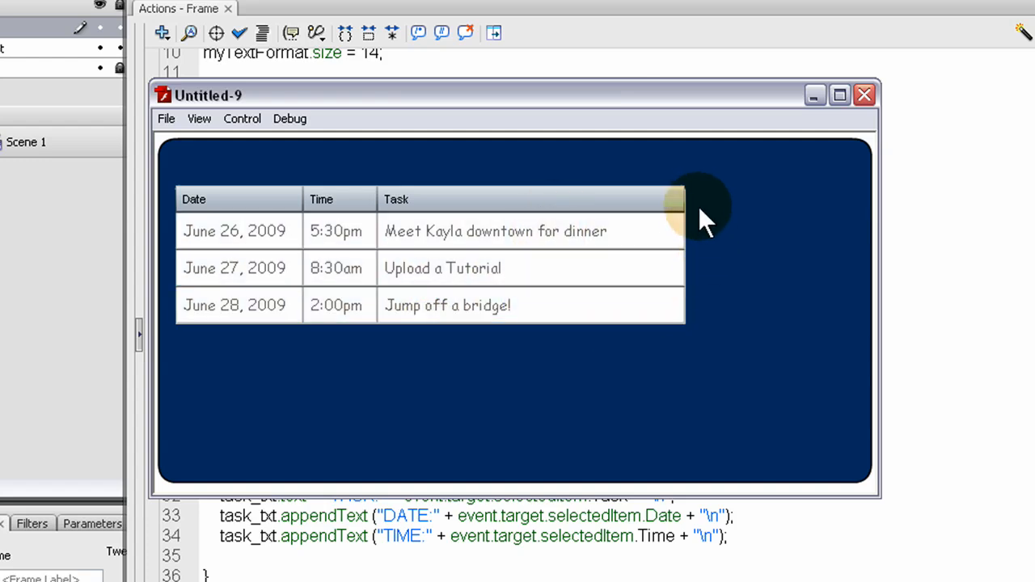
# Click the dinner and Jump off a bridge rows to show their task, date and time
pyautogui.click(442, 268)
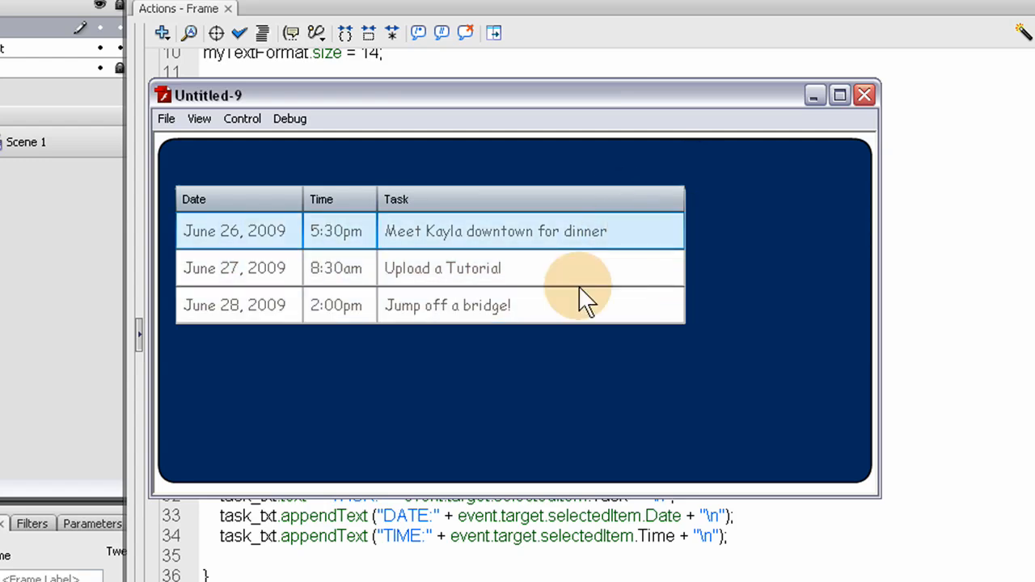
pyautogui.moveTo(606, 202)
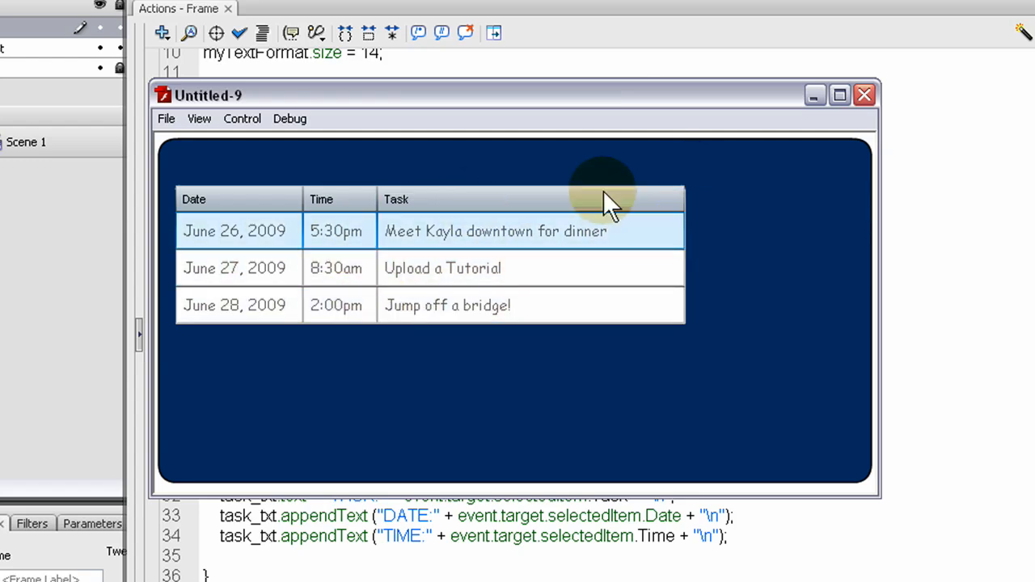
pyautogui.click(530, 304)
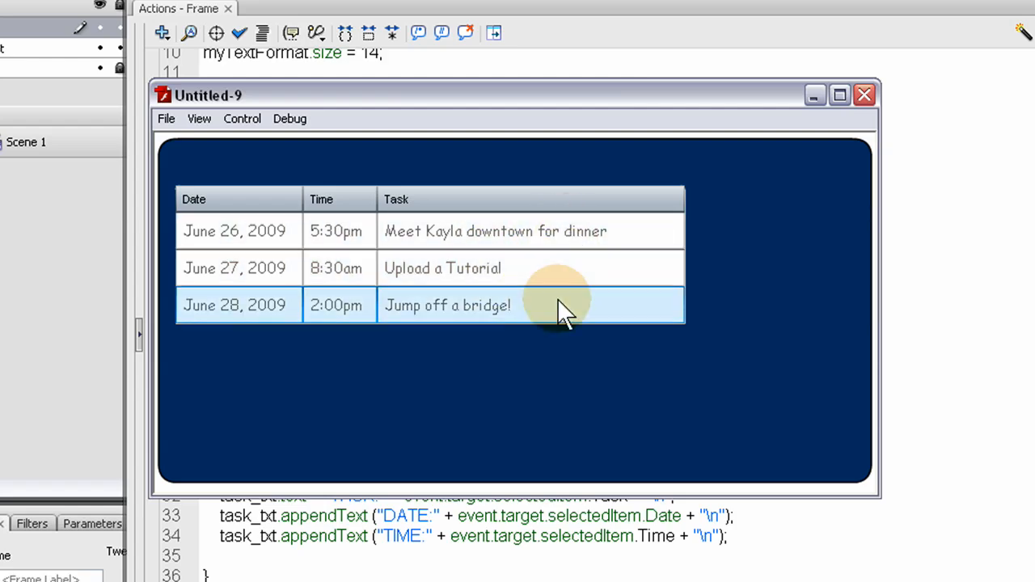
pyautogui.click(442, 267)
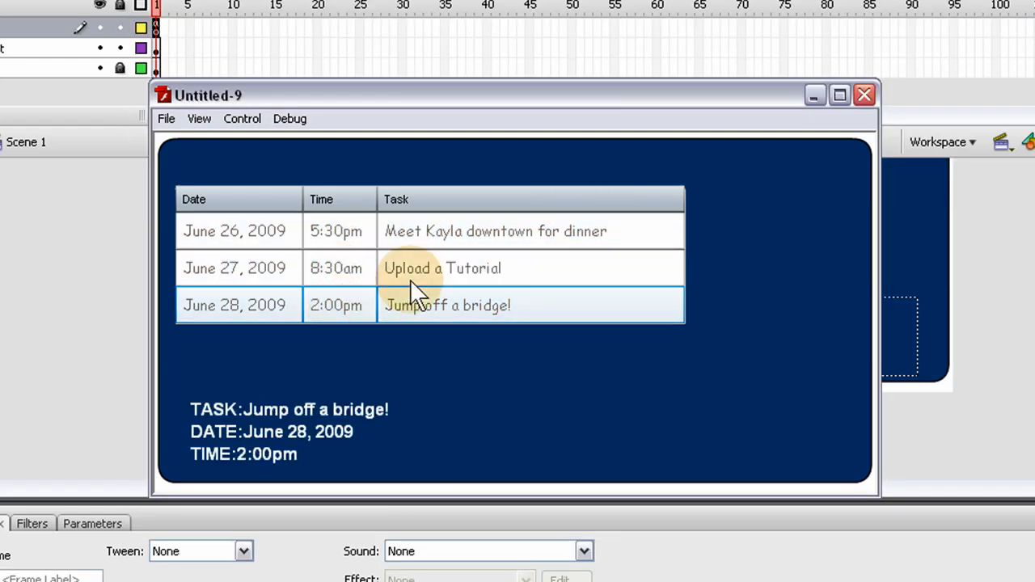
pyautogui.click(442, 267)
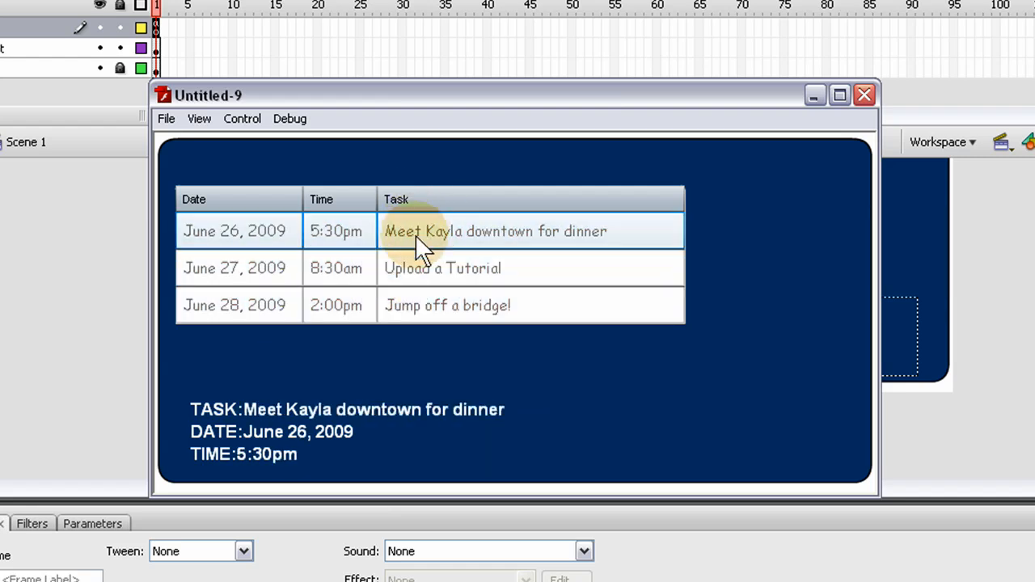
pyautogui.click(447, 305)
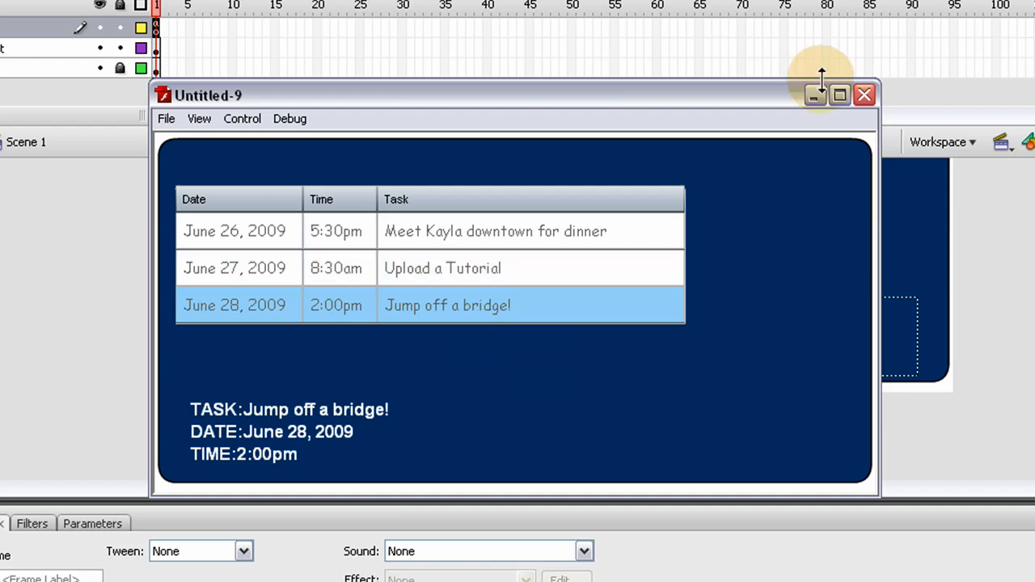
pyautogui.moveTo(976, 265)
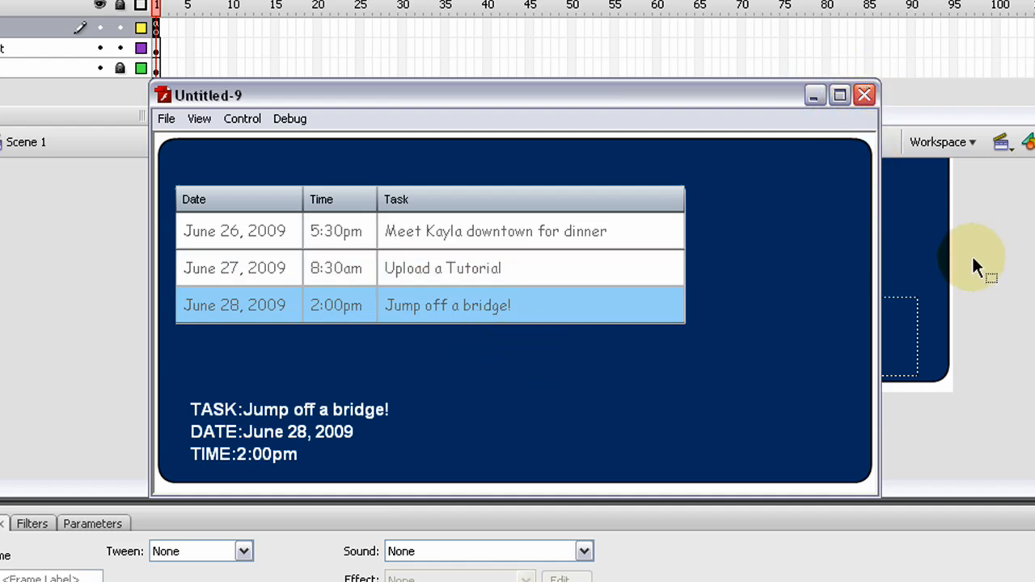